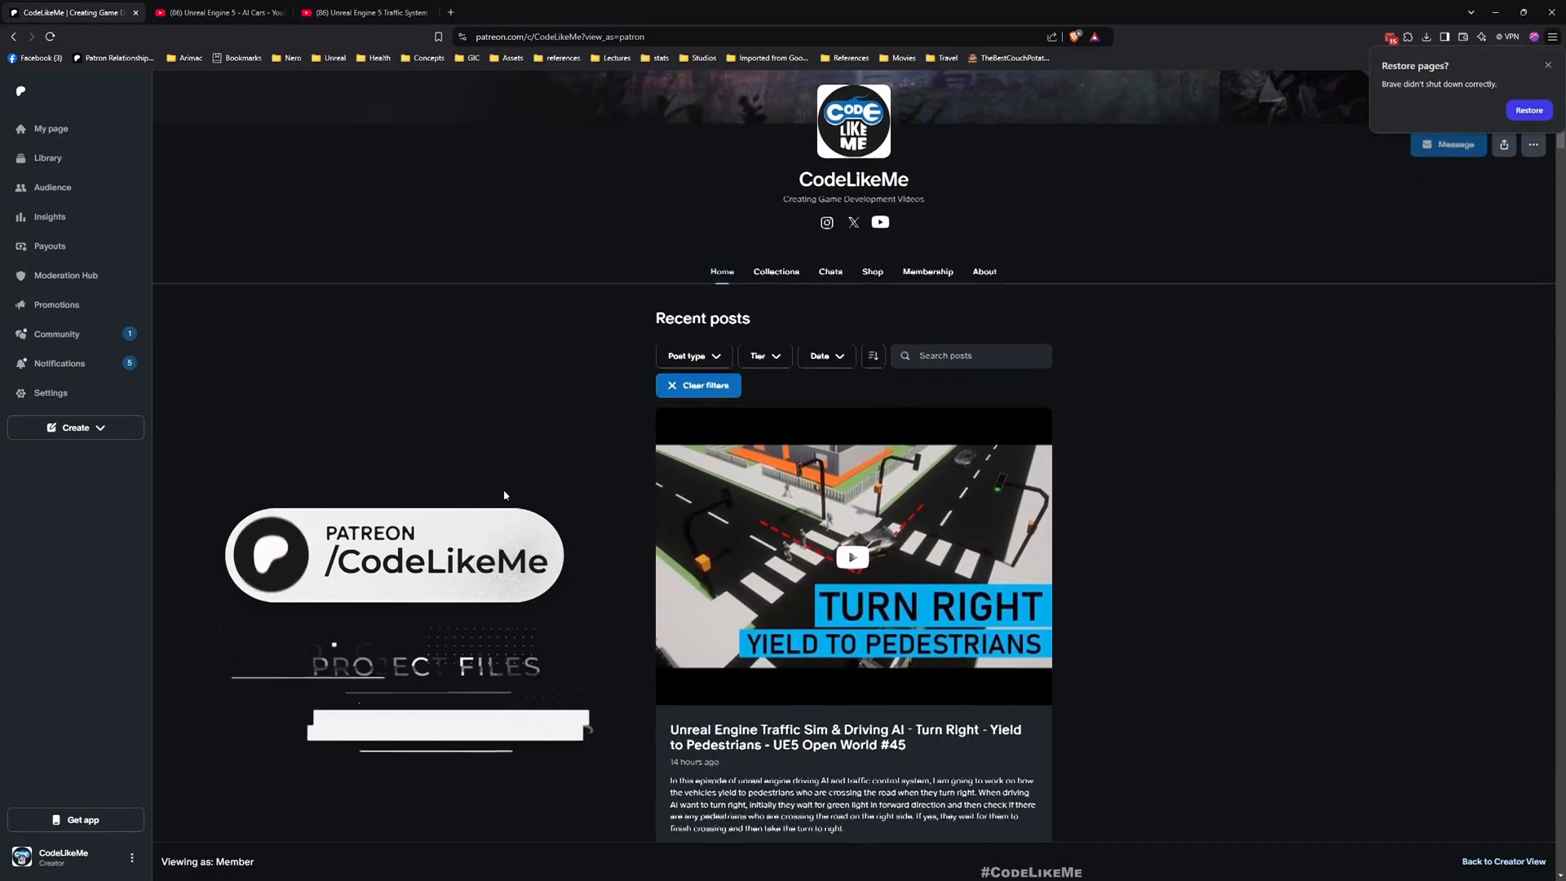
Step: Scroll through the 32-video Unreal Engine 5 - AI Cars playlist down to its latest traffic system episodes
scroll(down, 3)
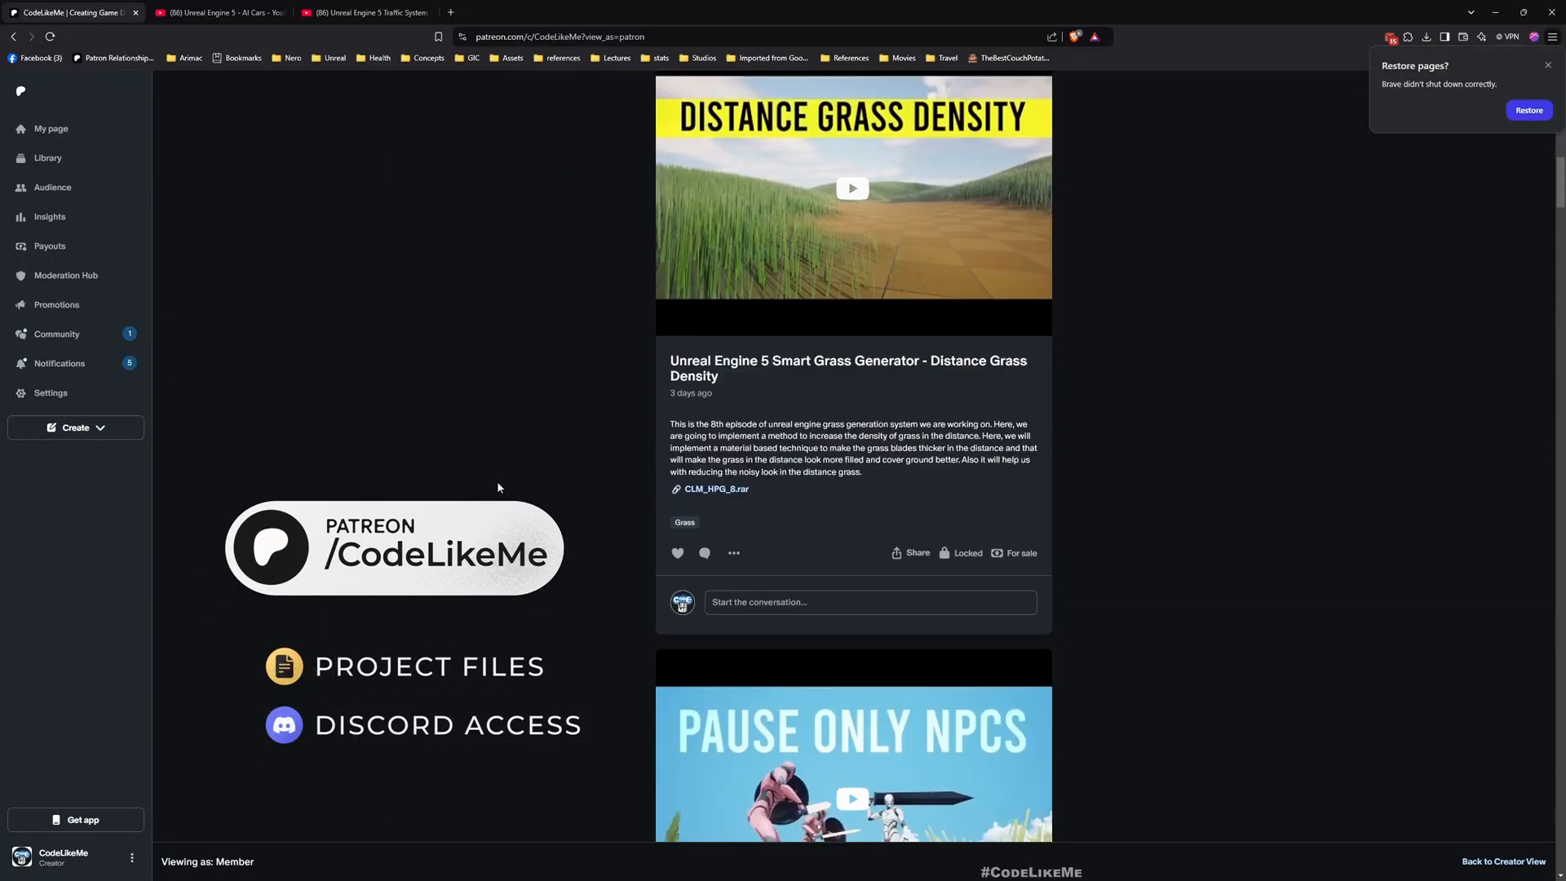
scroll(down, 3)
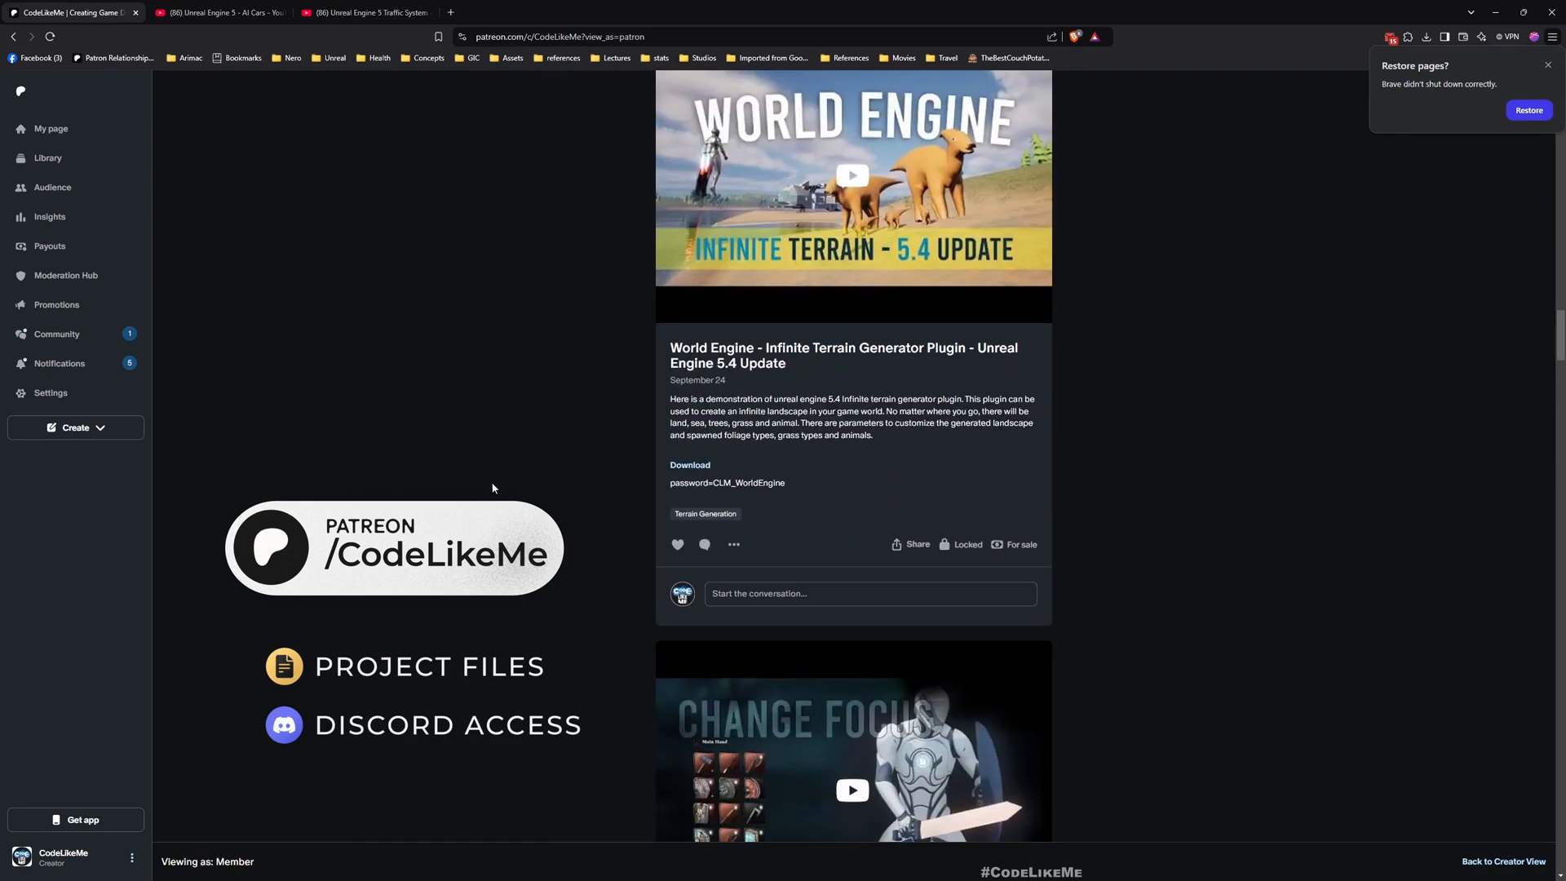
scroll(down, 3)
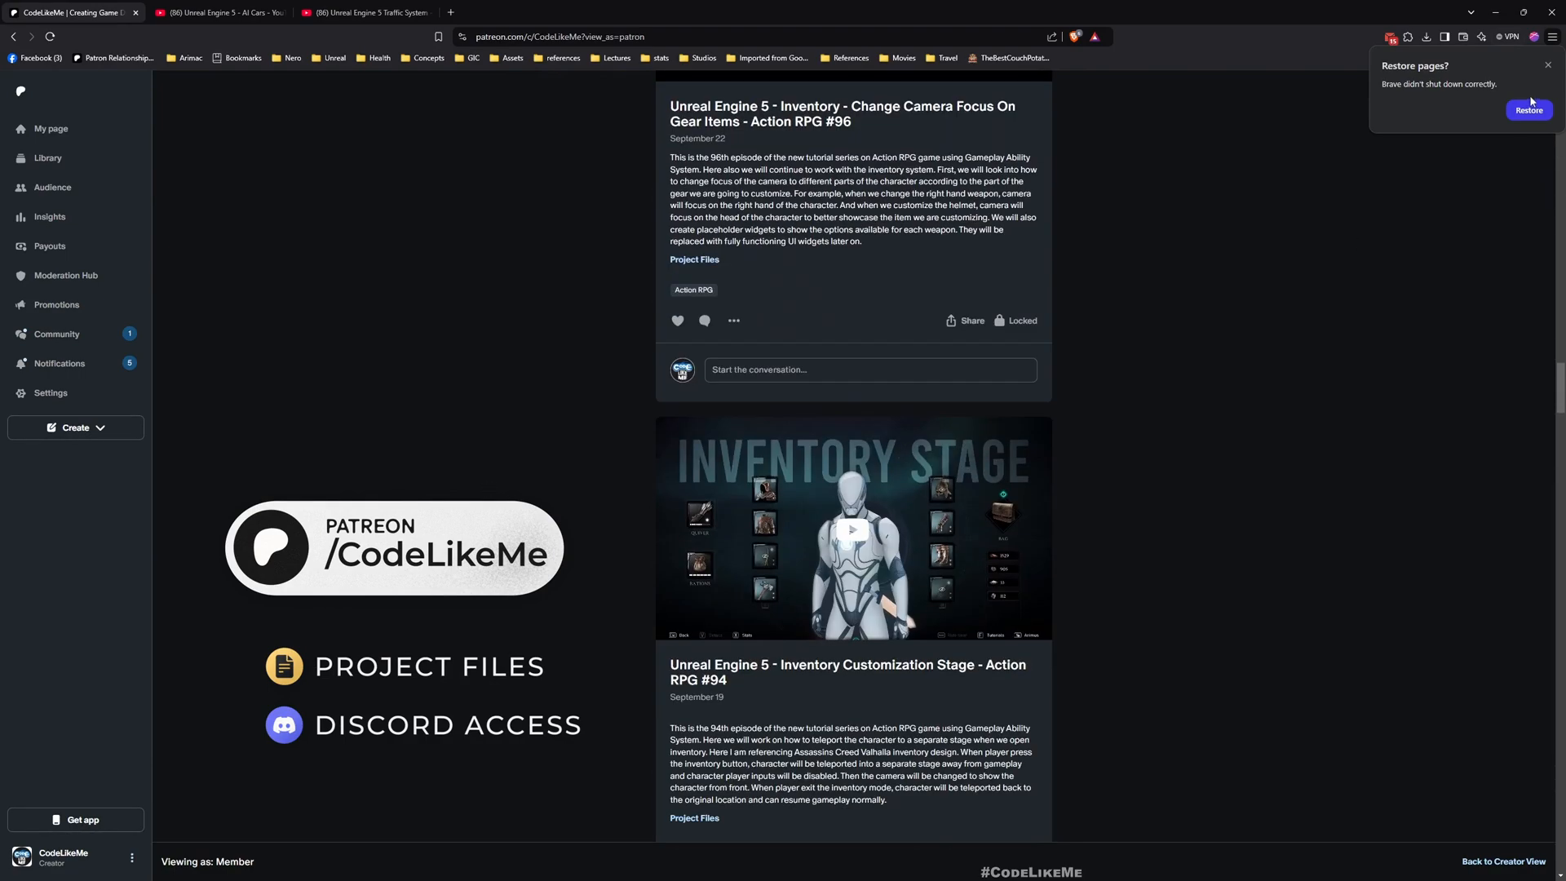
scroll(down, 3)
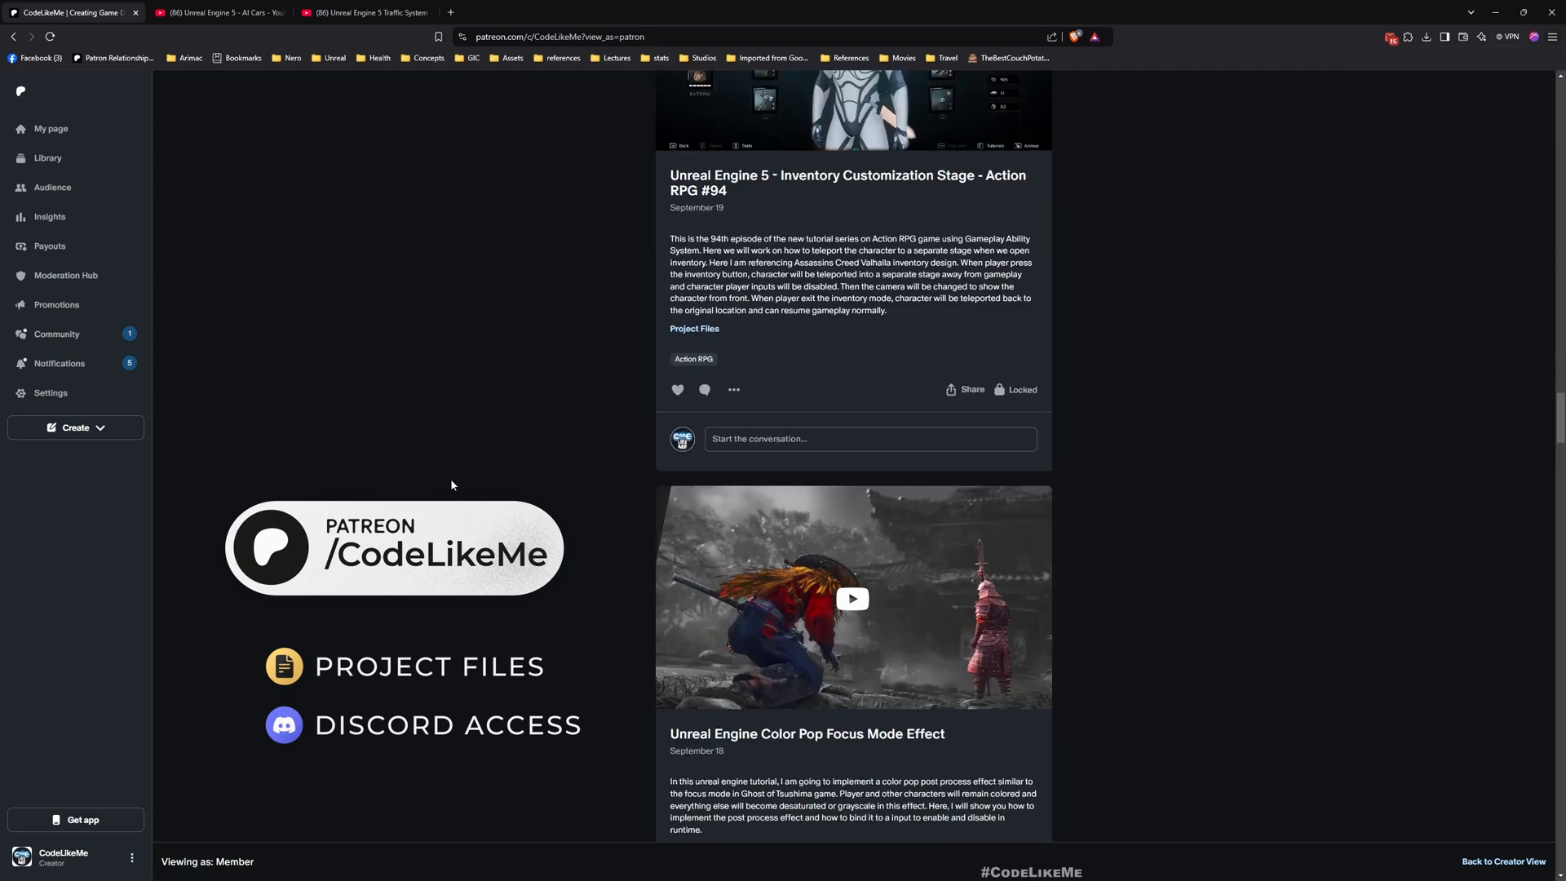
click(217, 11)
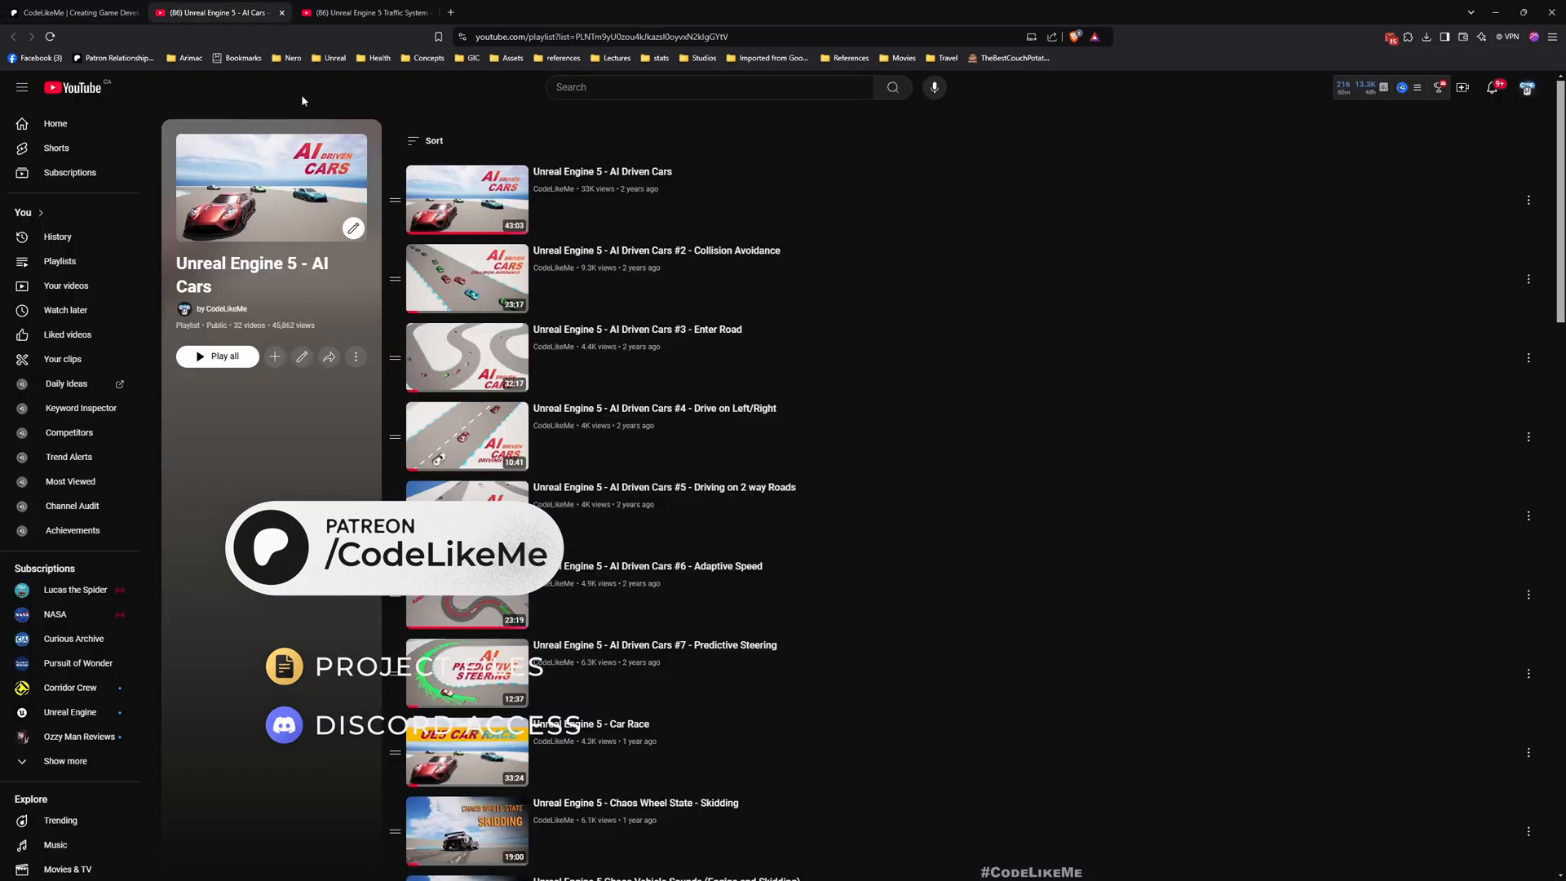
scroll(down, 3)
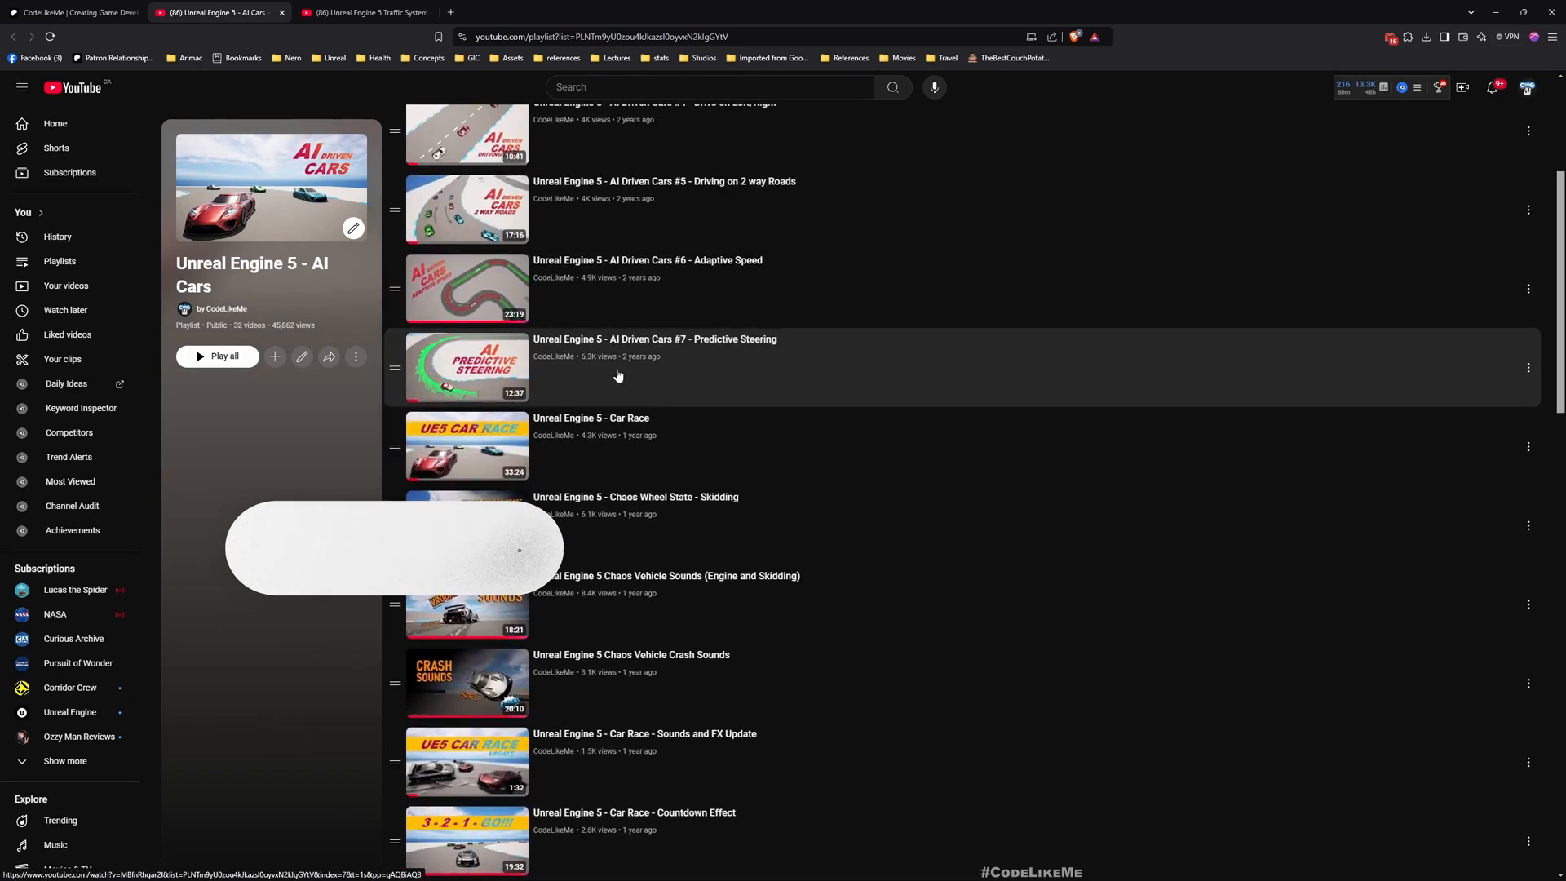
scroll(down, 3)
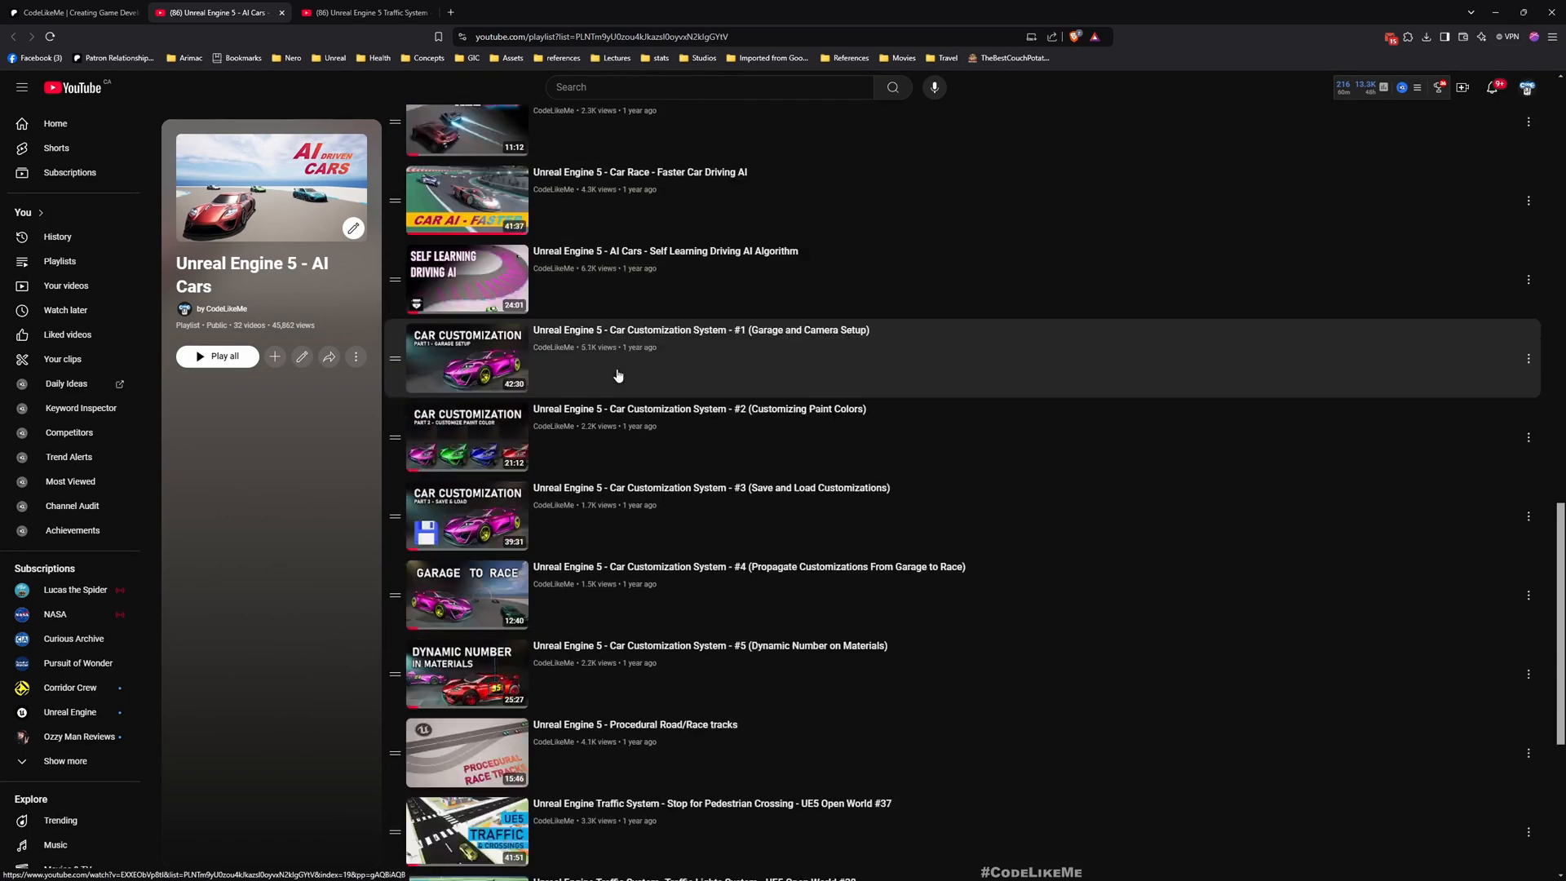
scroll(down, 3)
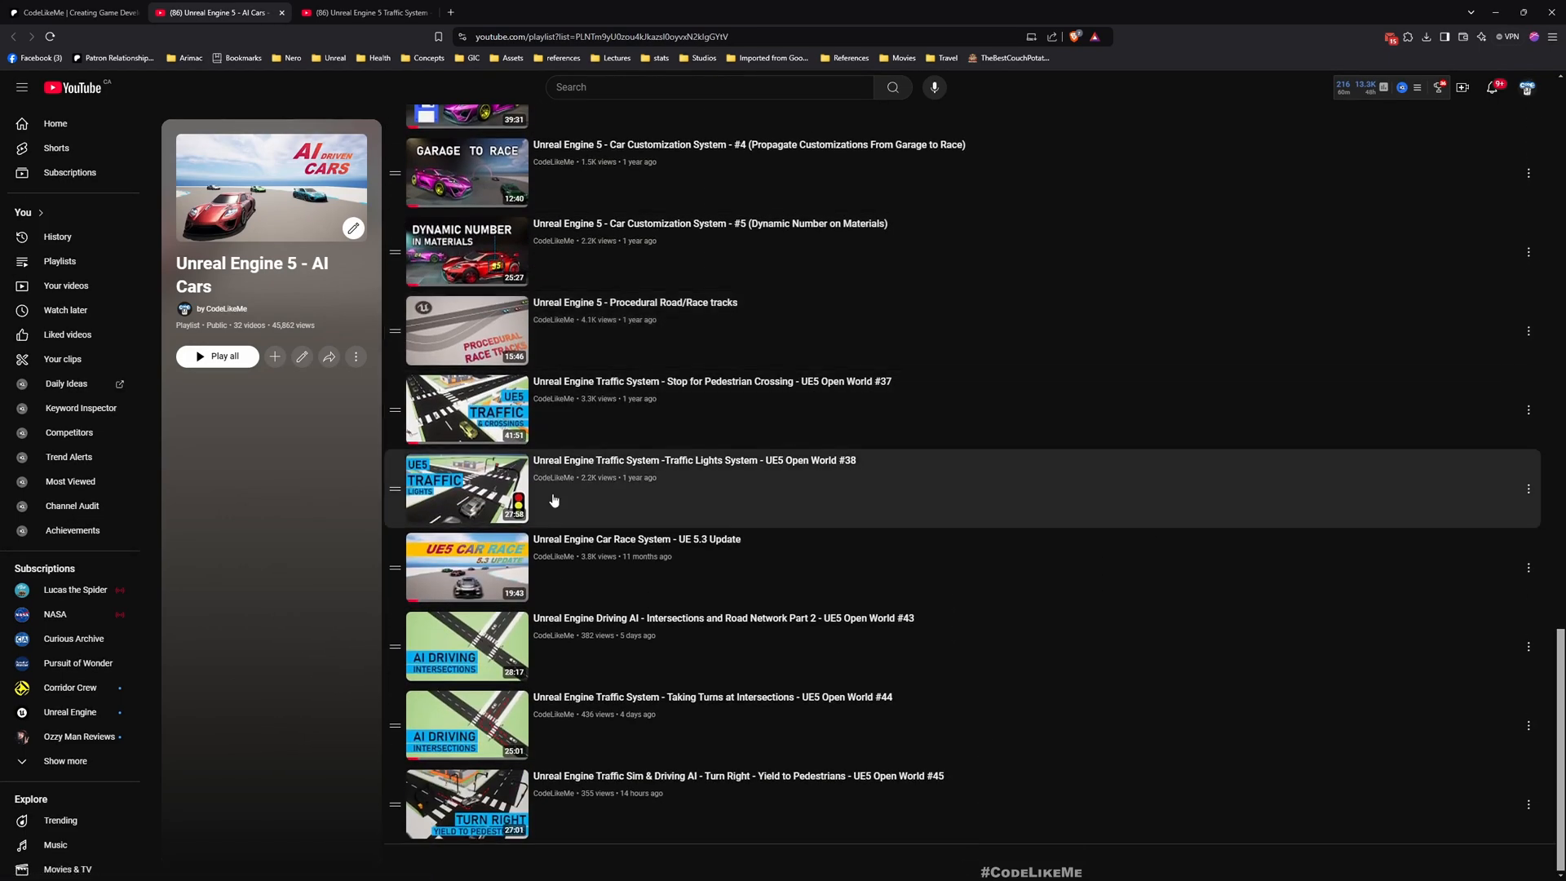
Step: Return to the CodeLikeMe Patreon creator page and scroll its posts
click(362, 11)
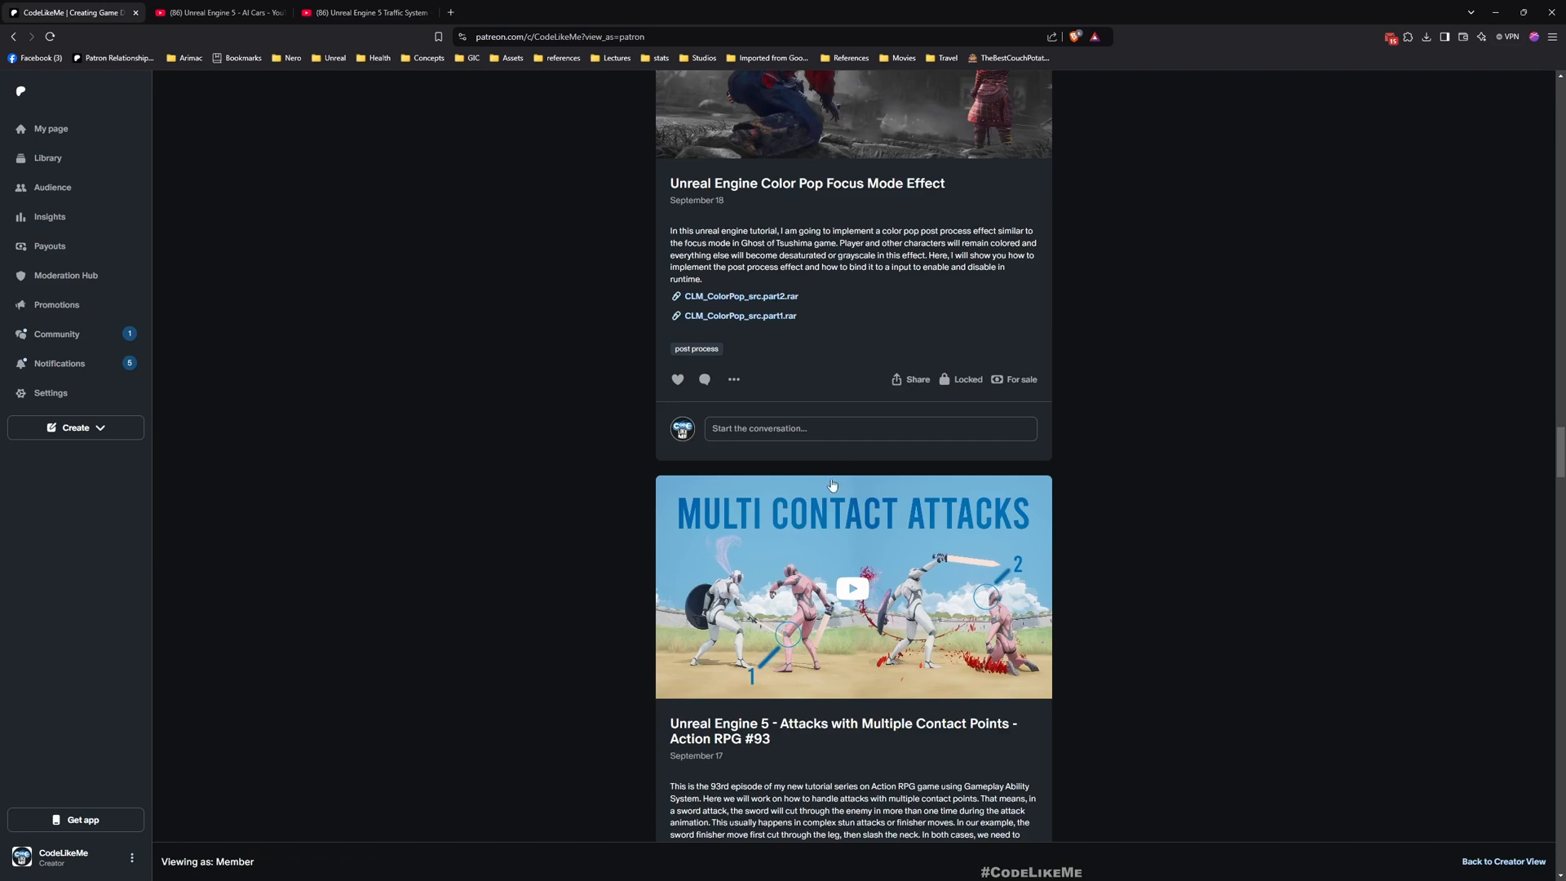
scroll(down, 3)
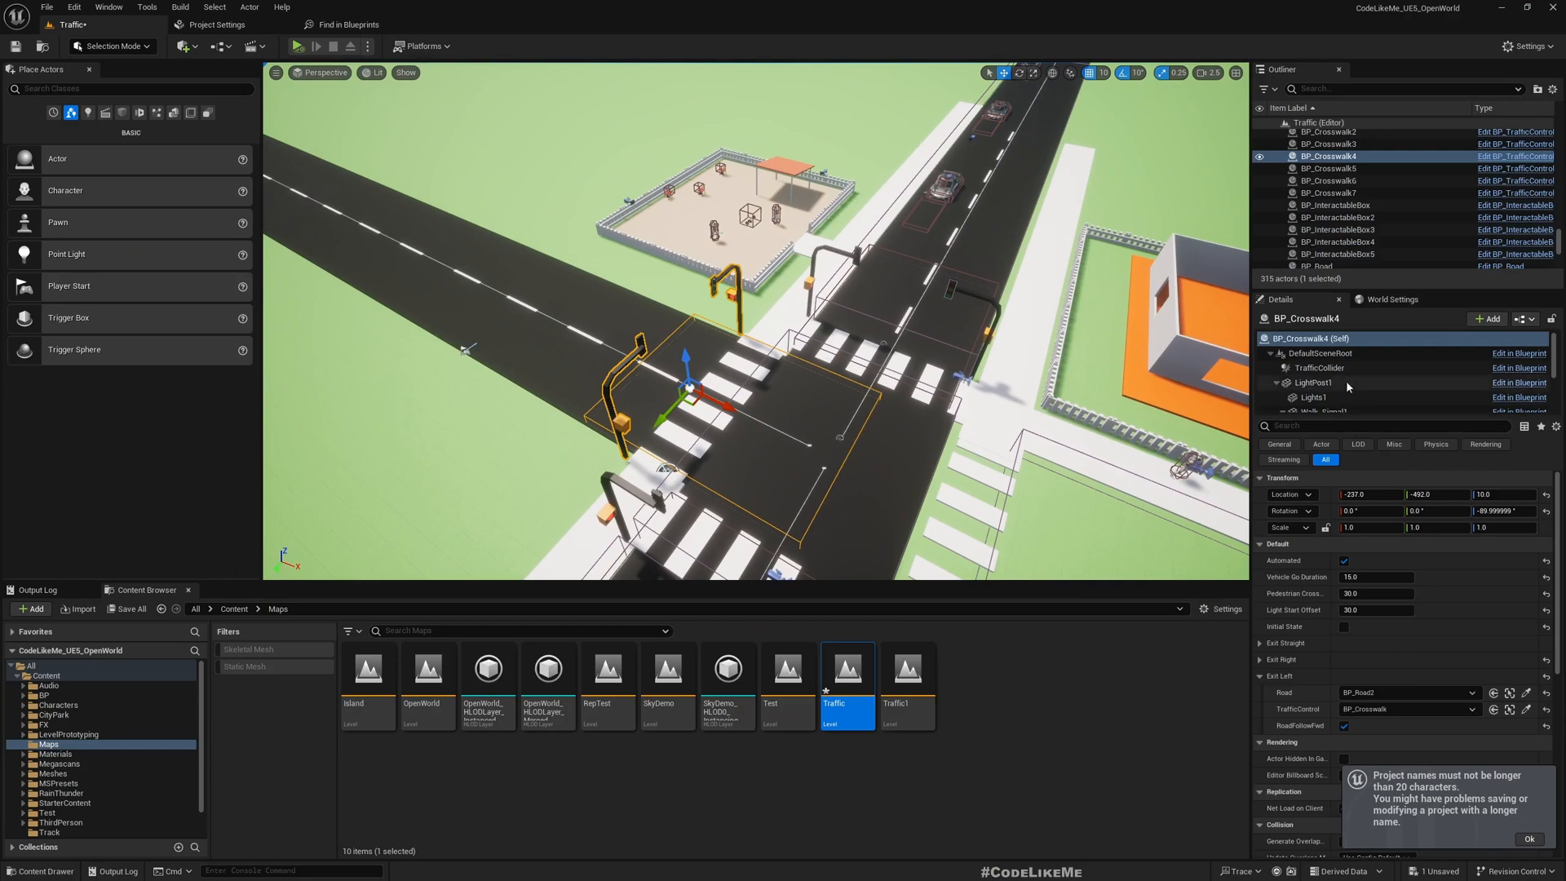
Step: Select BP_Crosswalk and reveal its Exit Straight settings, checking BP_Crosswalk3 across the intersection
click(1318, 367)
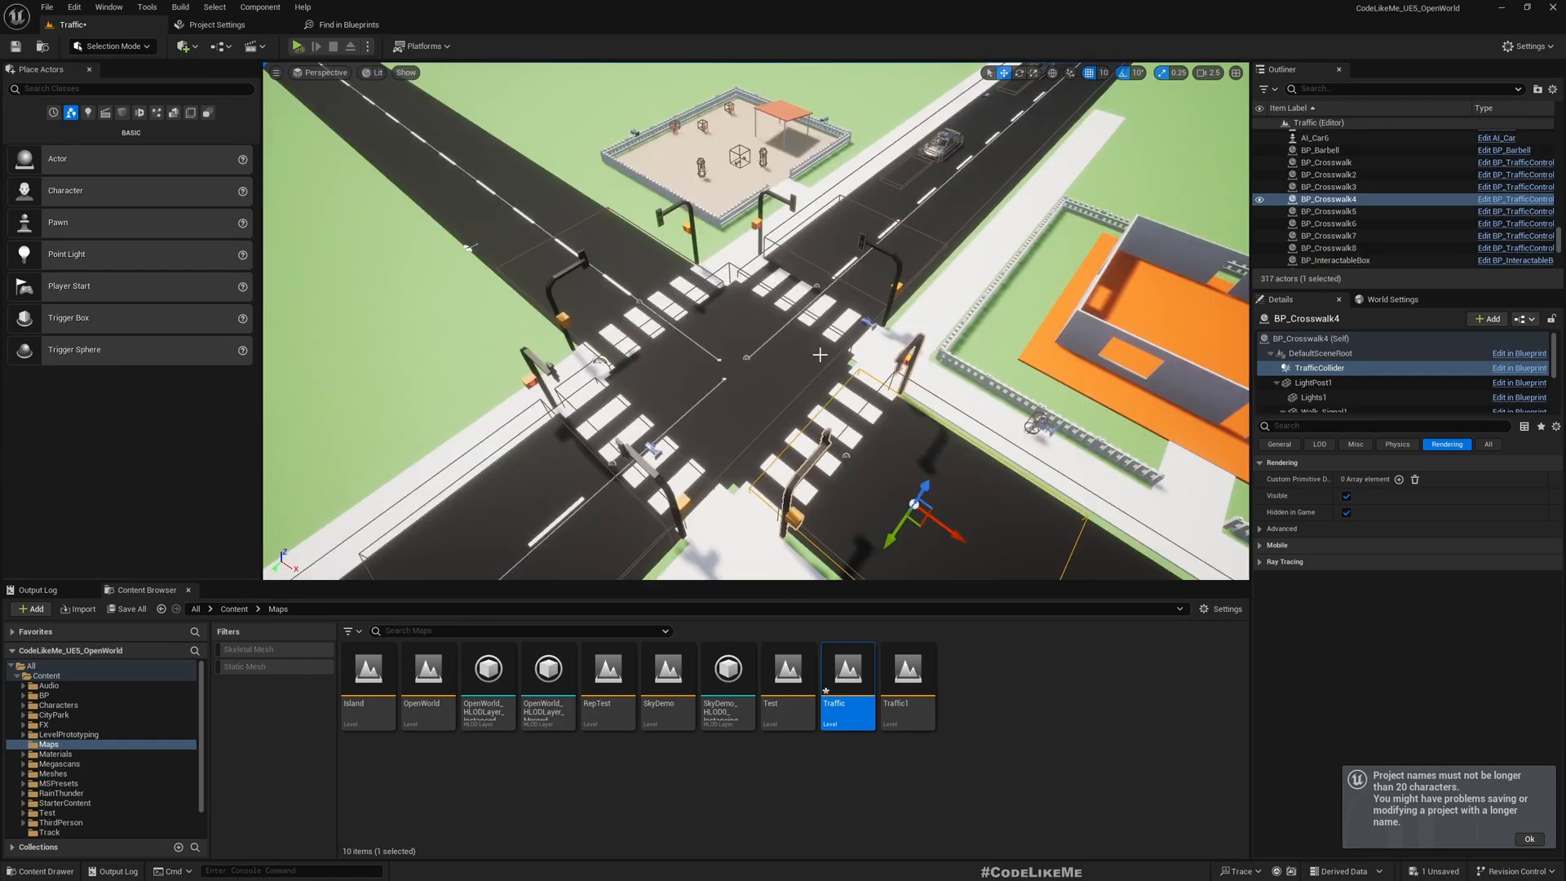
click(1328, 162)
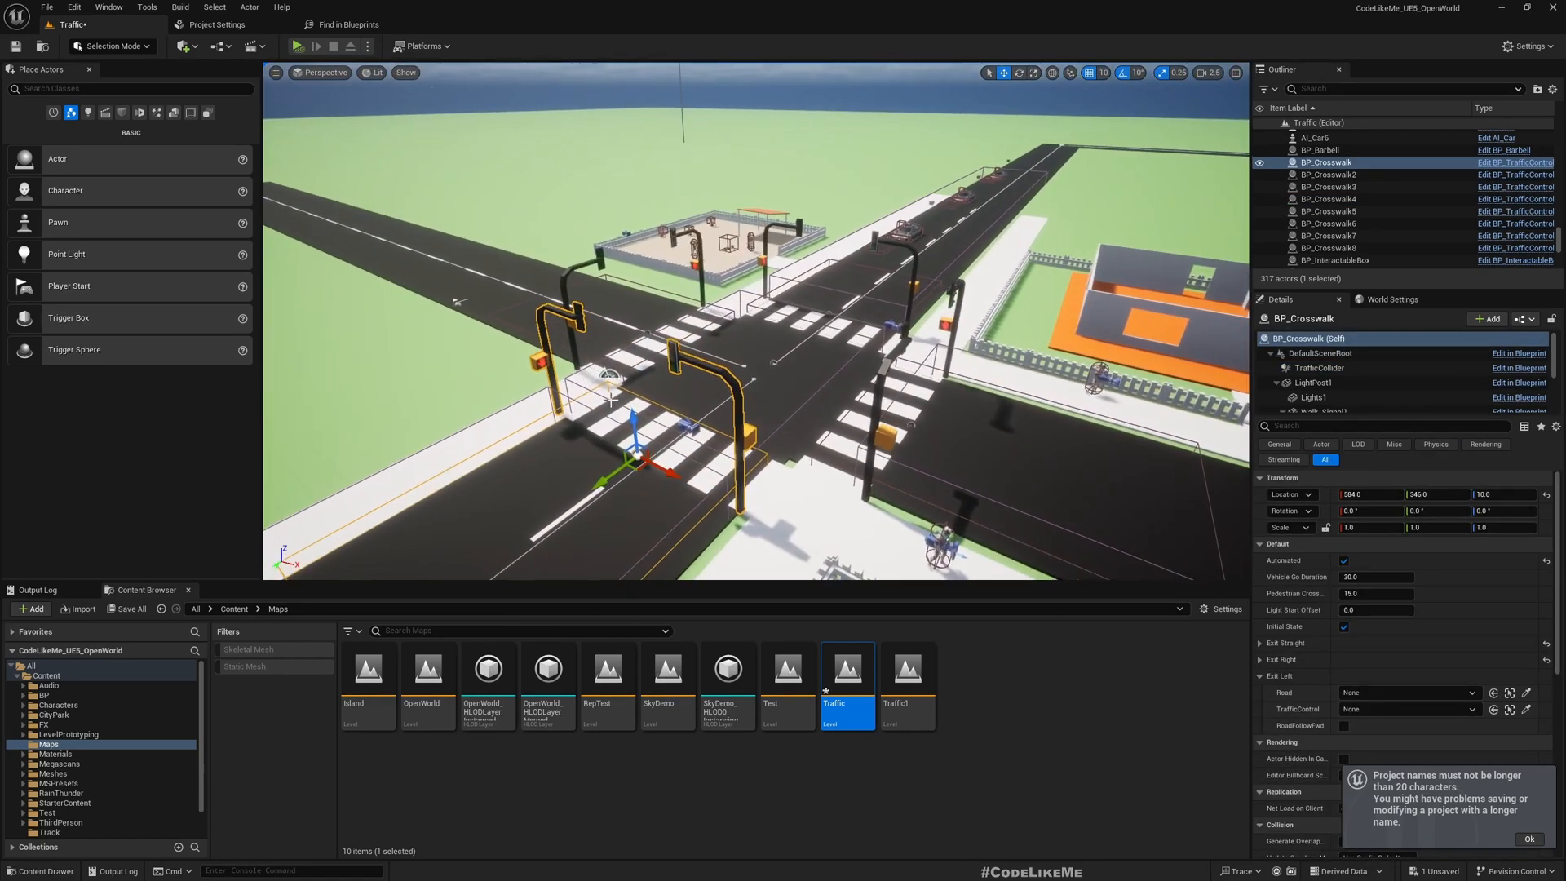
click(1263, 642)
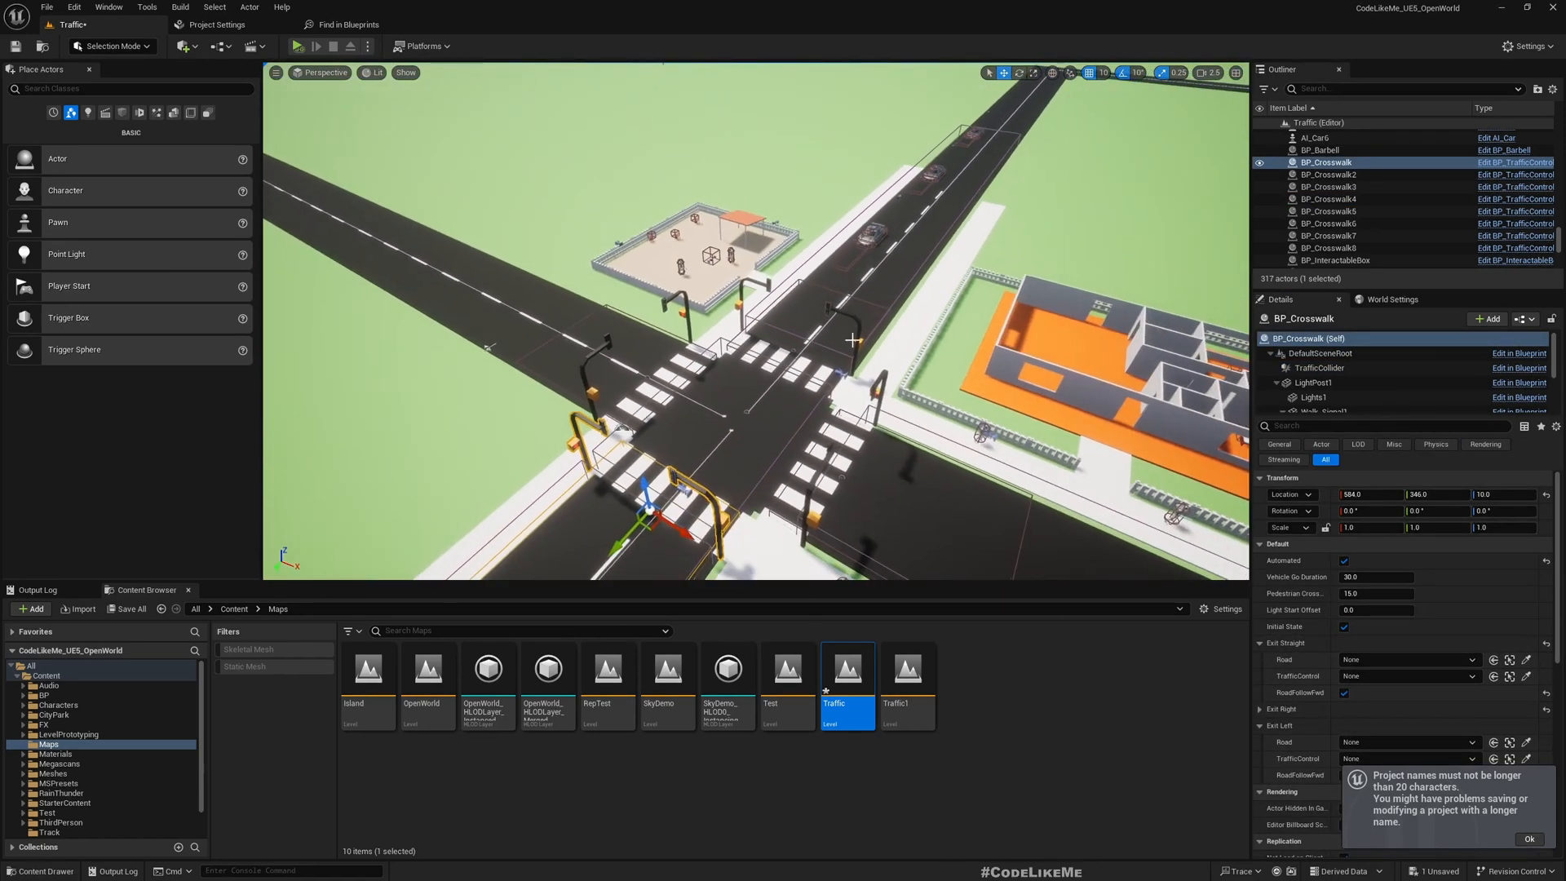
click(1328, 186)
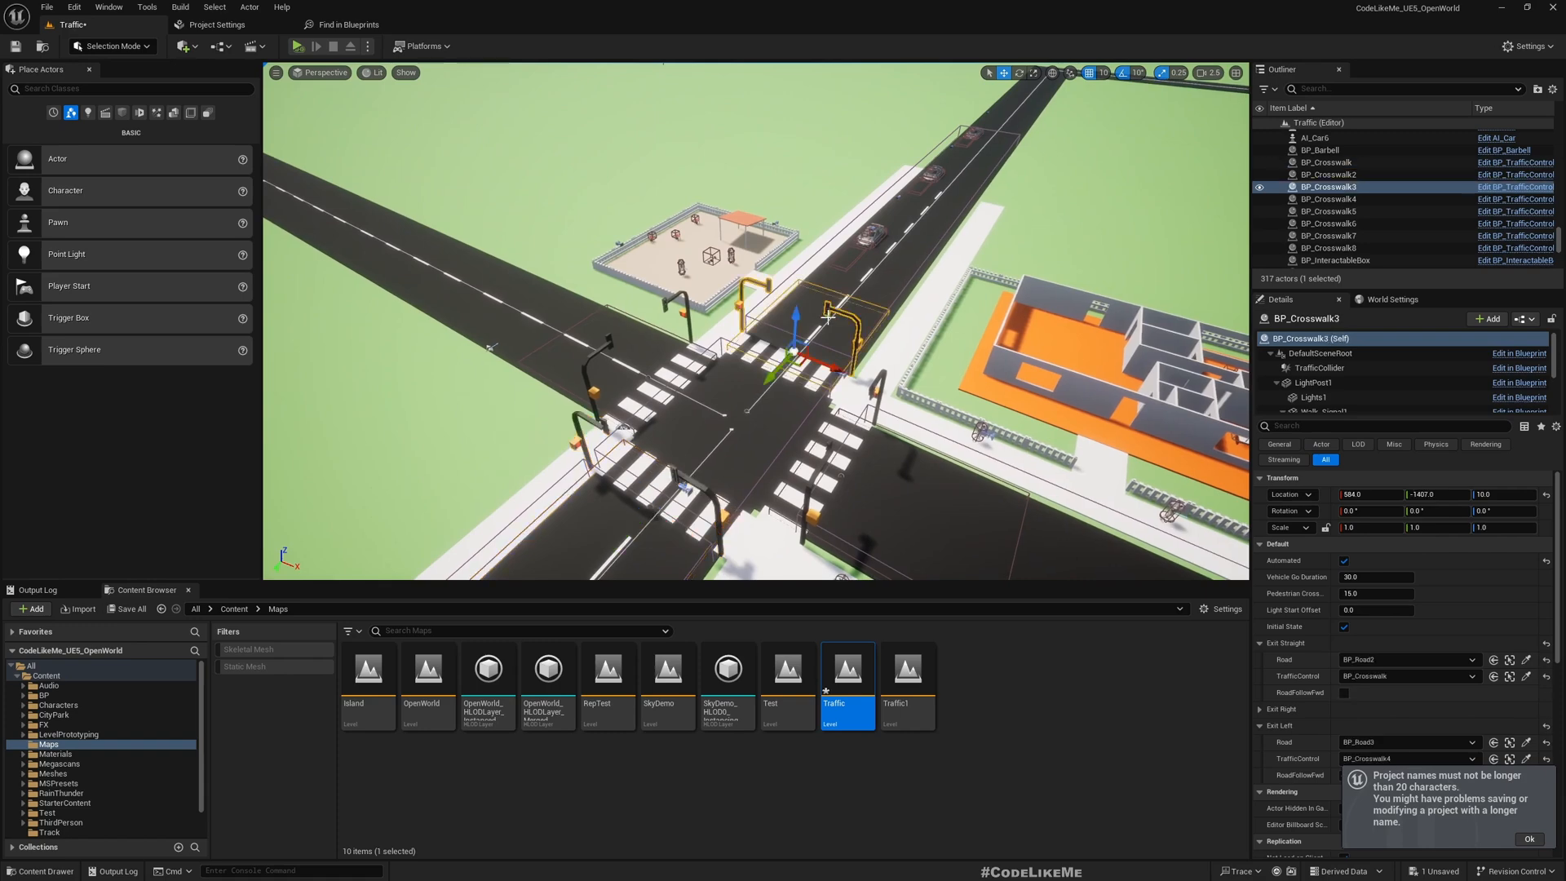
click(1328, 162)
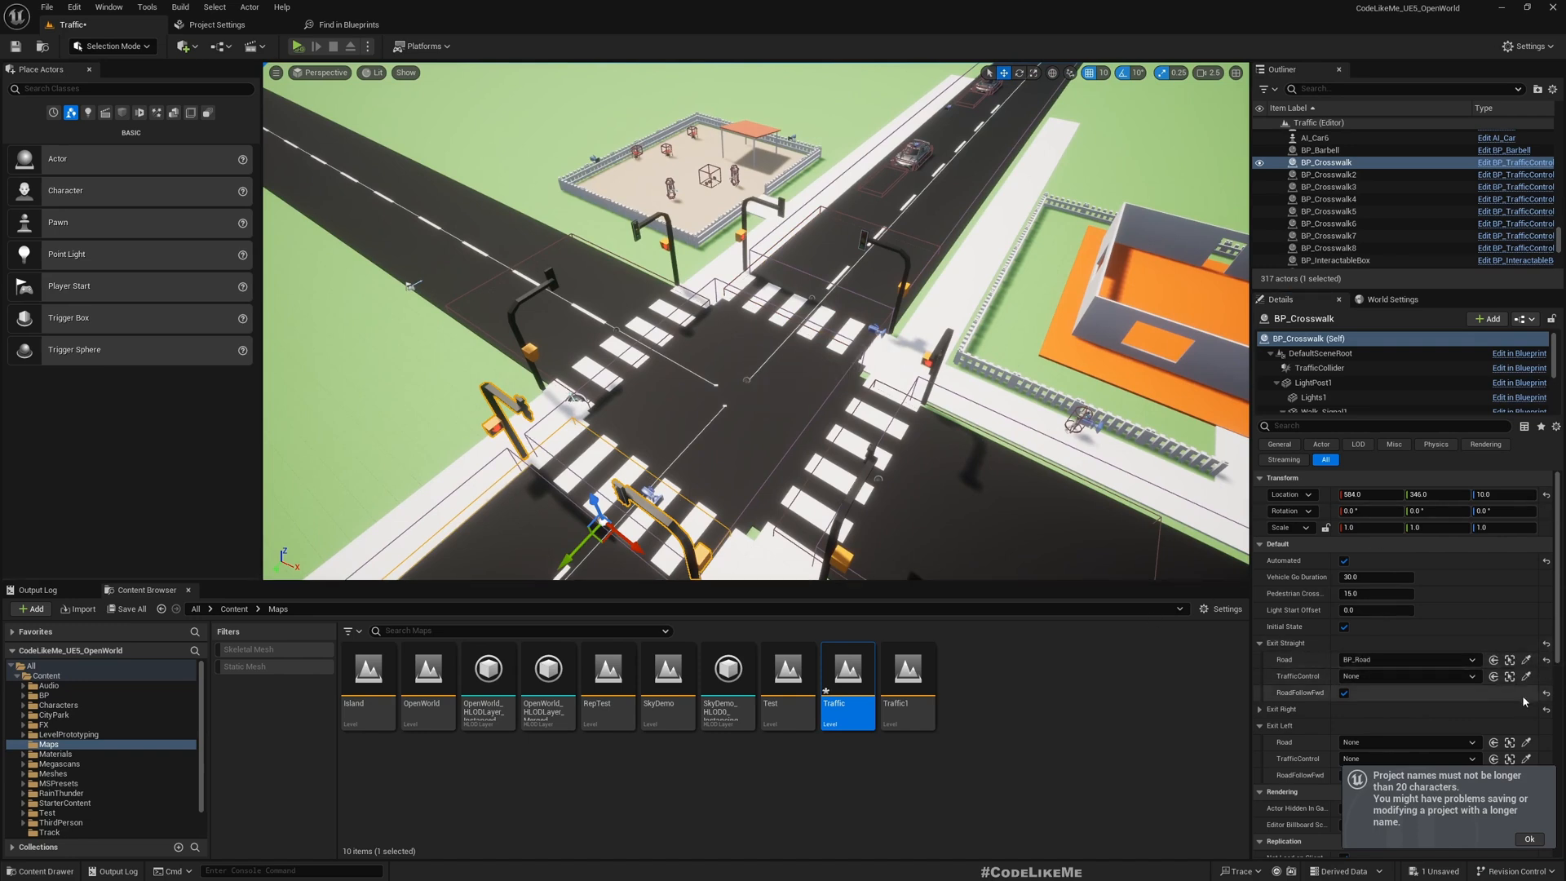
mouse_move(871, 240)
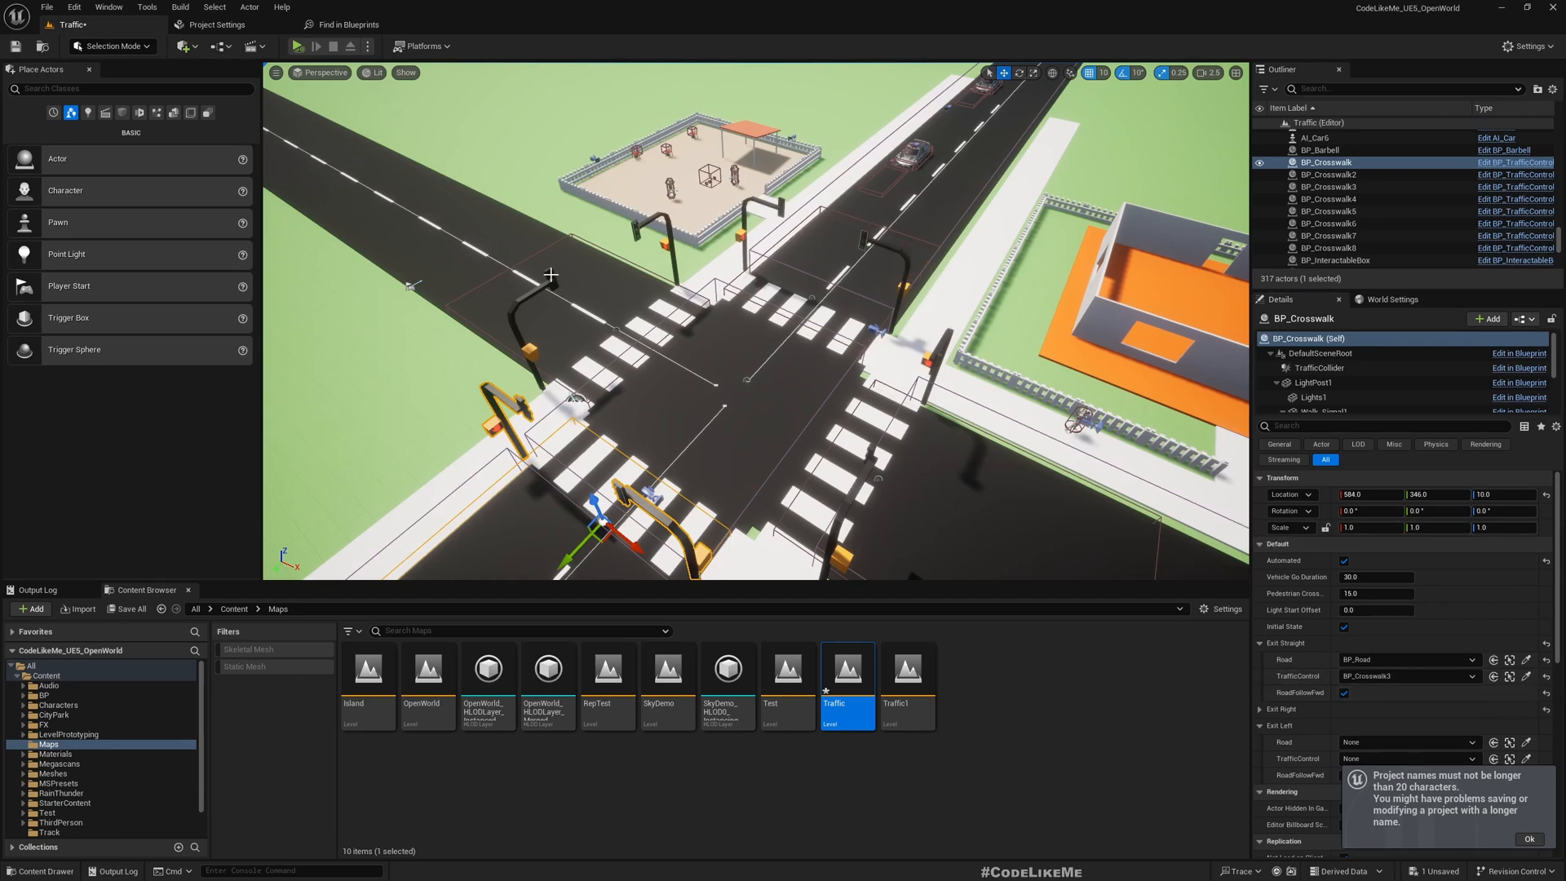
Step: Link the straight exit to BP_Road under BP_Crosswalk3, then assign a road to the left exit
click(1328, 248)
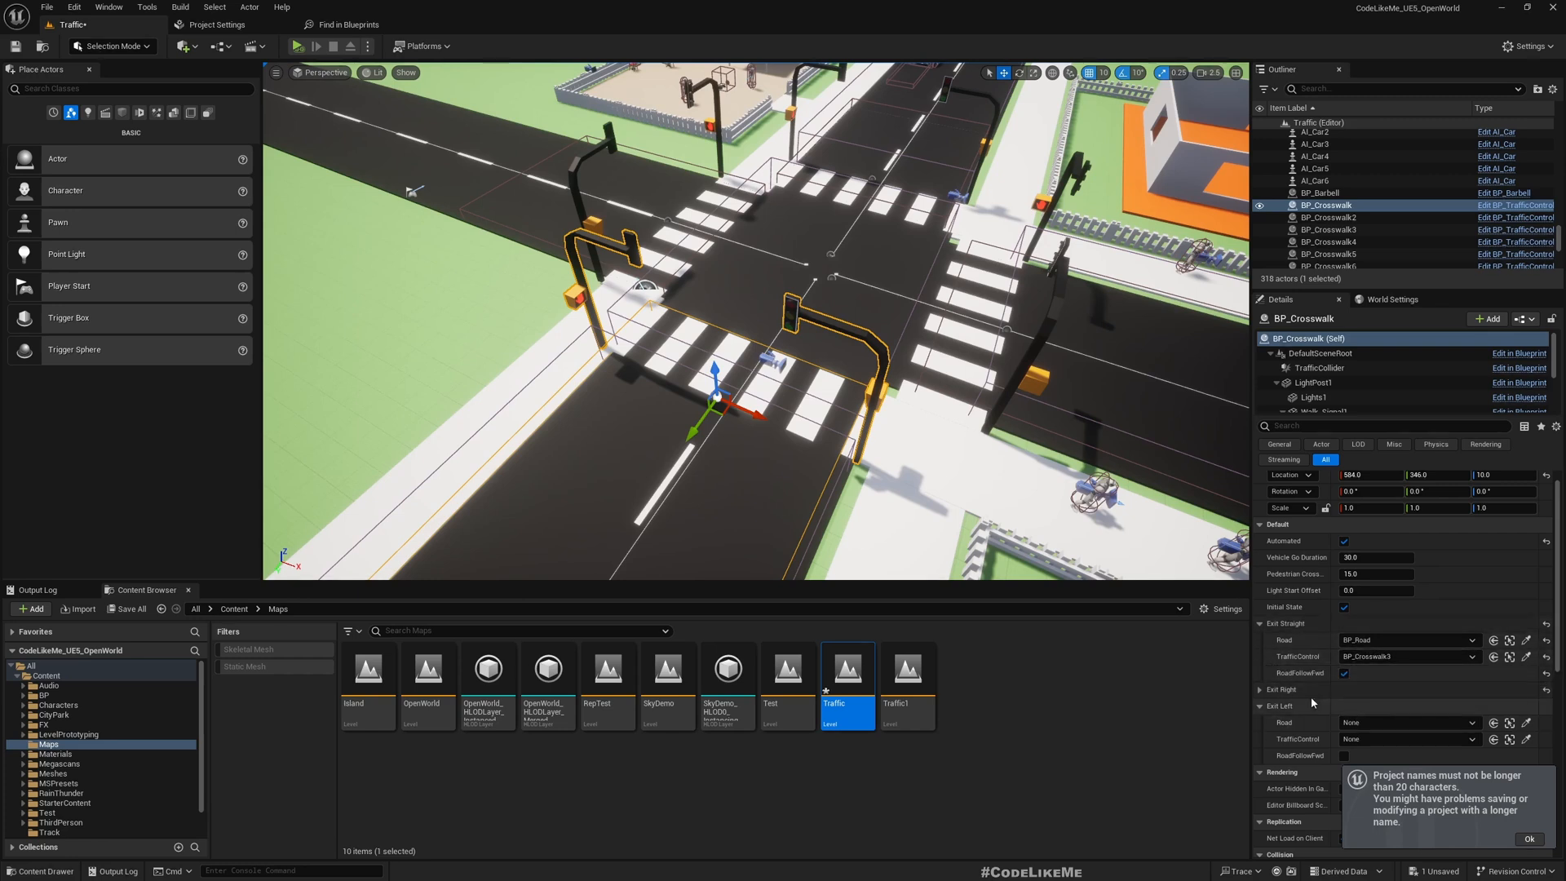
click(1261, 690)
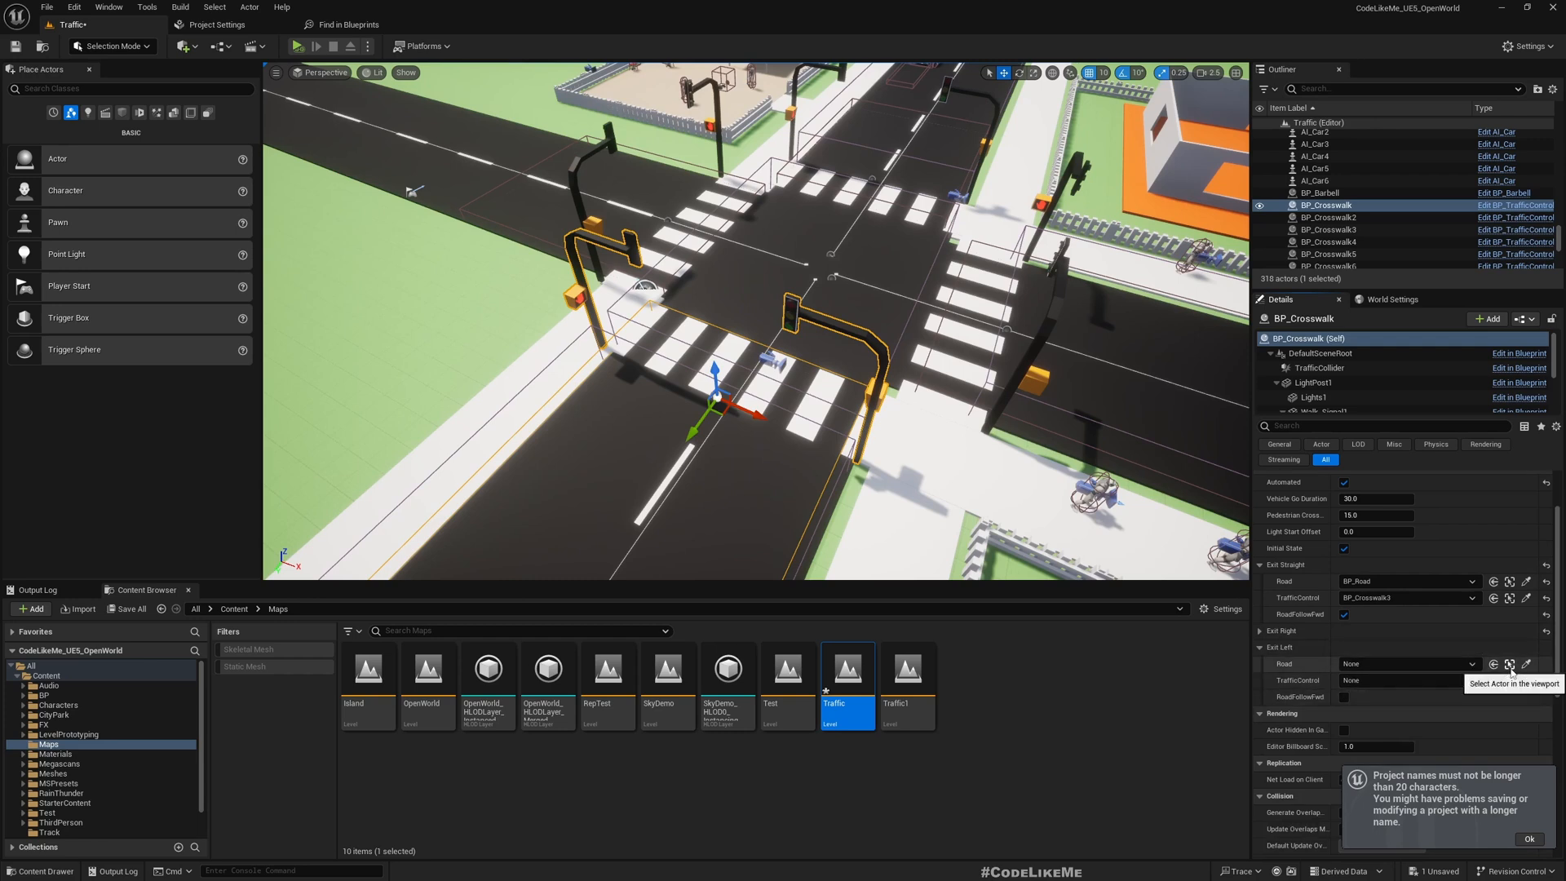
mouse_move(810, 264)
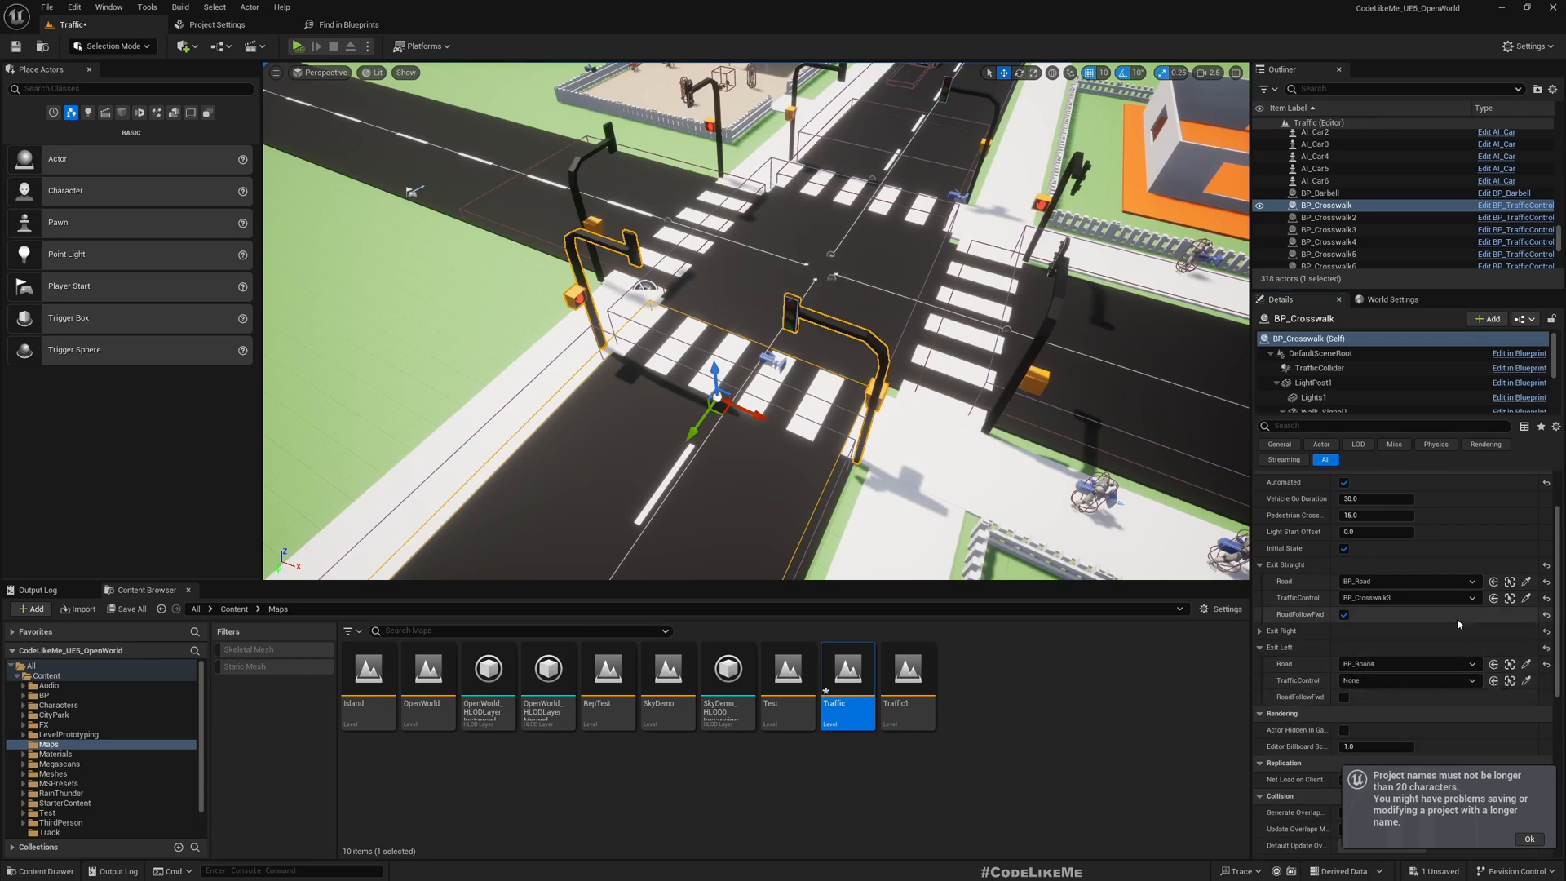
mouse_move(649, 132)
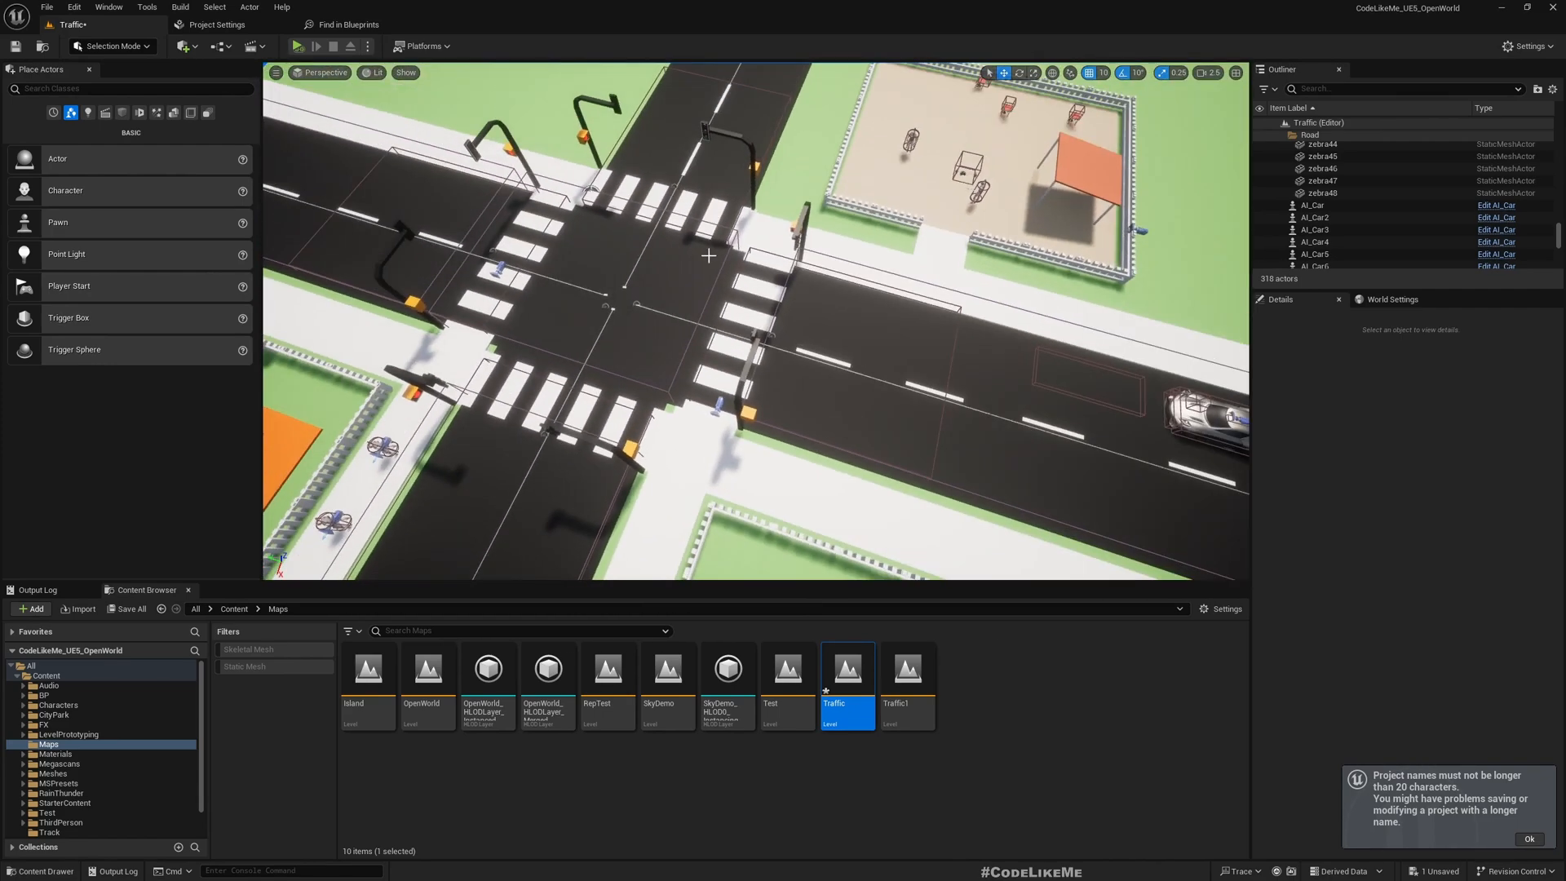
mouse_move(450, 271)
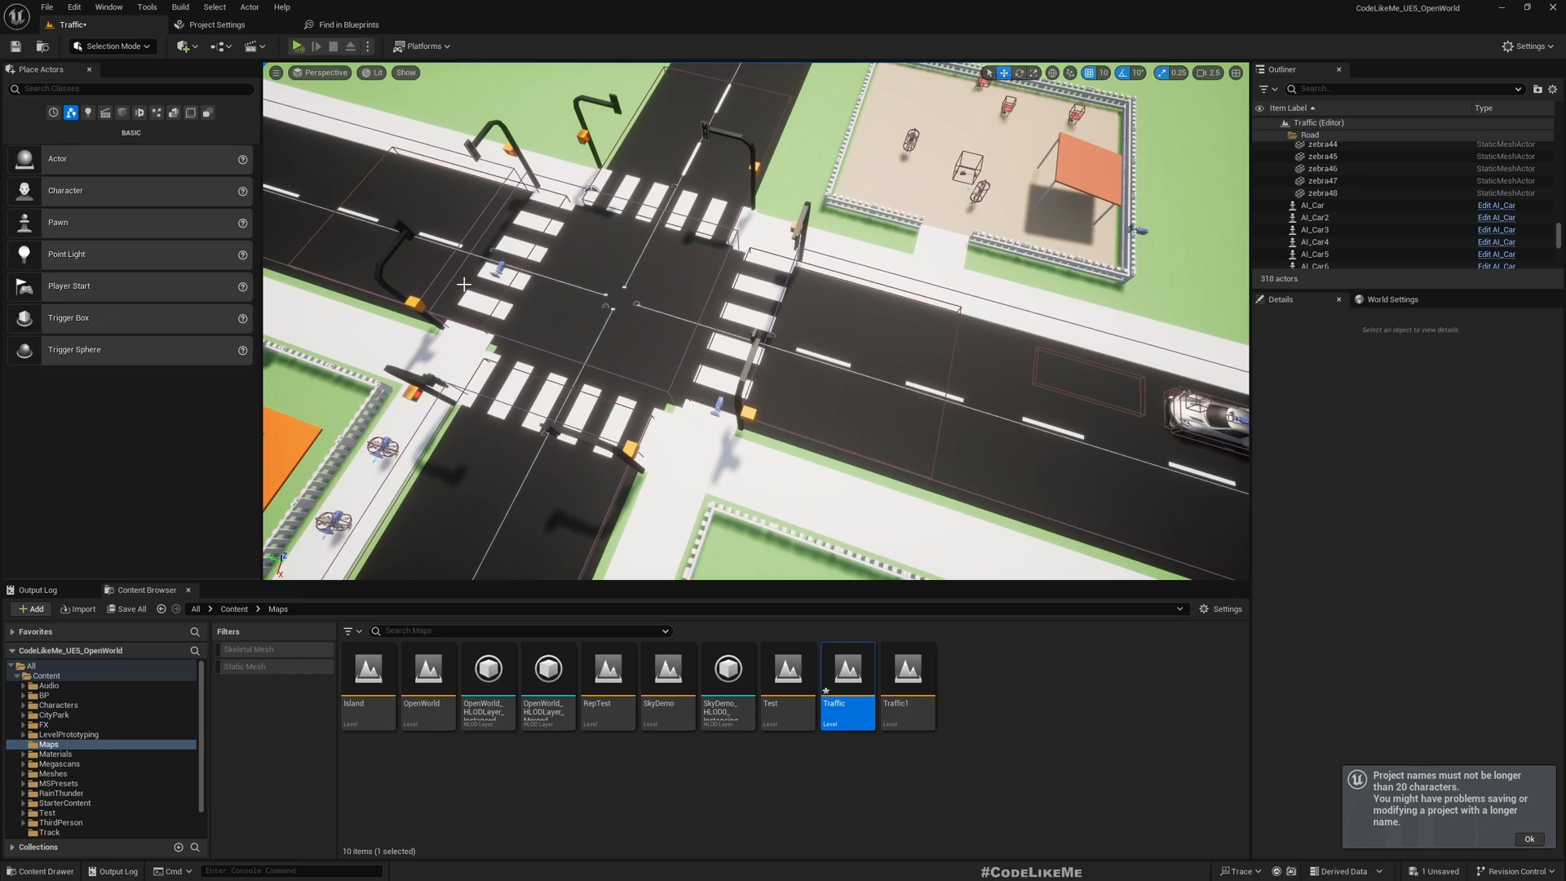
mouse_move(849, 337)
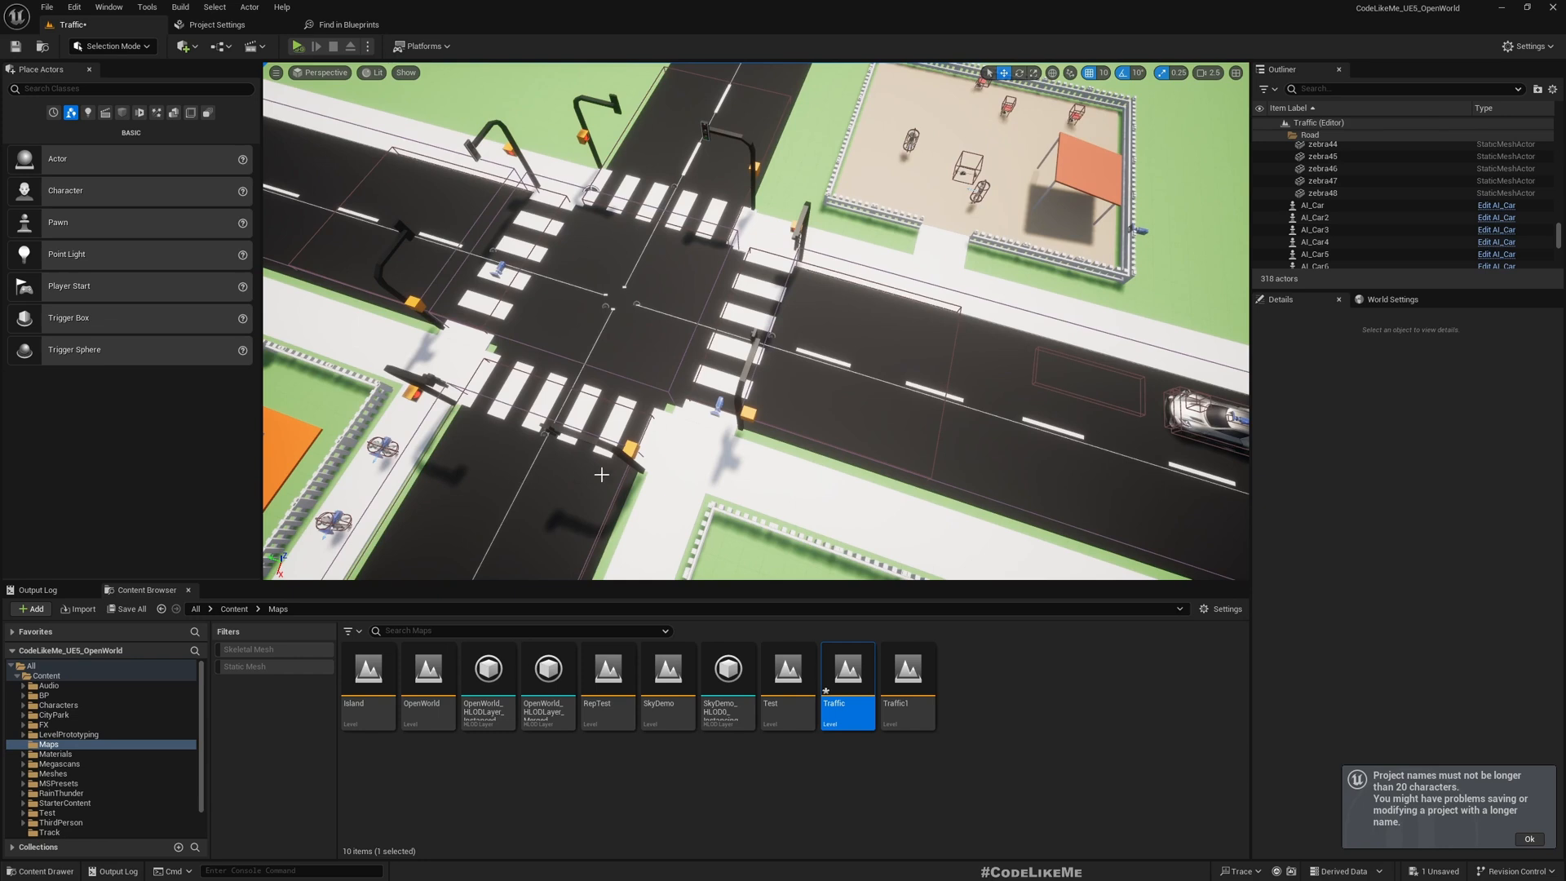
mouse_move(734, 277)
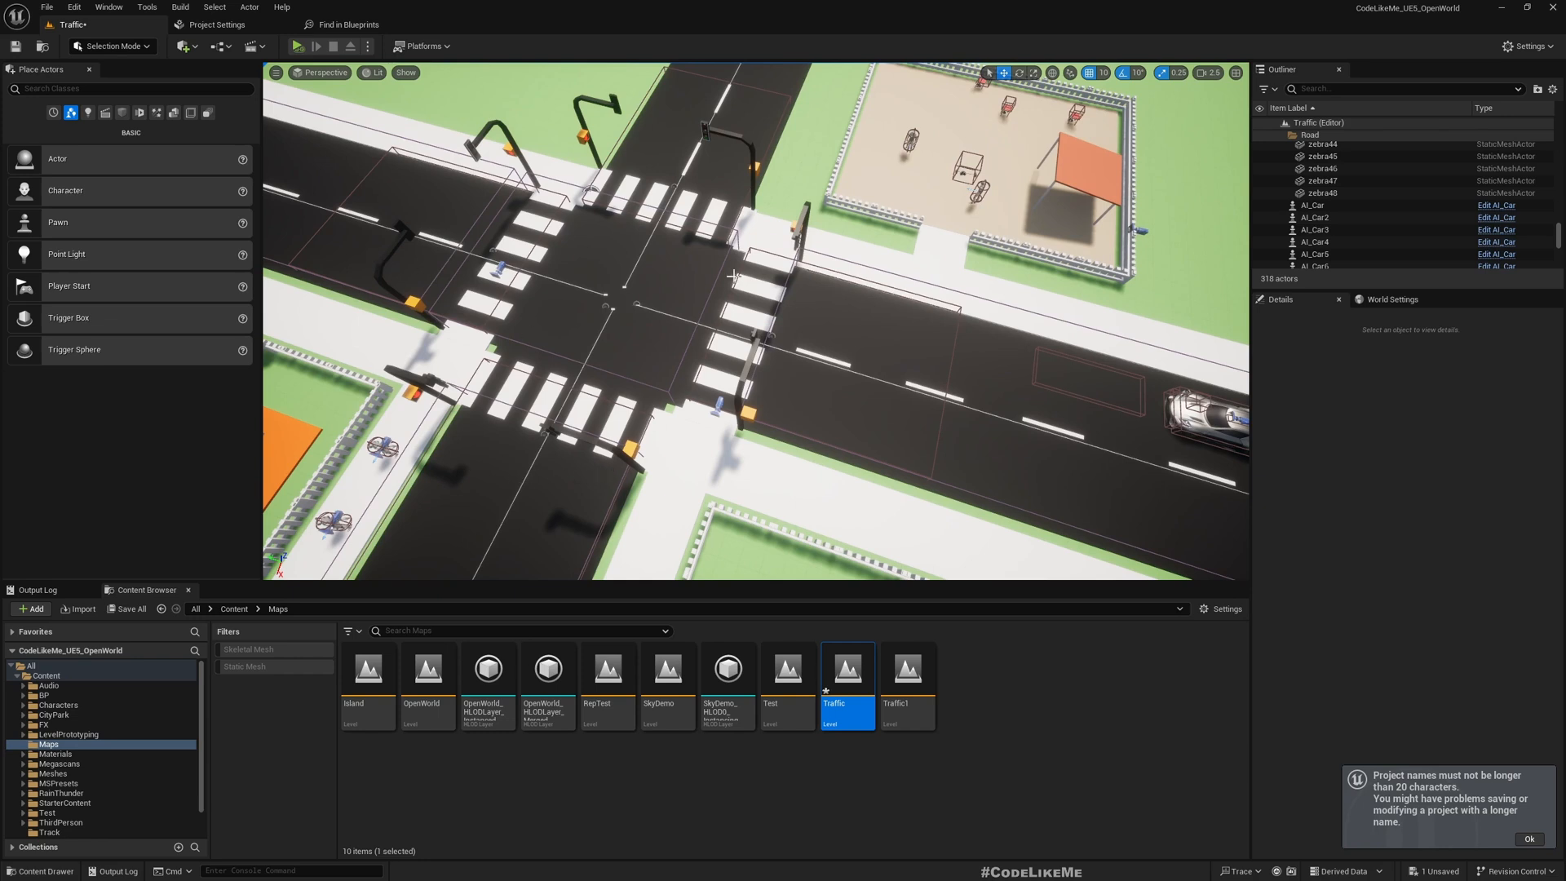
mouse_move(388, 249)
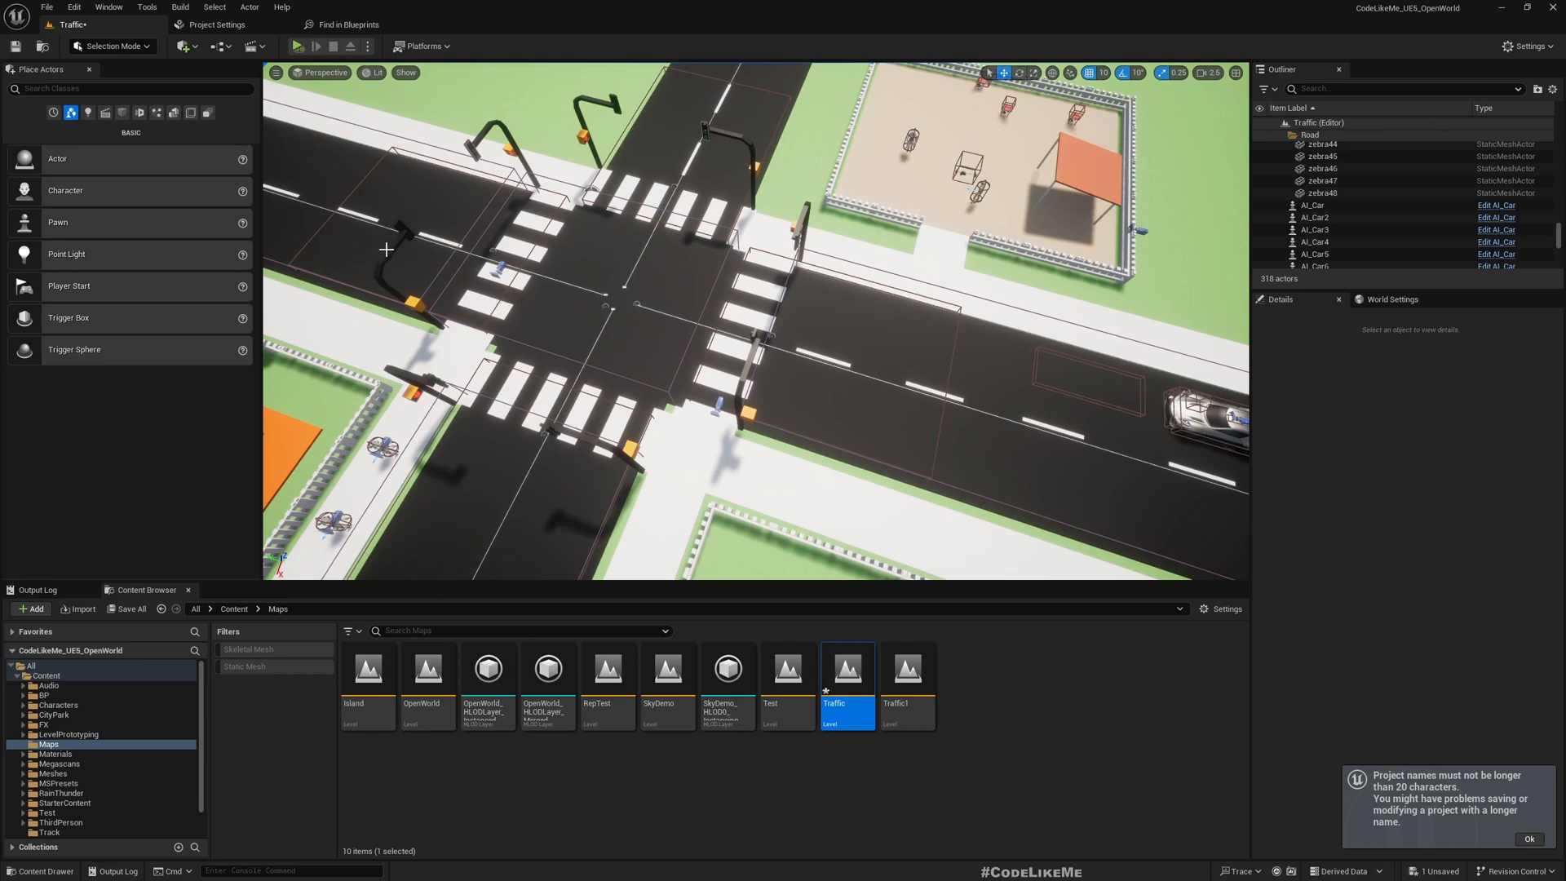
mouse_move(300, 233)
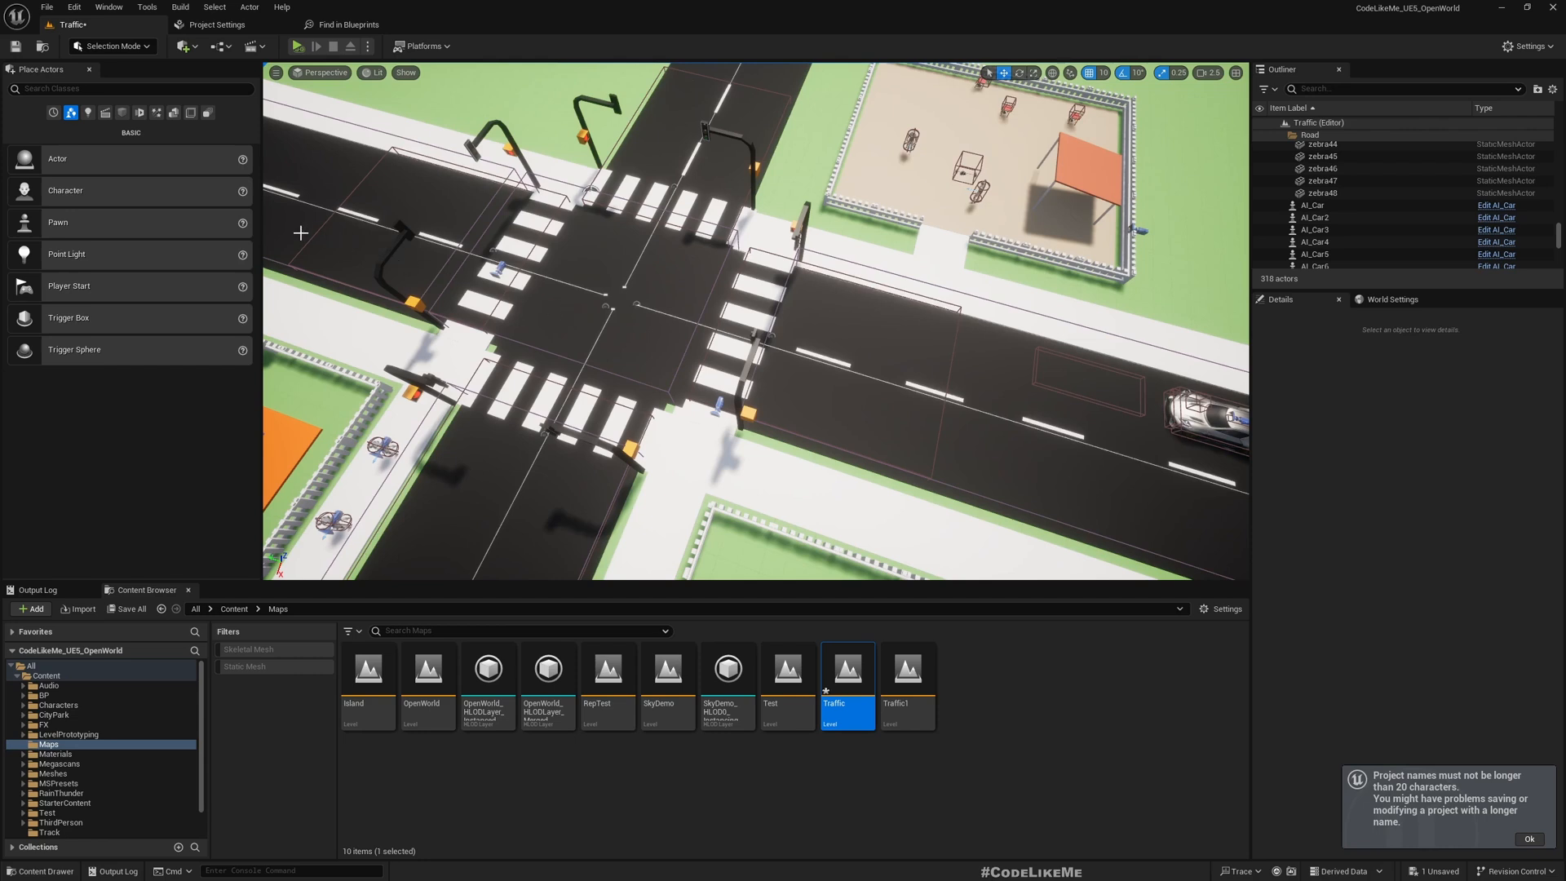
mouse_move(532, 310)
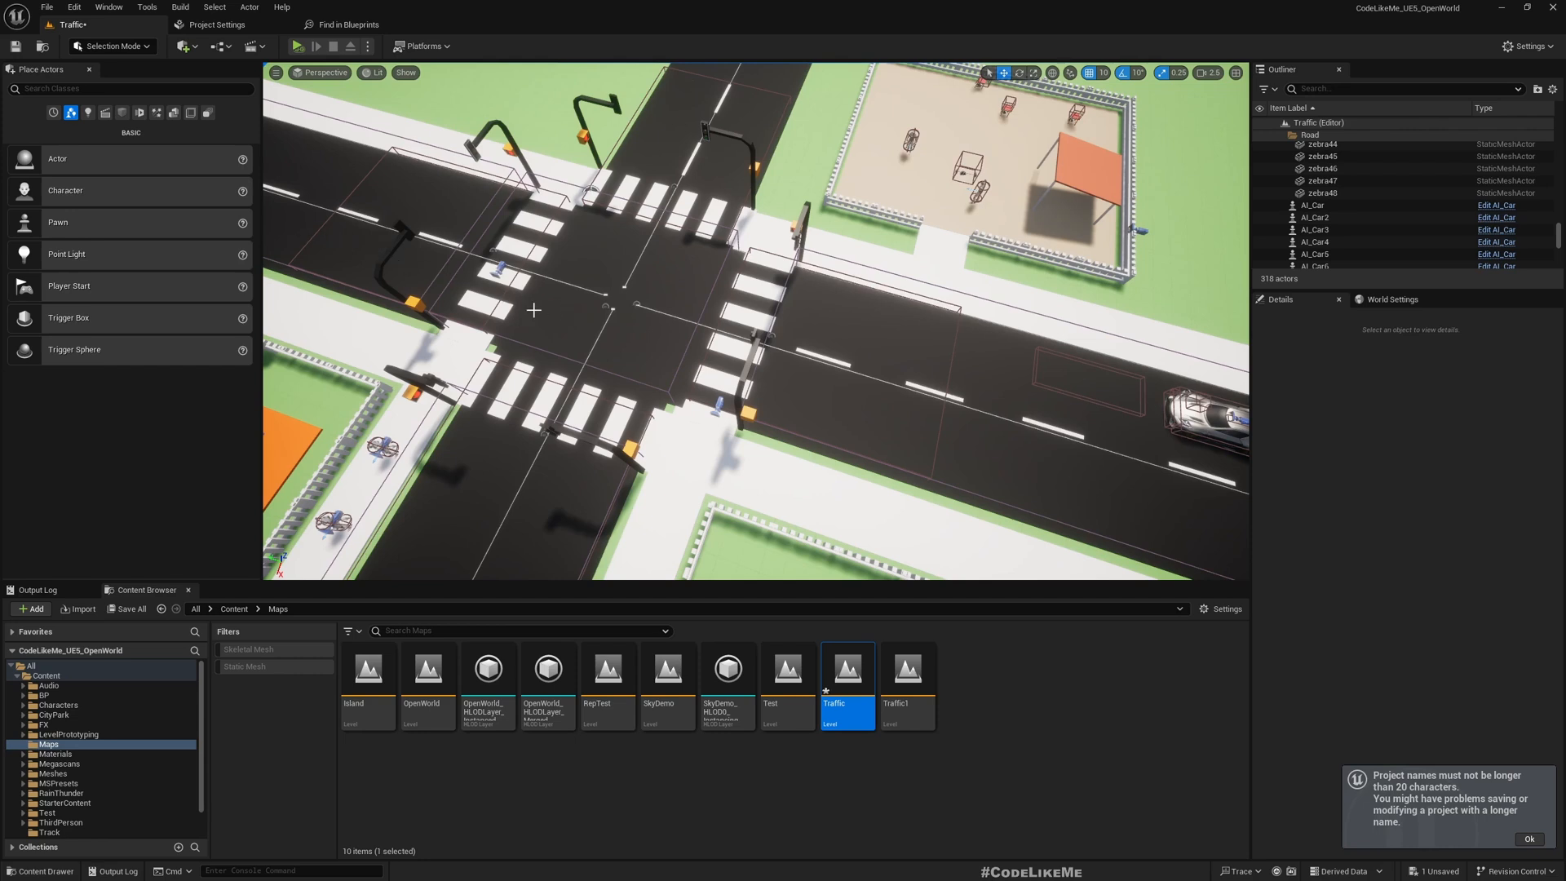
mouse_move(1234, 364)
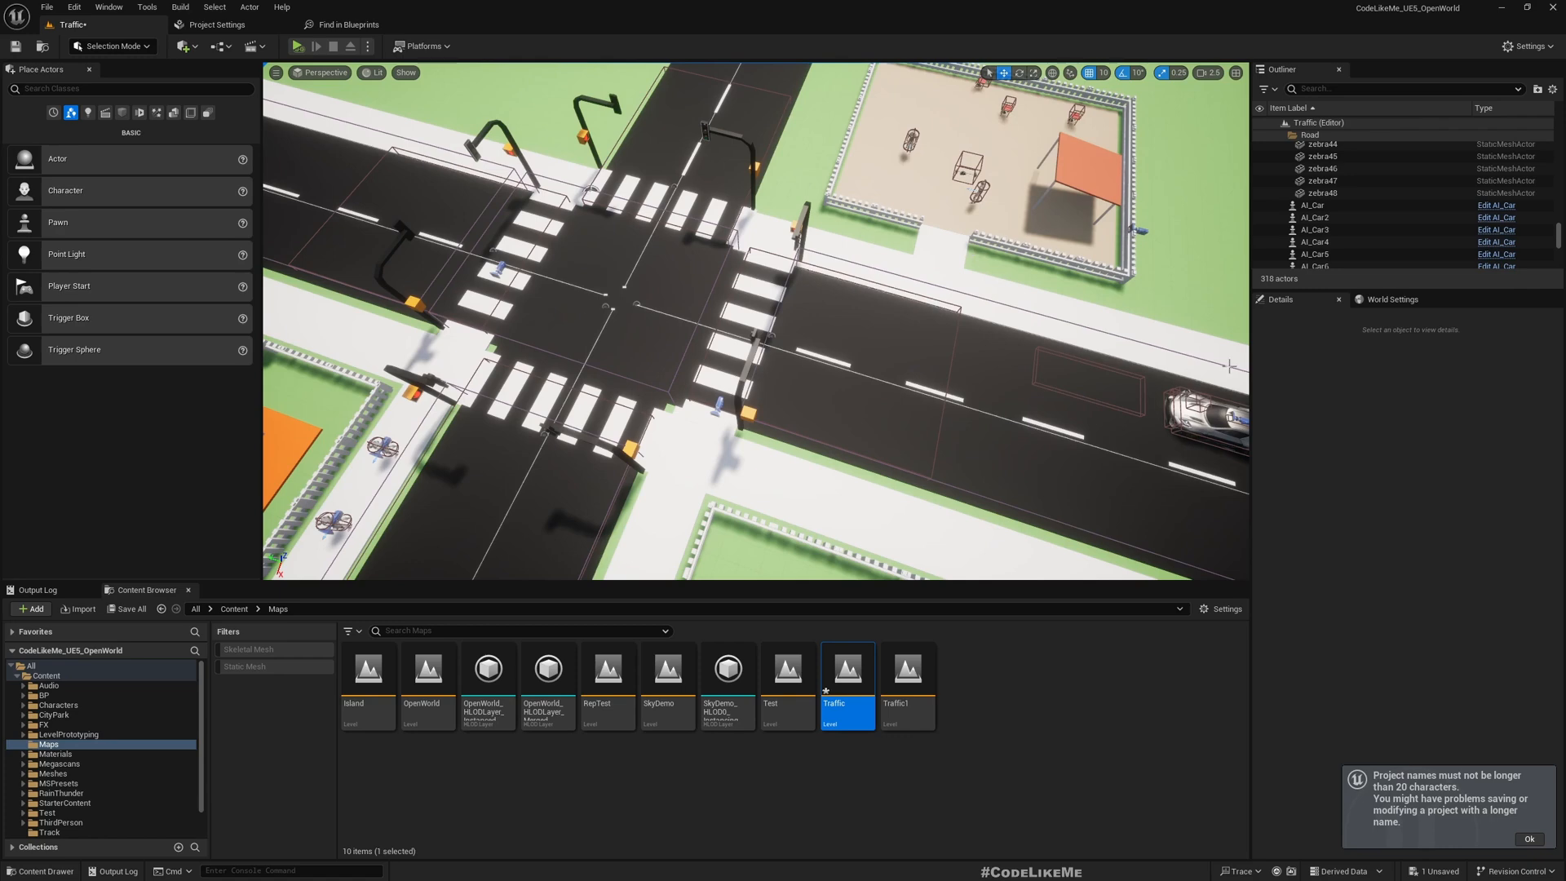
mouse_move(523, 447)
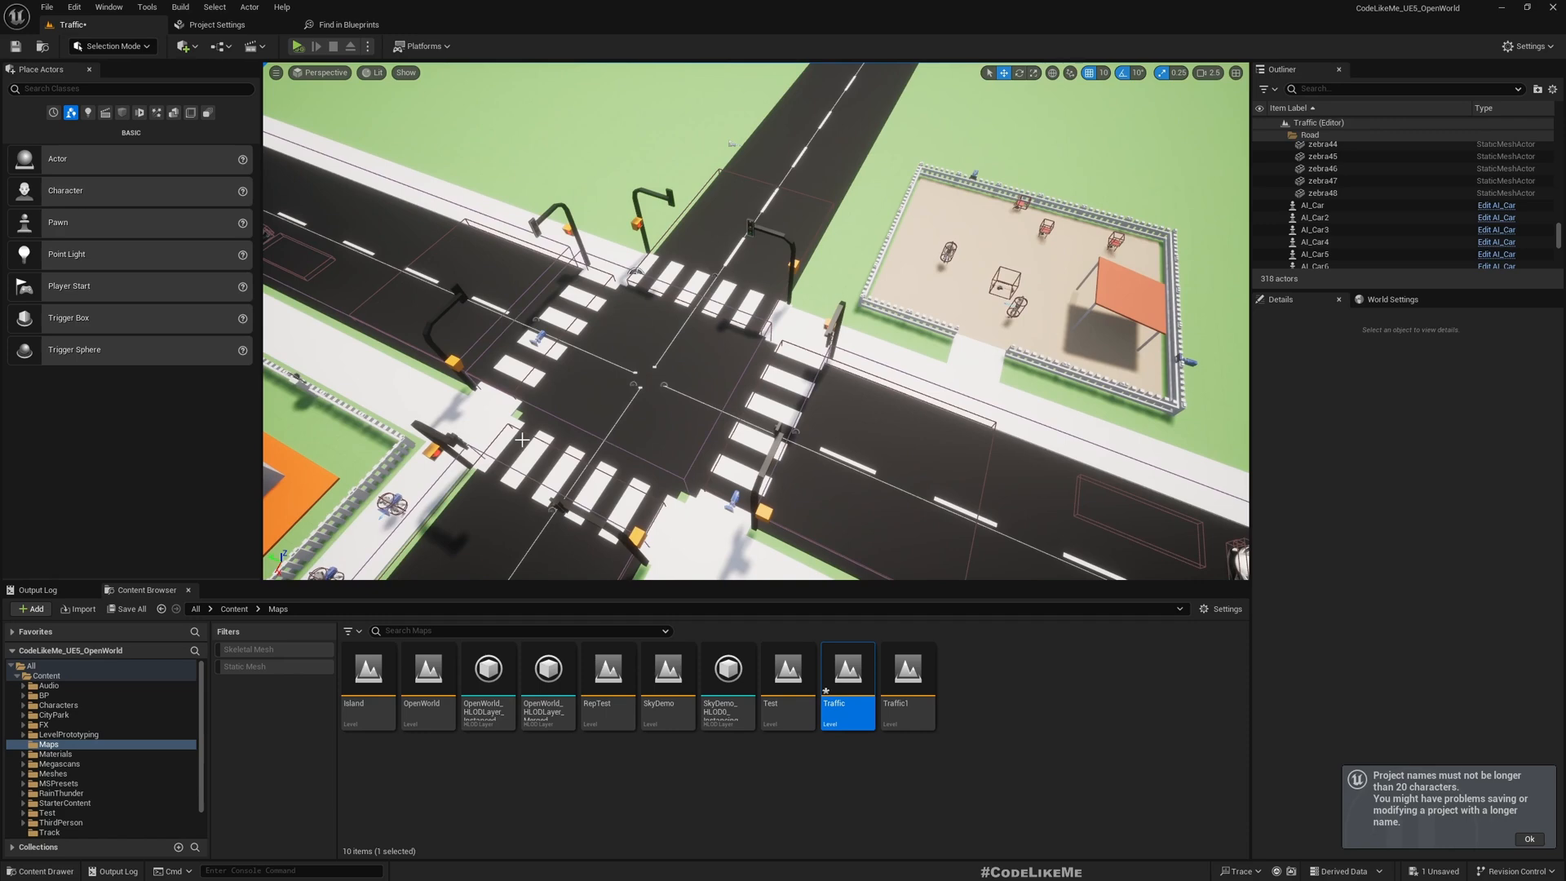
mouse_move(435, 223)
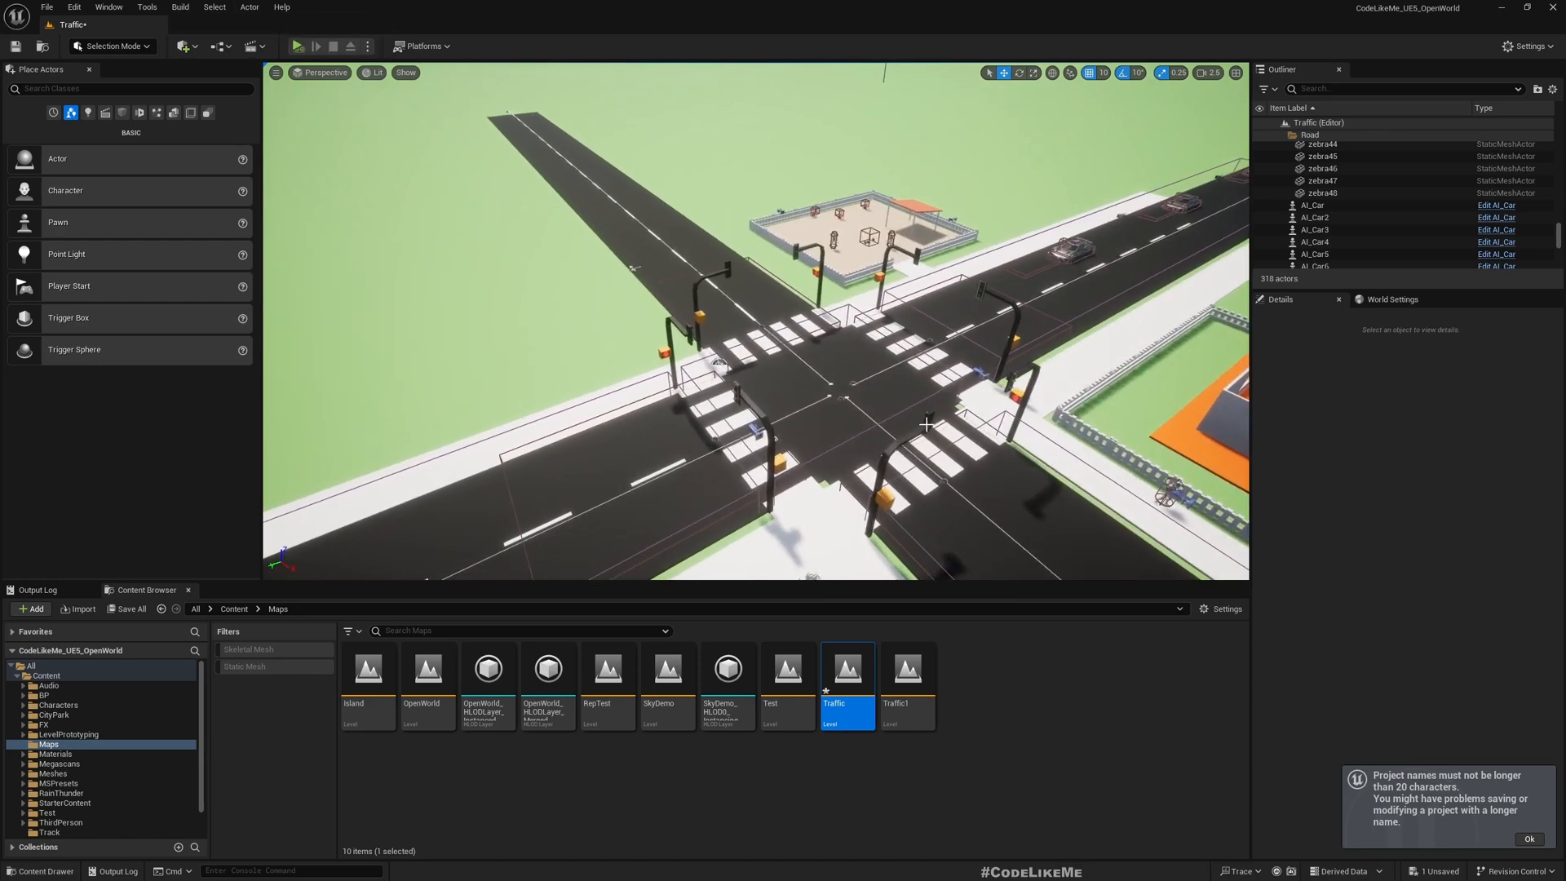
Step: Select BP_Crosswalk4, the crosswalk controlling the junction, in the Outliner
click(1328, 199)
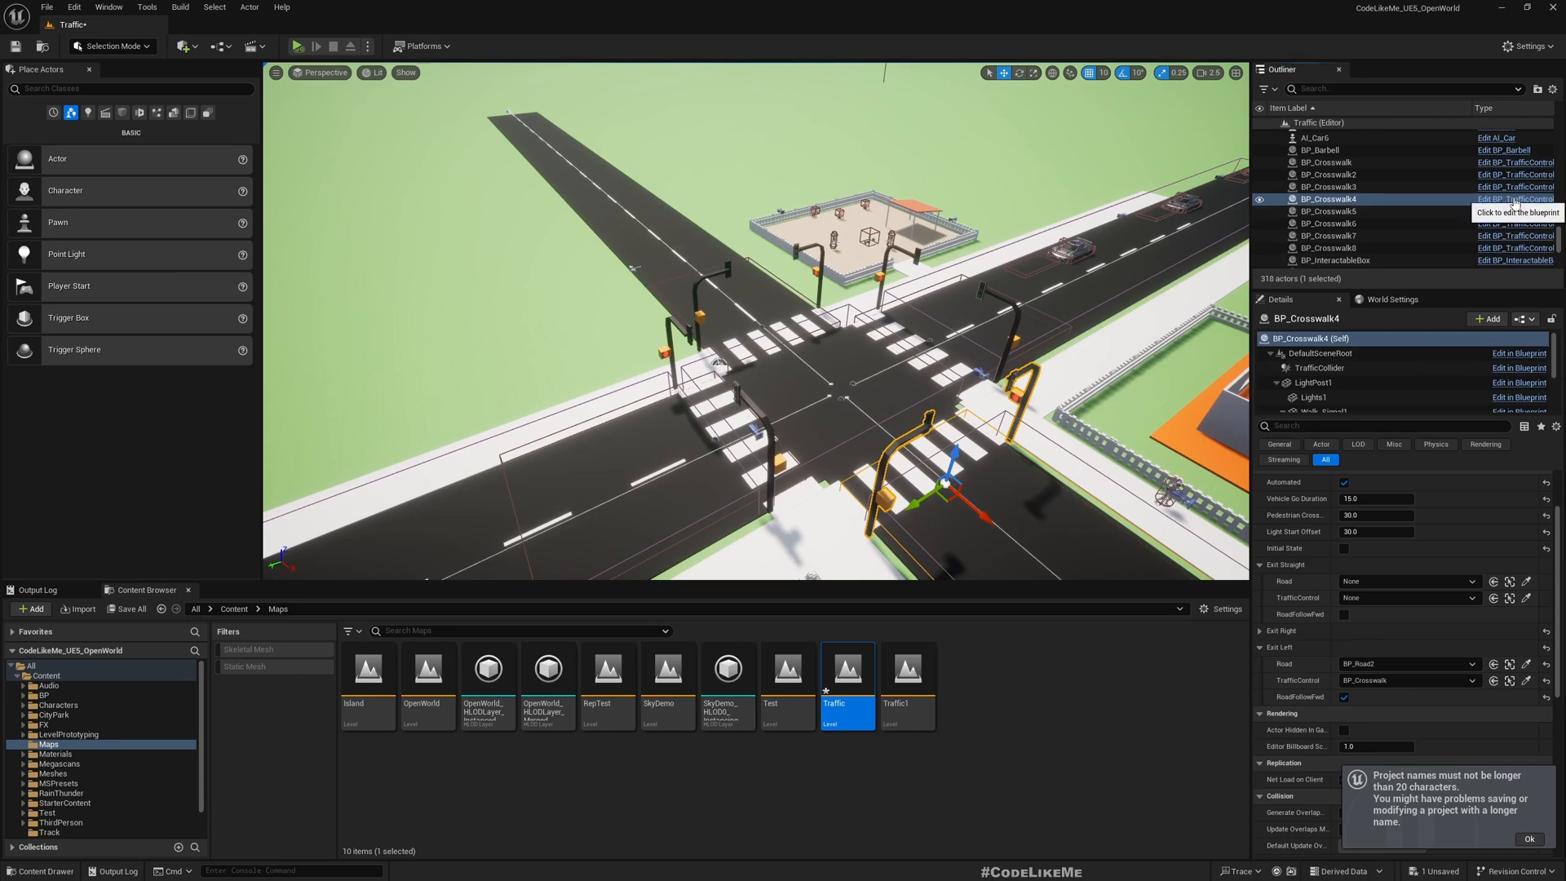
mouse_move(705, 186)
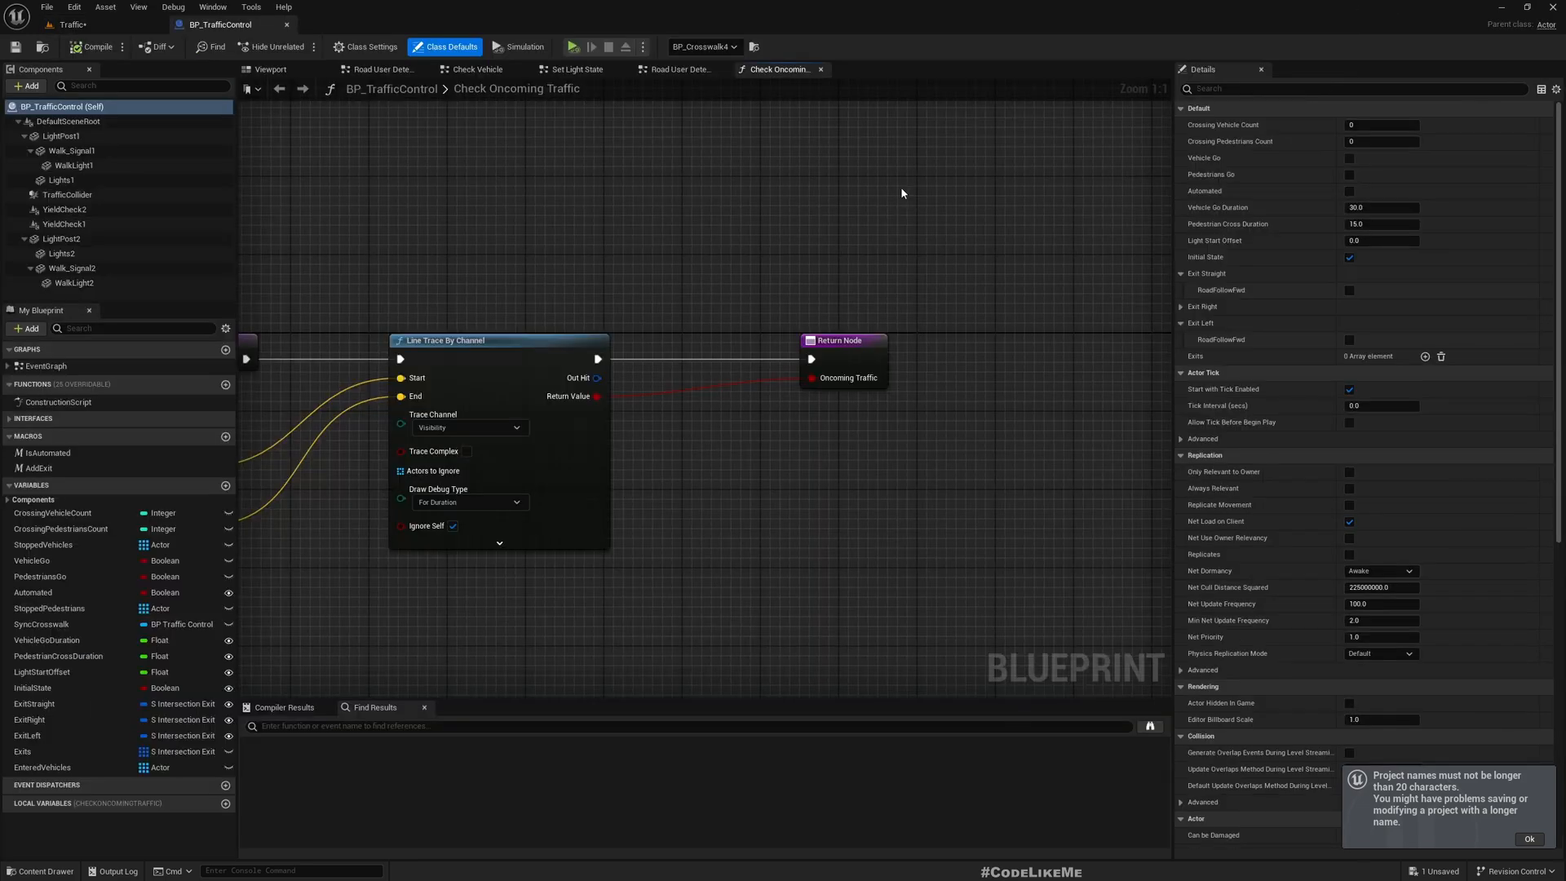
mouse_move(104, 6)
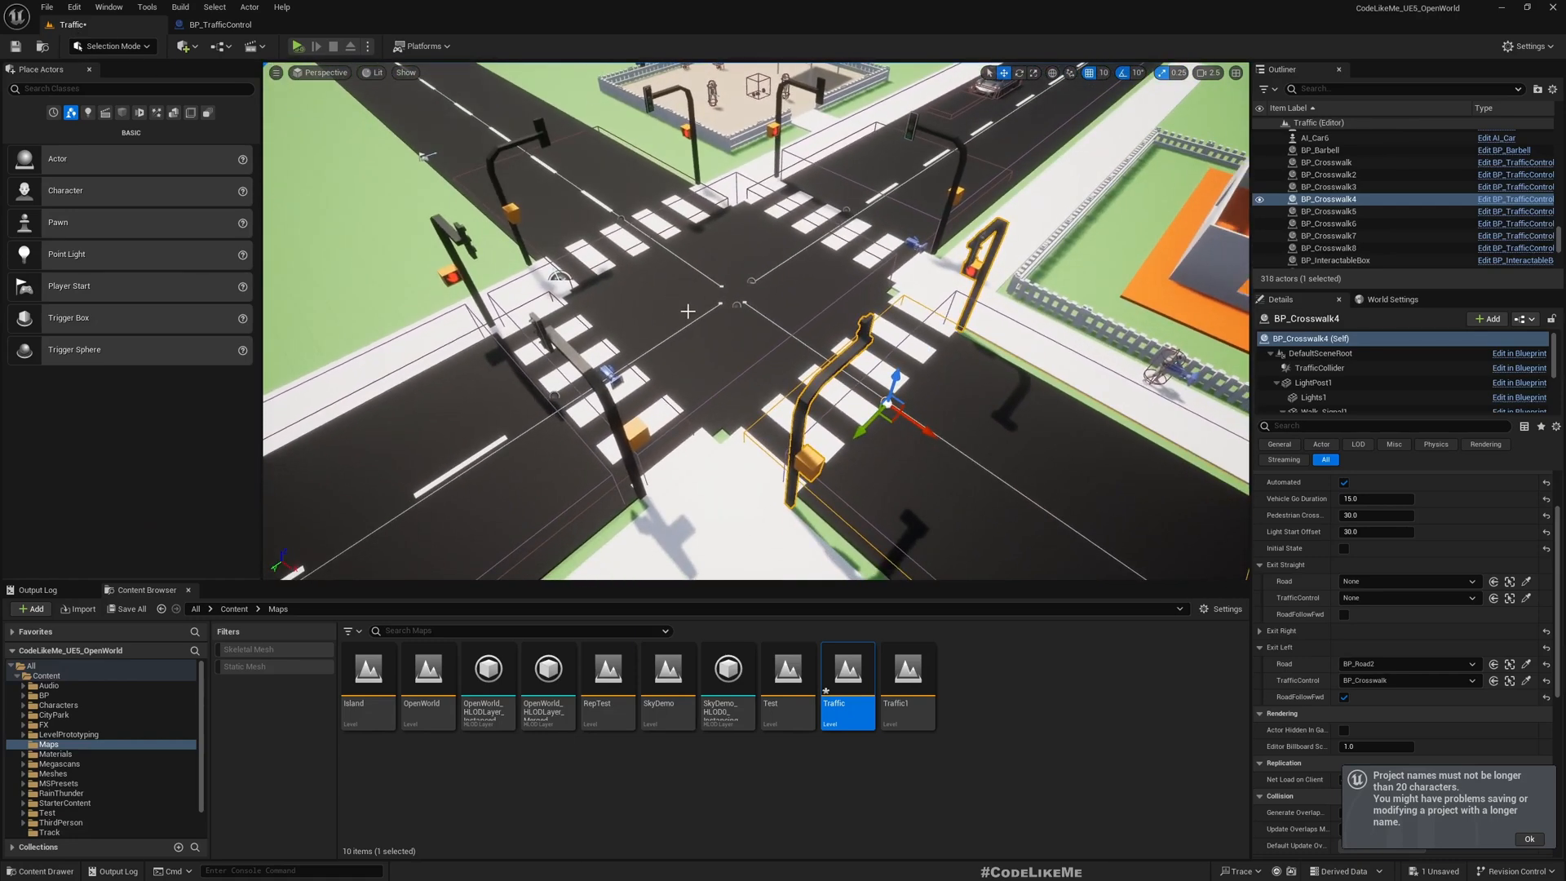
mouse_move(408, 179)
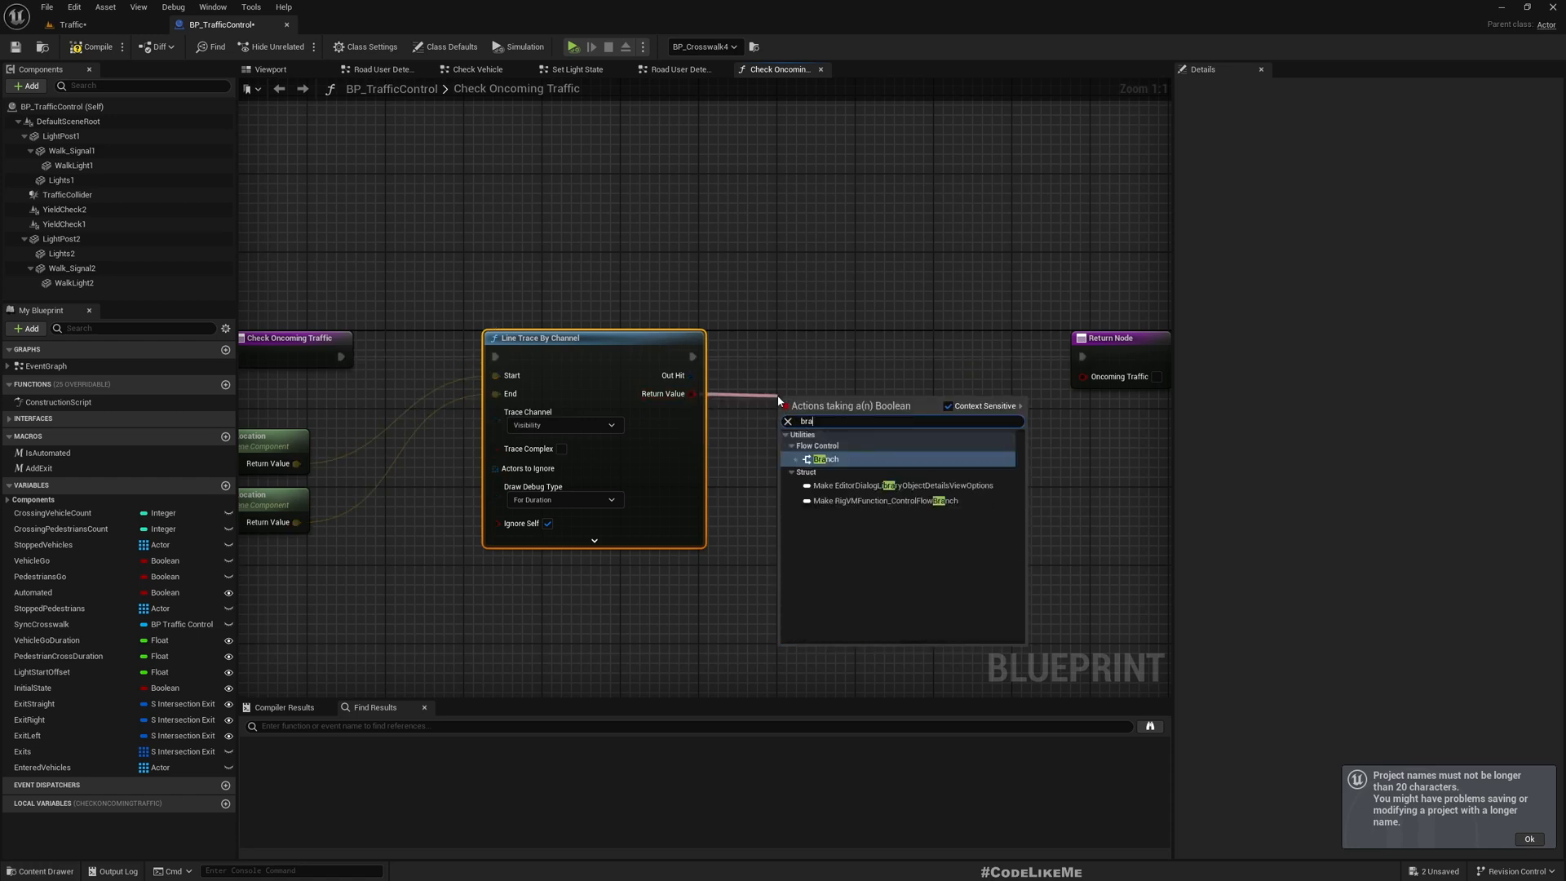
Step: Add a Branch on the line trace's return value and a Break Hit Result on its Out Hit
click(824, 459)
text(brea)
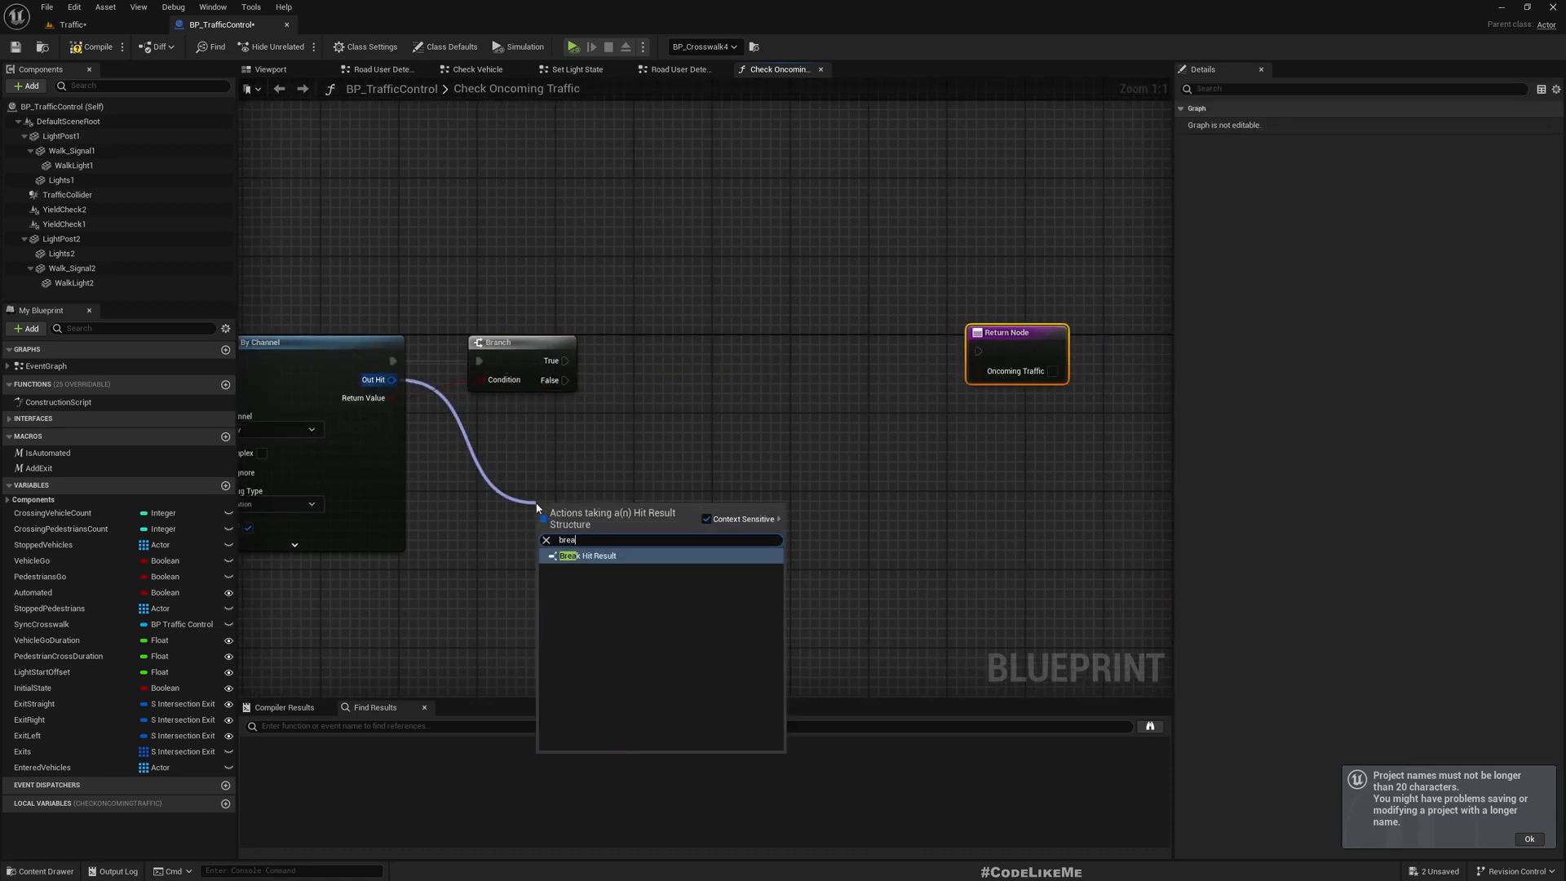
click(588, 555)
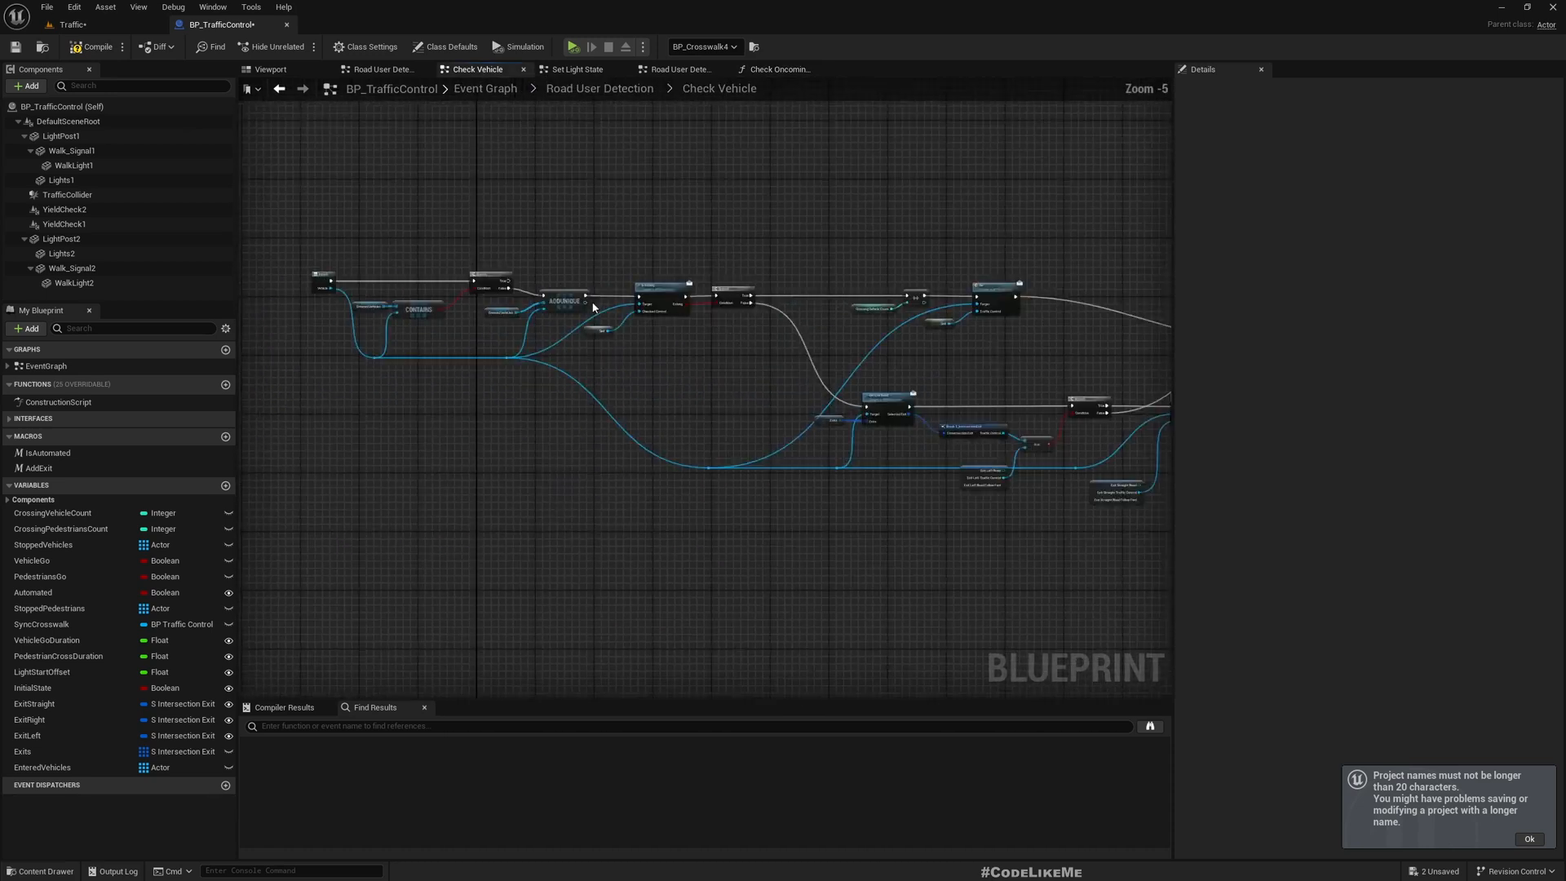
Step: Open the BPI_RoadUser interface behind the Get Exit Road node and pick its GetExitRoad function
scroll(up, 3)
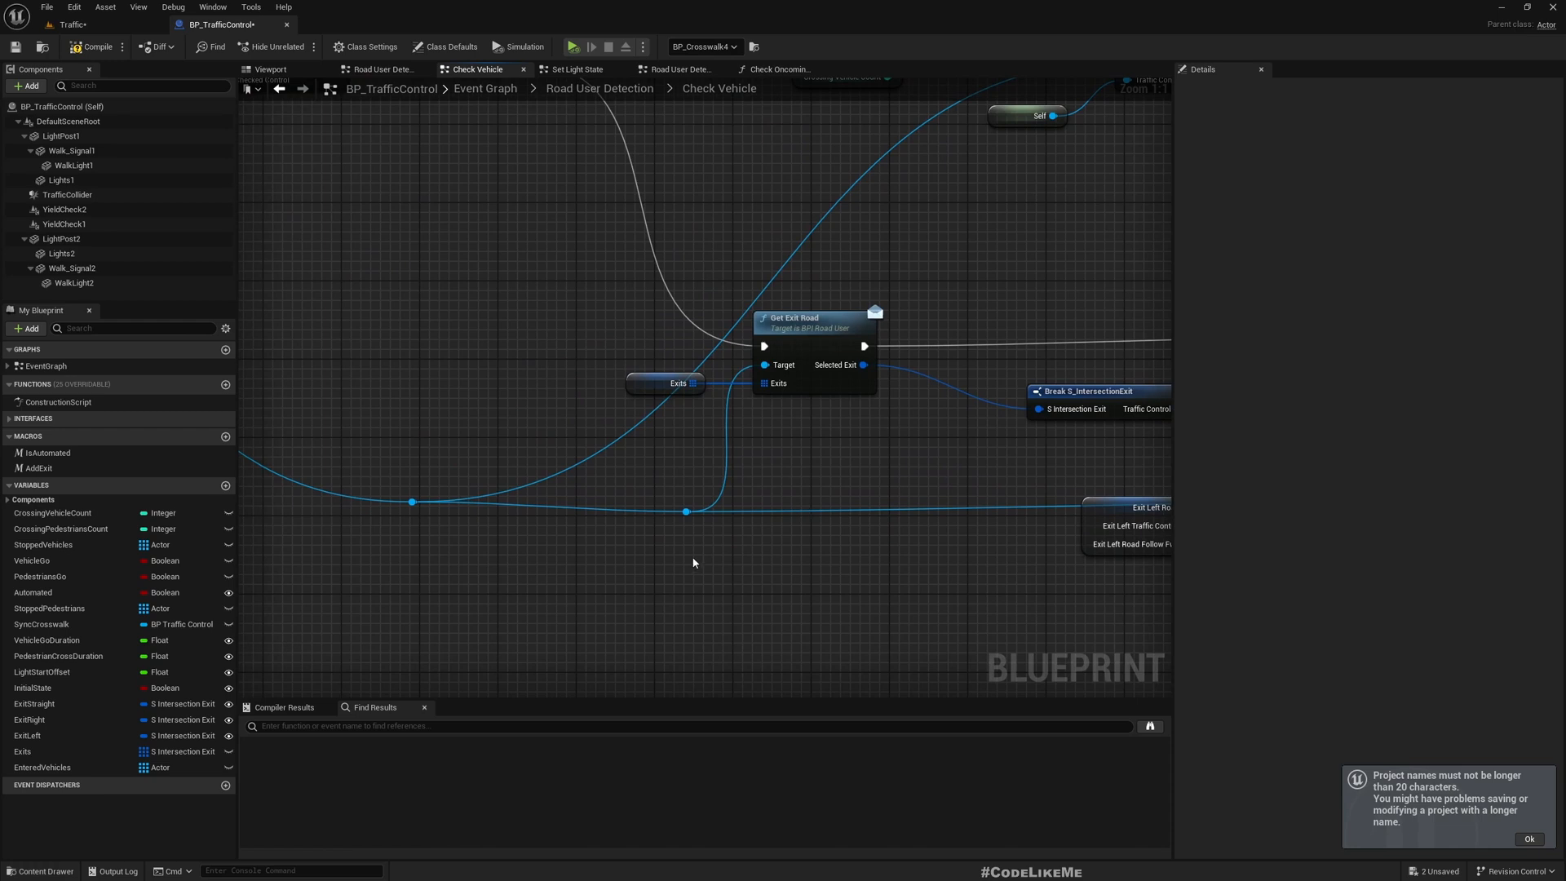
click(687, 511)
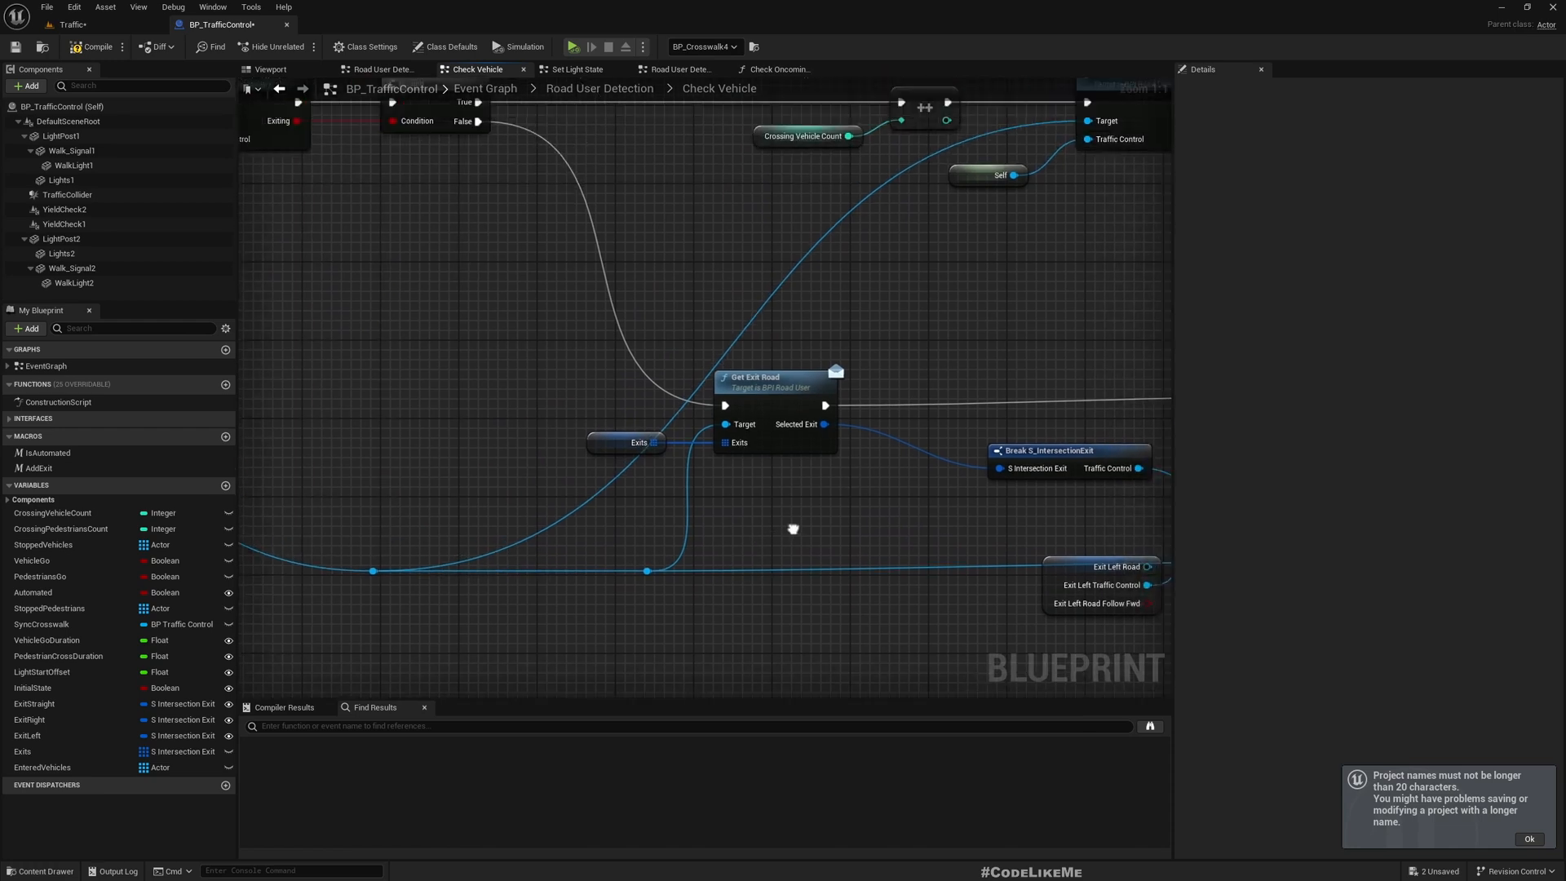
double_click(762, 377)
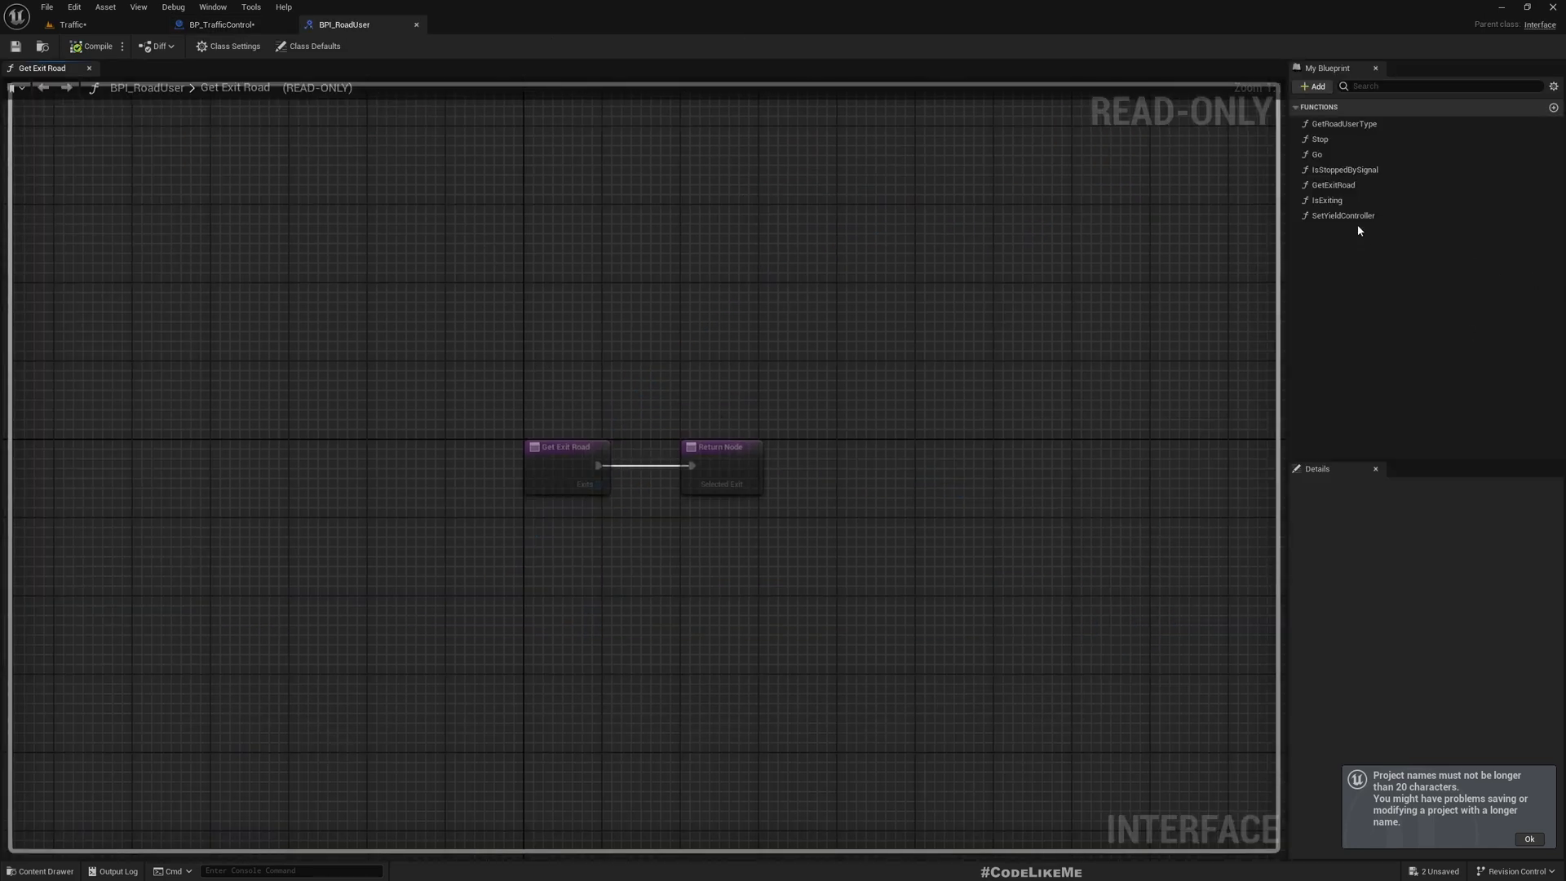
click(1333, 184)
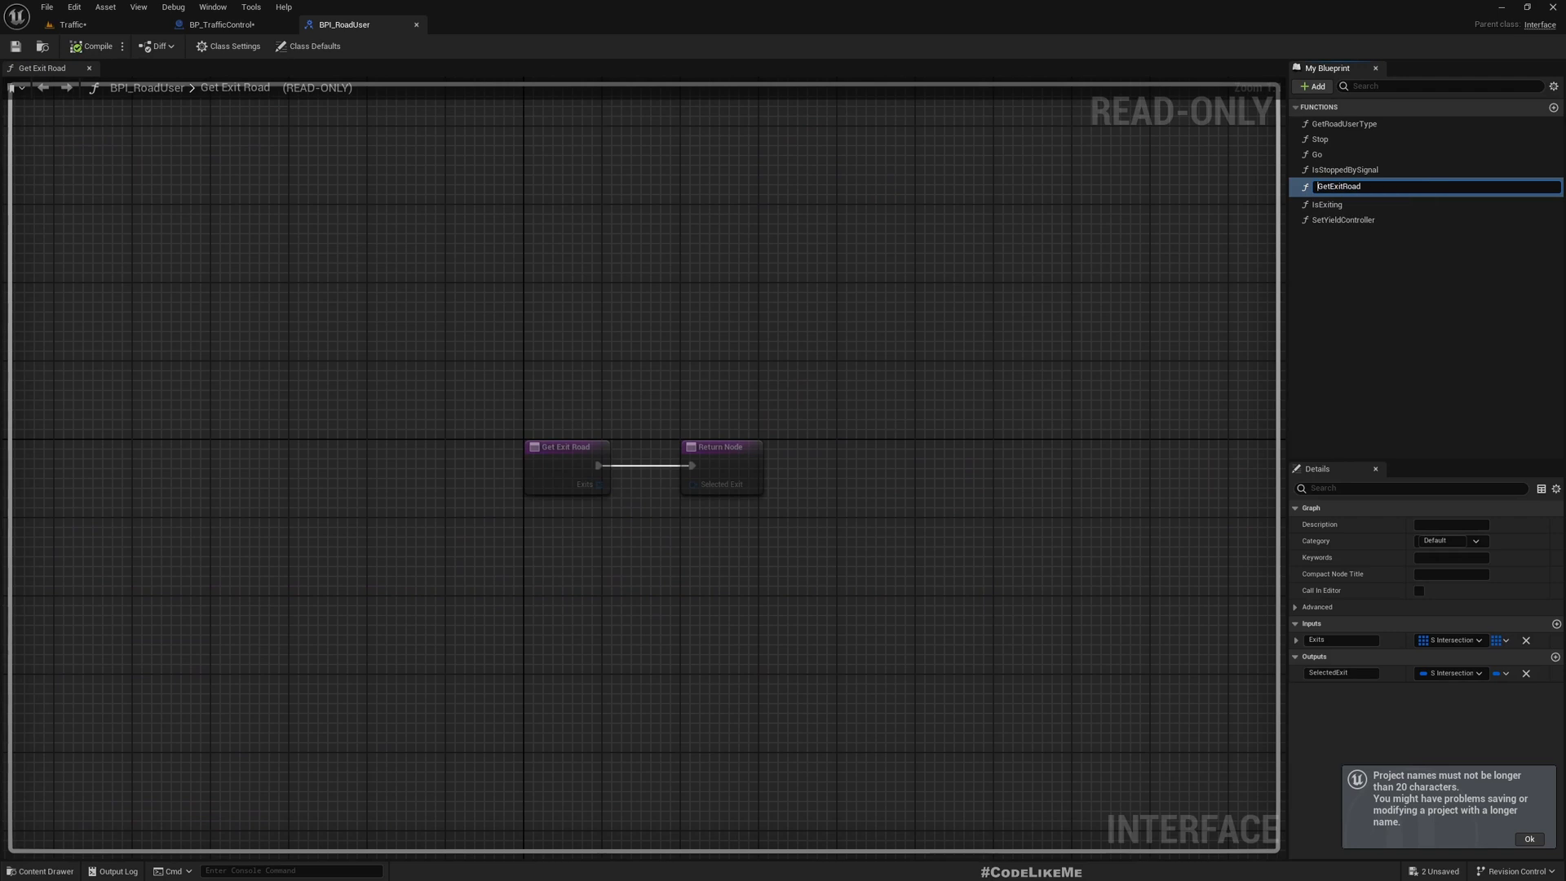
Step: Rename GetExitRoad to SelectExitRoad and recompile the road-user interface
double_click(1323, 186)
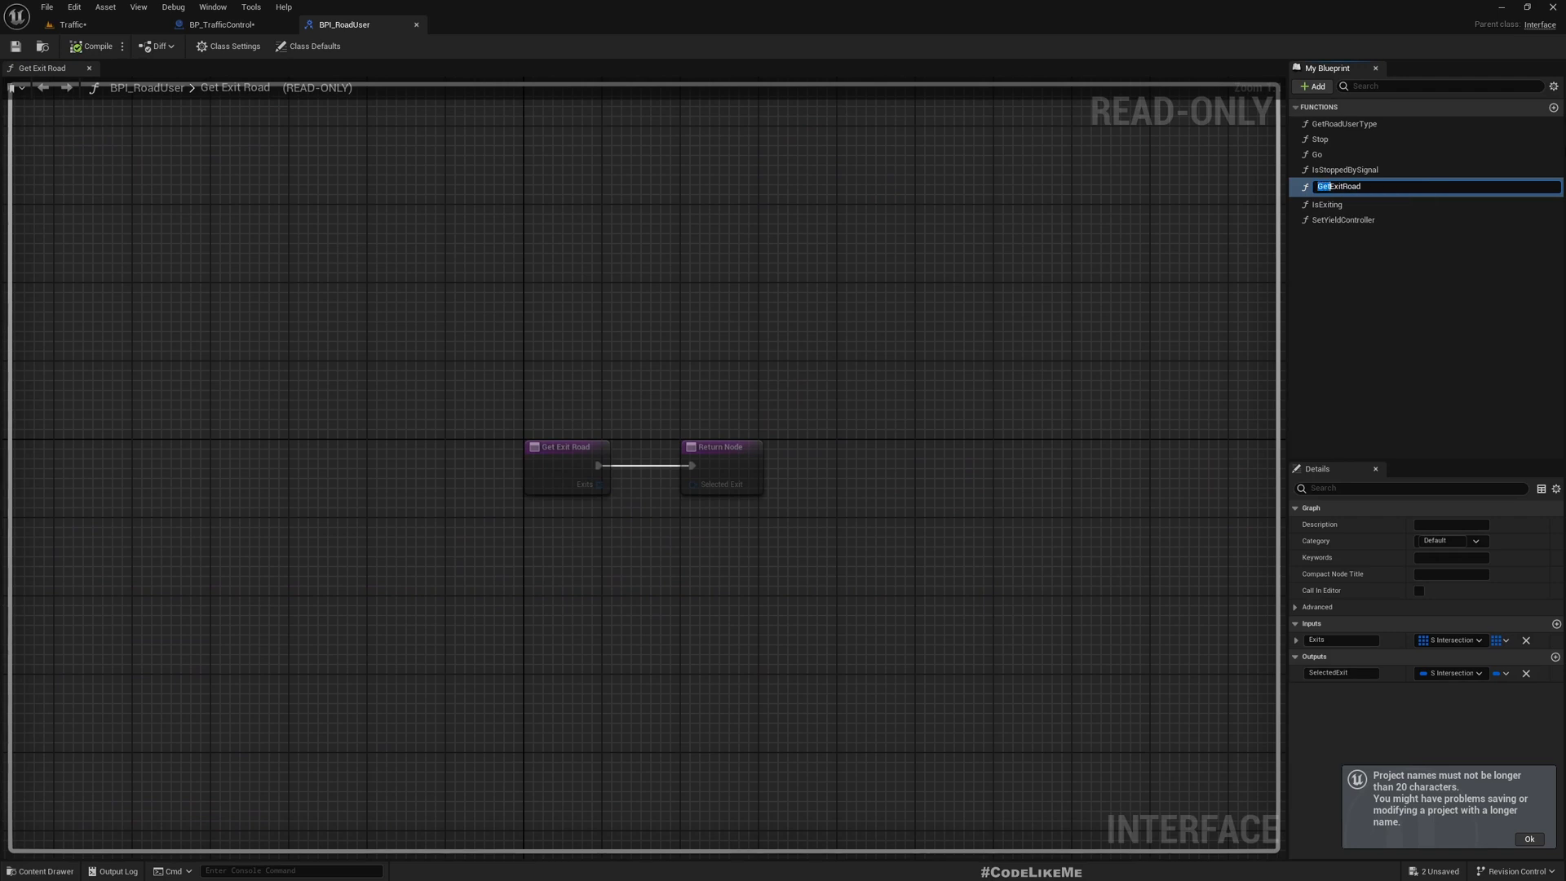
text(SelectExitRoad)
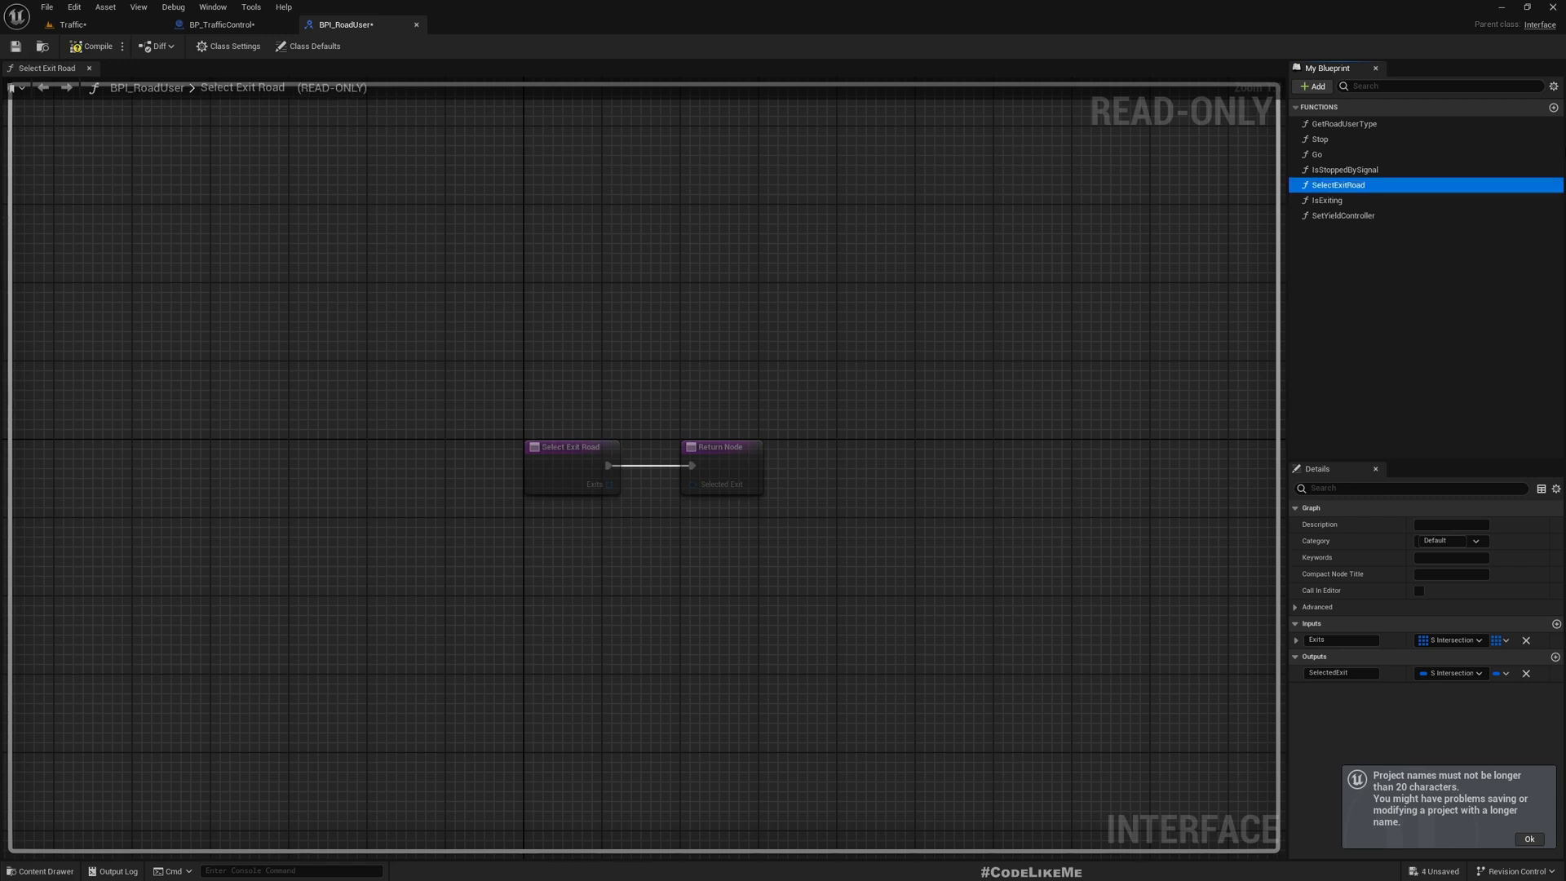
mouse_move(96, 46)
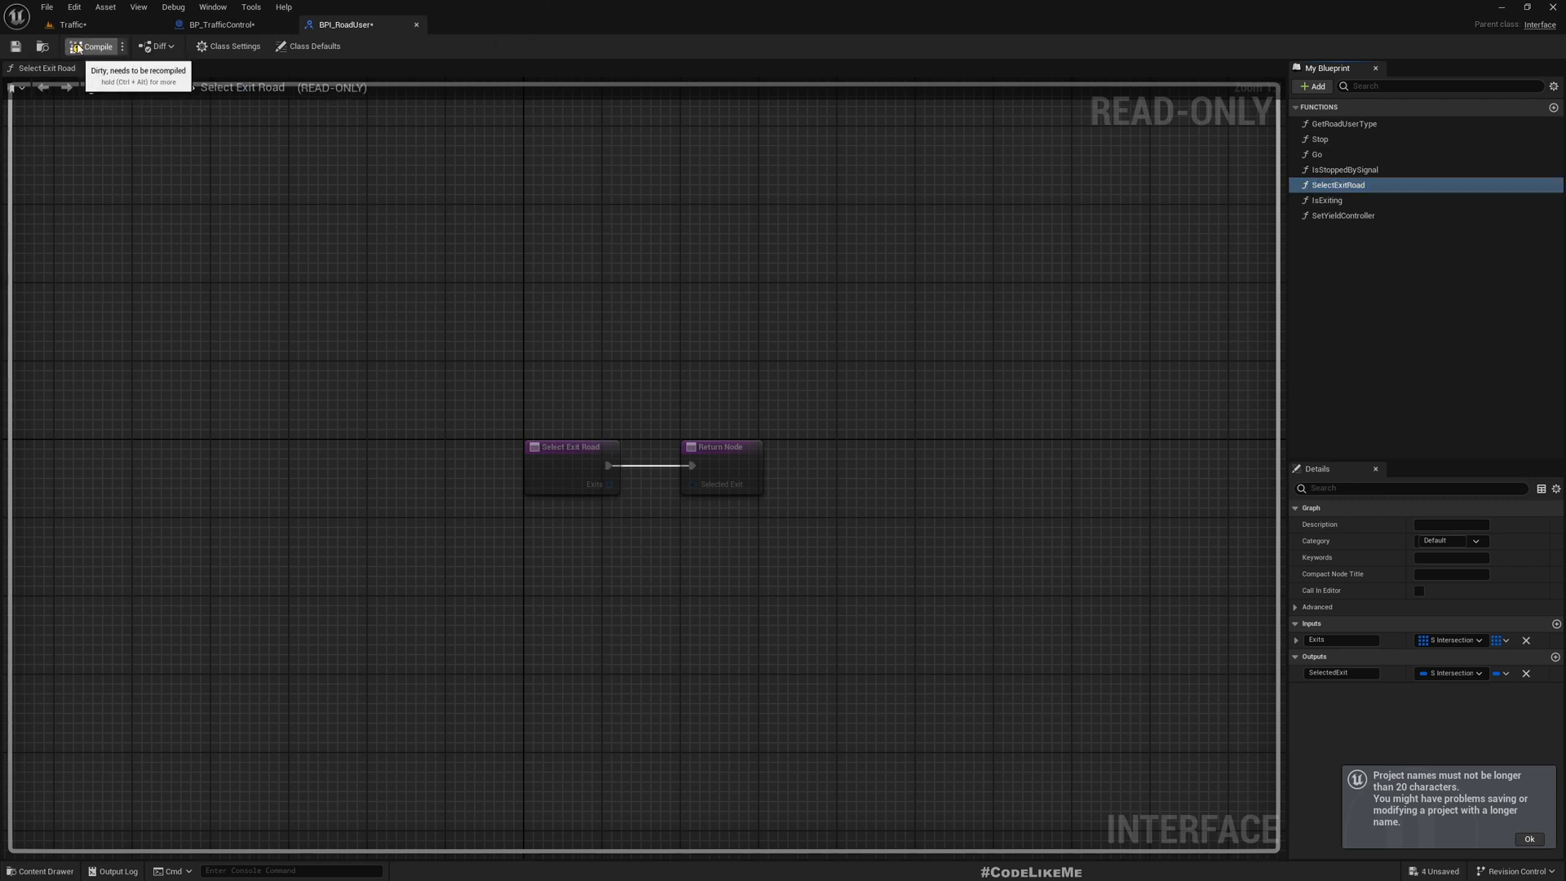
click(69, 24)
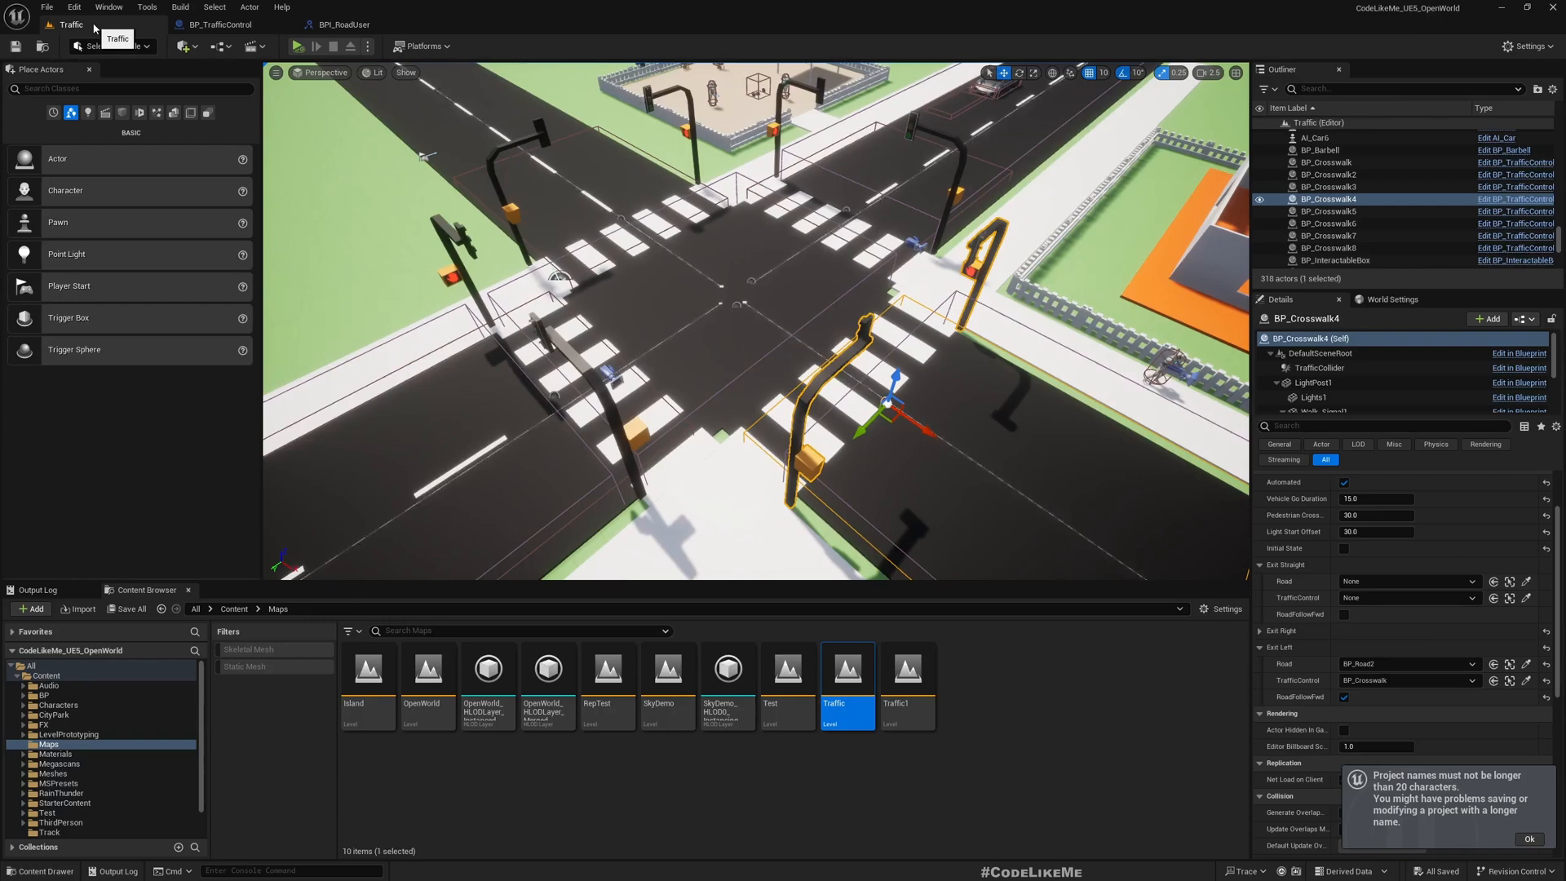
Step: Check the Check Vehicle and Check Oncoming Traffic graphs for the renamed Select Exit Road call, then return to BPI_RoadUser
click(206, 24)
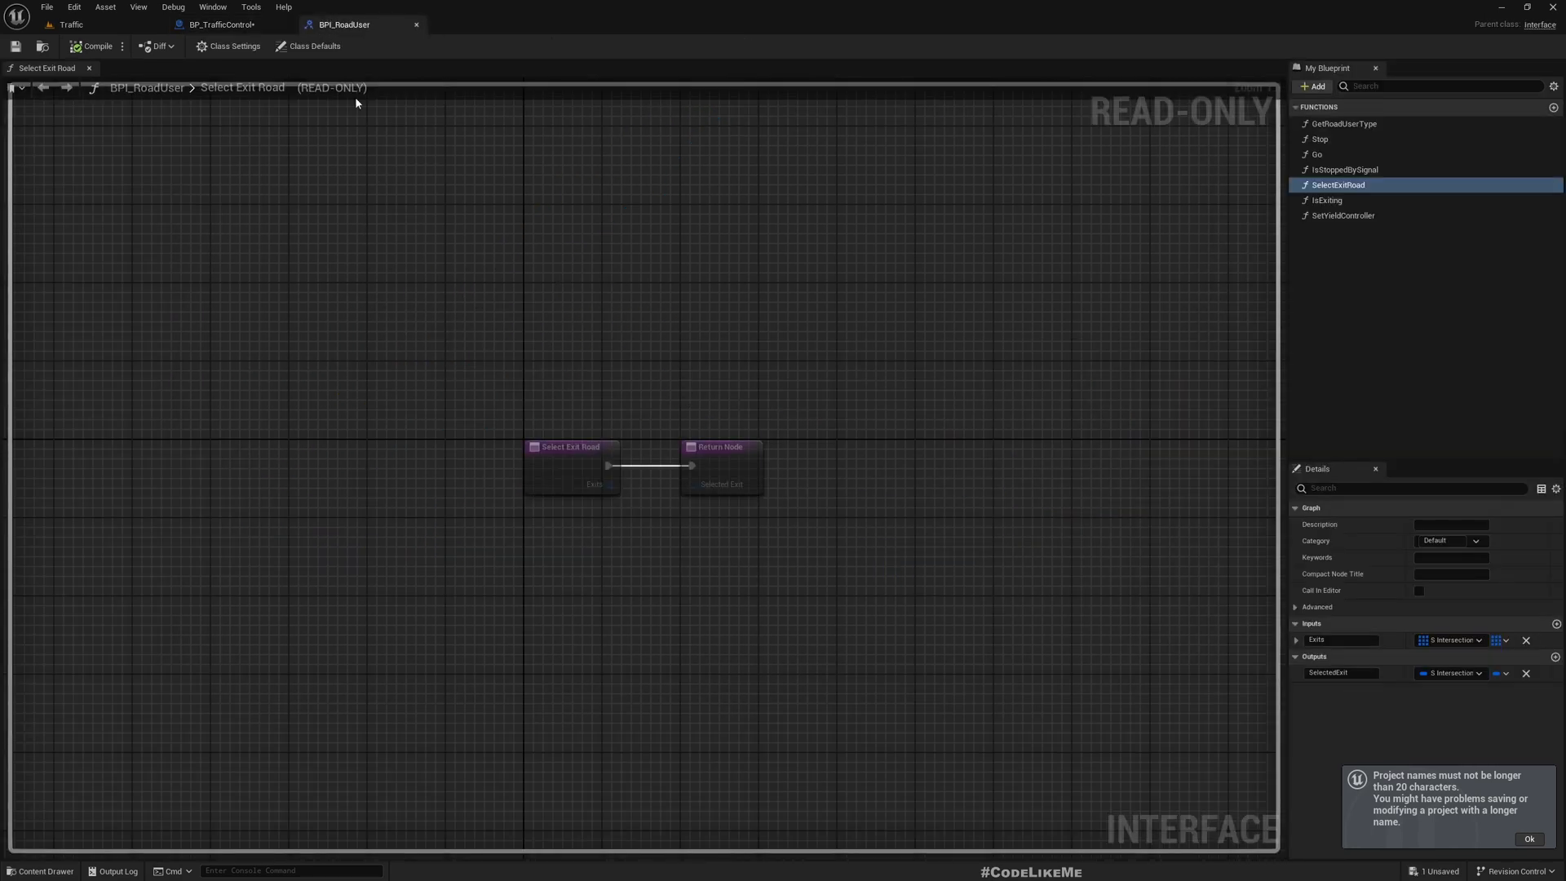
click(221, 24)
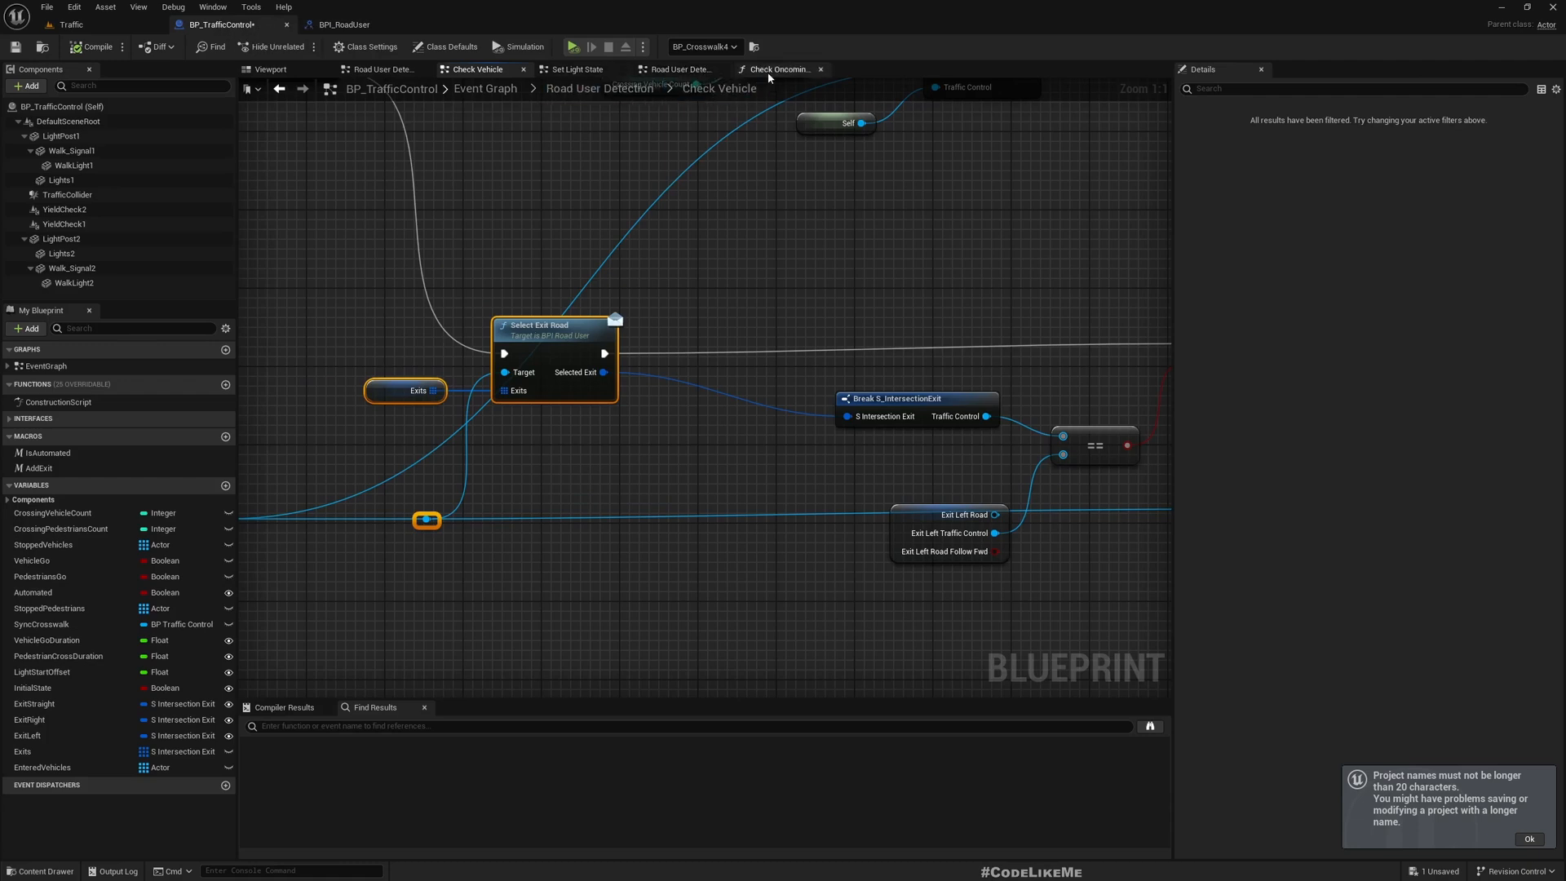
click(782, 69)
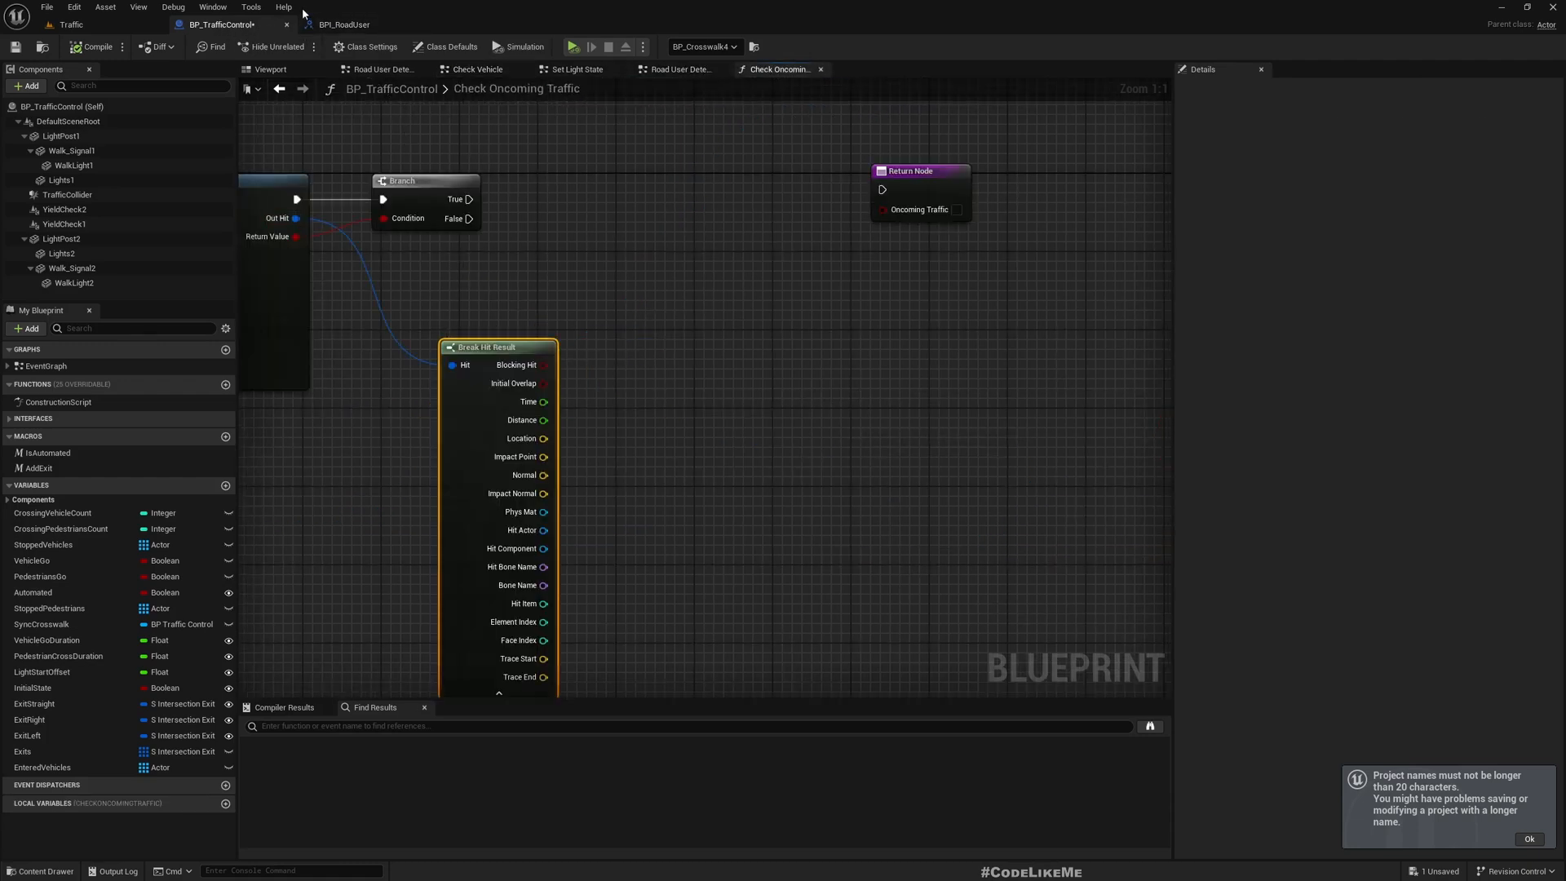
click(344, 25)
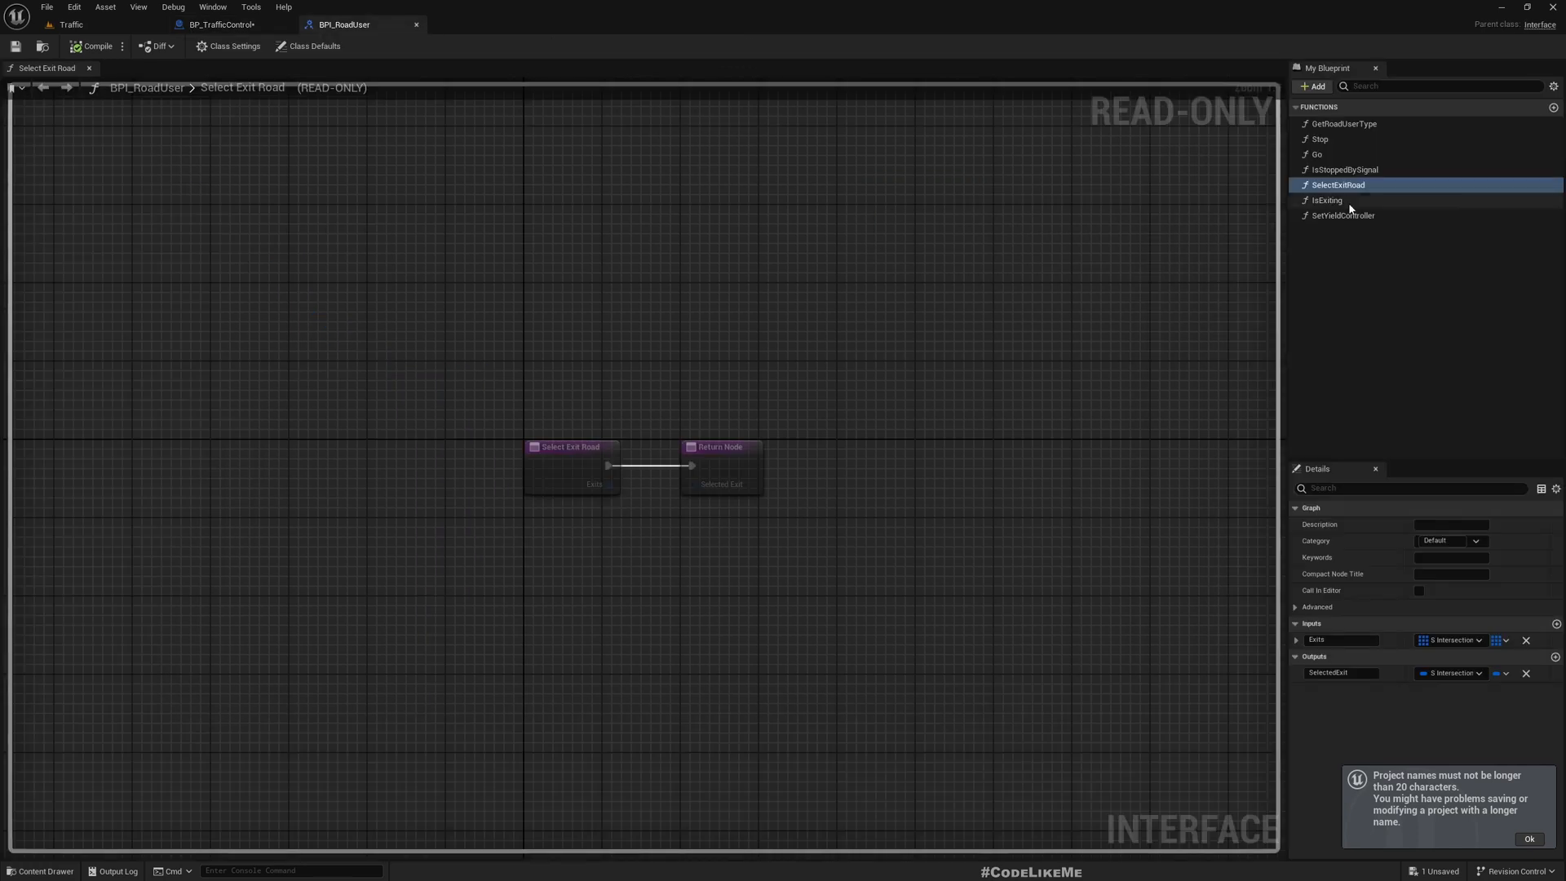
mouse_move(1364, 198)
text(GetExitRoa)
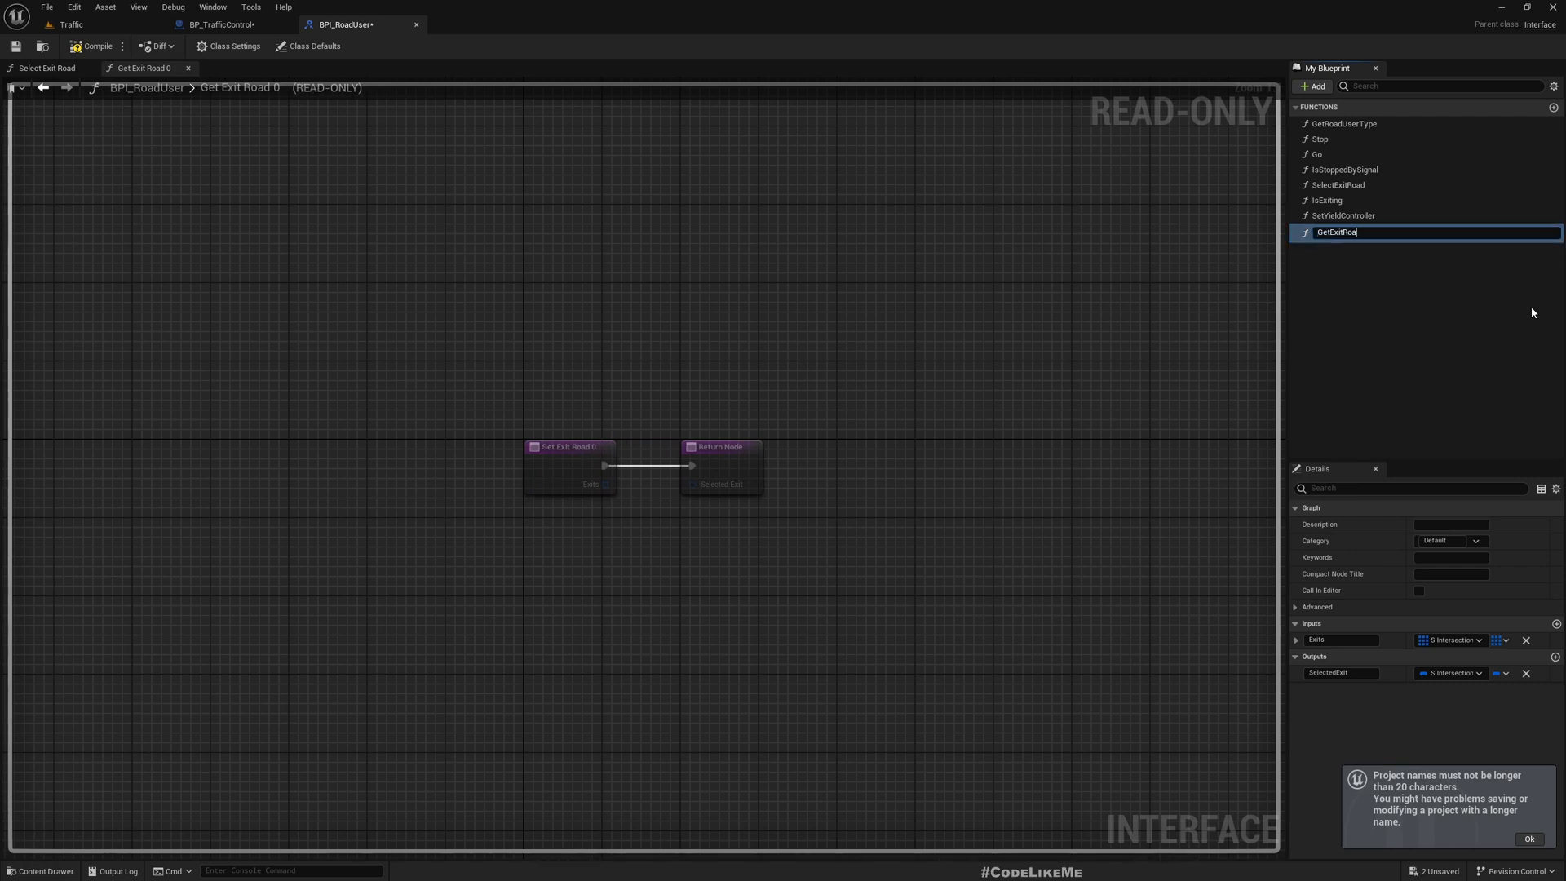
Step: Confirm the new GetExitRoad function, remove its Exits input and recompile the interface
key(Return)
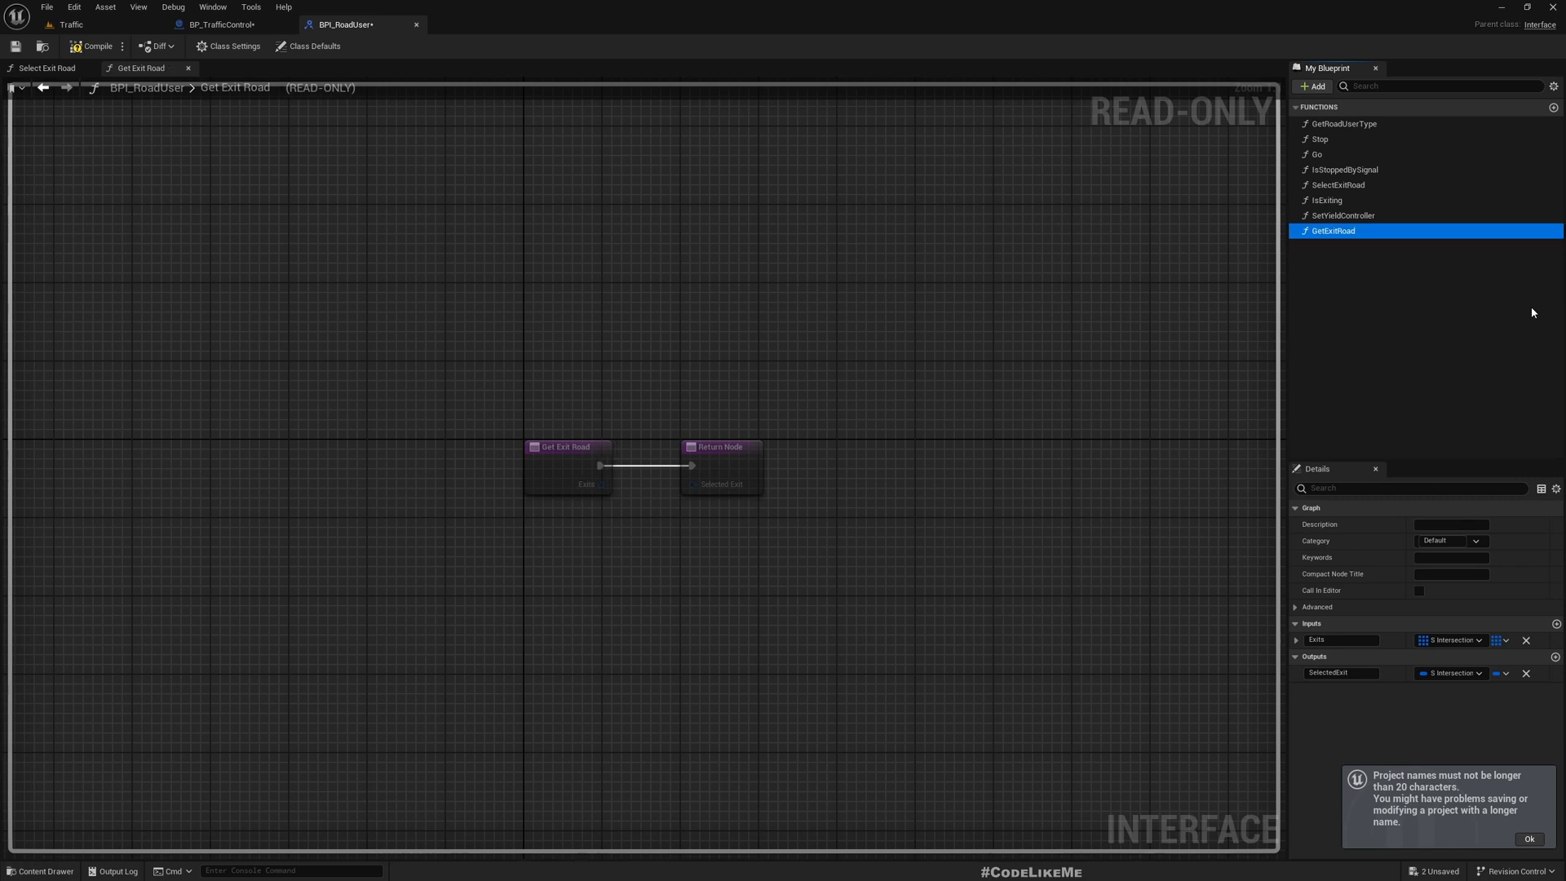
mouse_move(96, 46)
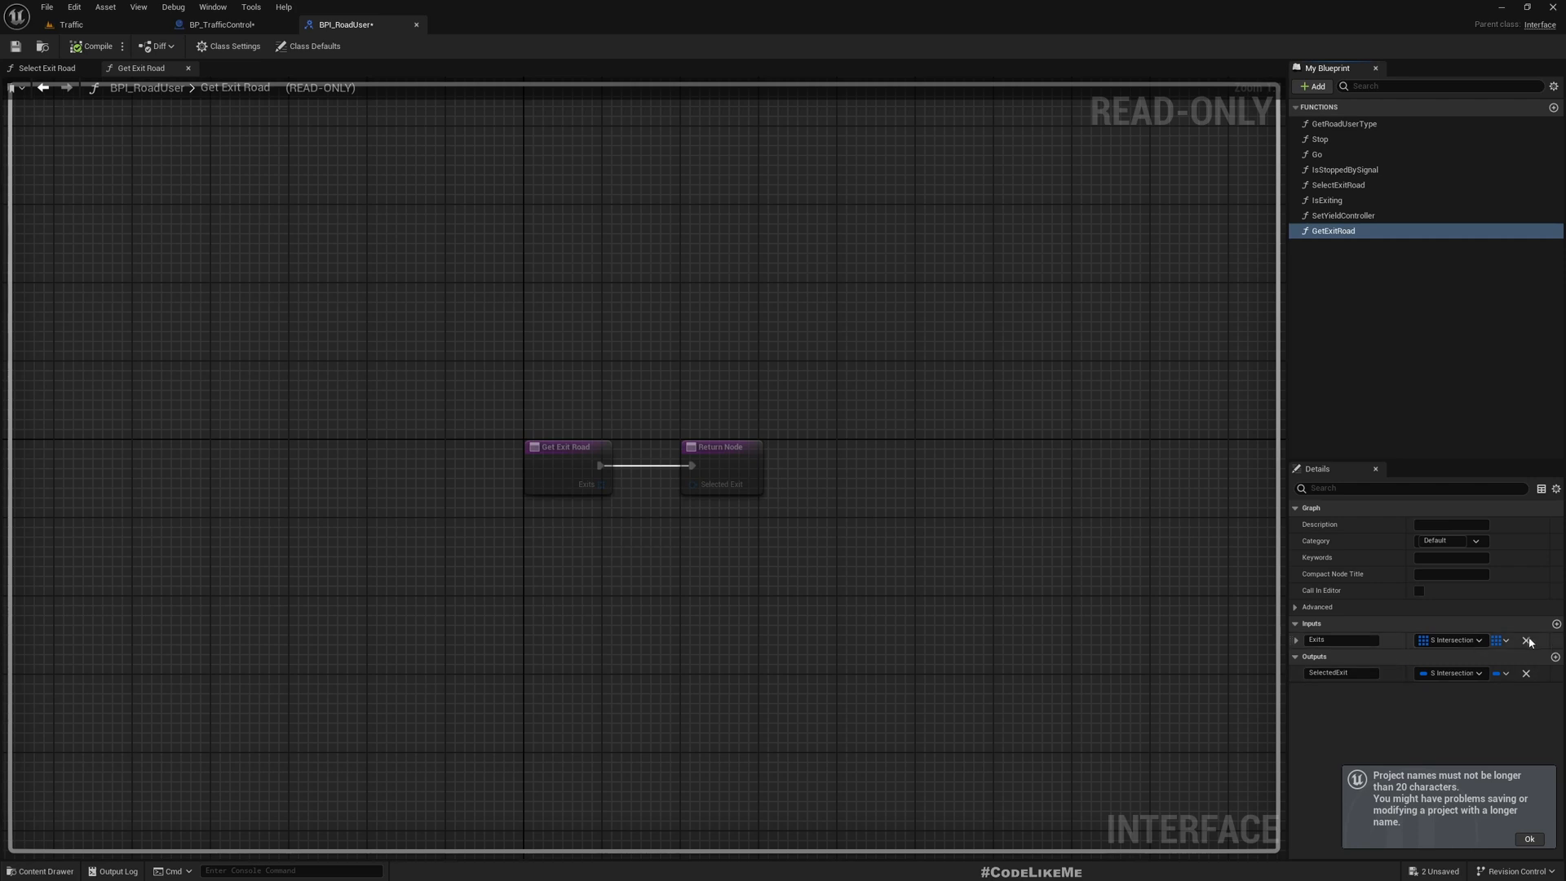
click(1527, 640)
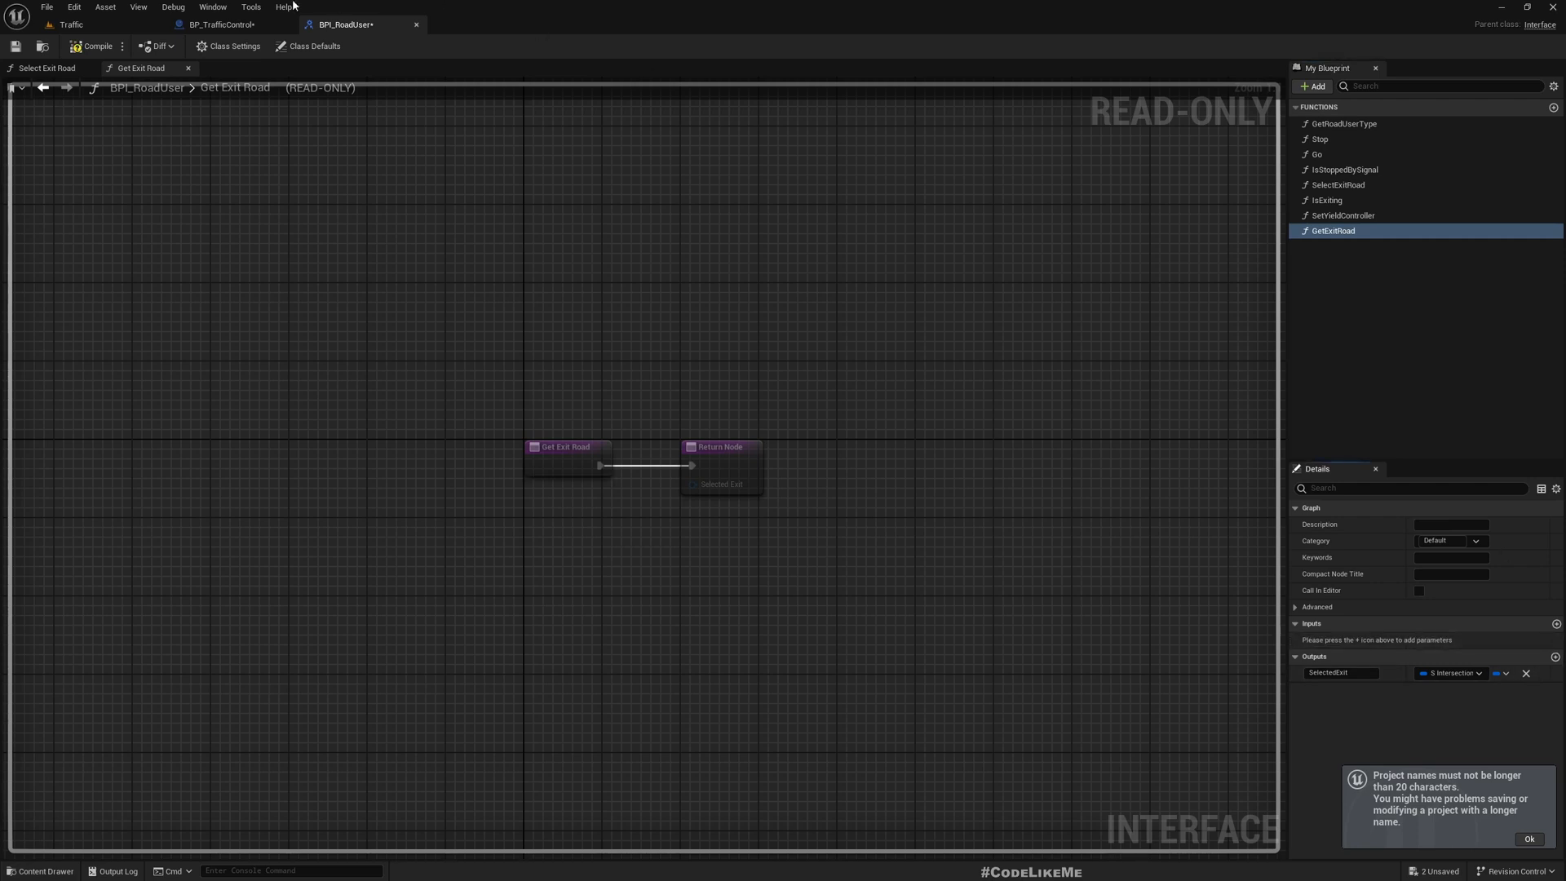
mouse_move(95, 45)
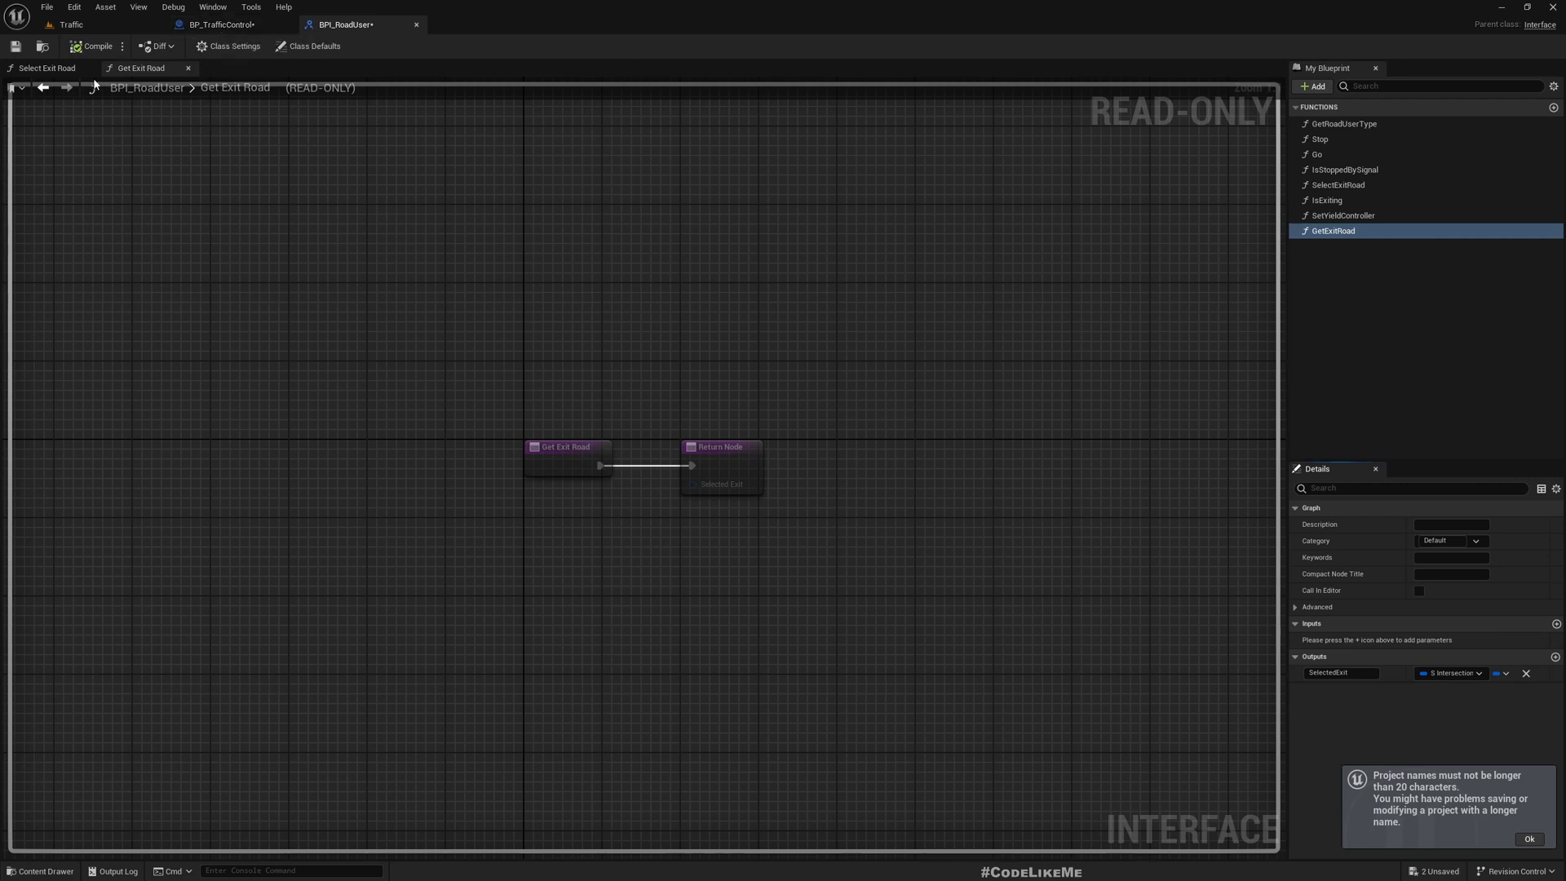
click(70, 25)
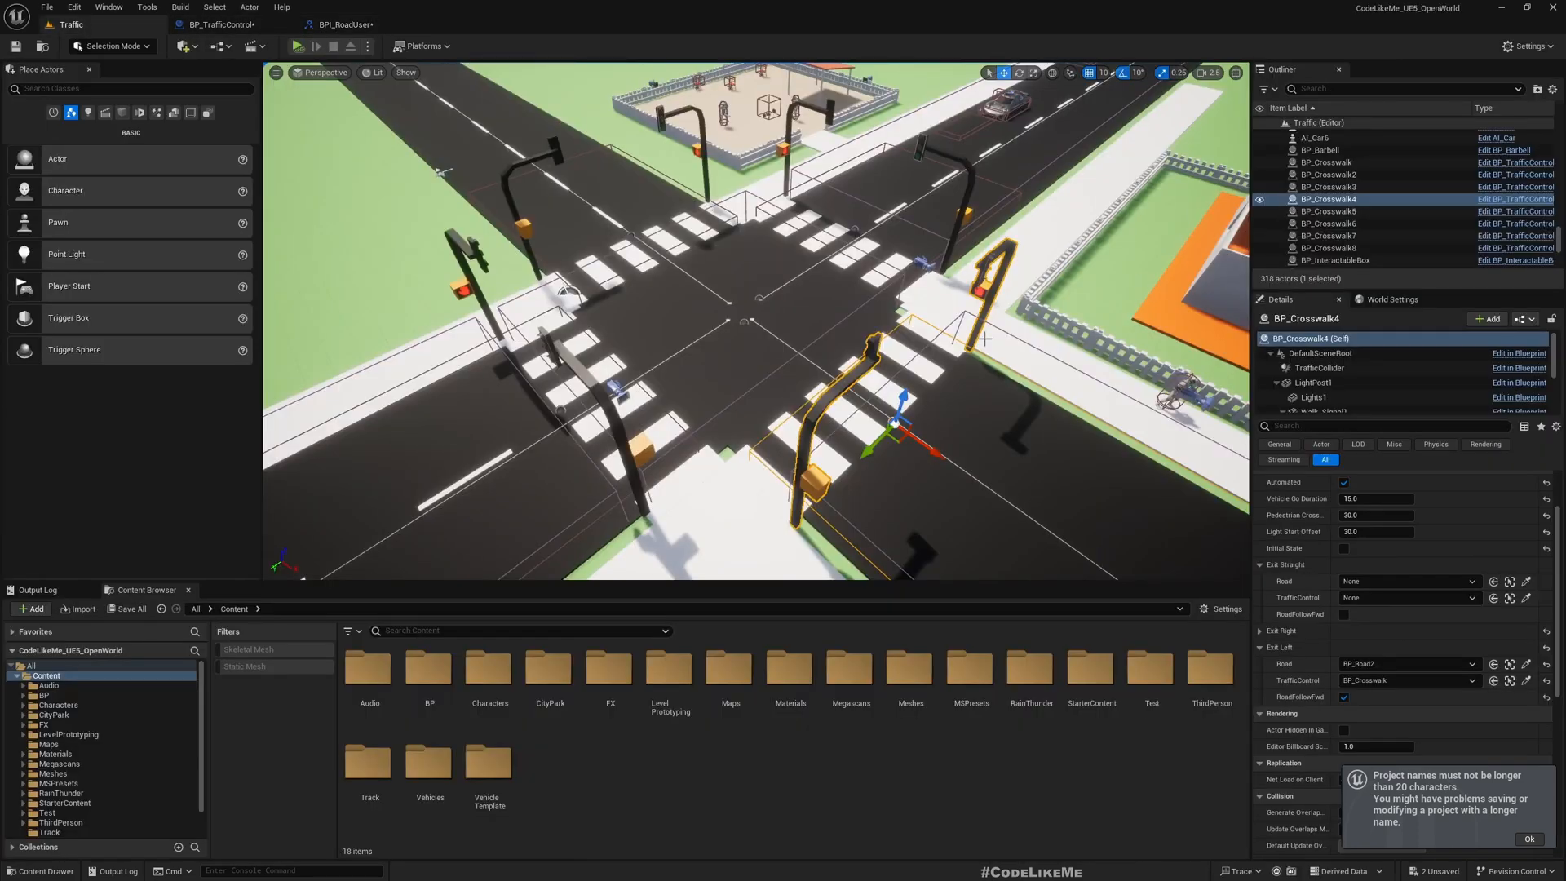
Step: In AI_Car's Get Exit Road implementation, return the ExitRoad variable as the selected exit
click(1315, 217)
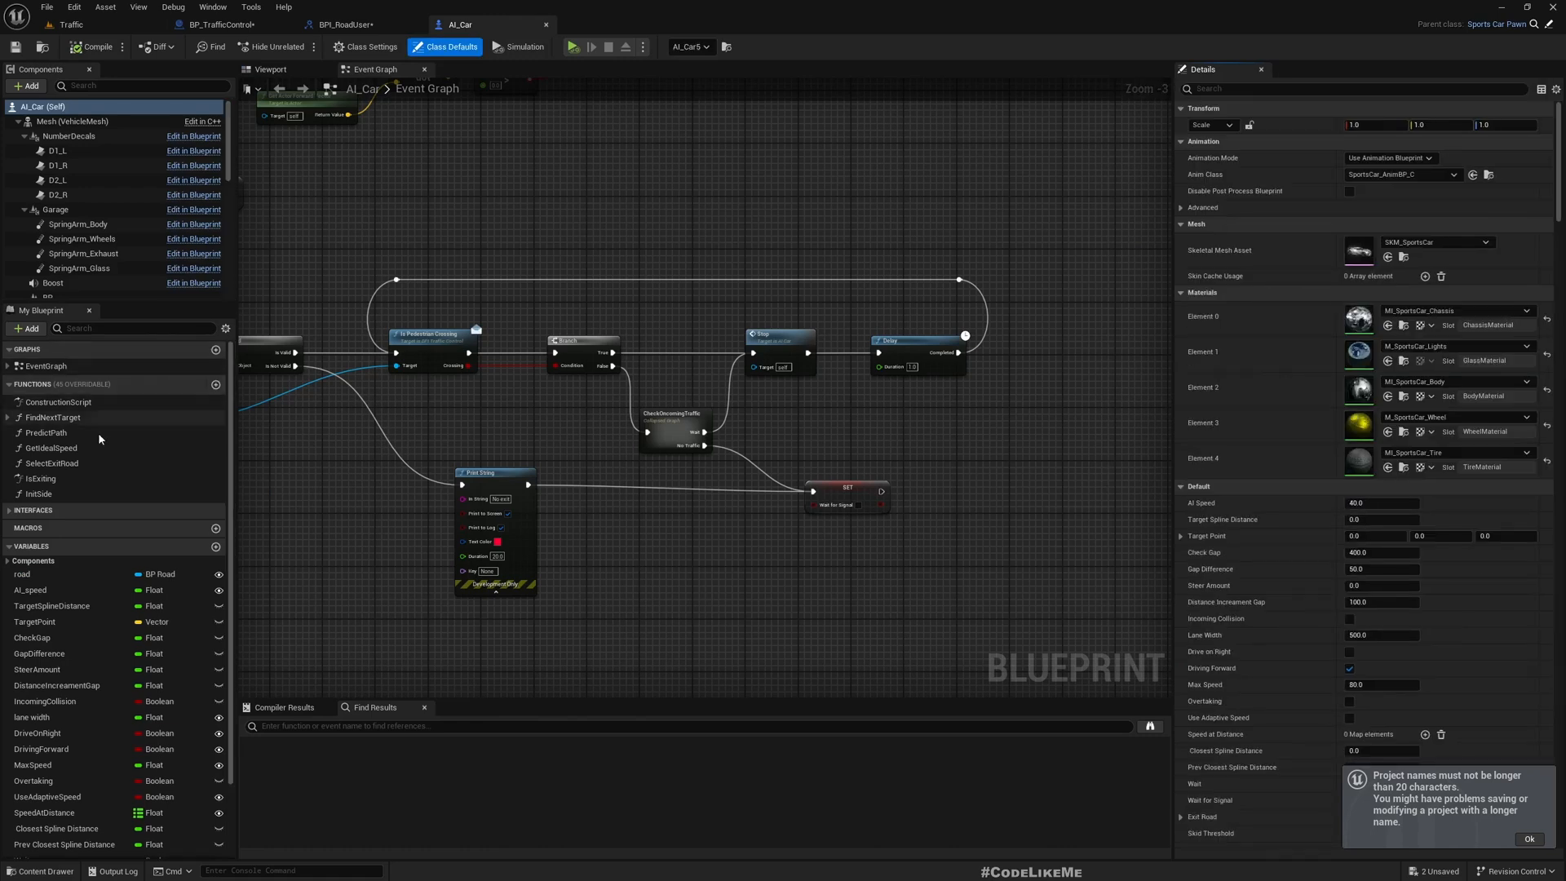
click(33, 509)
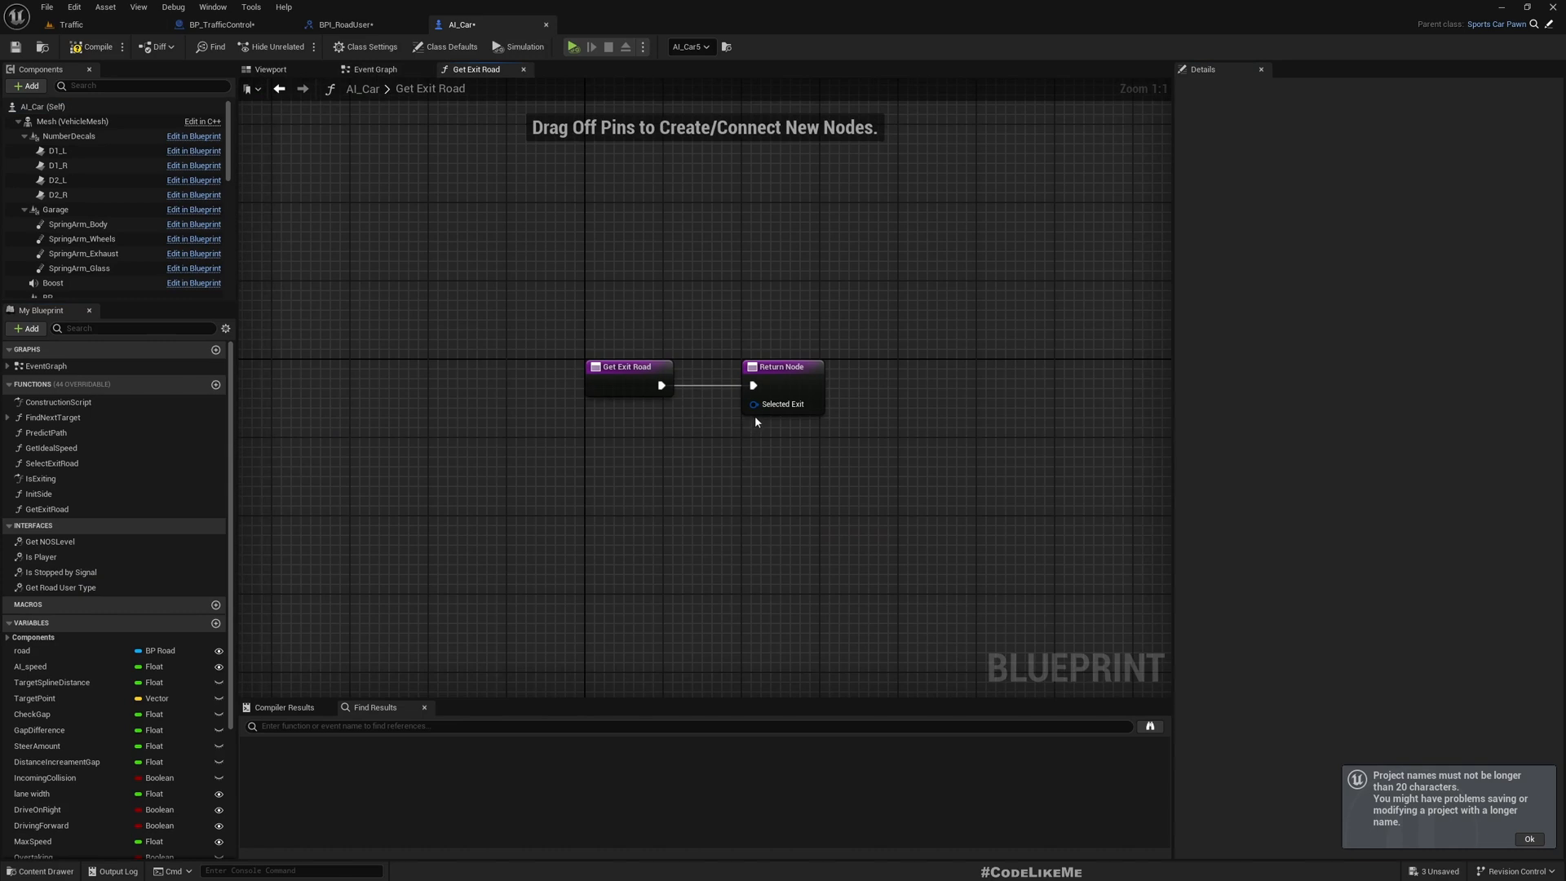
scroll(down, 3)
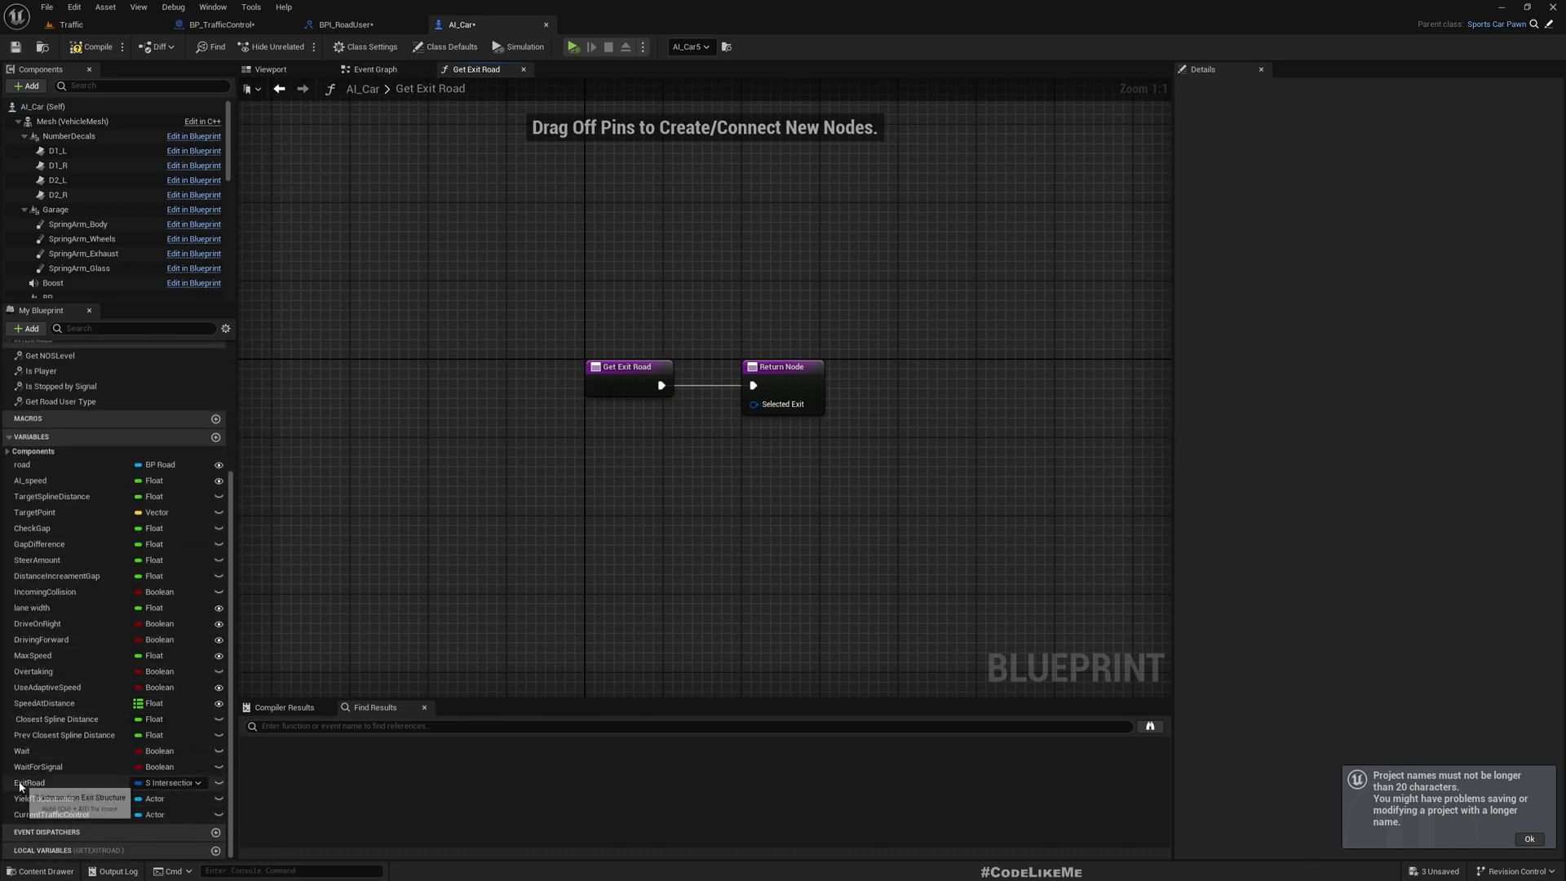
click(29, 782)
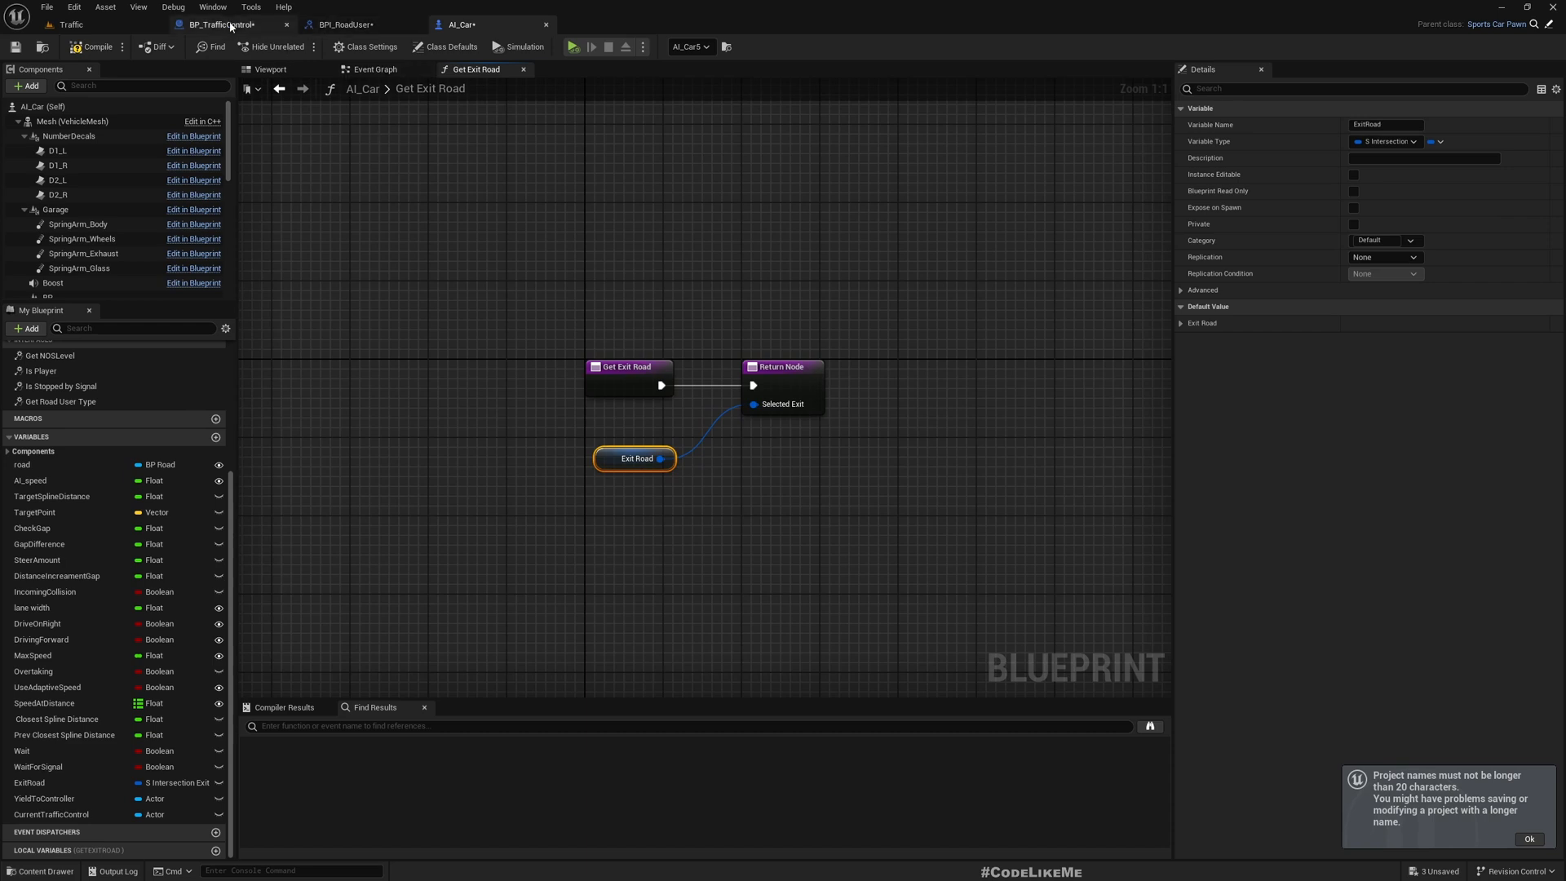
click(217, 24)
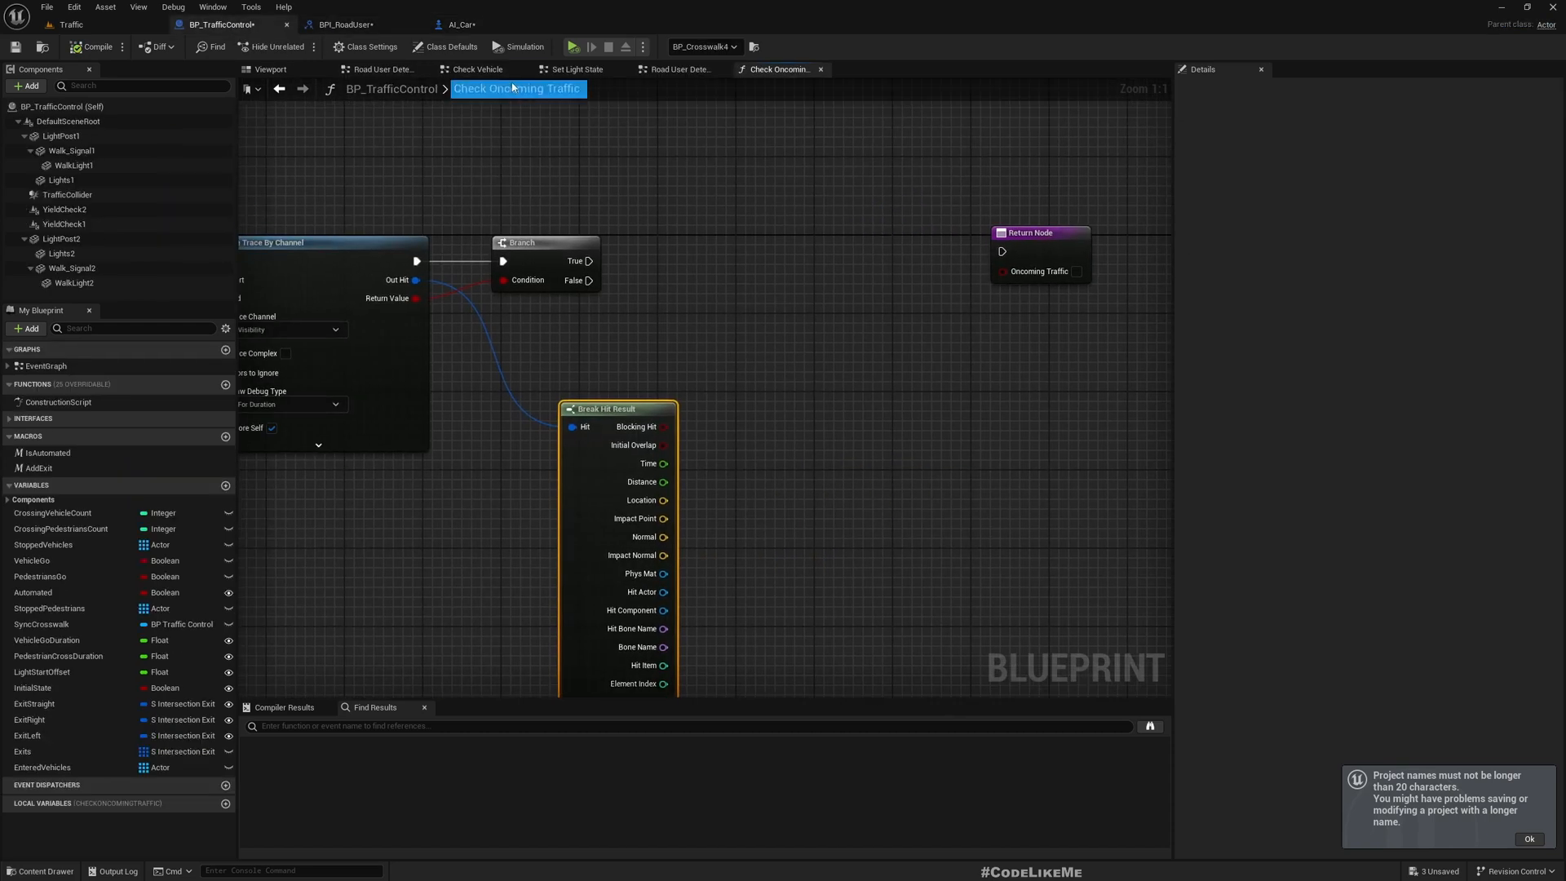
Step: In Check Vehicle, add a Get Exit Road message node feeding the left-road comparison's branch
click(678, 69)
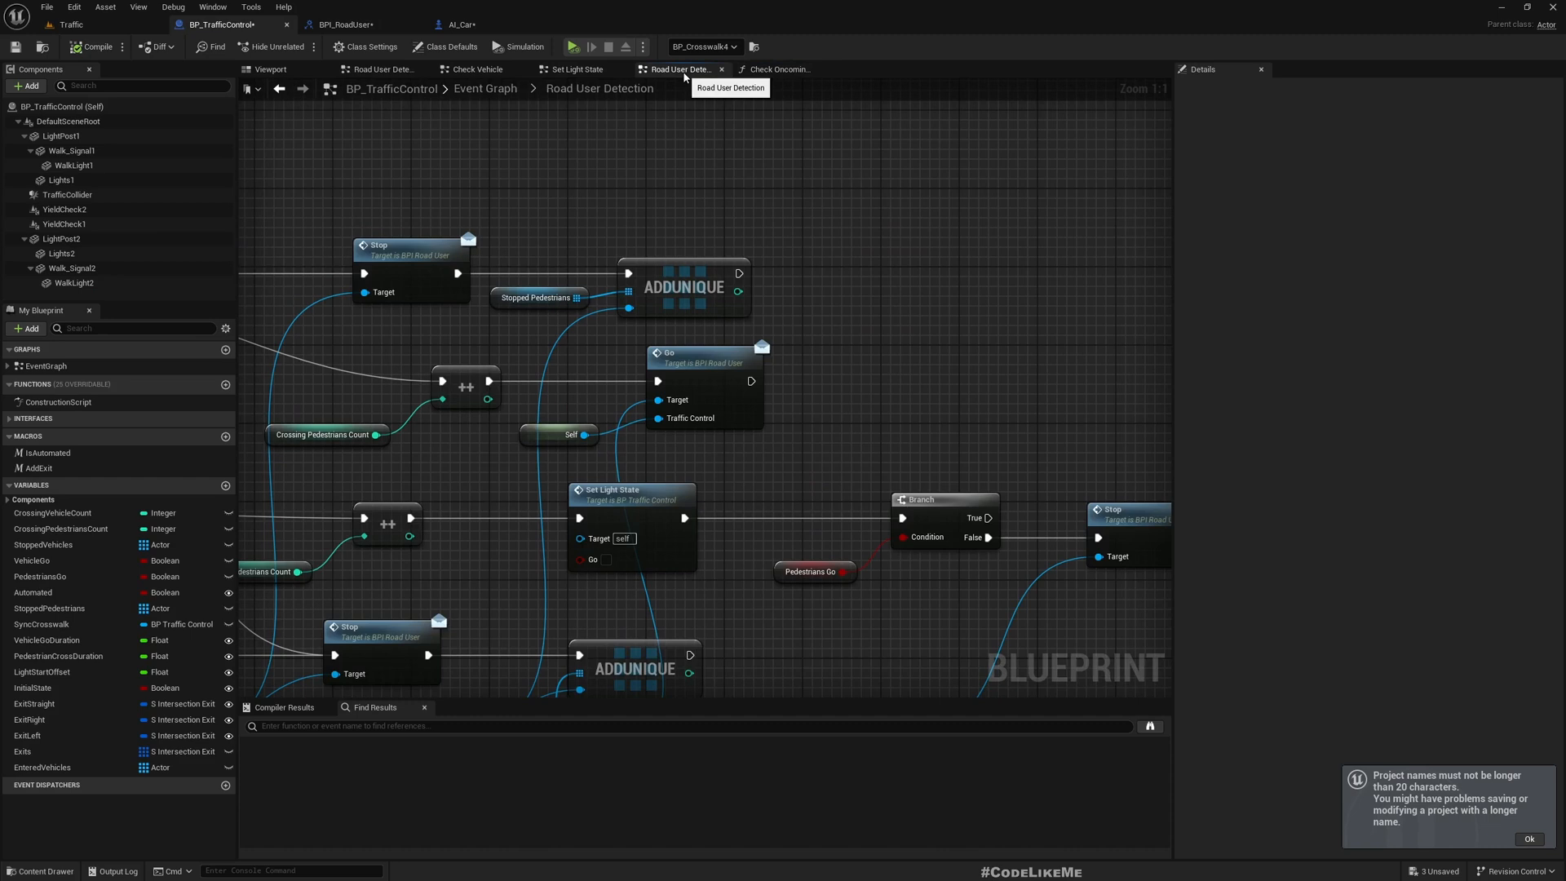
click(478, 68)
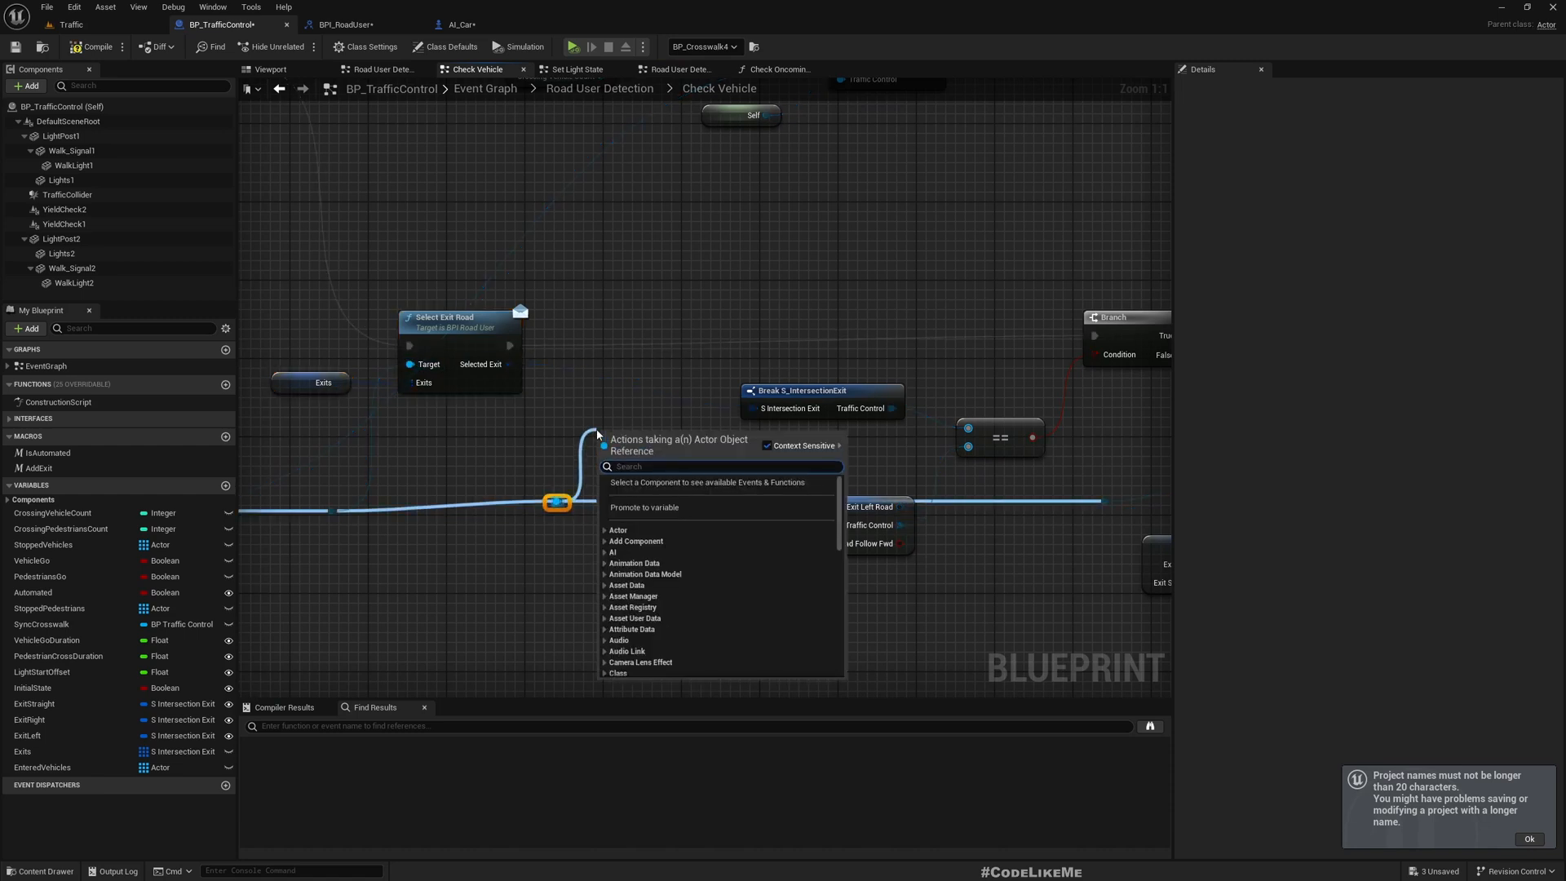
text(get exit)
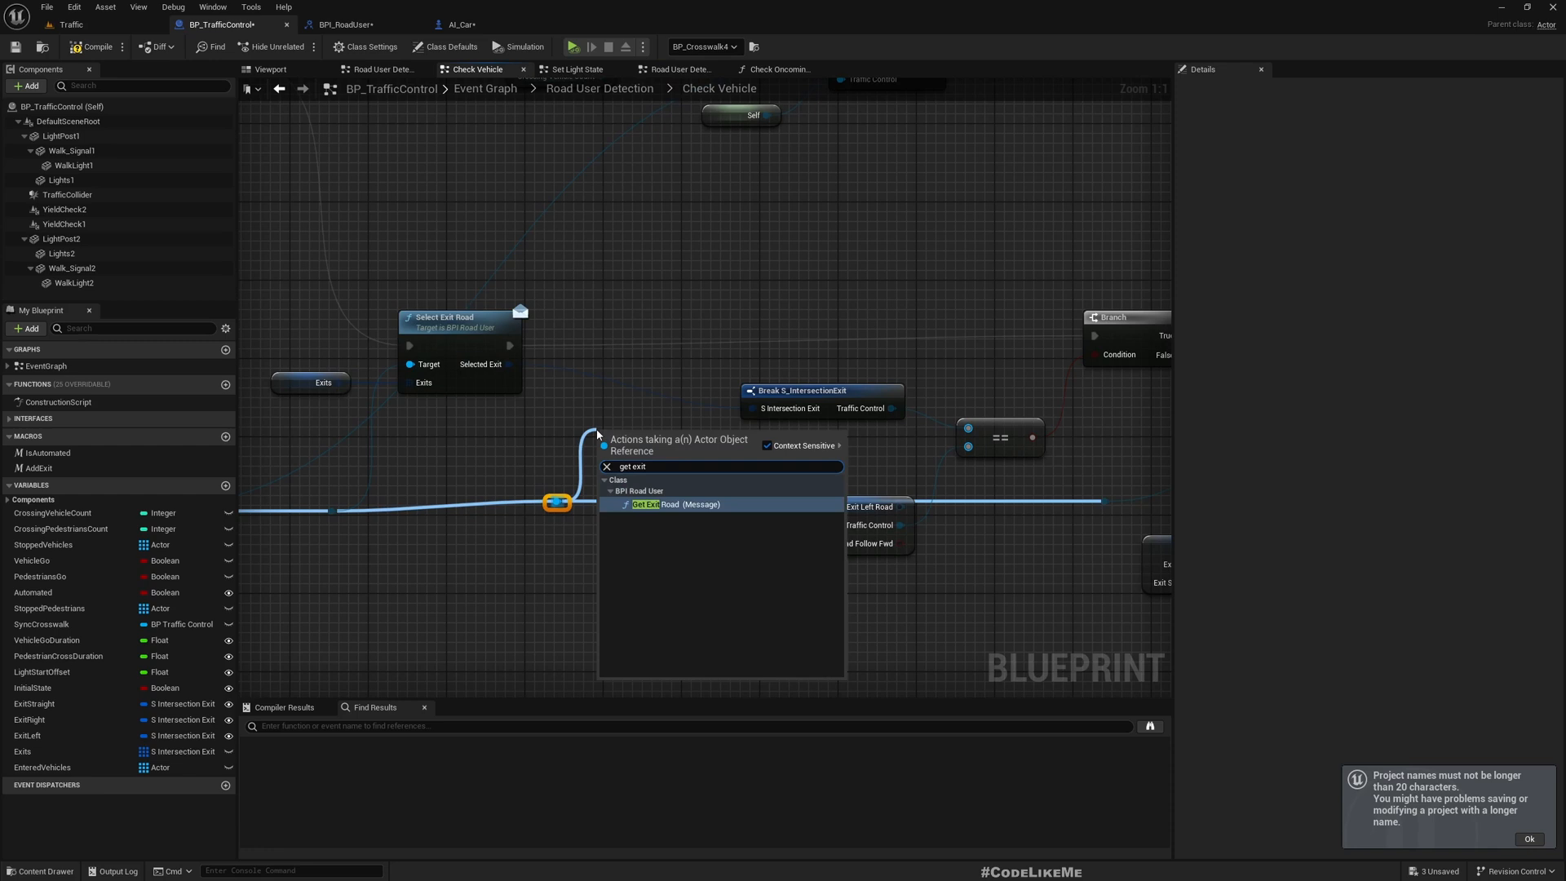
click(646, 504)
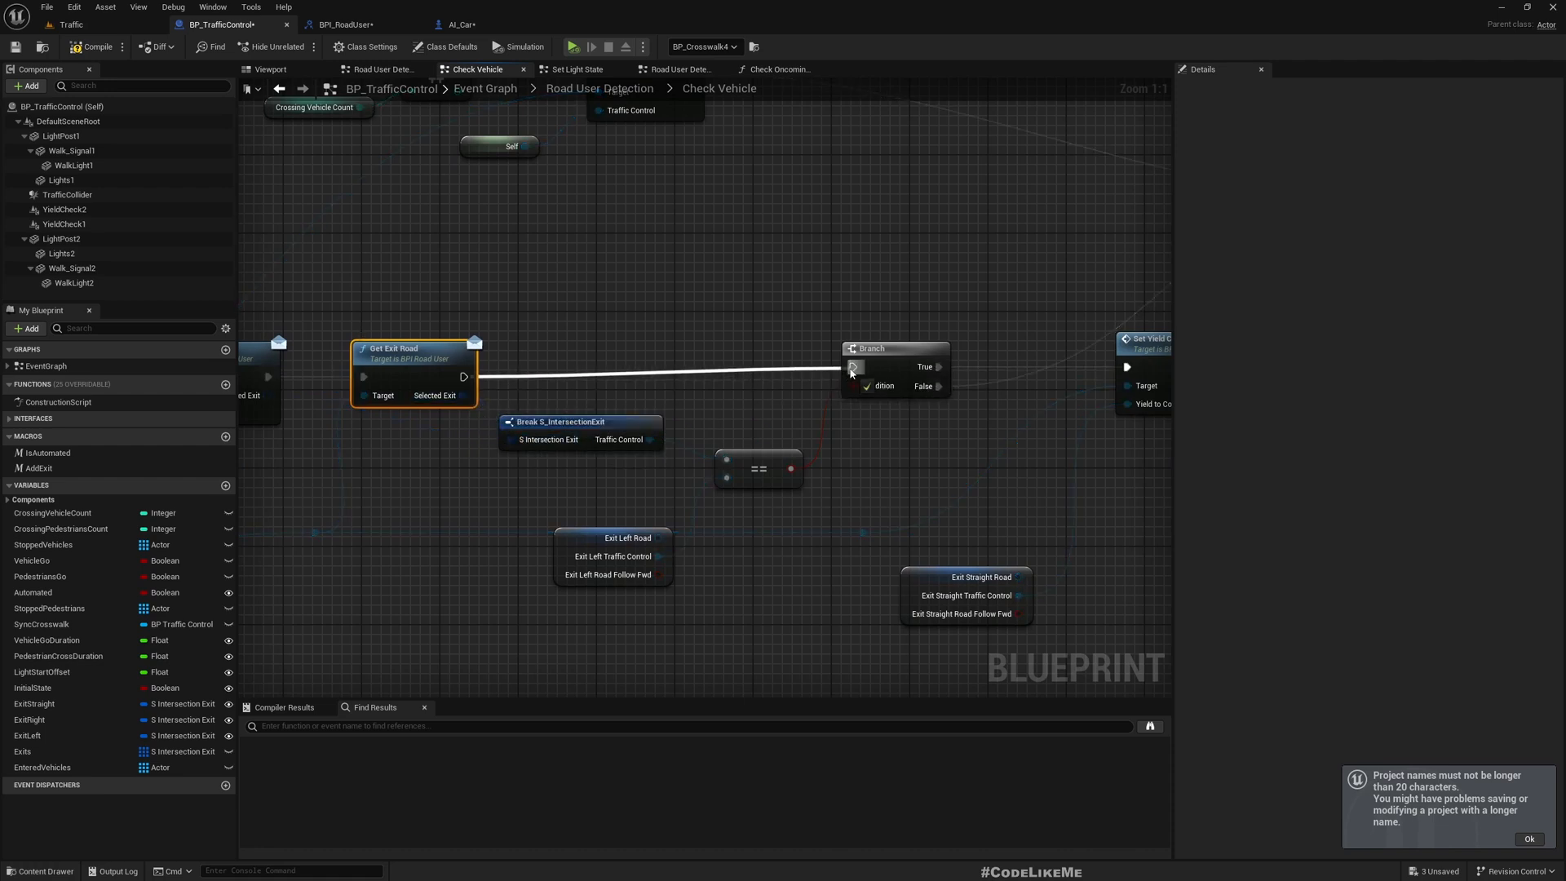
scroll(down, 3)
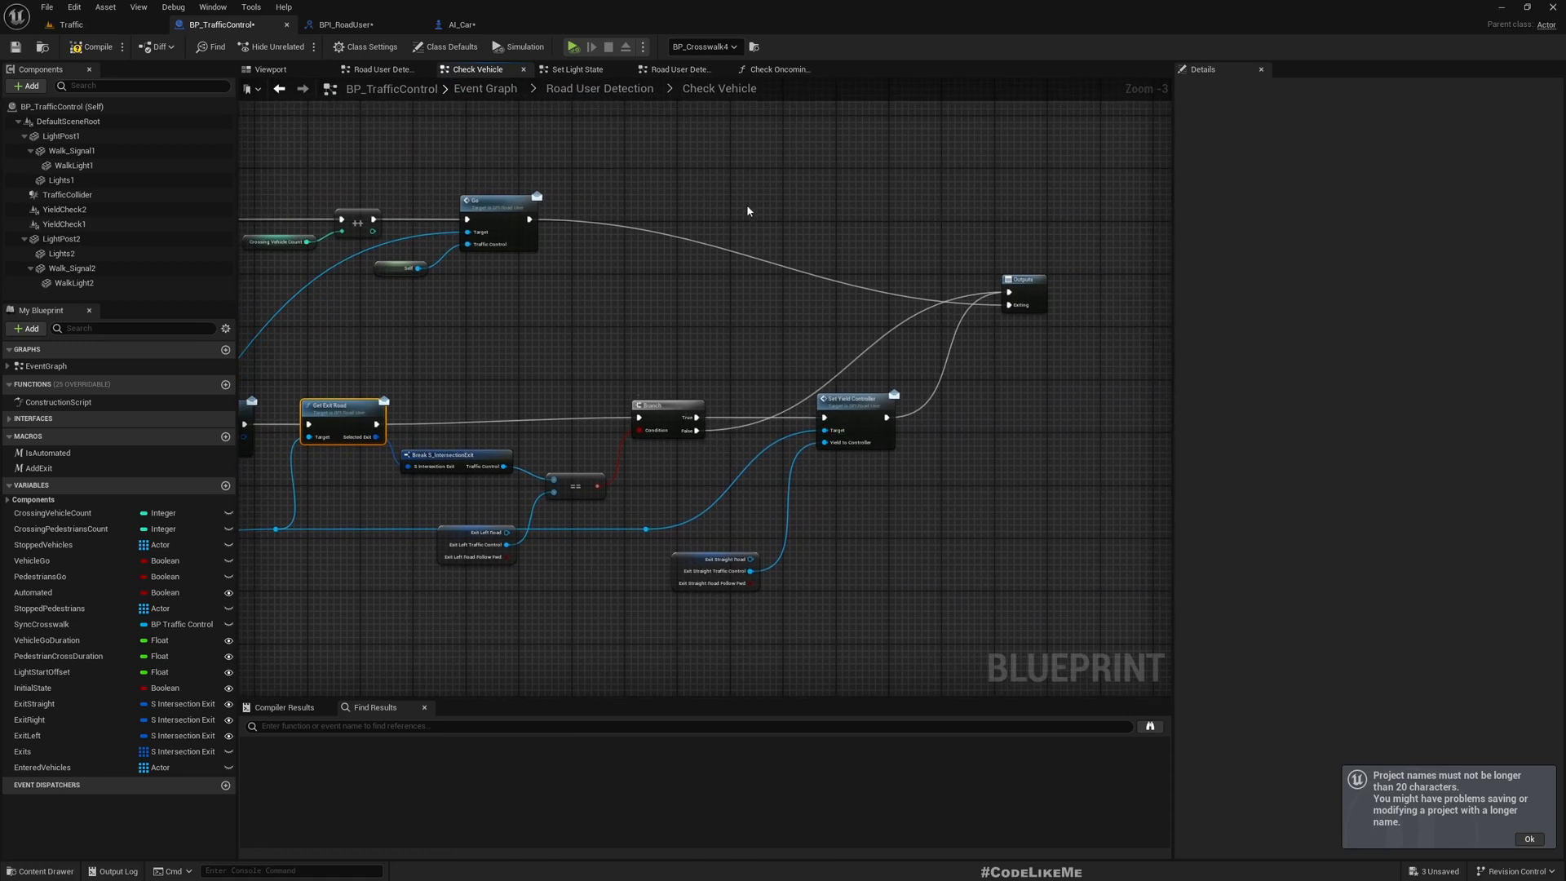
mouse_move(853, 400)
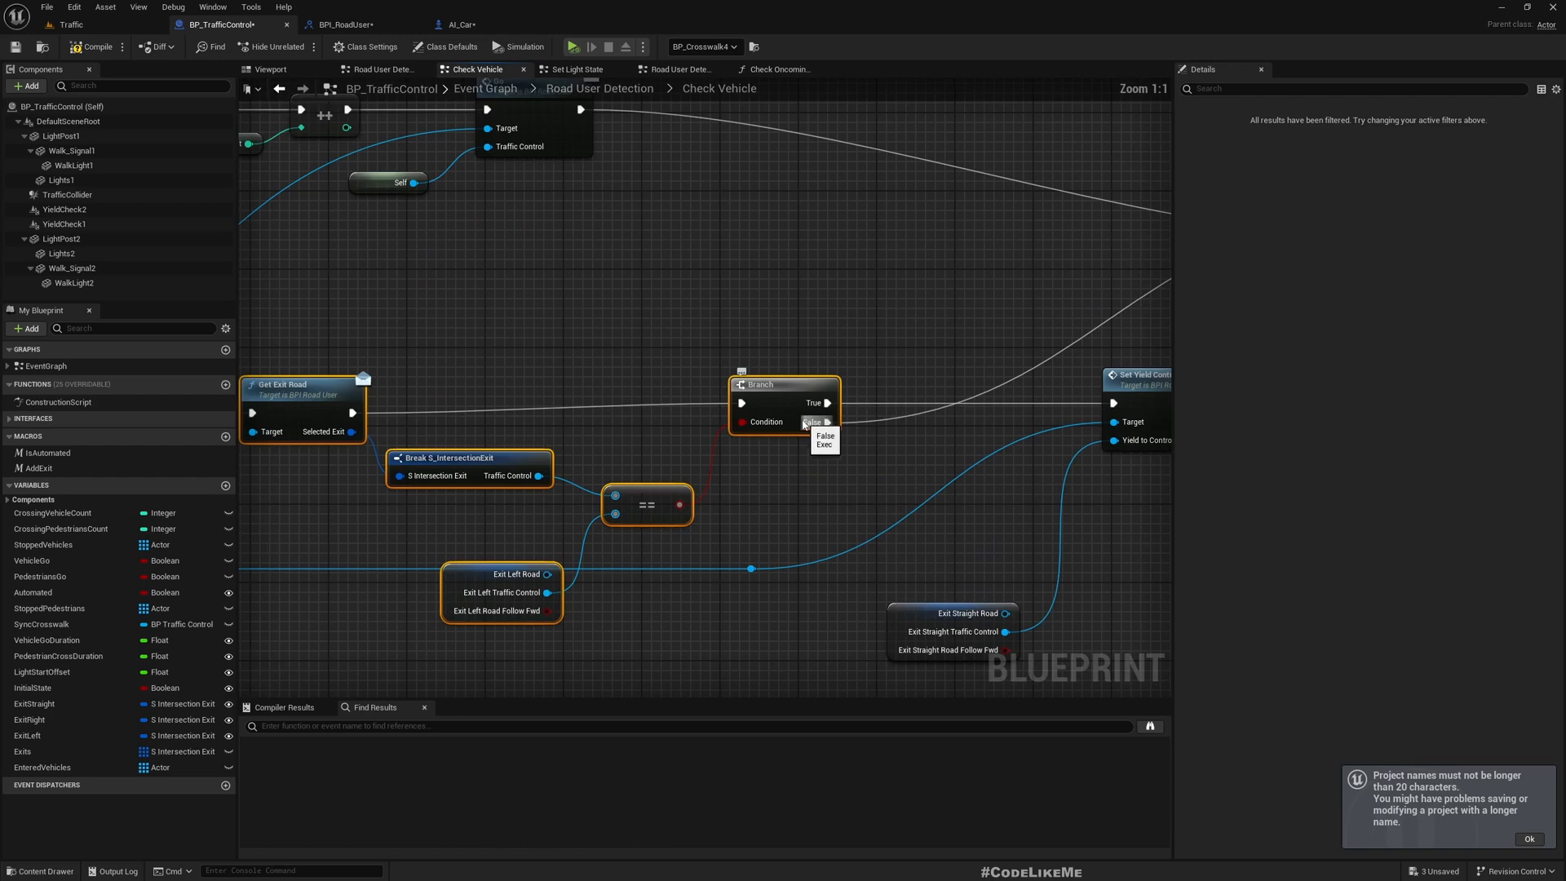
Step: Collapse the selected left-turn check nodes into a macro named IsTurningLeft
right_click(785, 385)
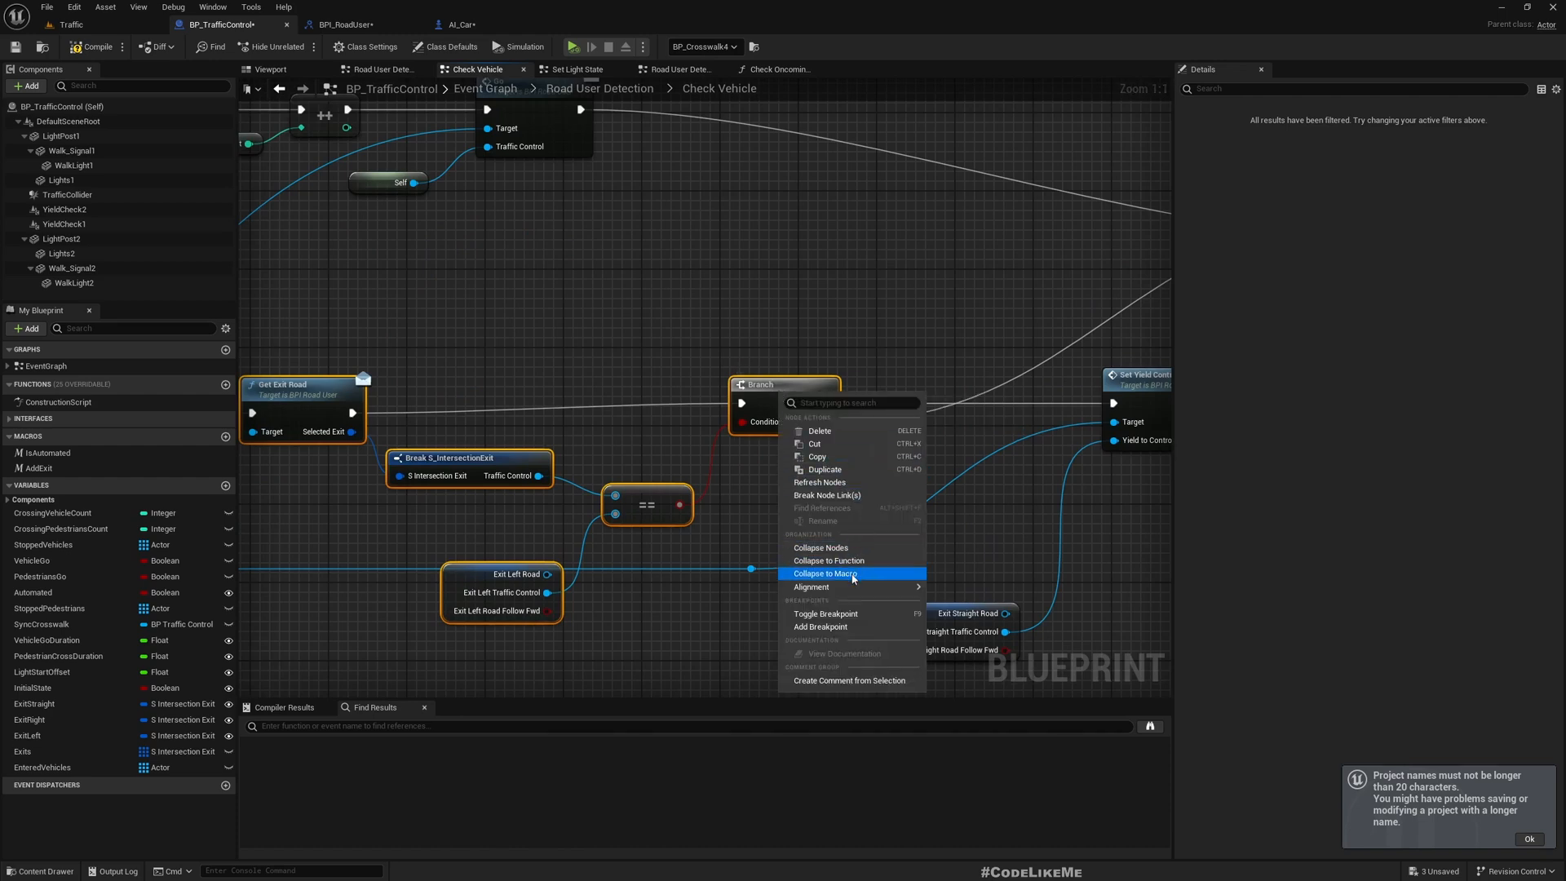
click(829, 573)
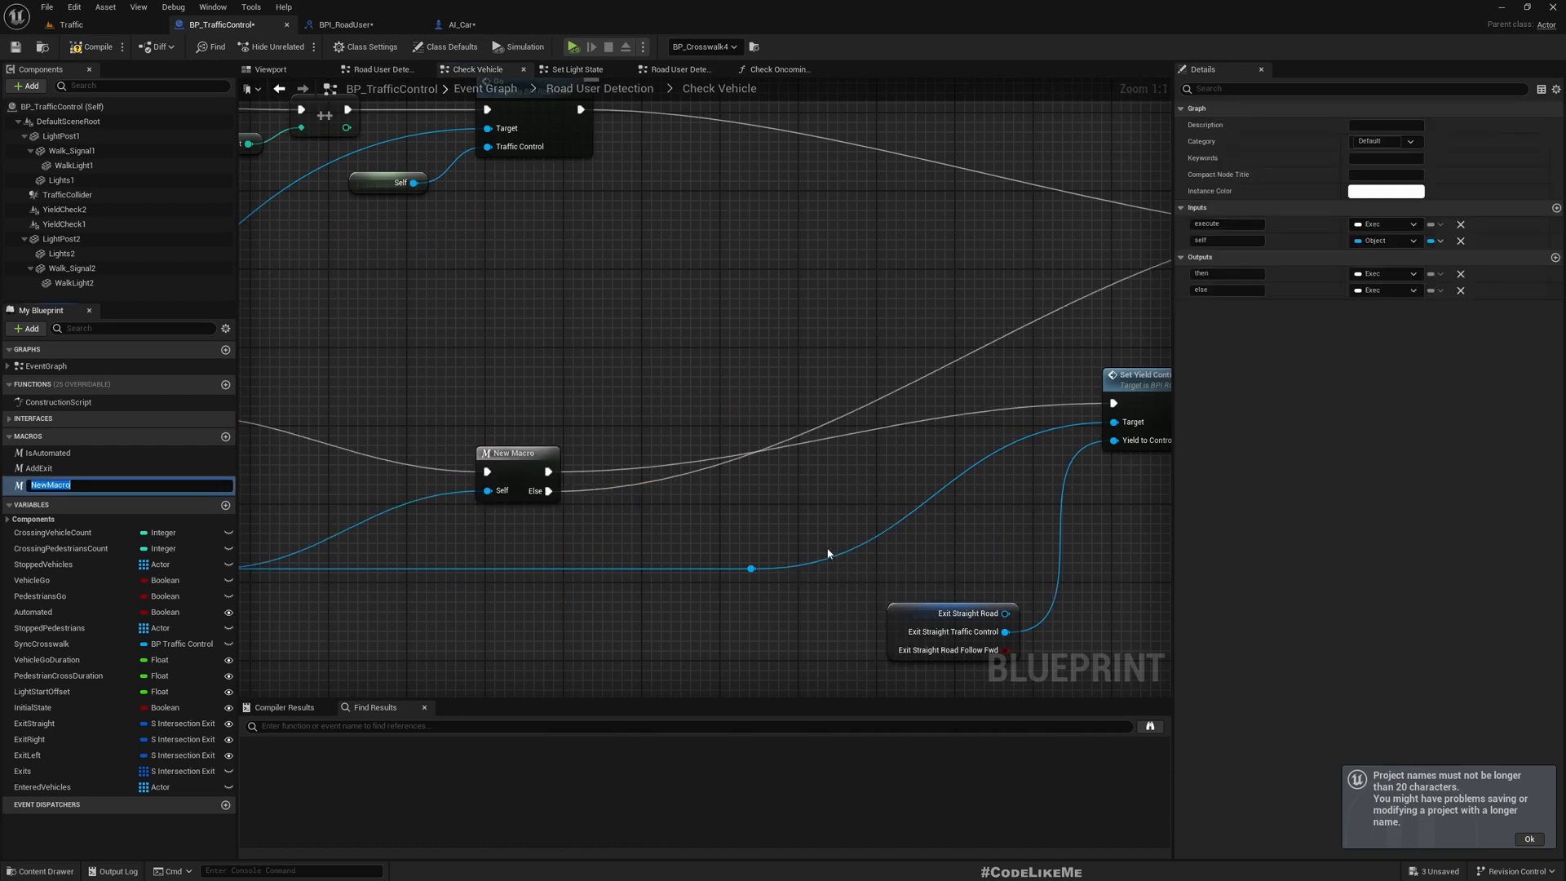
mouse_move(602, 449)
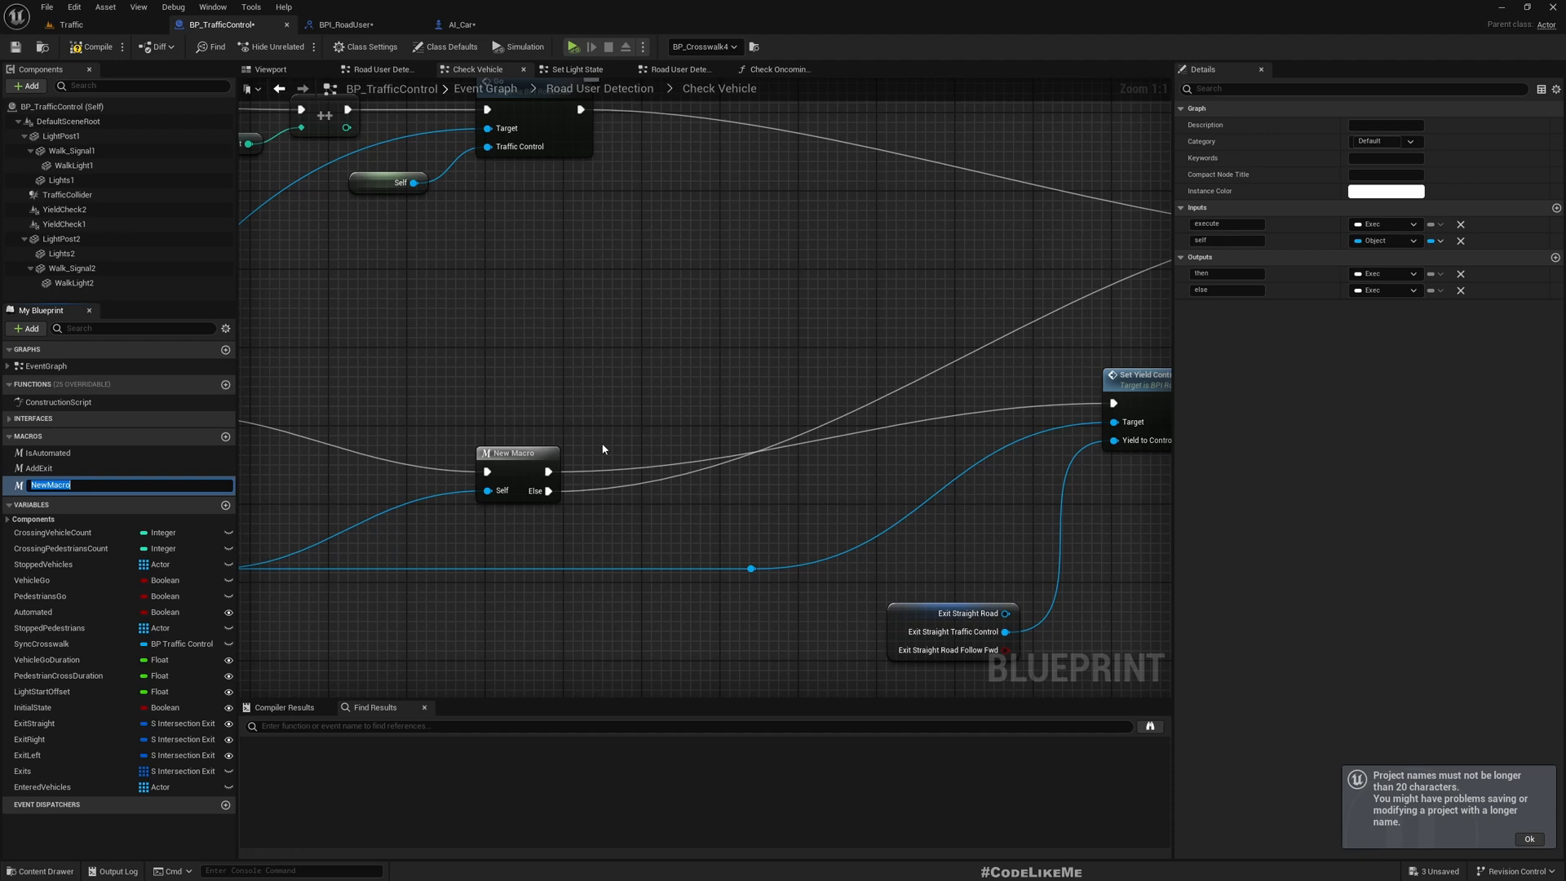
text(IsTurningLeft)
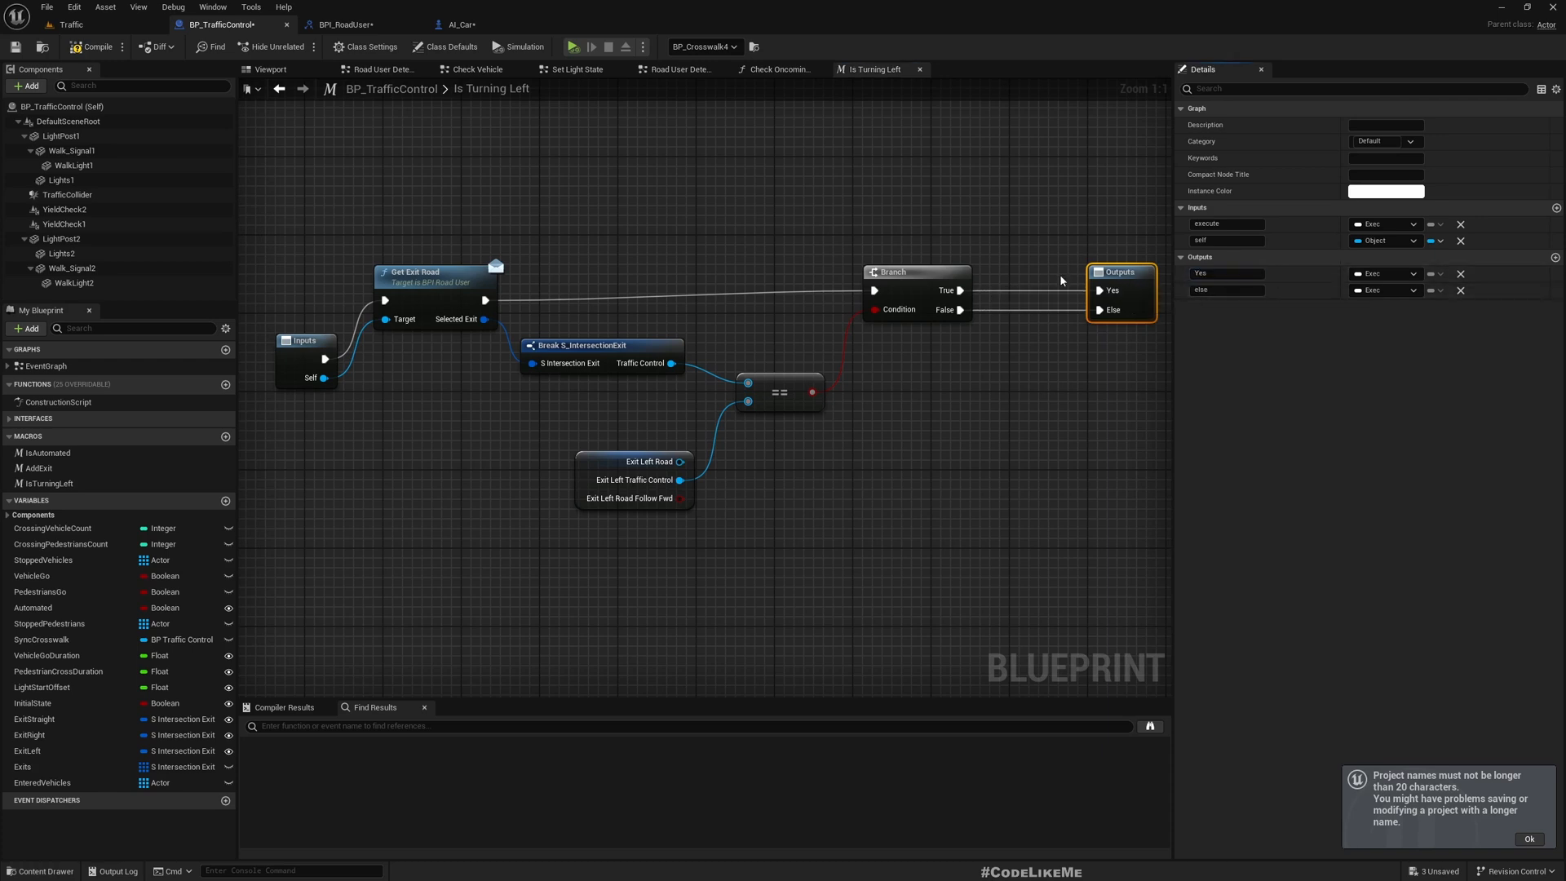
Step: Rename the macro's Else output to No and return to the Check Vehicle graph
double_click(1227, 290)
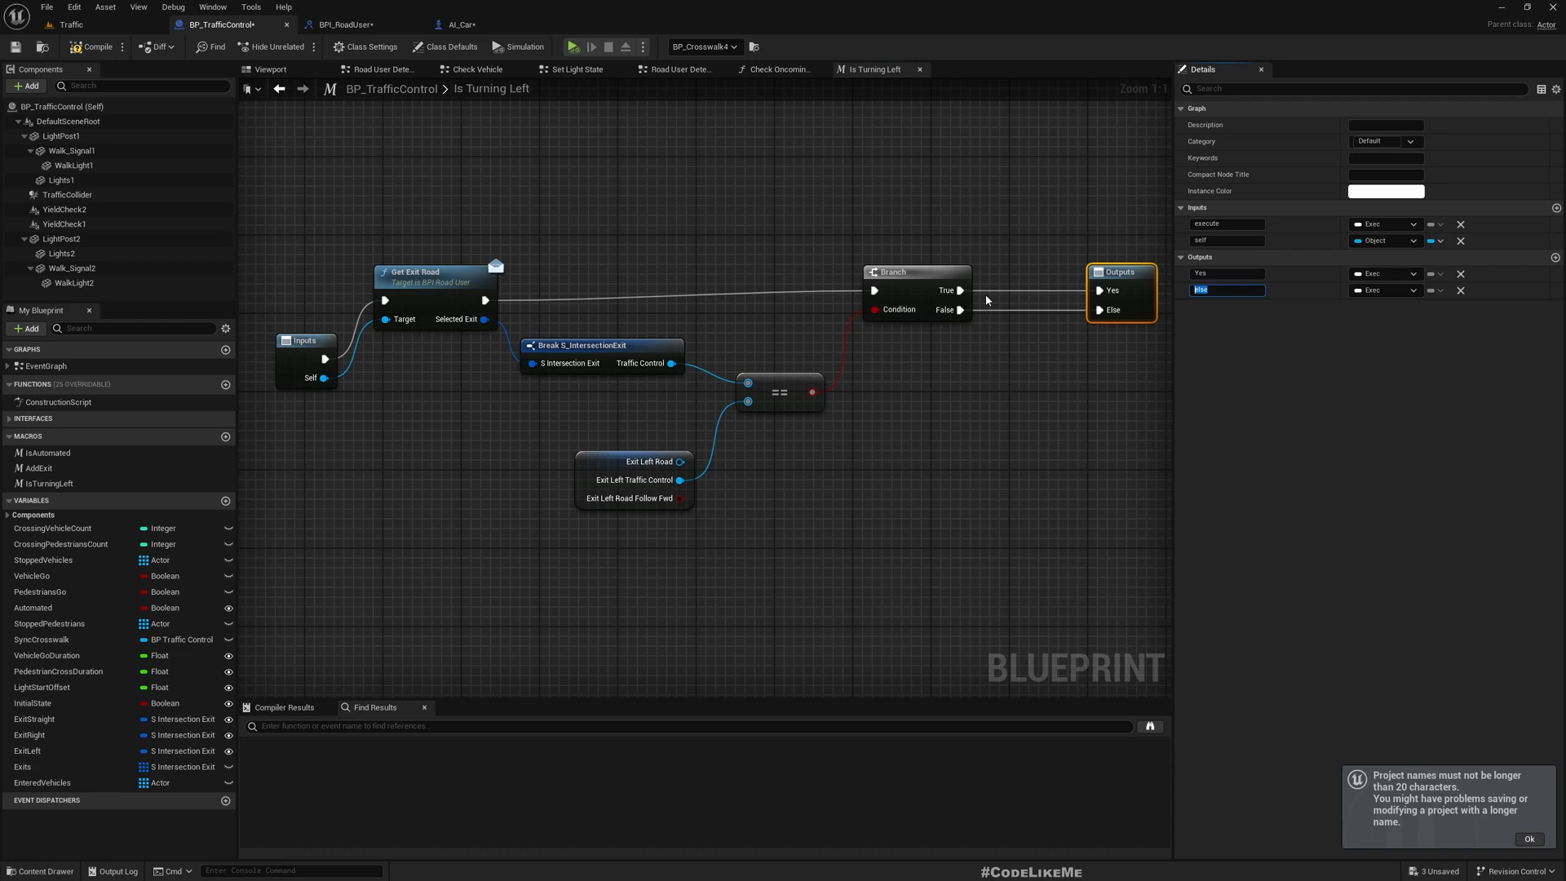
text(No)
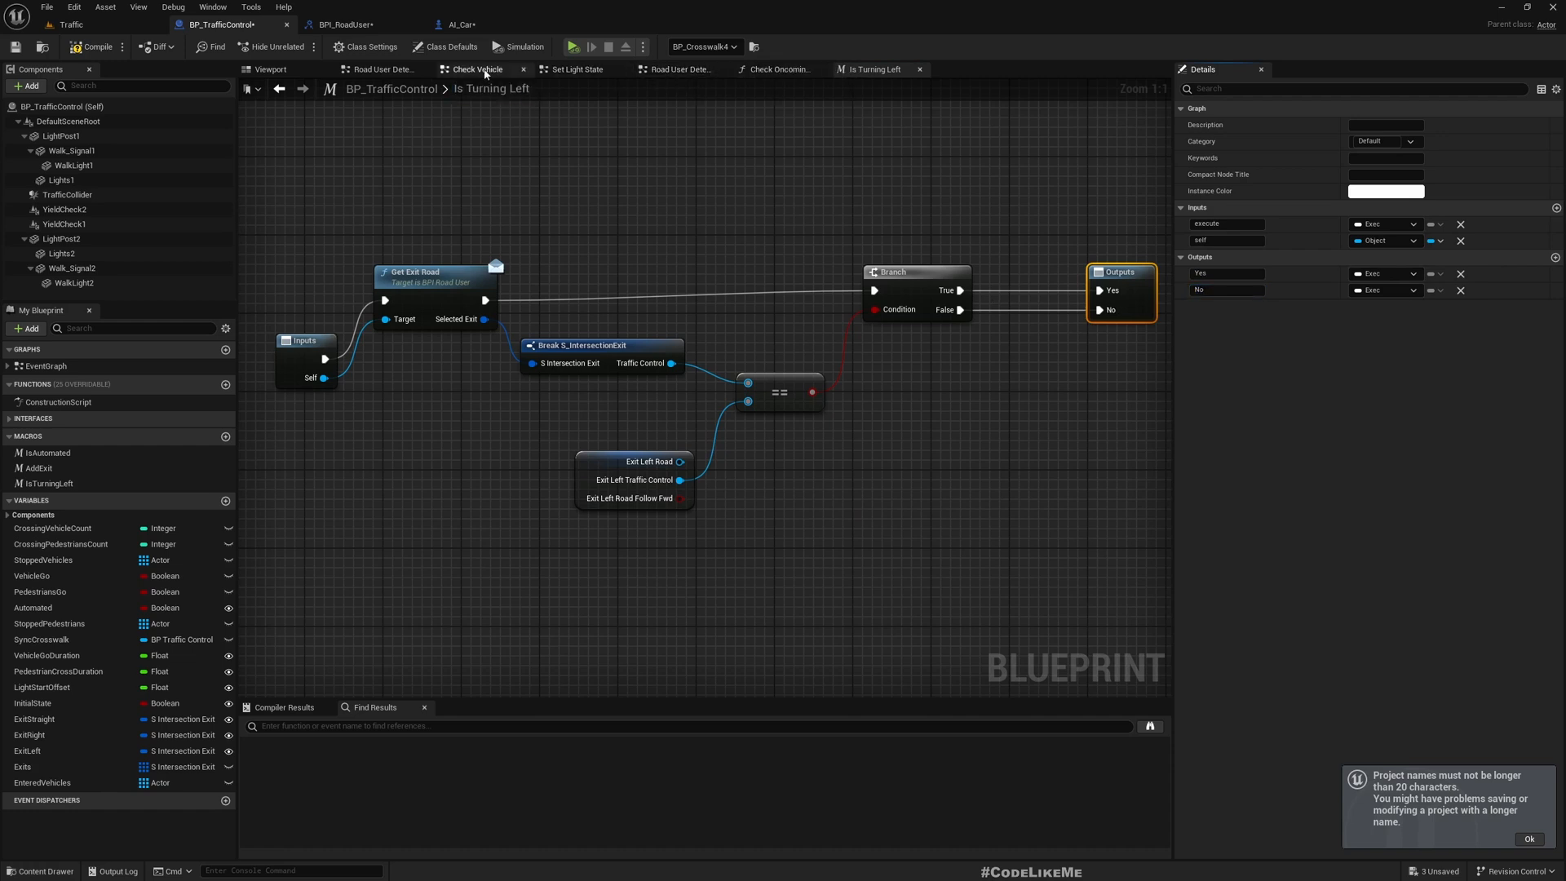
click(476, 69)
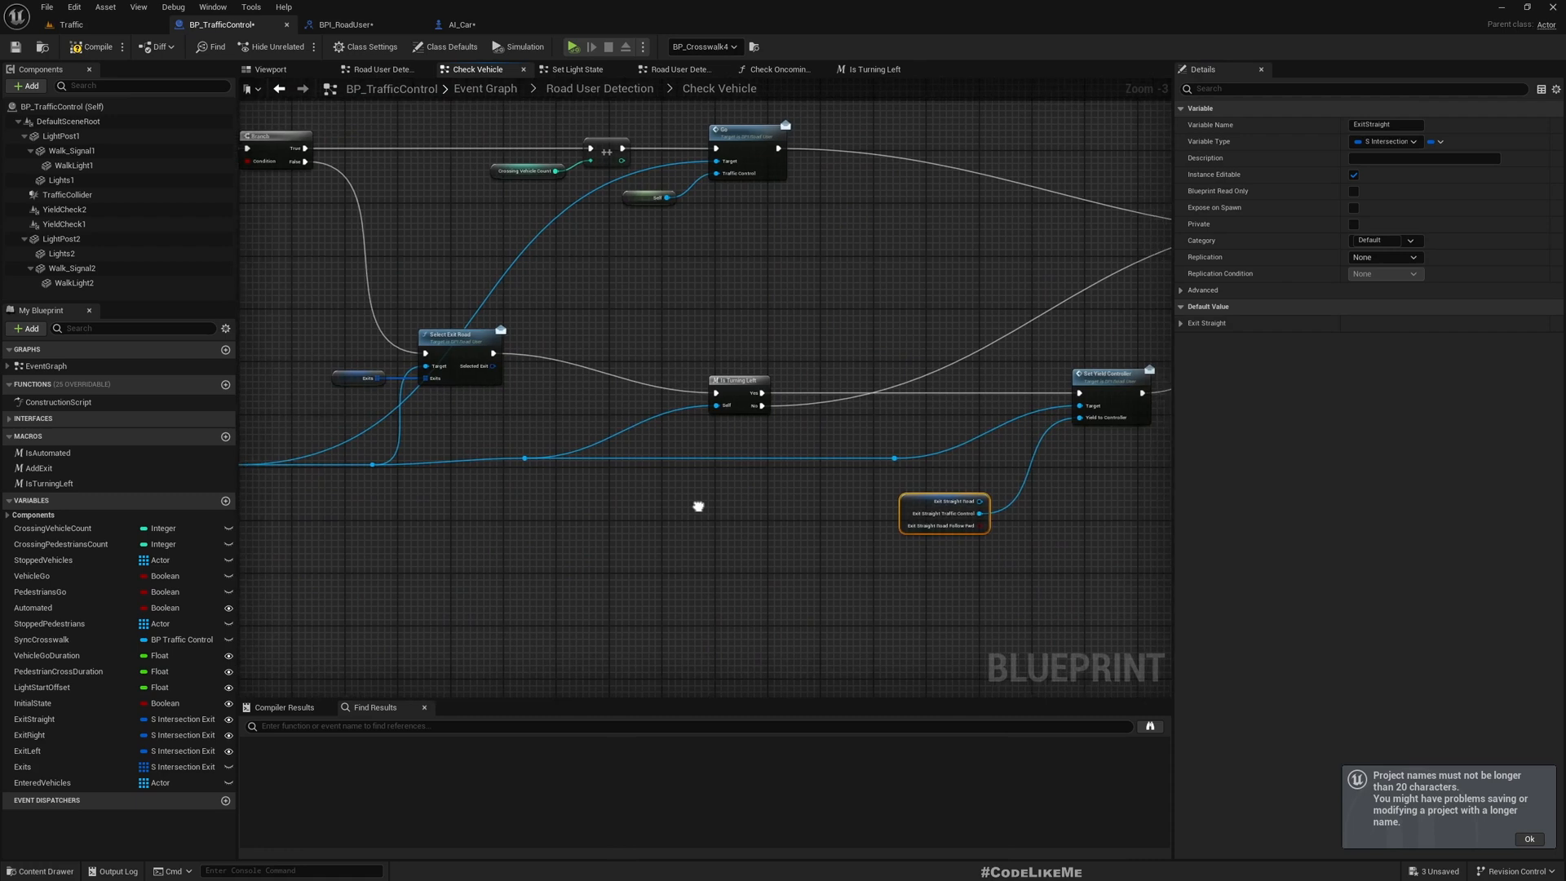
Step: In Check Oncoming Traffic, add a Return Node after IsTurningLeft's No output
scroll(down, 3)
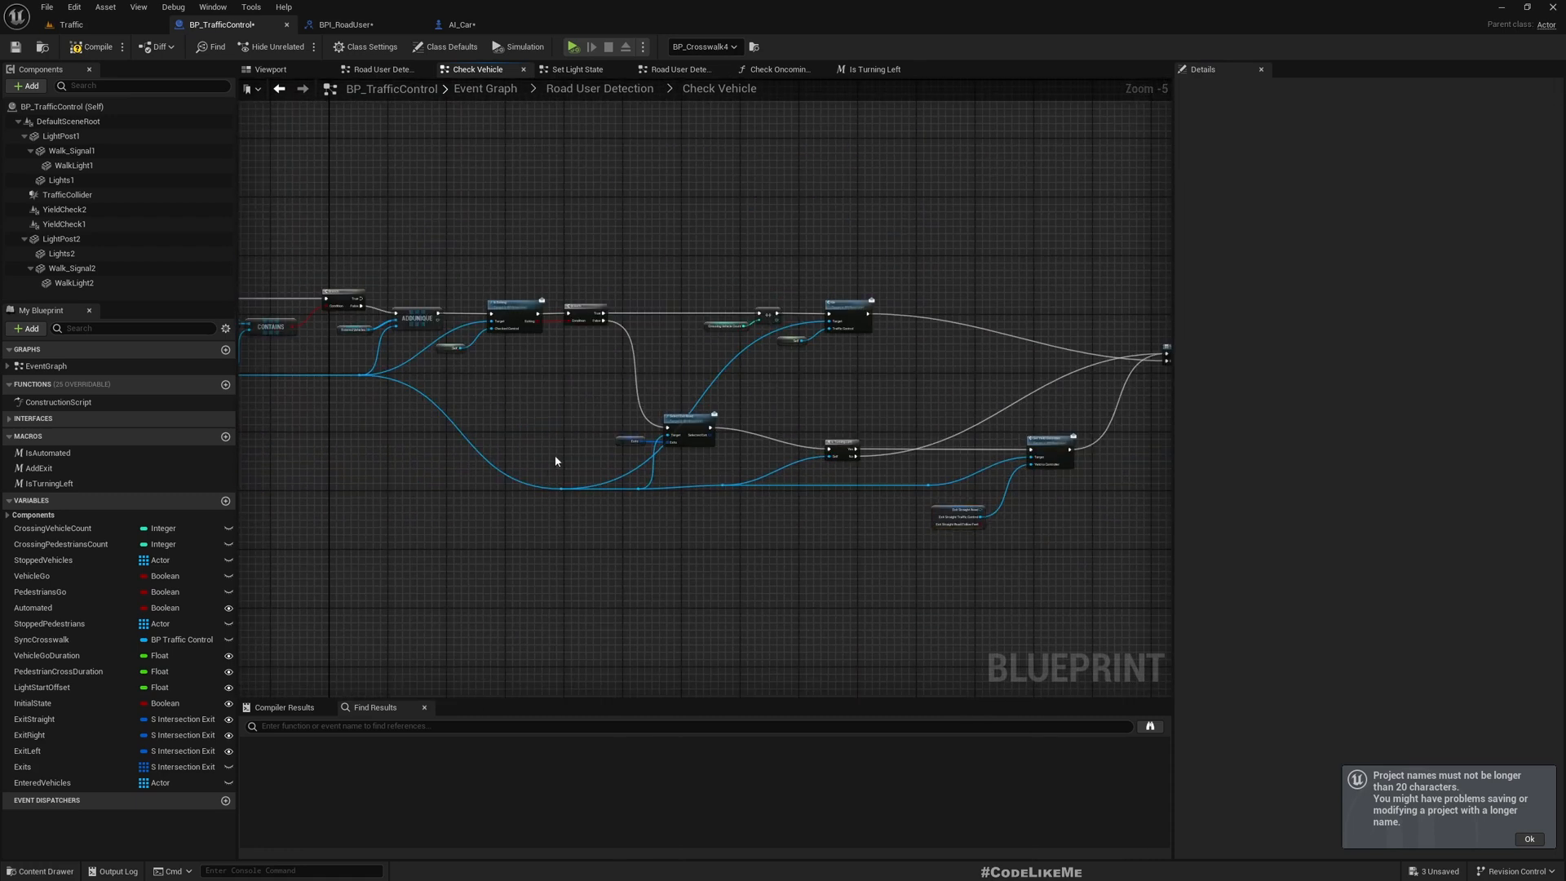
click(780, 68)
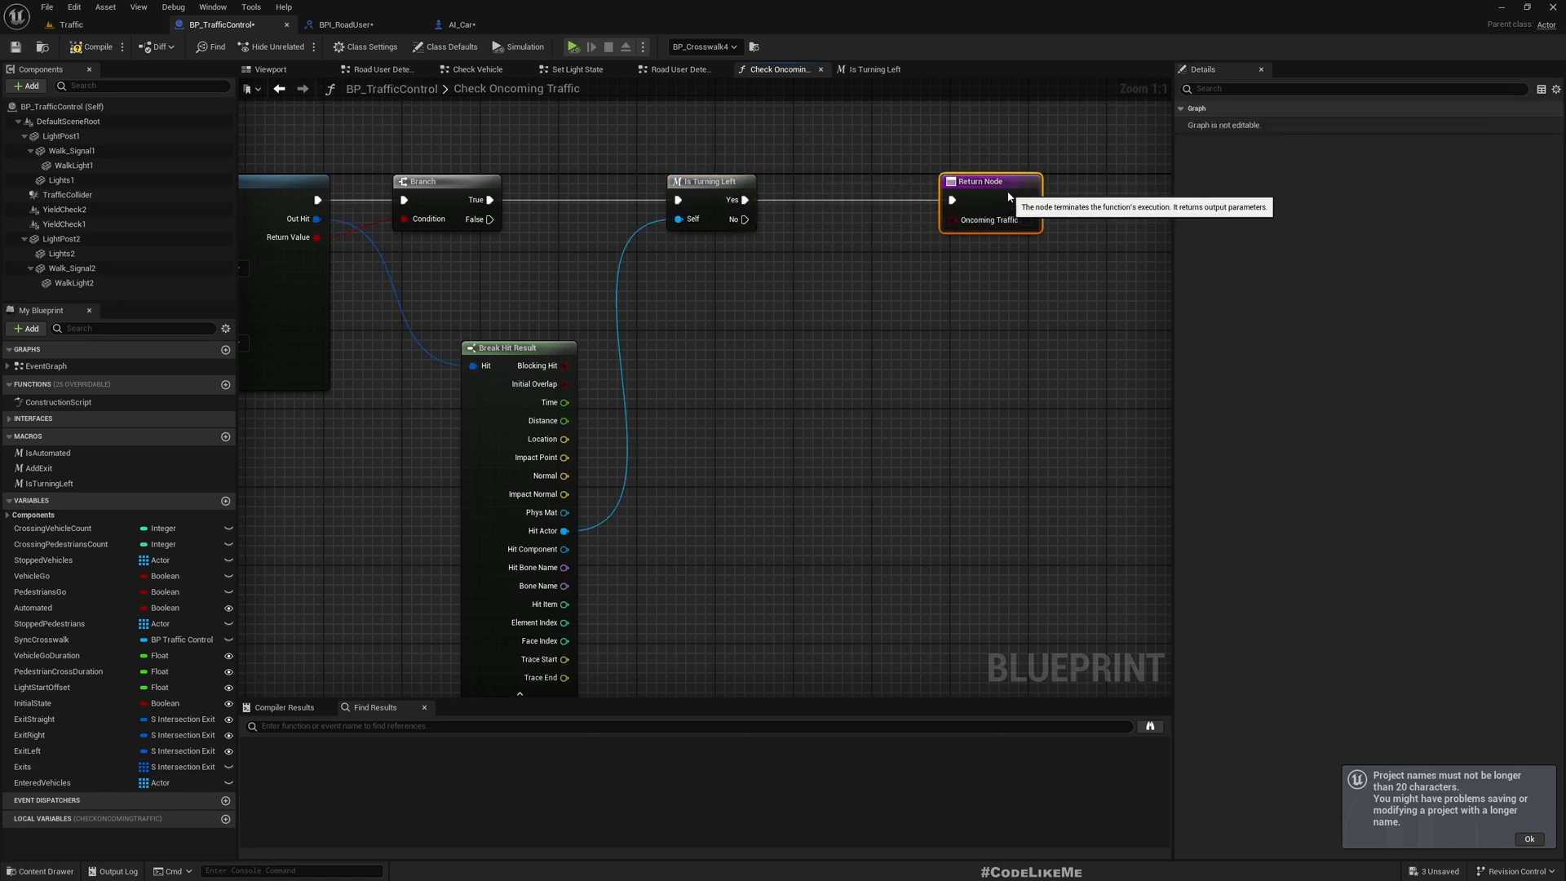
mouse_move(744, 218)
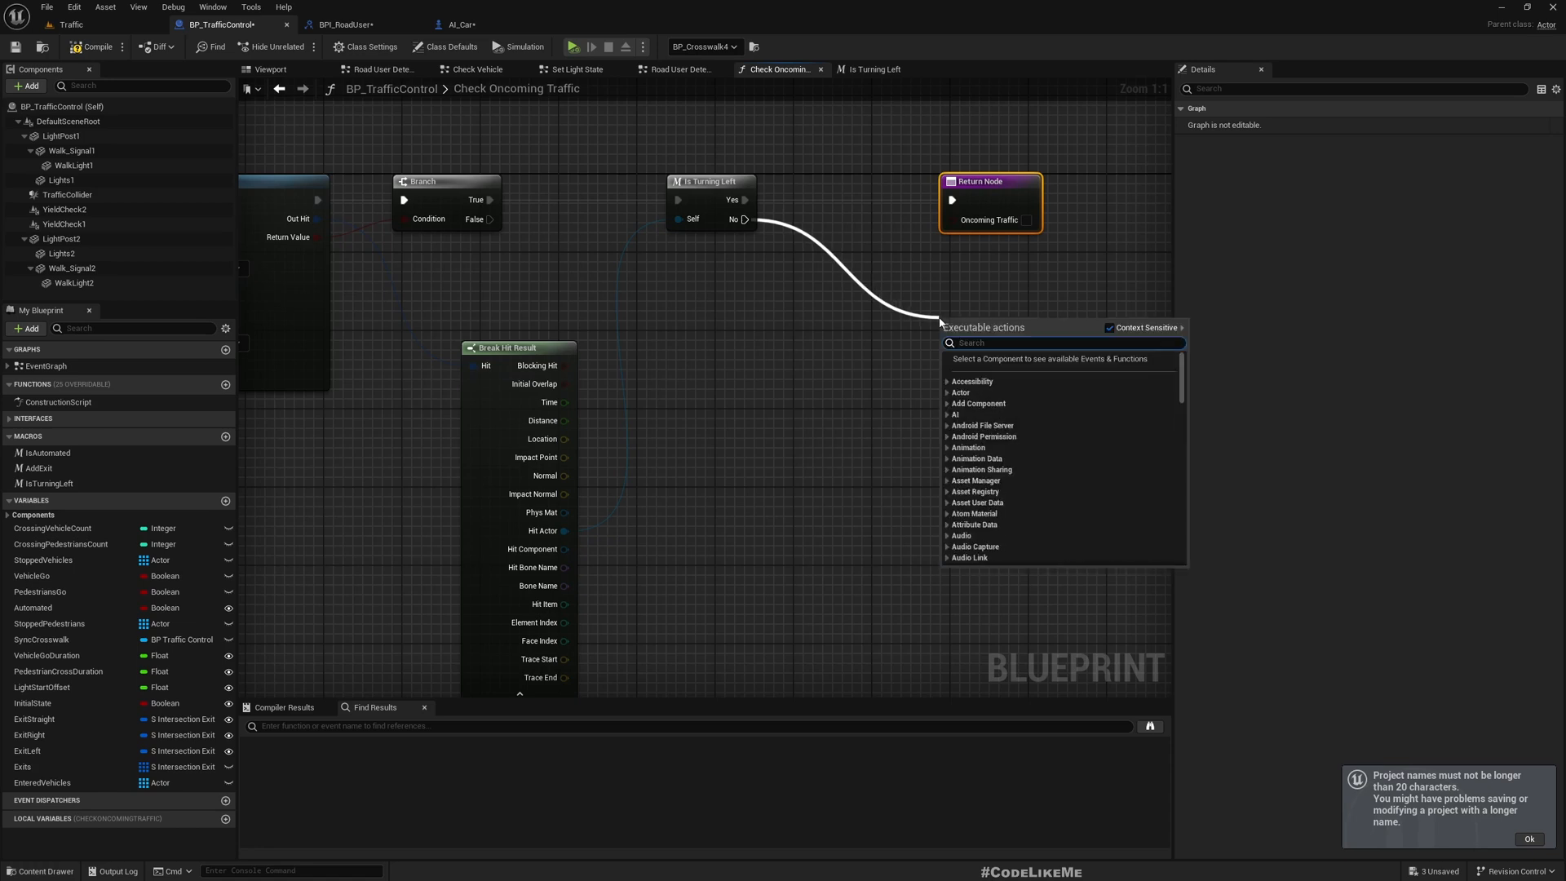
text(retu)
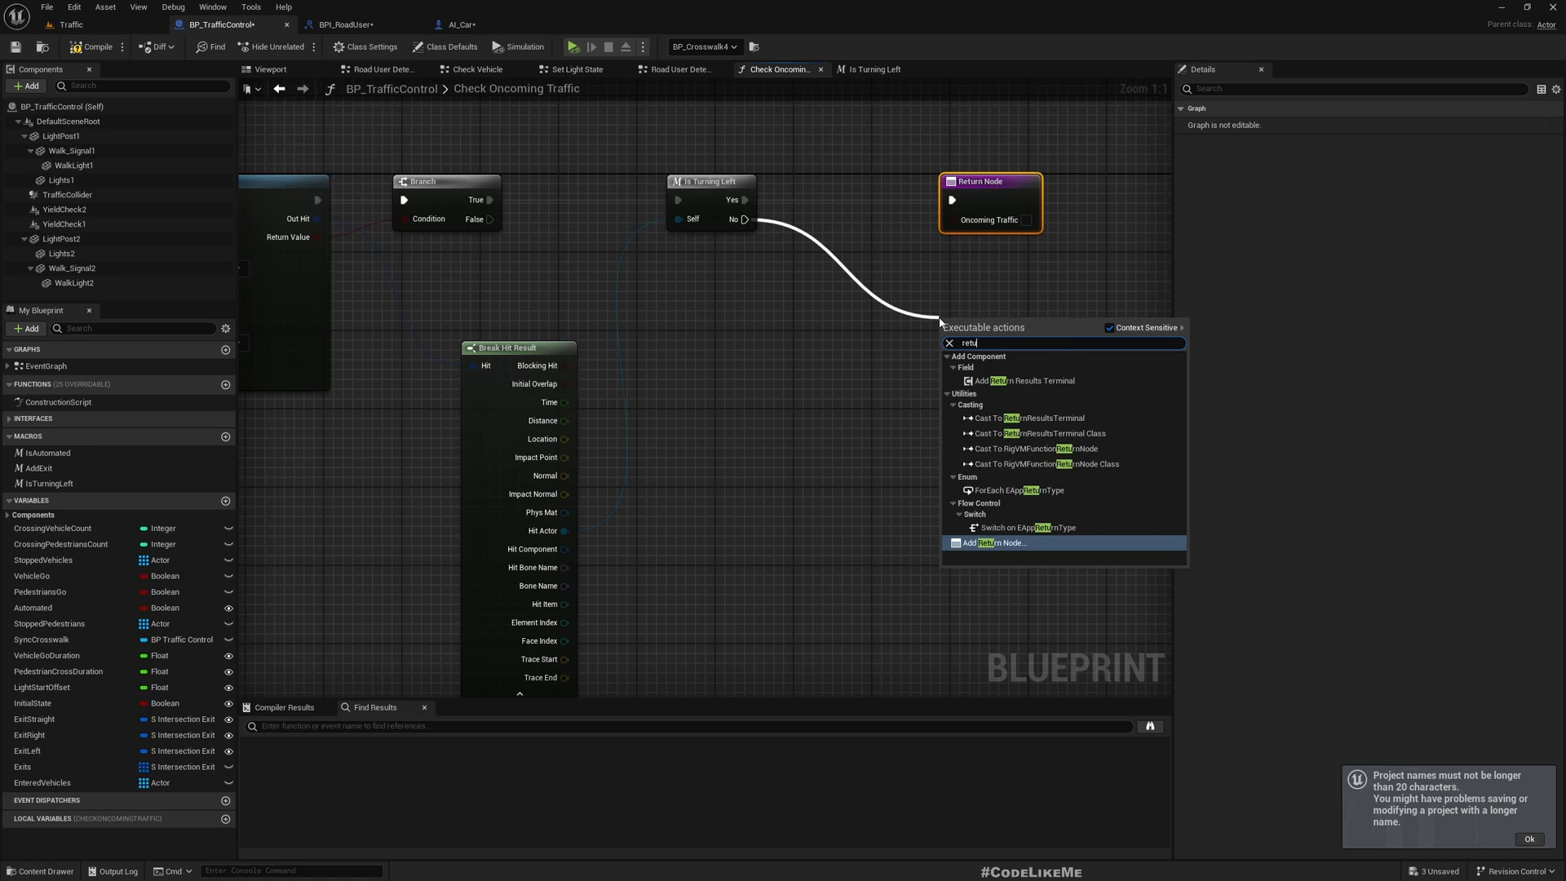
click(994, 541)
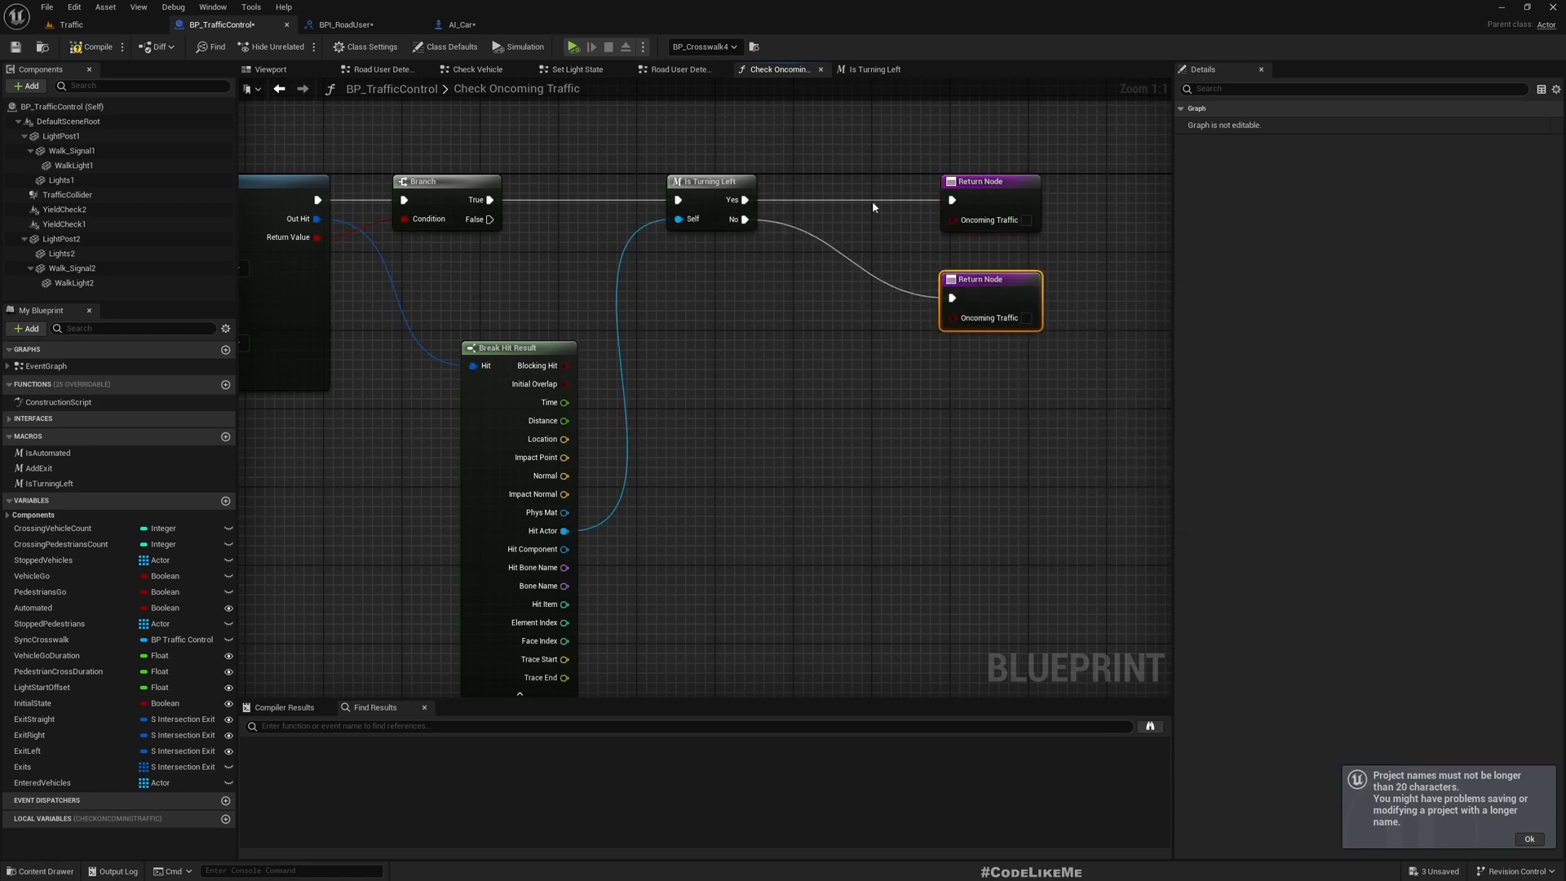
mouse_move(989, 220)
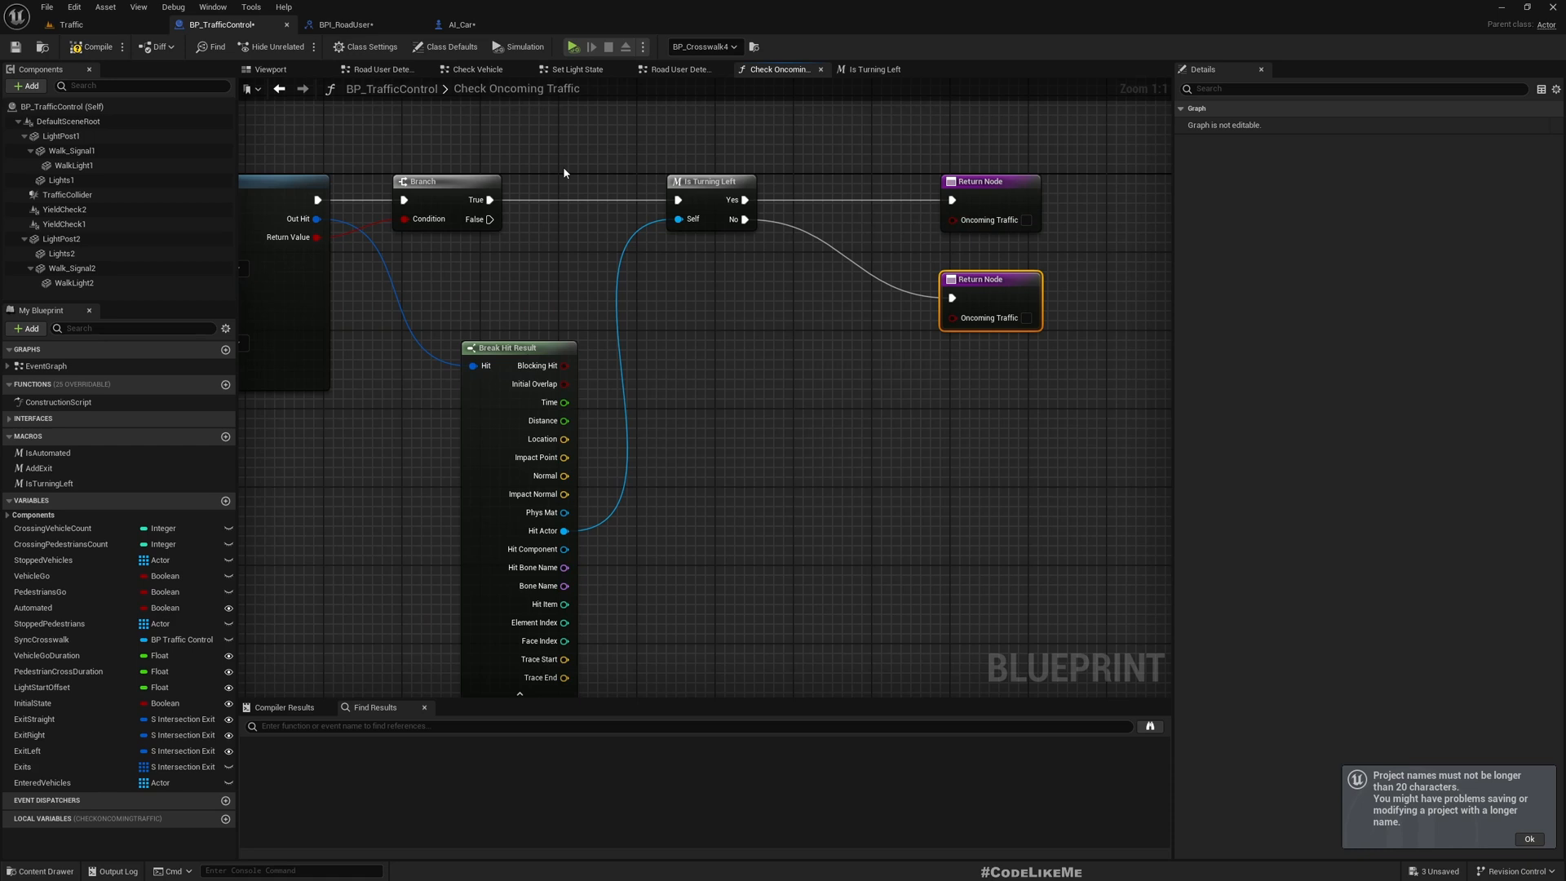
Step: Tick Oncoming Traffic on the second return and add a Return Node on the branch's False path
double_click(517, 88)
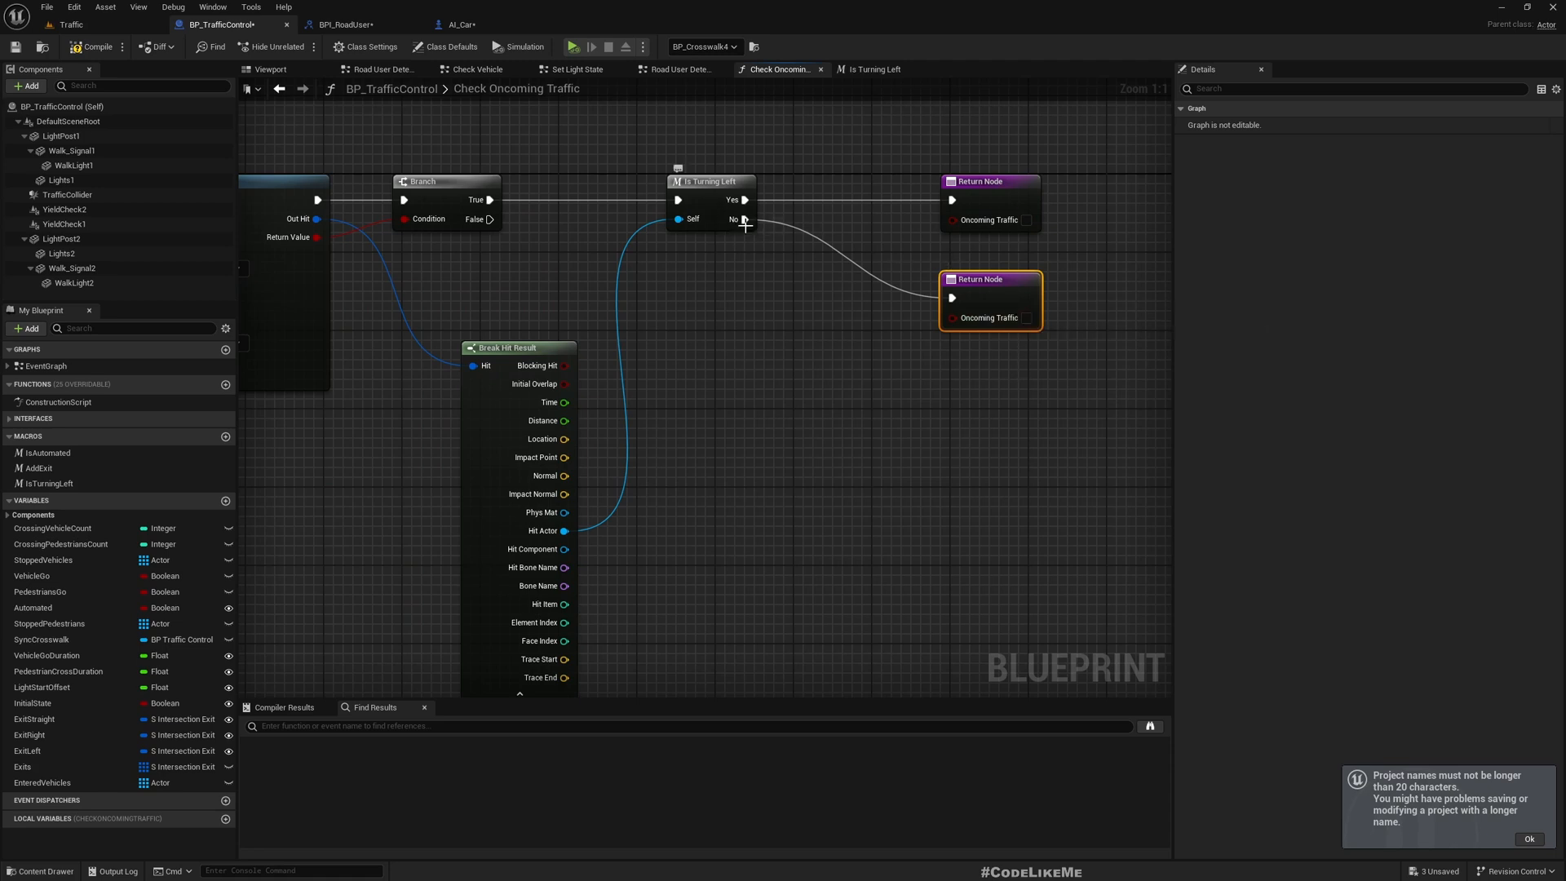
mouse_move(487, 455)
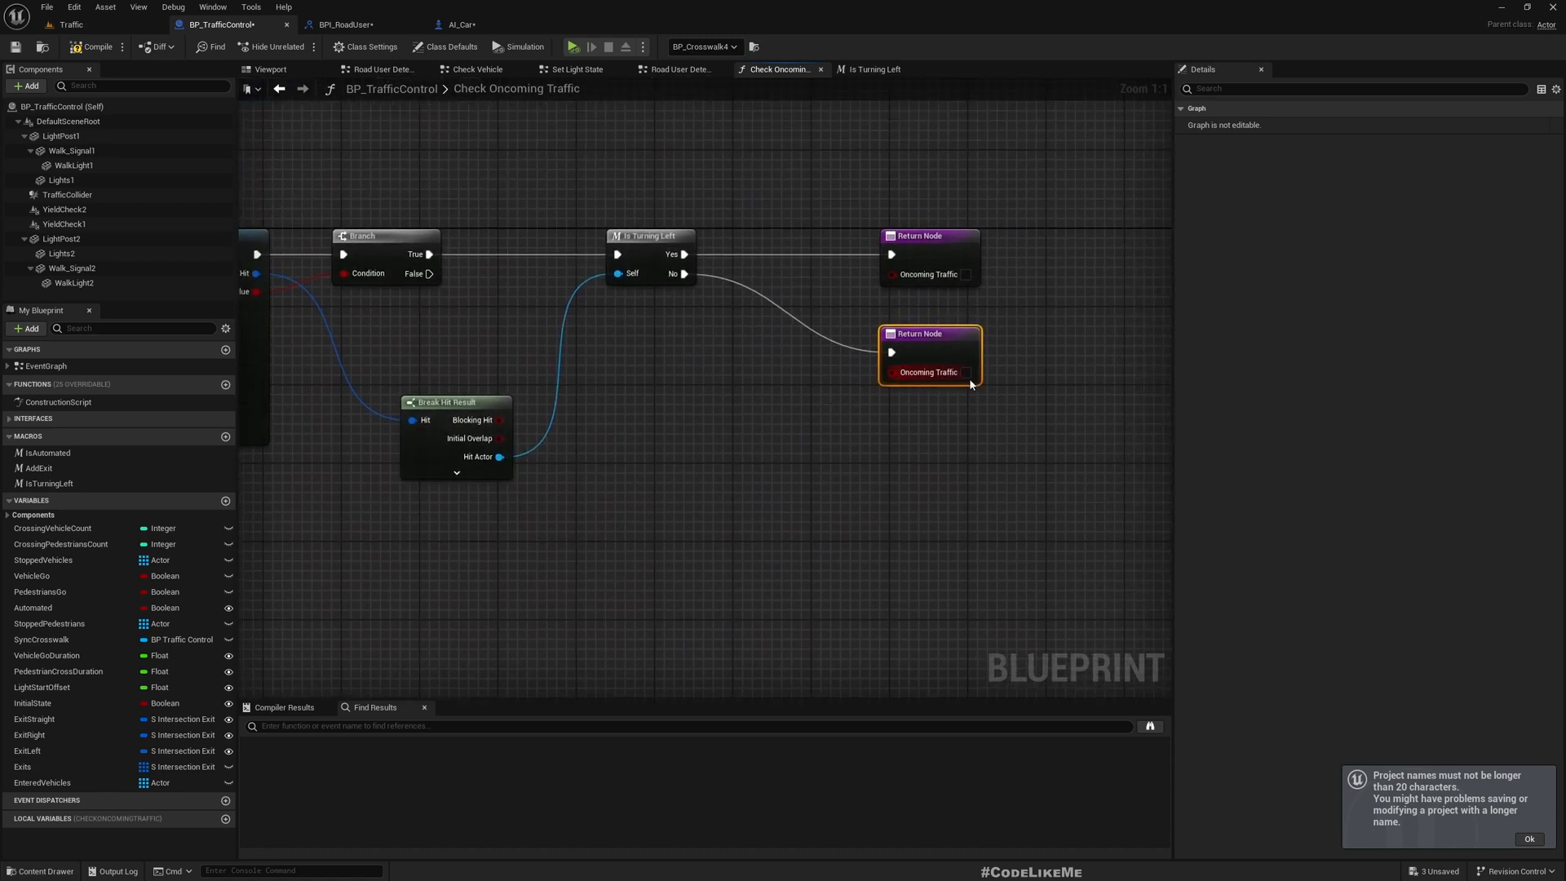
click(966, 372)
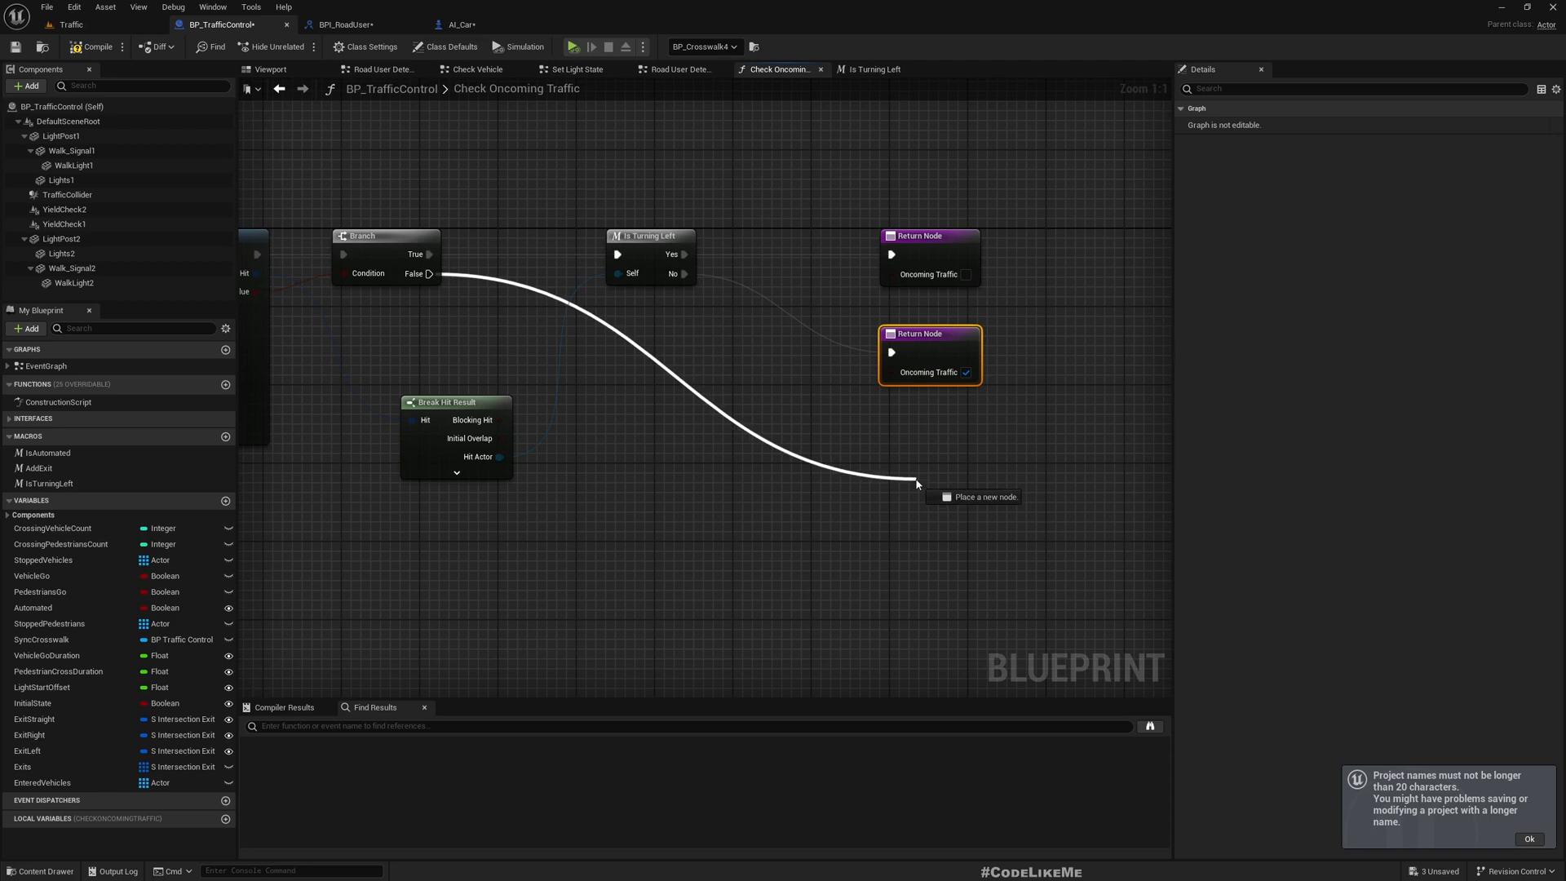
click(915, 485)
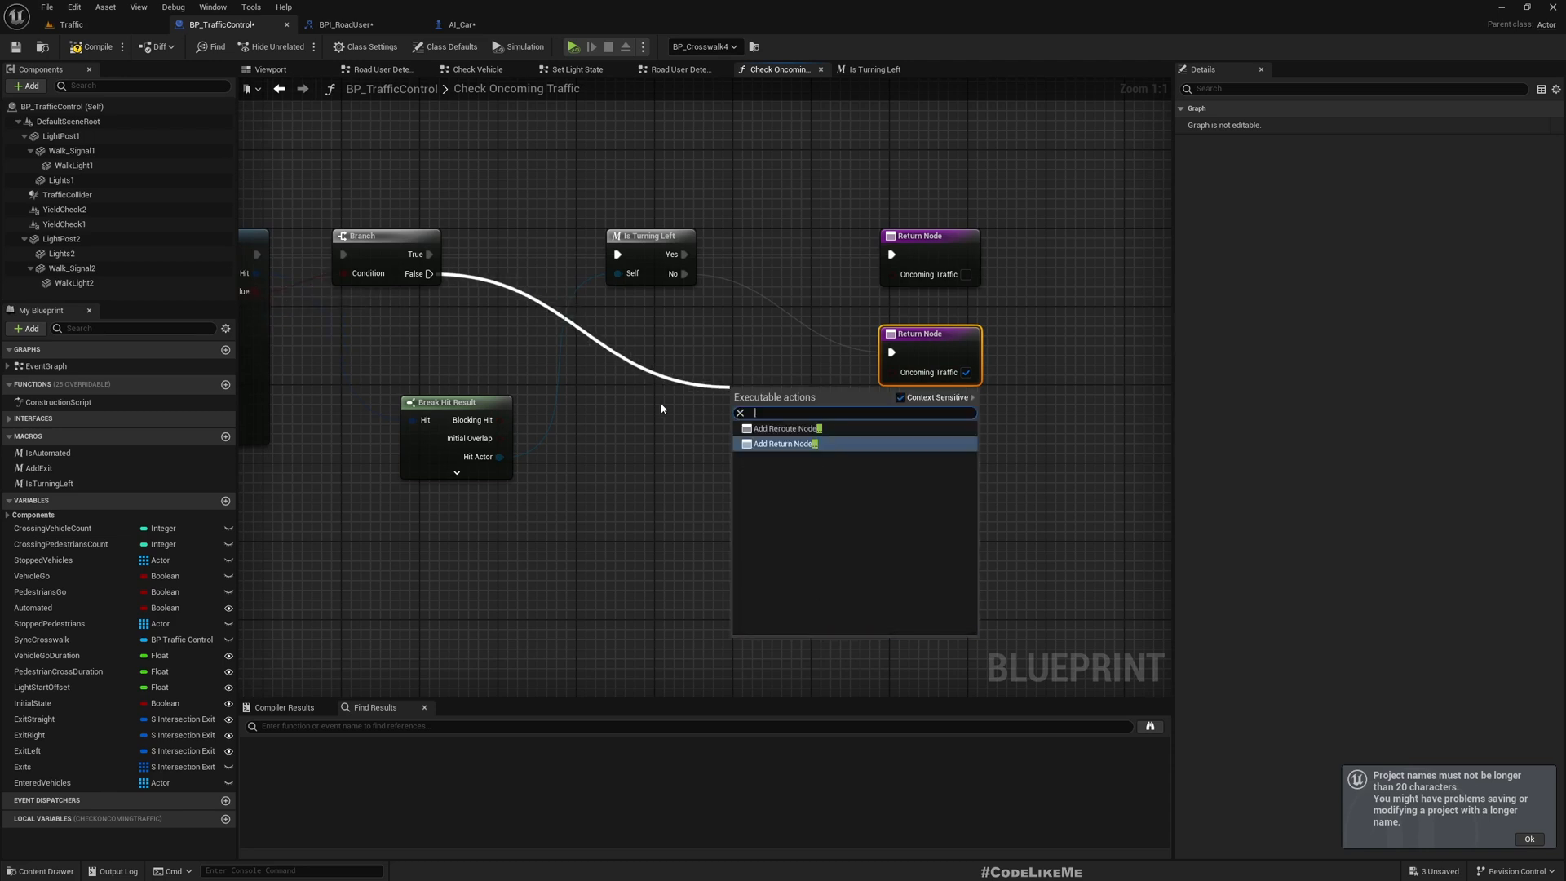
click(786, 443)
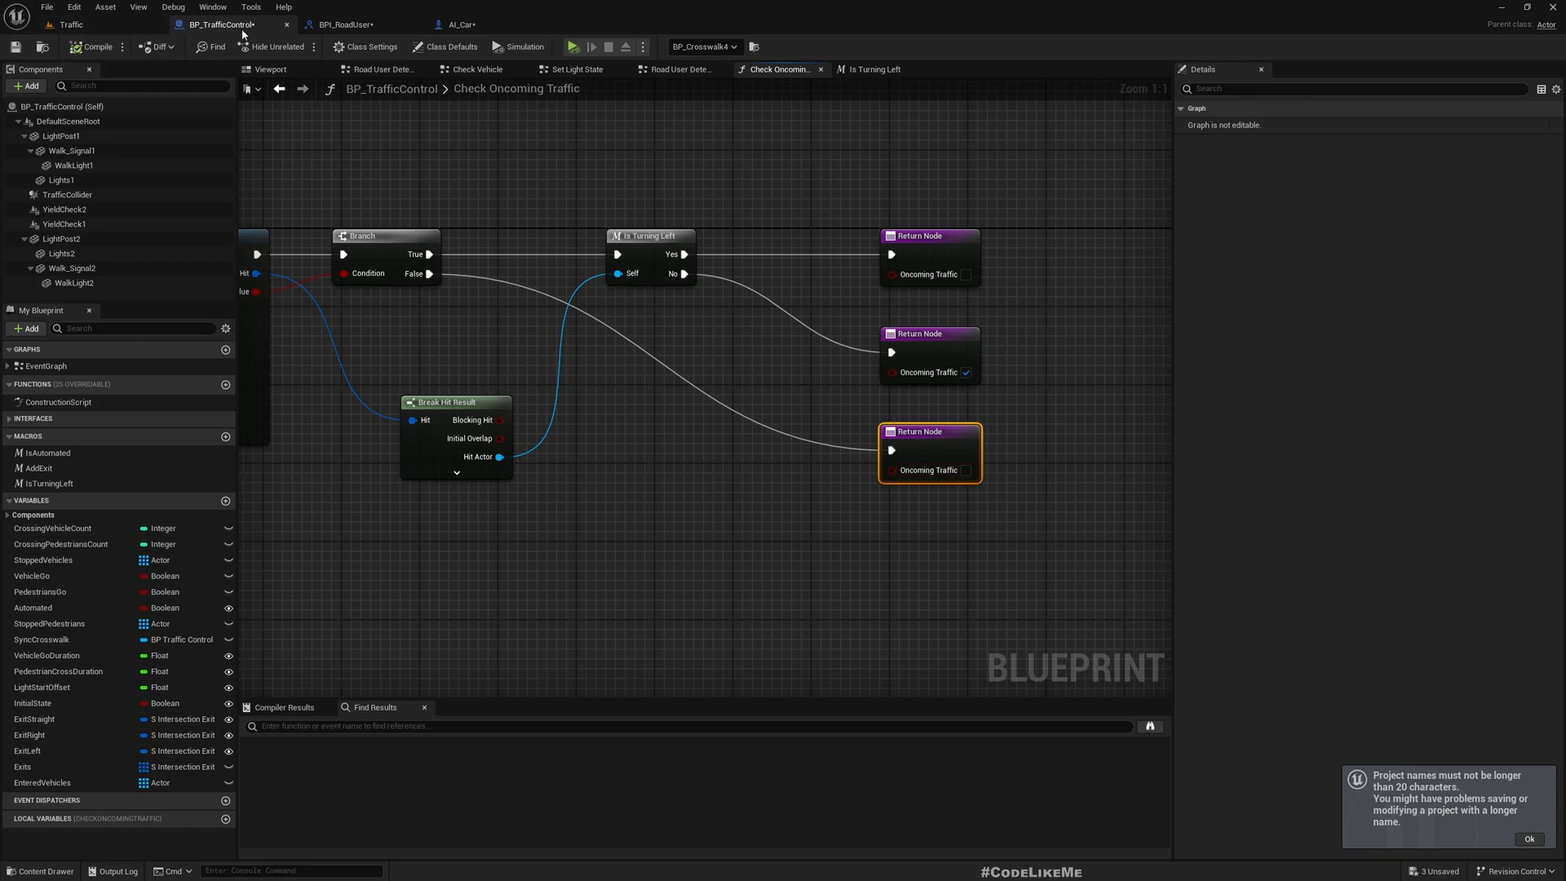
mouse_move(368, 48)
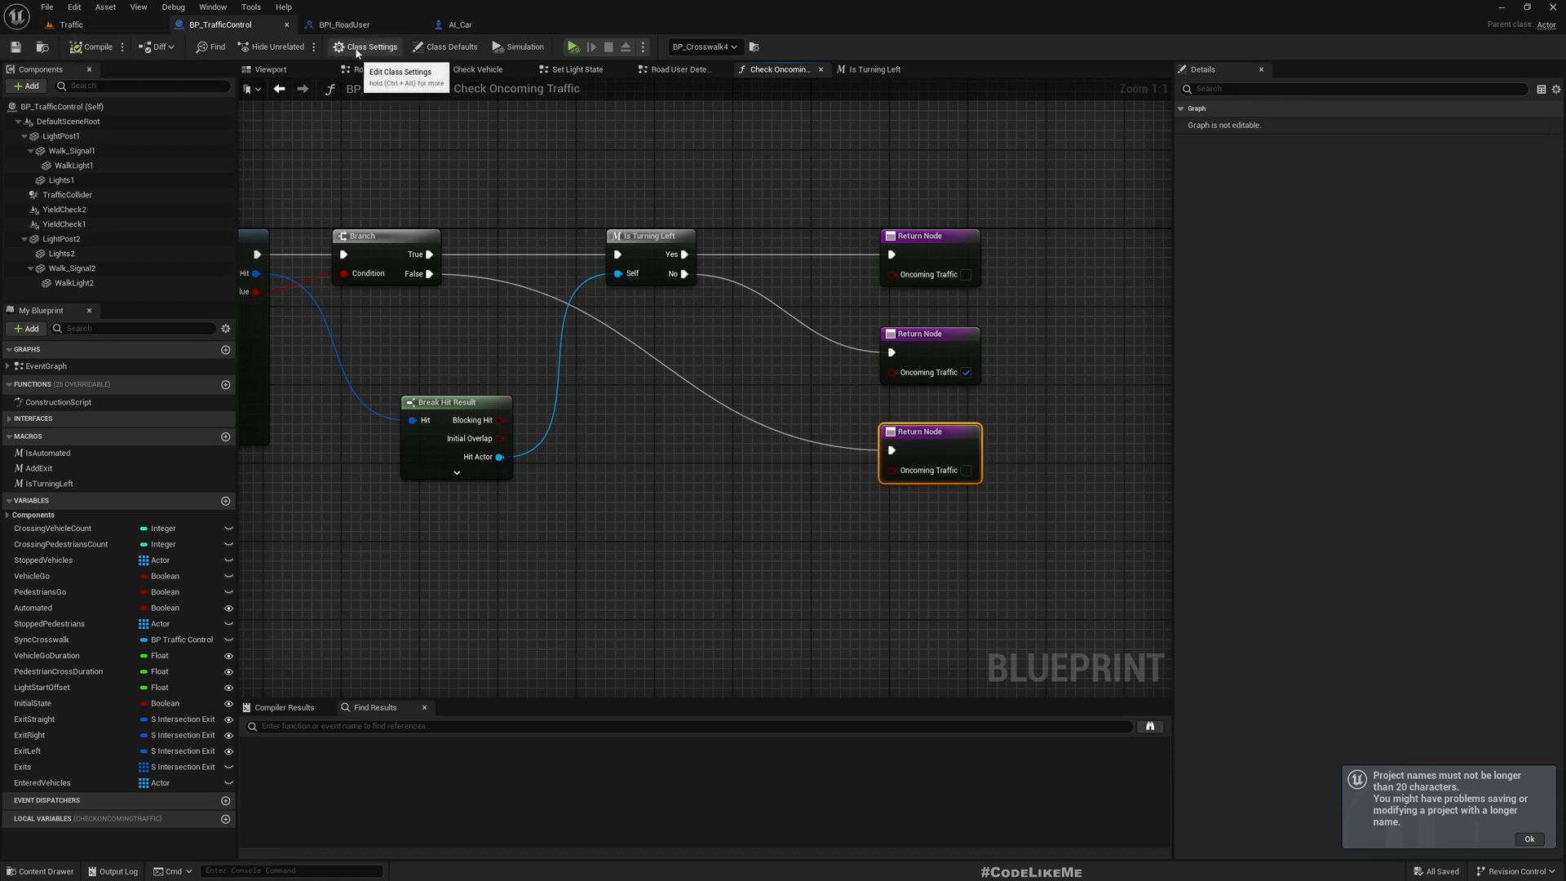
Step: Back on the Traffic level, select BP_Crosswalk3 and its first yield check box
click(68, 24)
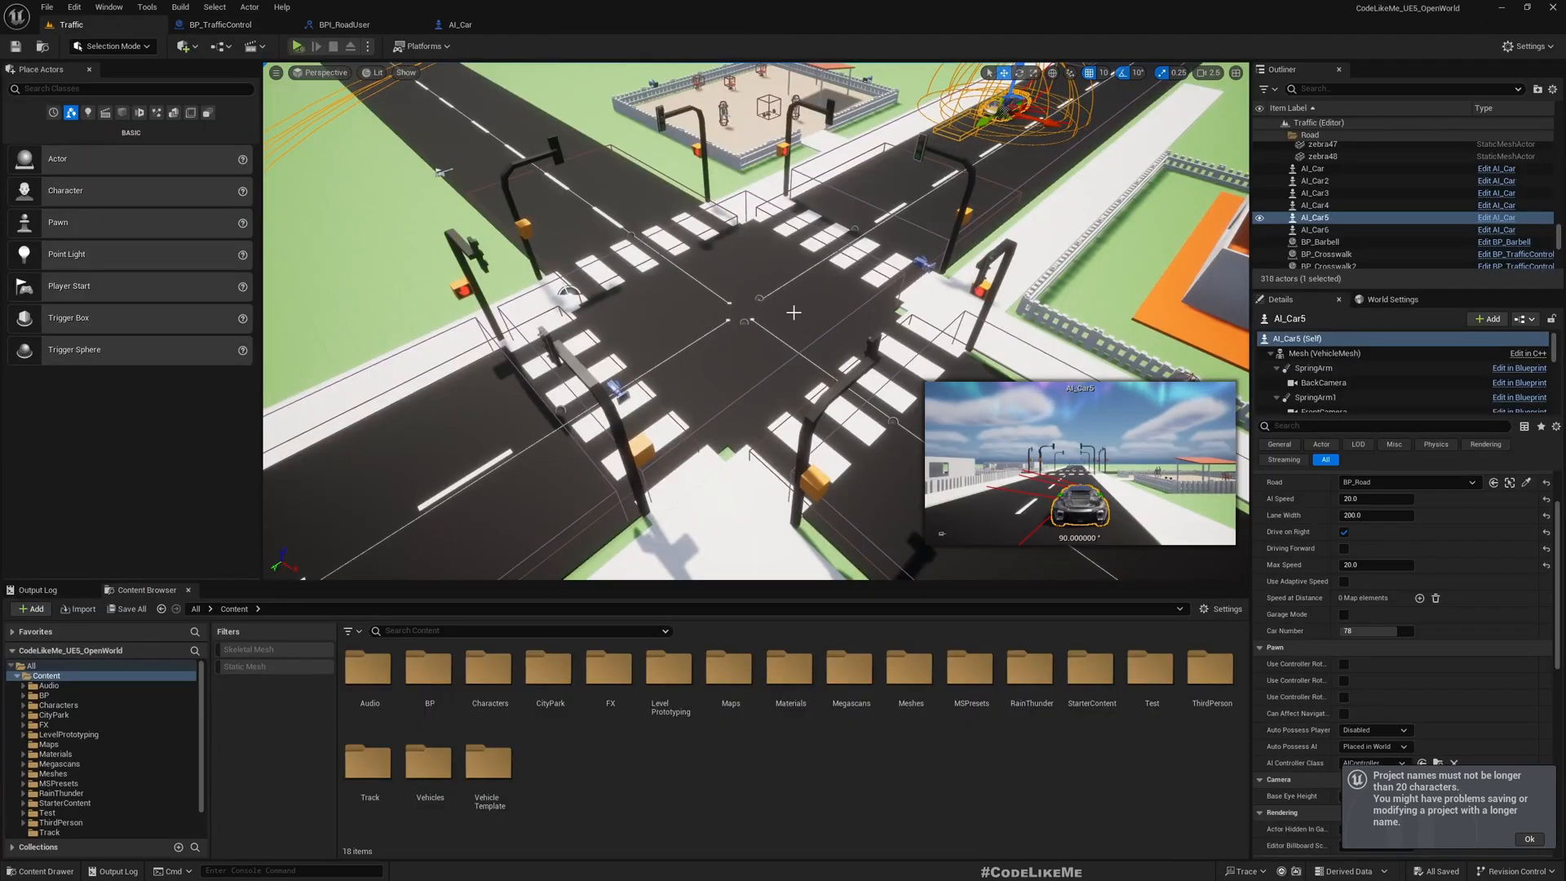
click(1324, 254)
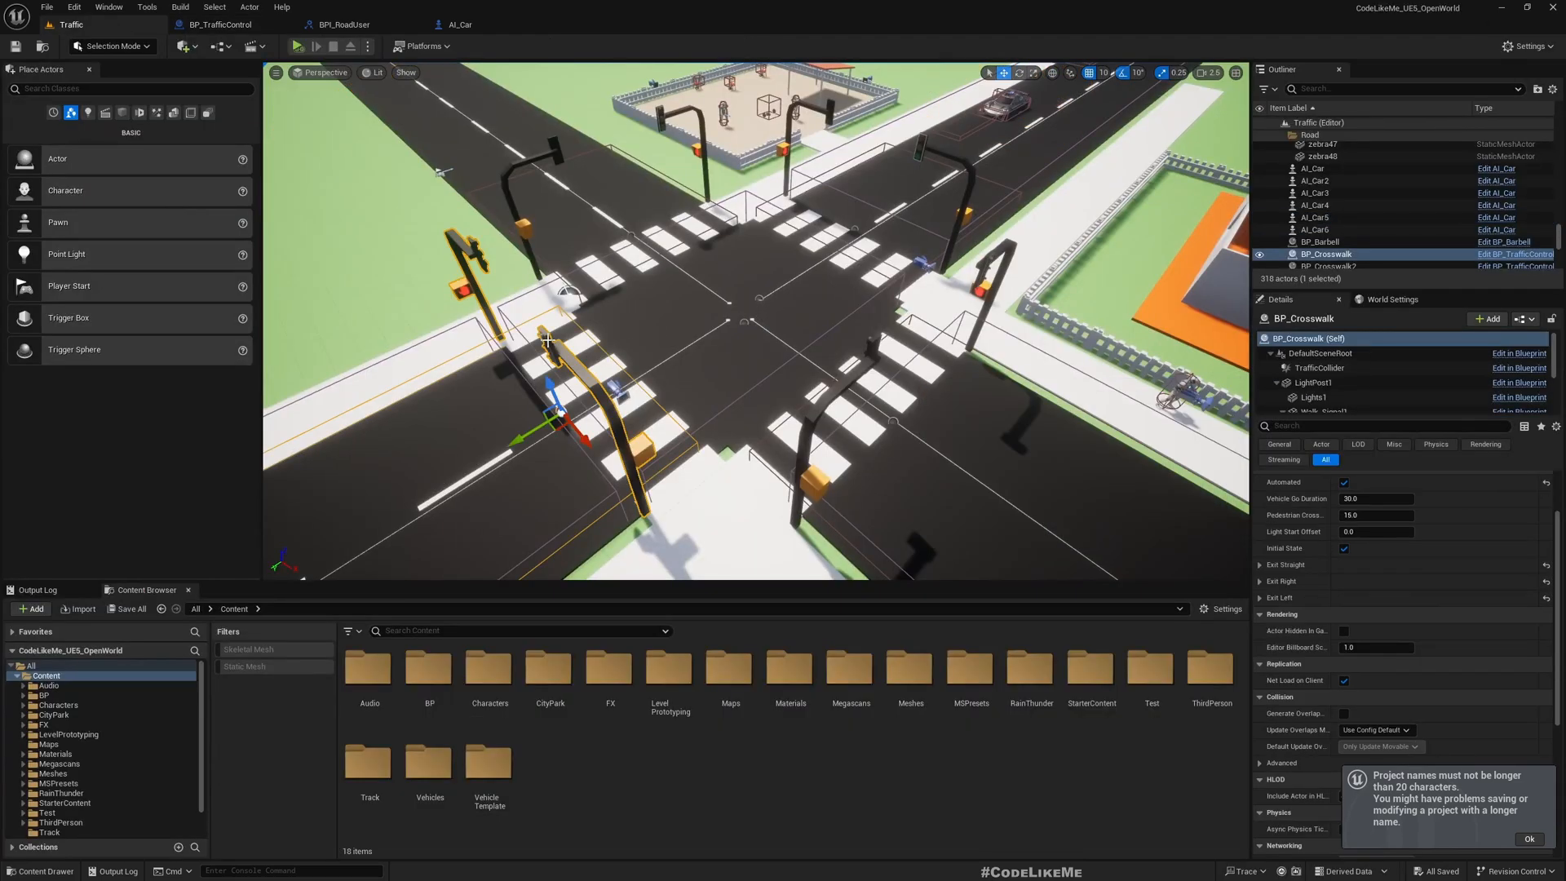
click(1328, 199)
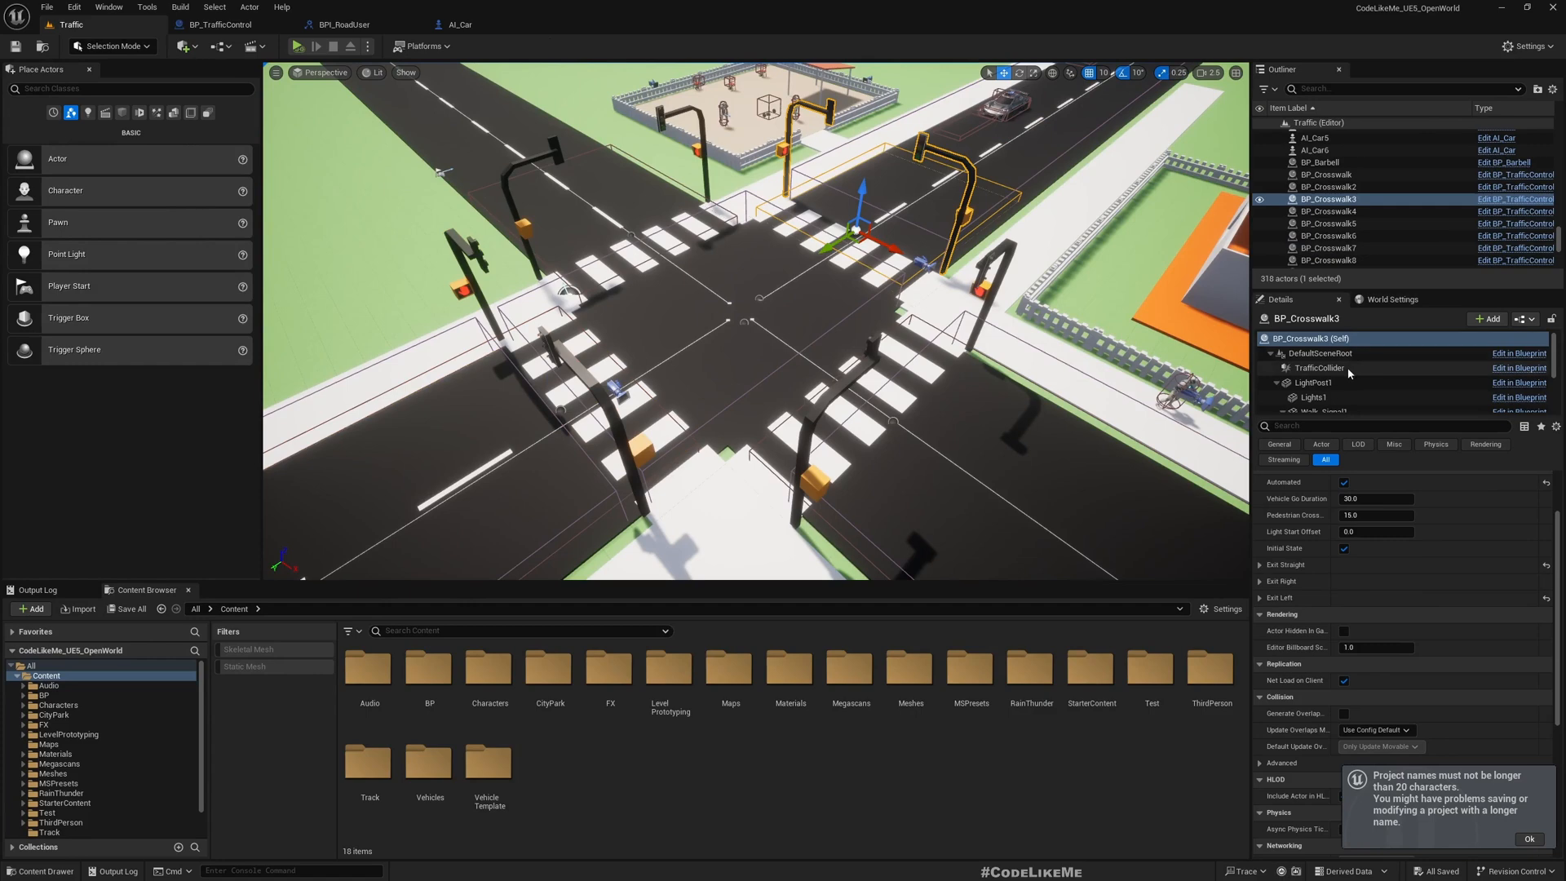
click(1314, 390)
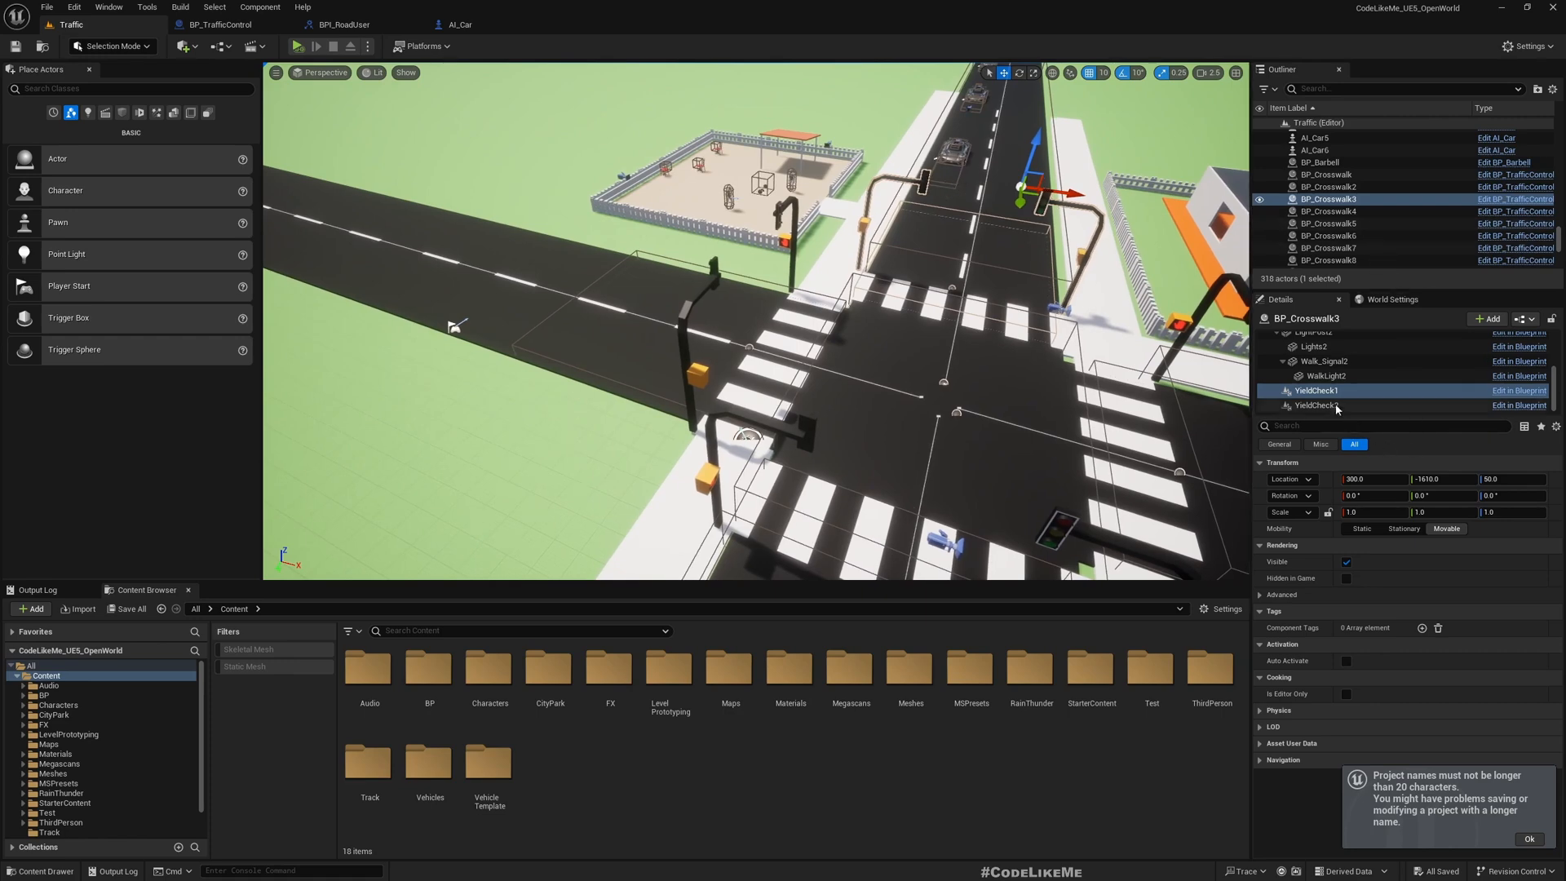
Step: Adjust the yield check boxes' selection and positions, then expand the right-exit settings
click(1317, 404)
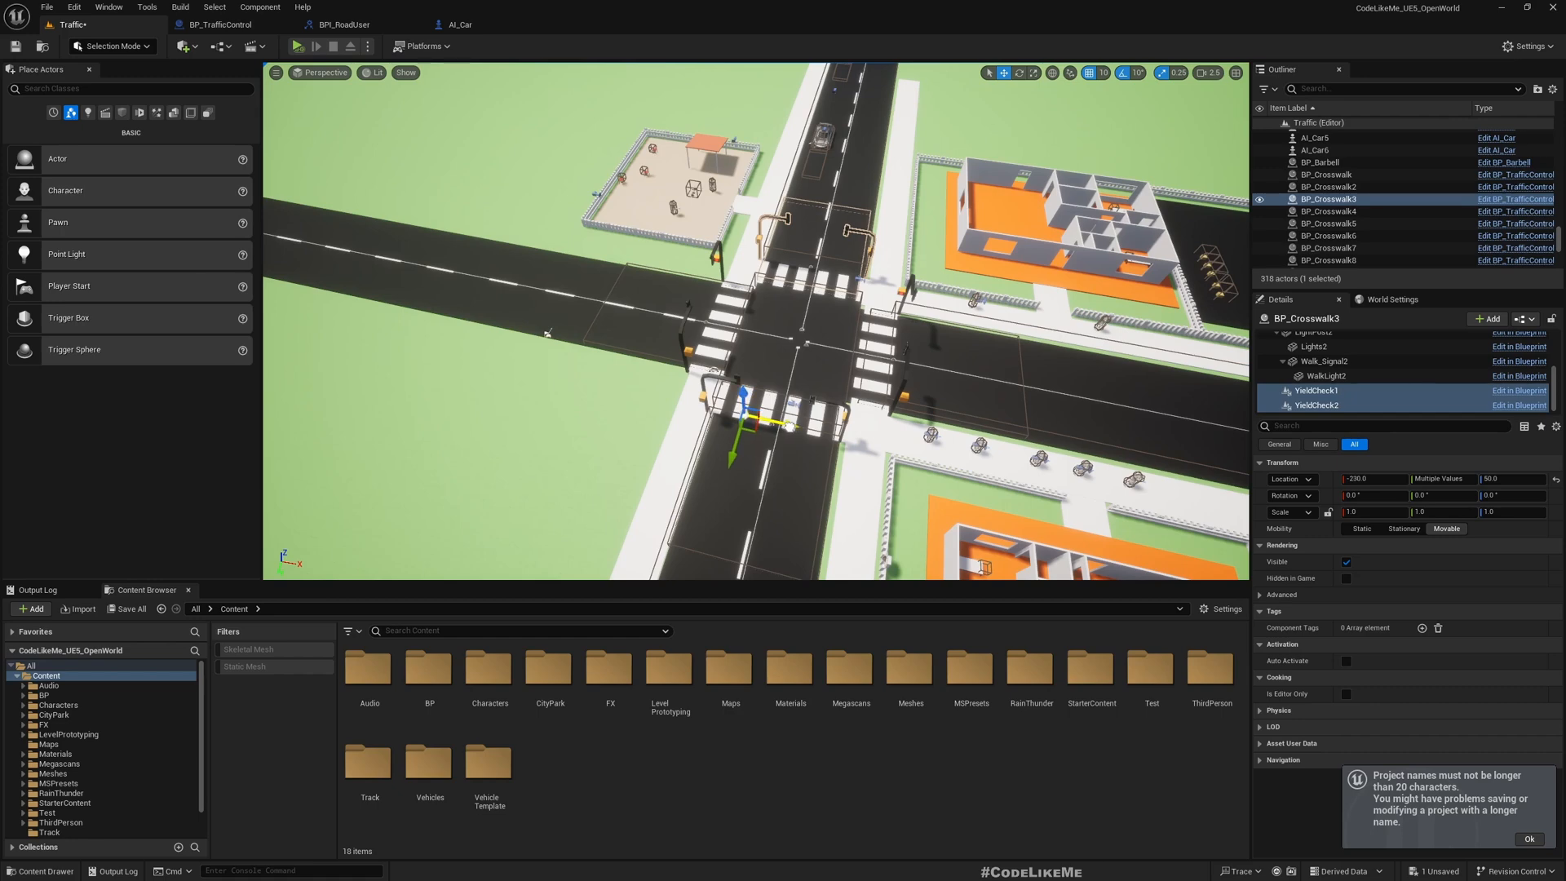
click(1316, 389)
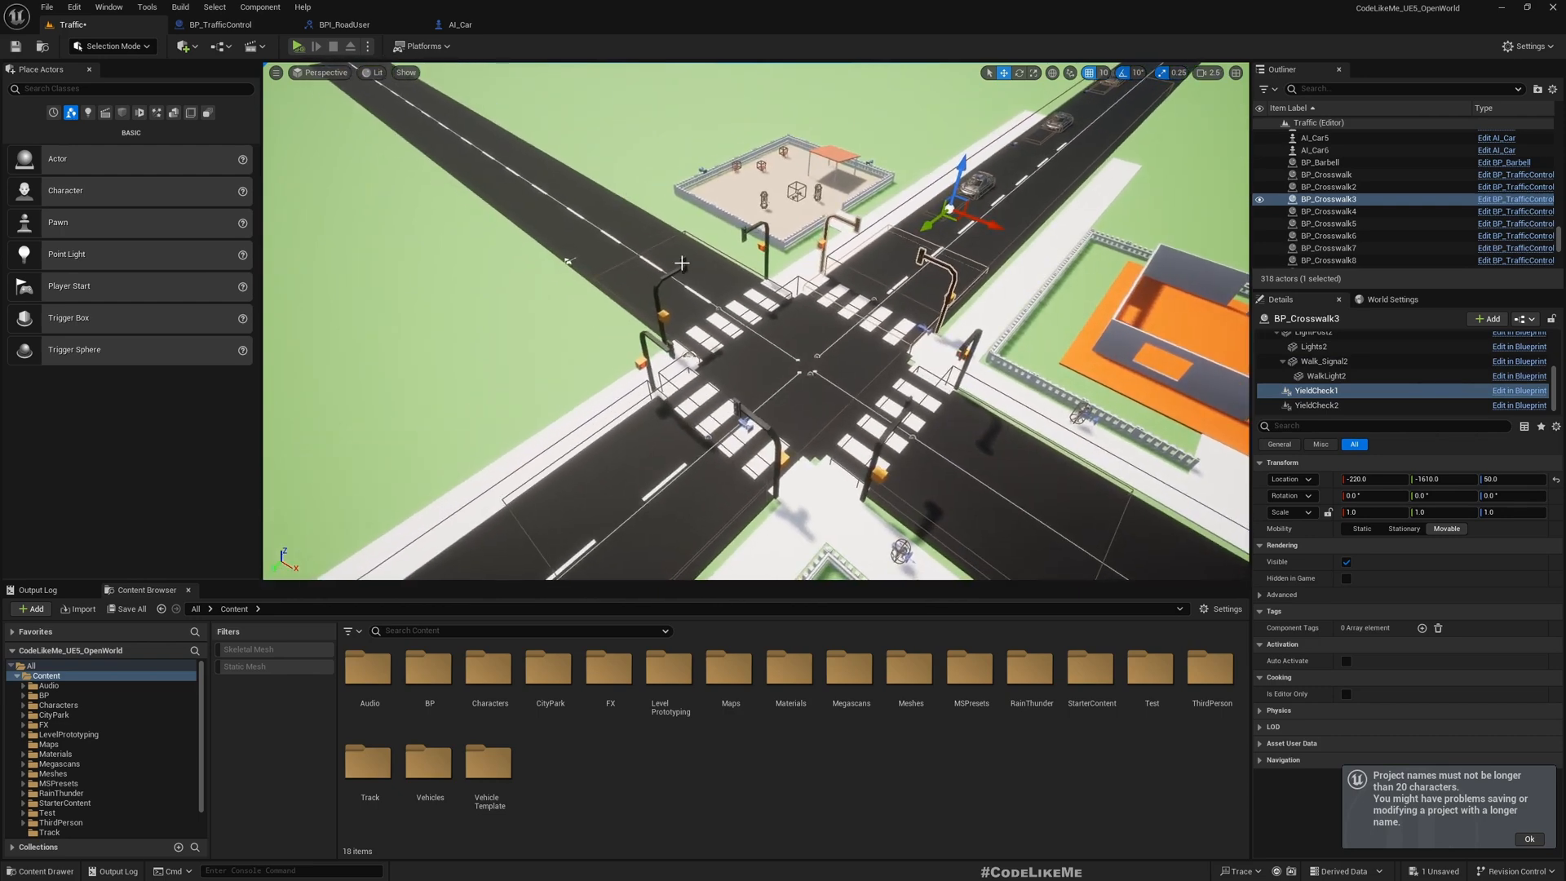
click(1328, 260)
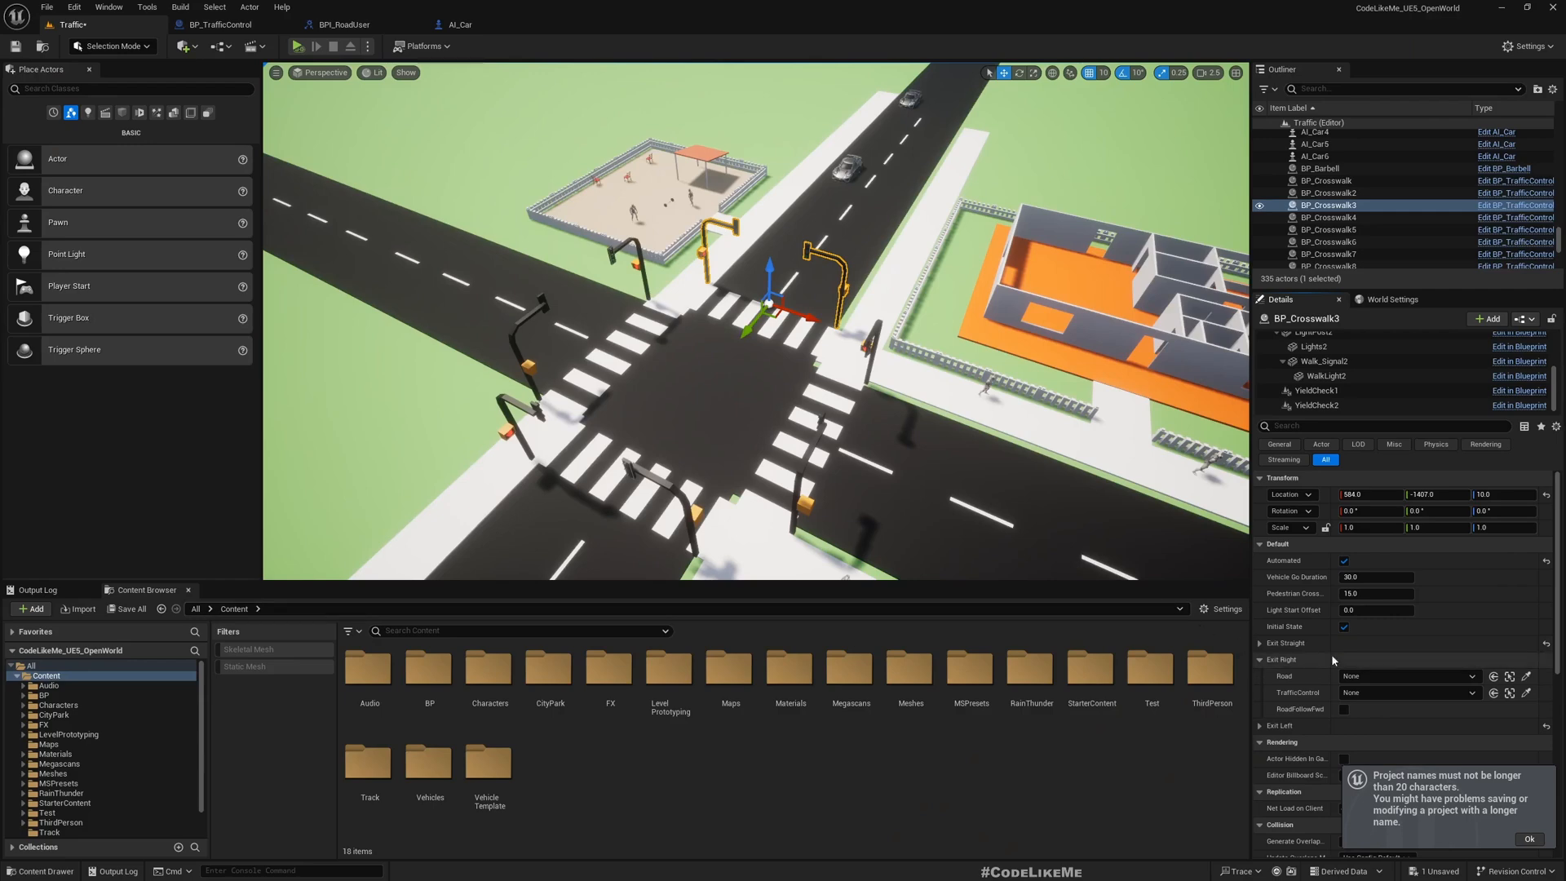
mouse_move(1527, 677)
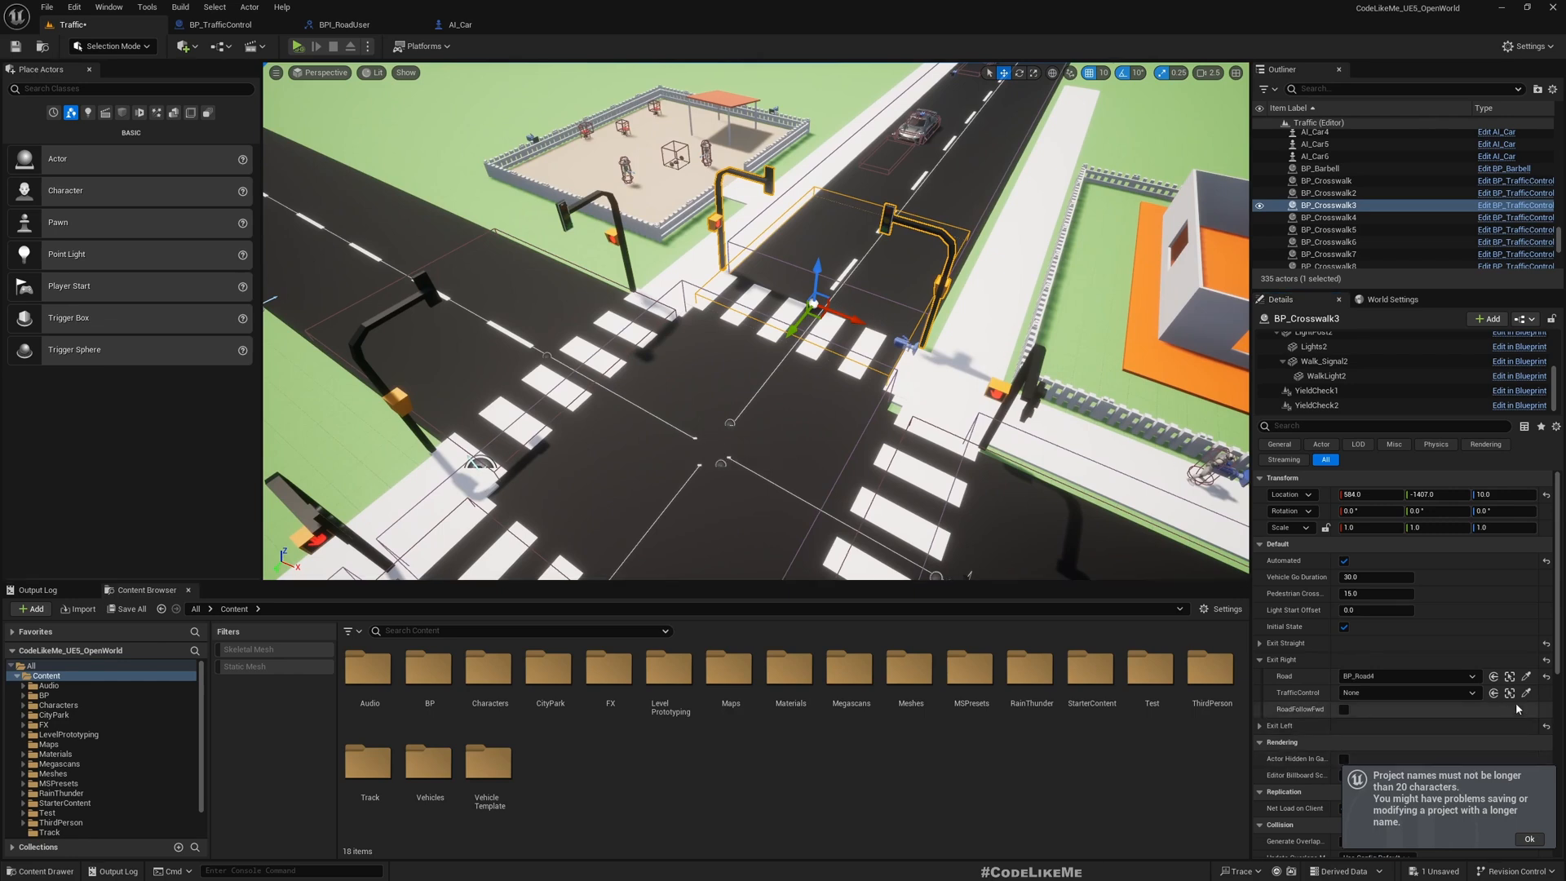
mouse_move(577, 186)
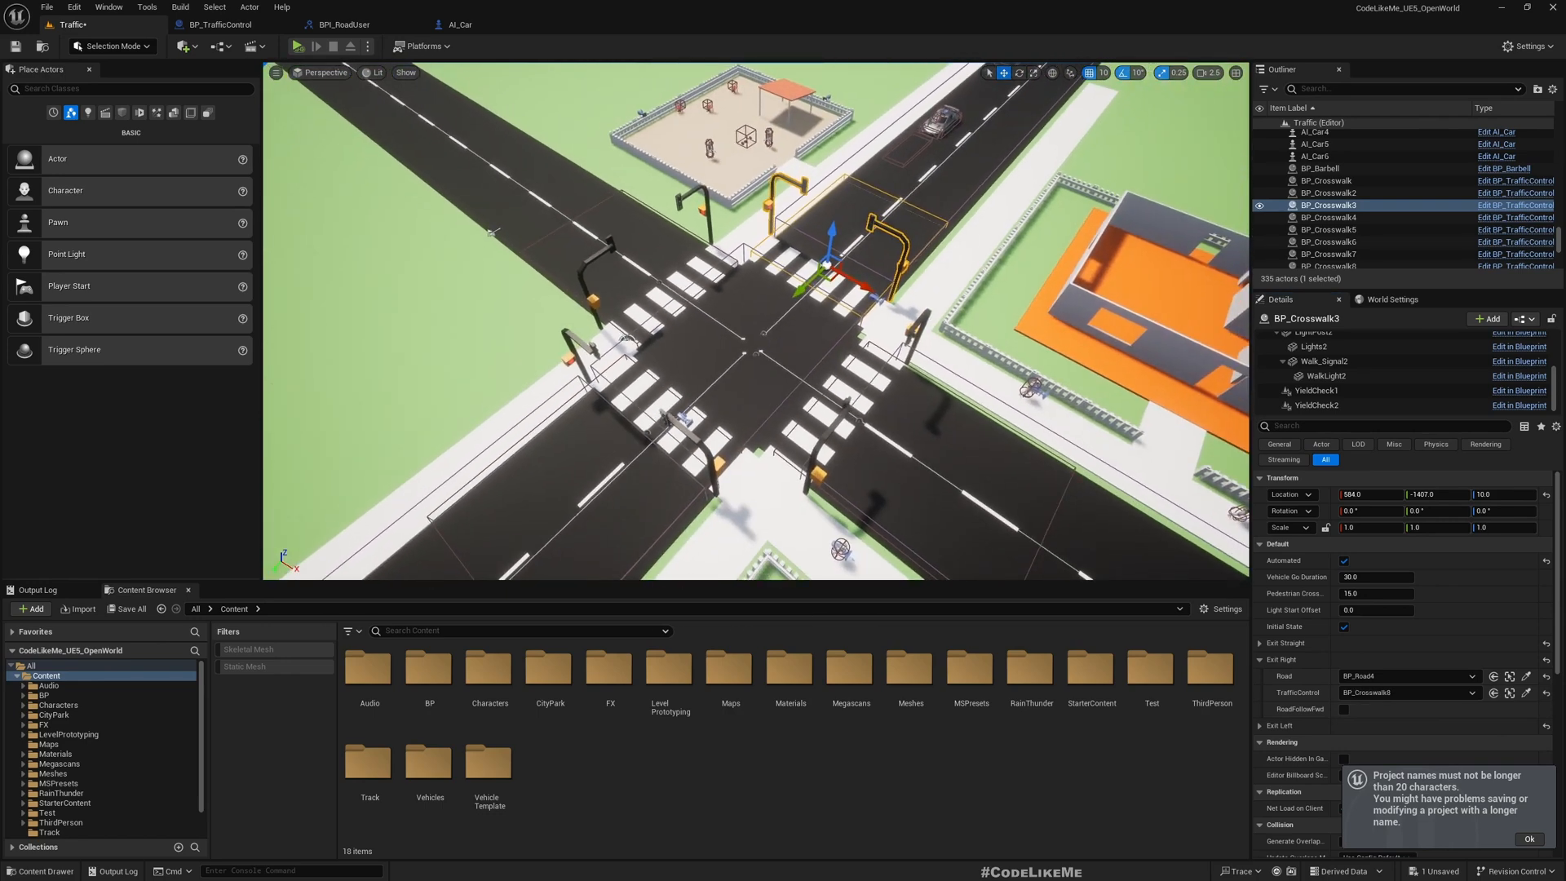
Step: Set BP_Crosswalk3's right exit to BP_Road4 with BP_Crosswalk8 as traffic control
click(1326, 181)
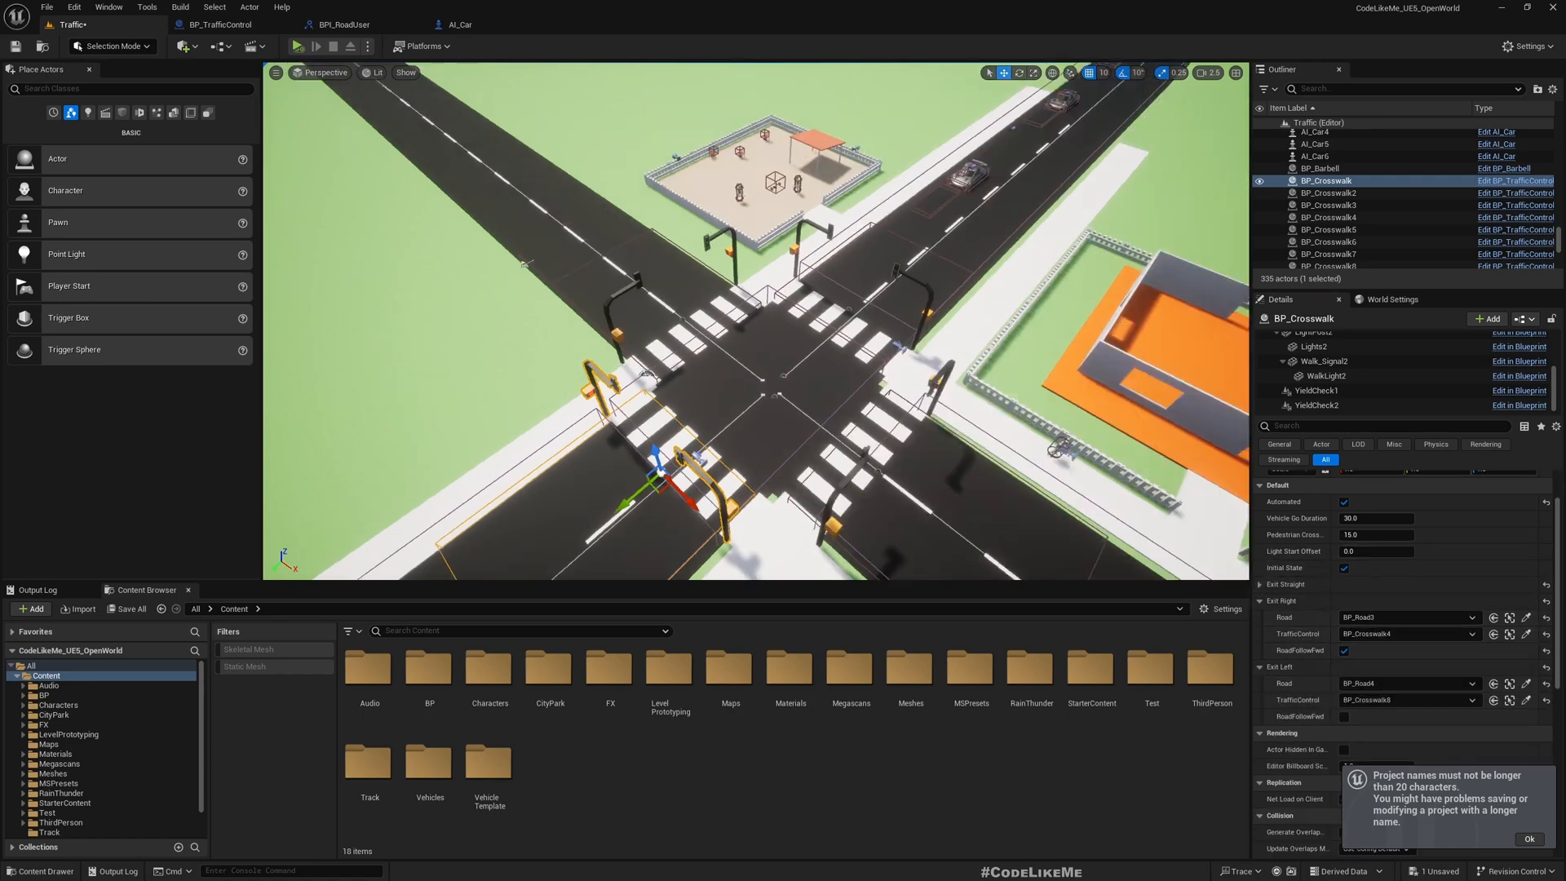
click(1328, 205)
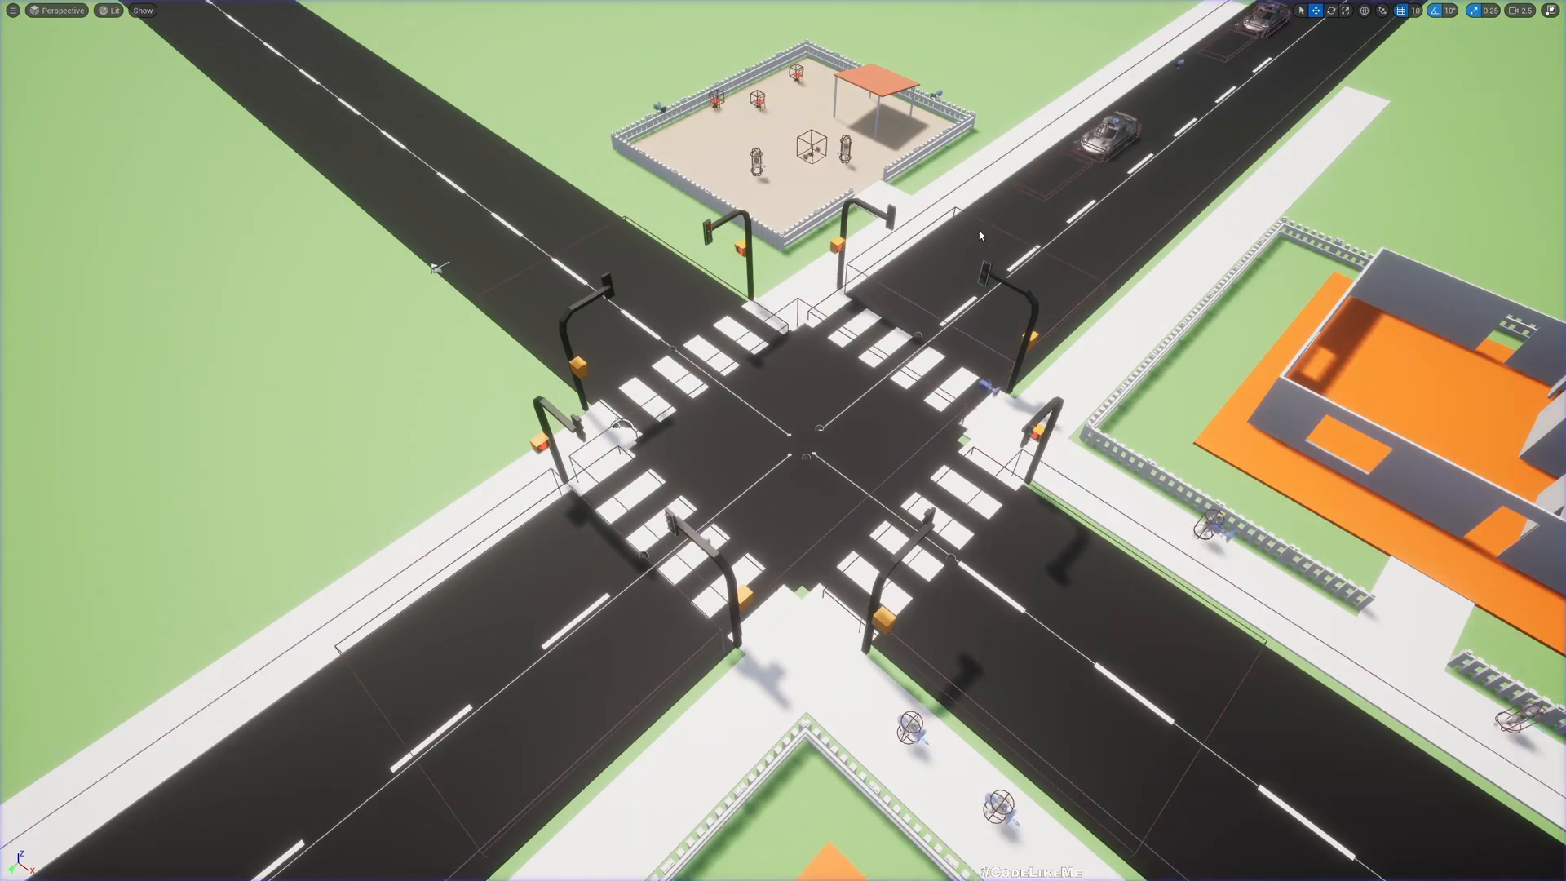
mouse_move(667, 603)
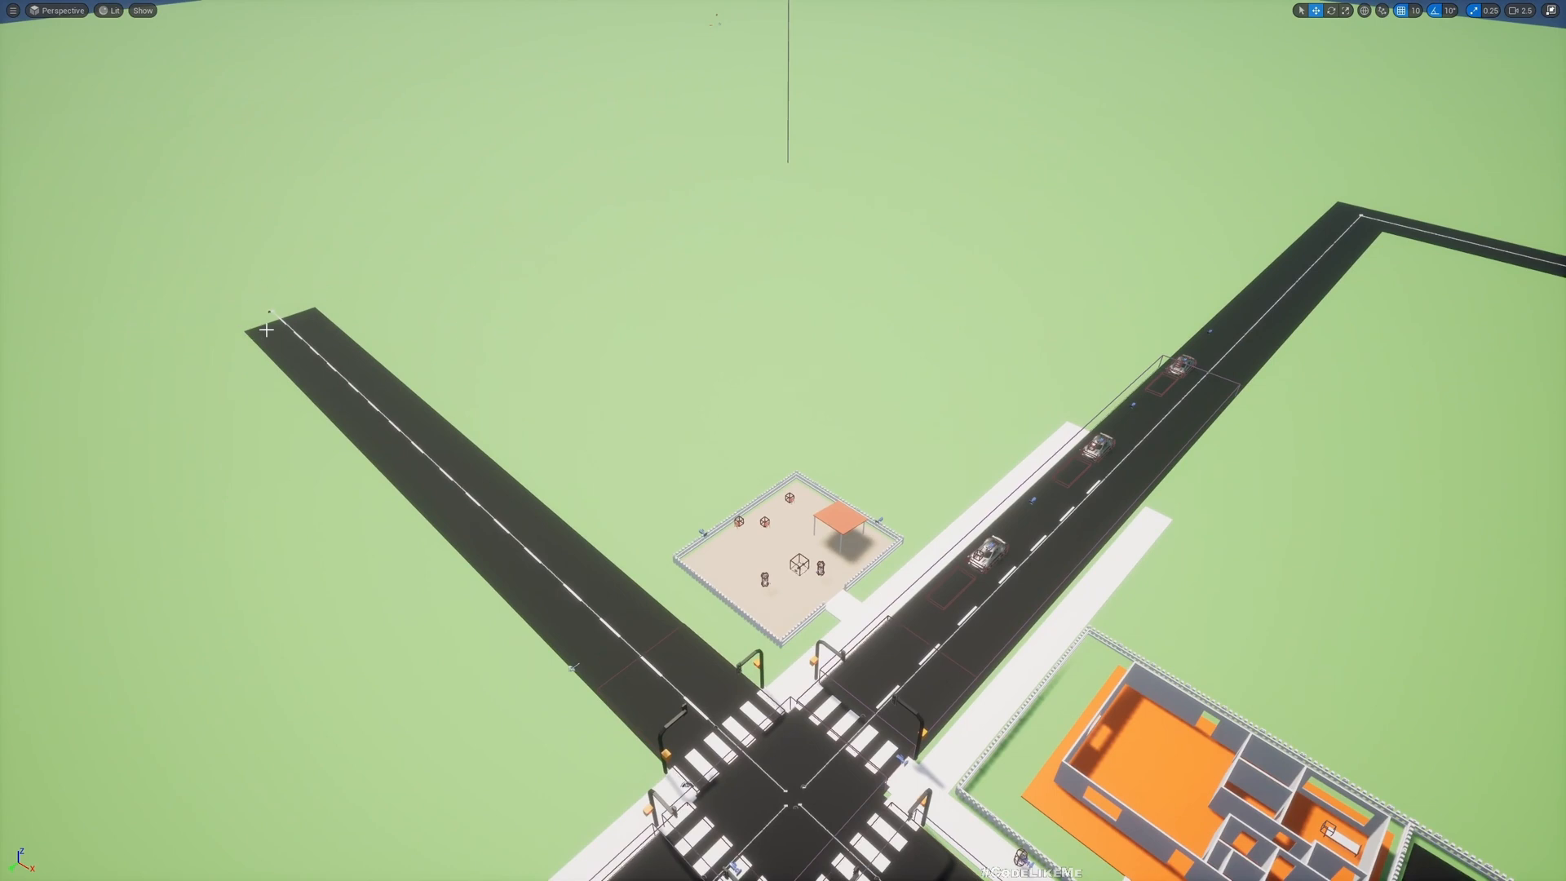
mouse_move(284, 349)
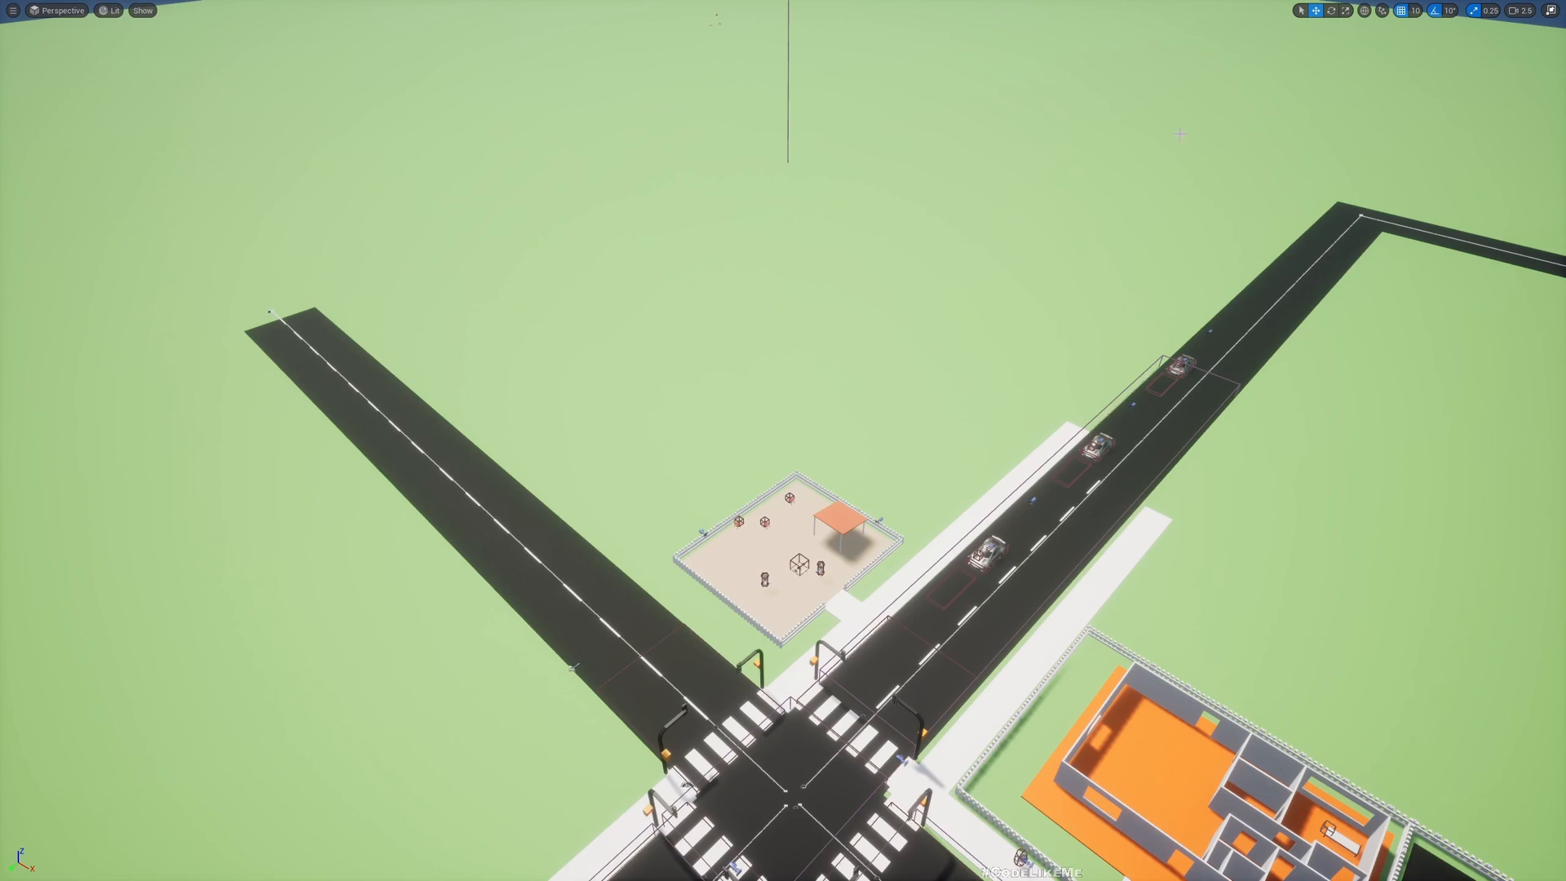
mouse_move(480, 199)
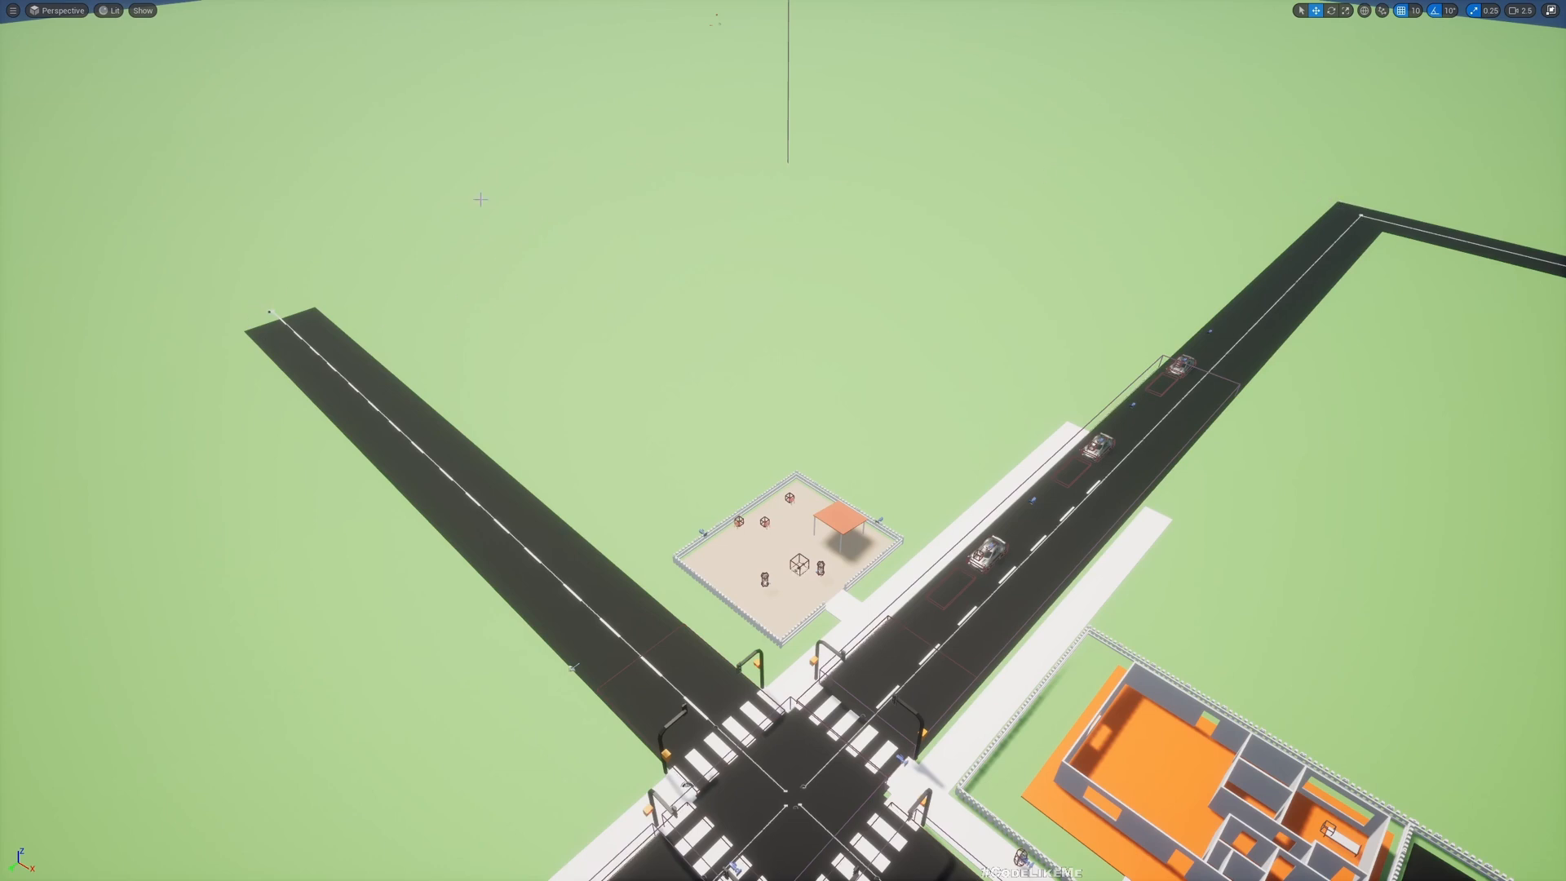
mouse_move(940, 186)
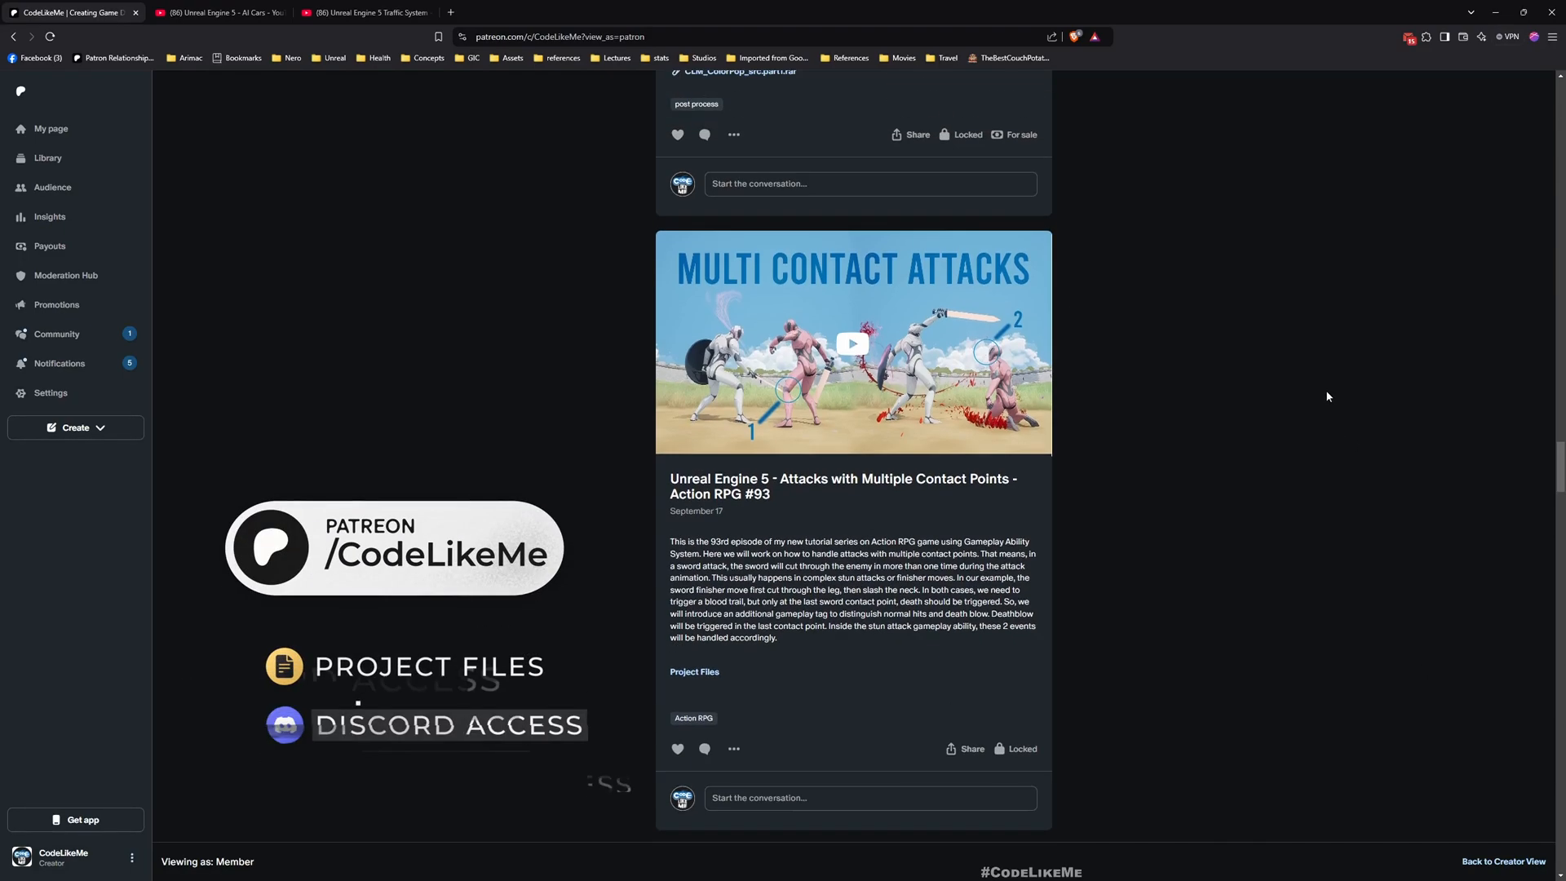
Step: Scroll the Patreon recent posts down to Action RPG #79 where Load more appears
scroll(up, 3)
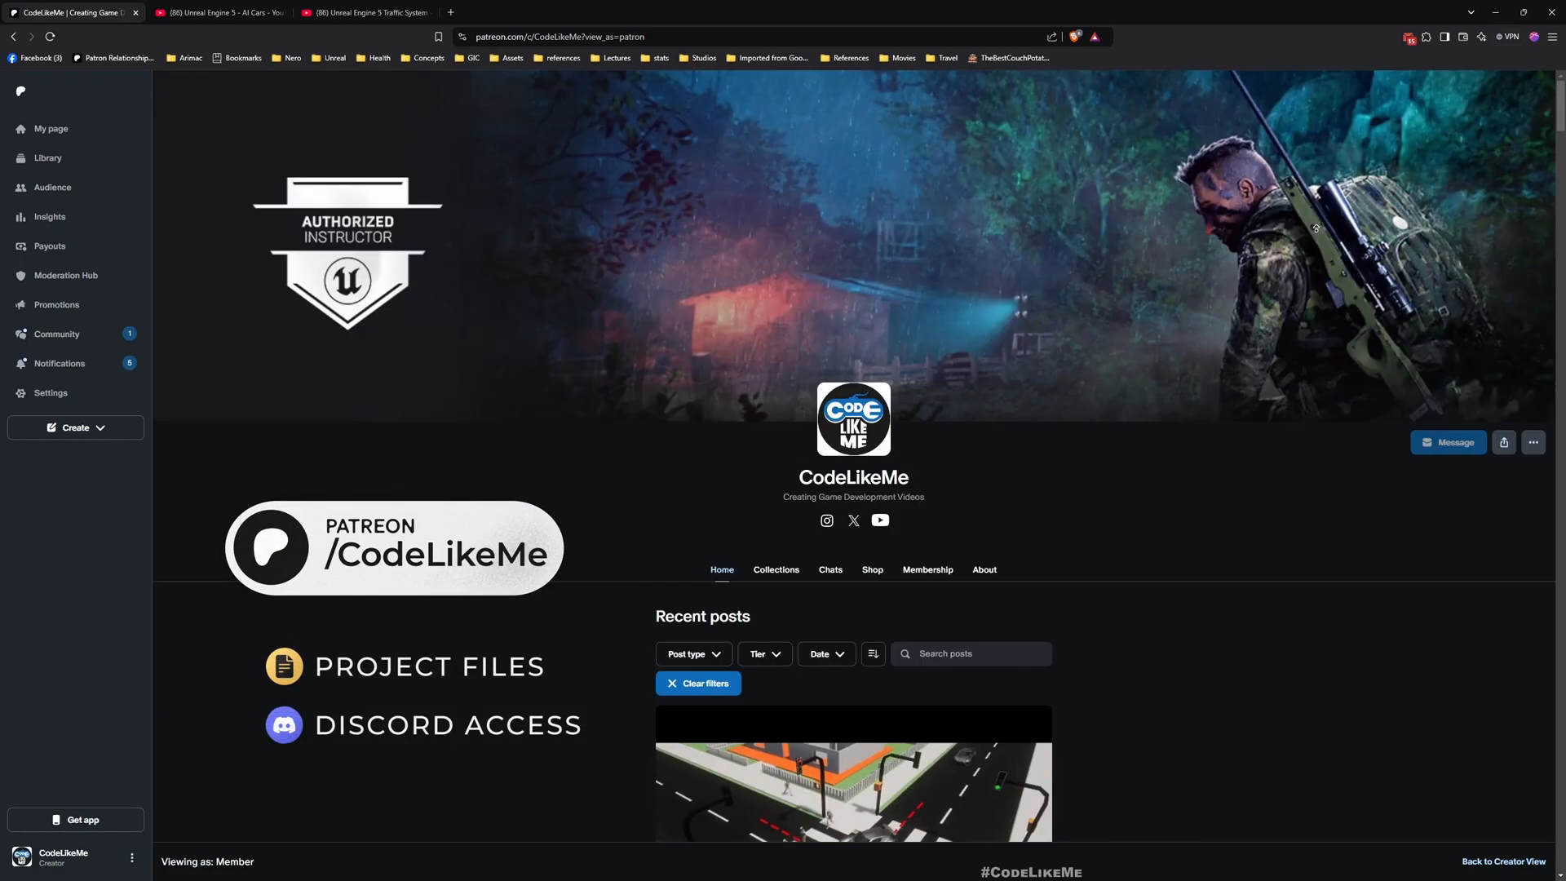
scroll(down, 3)
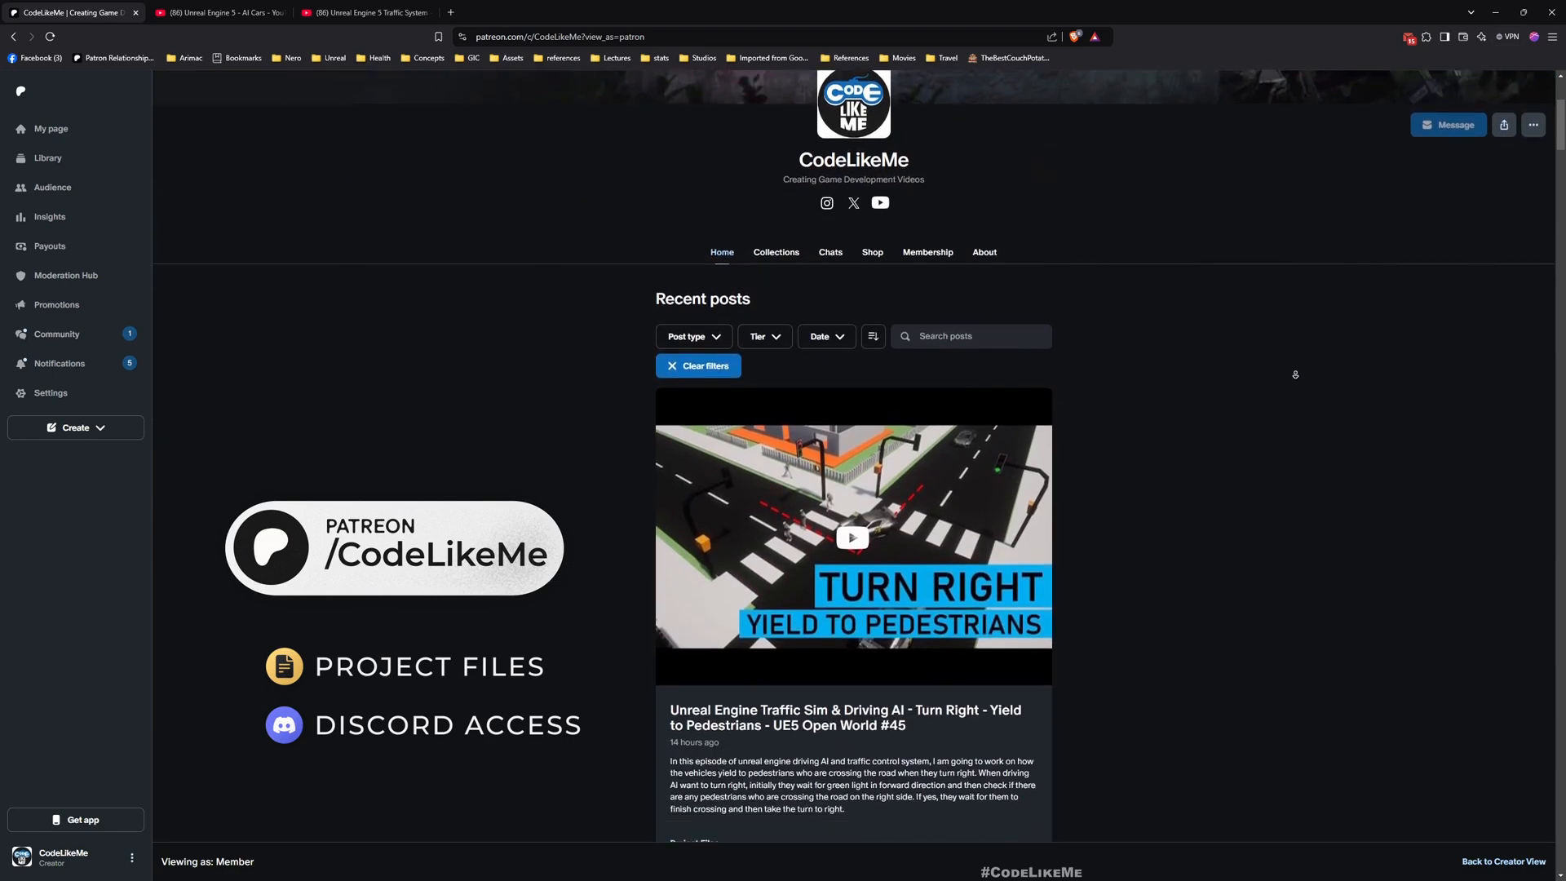
scroll(down, 3)
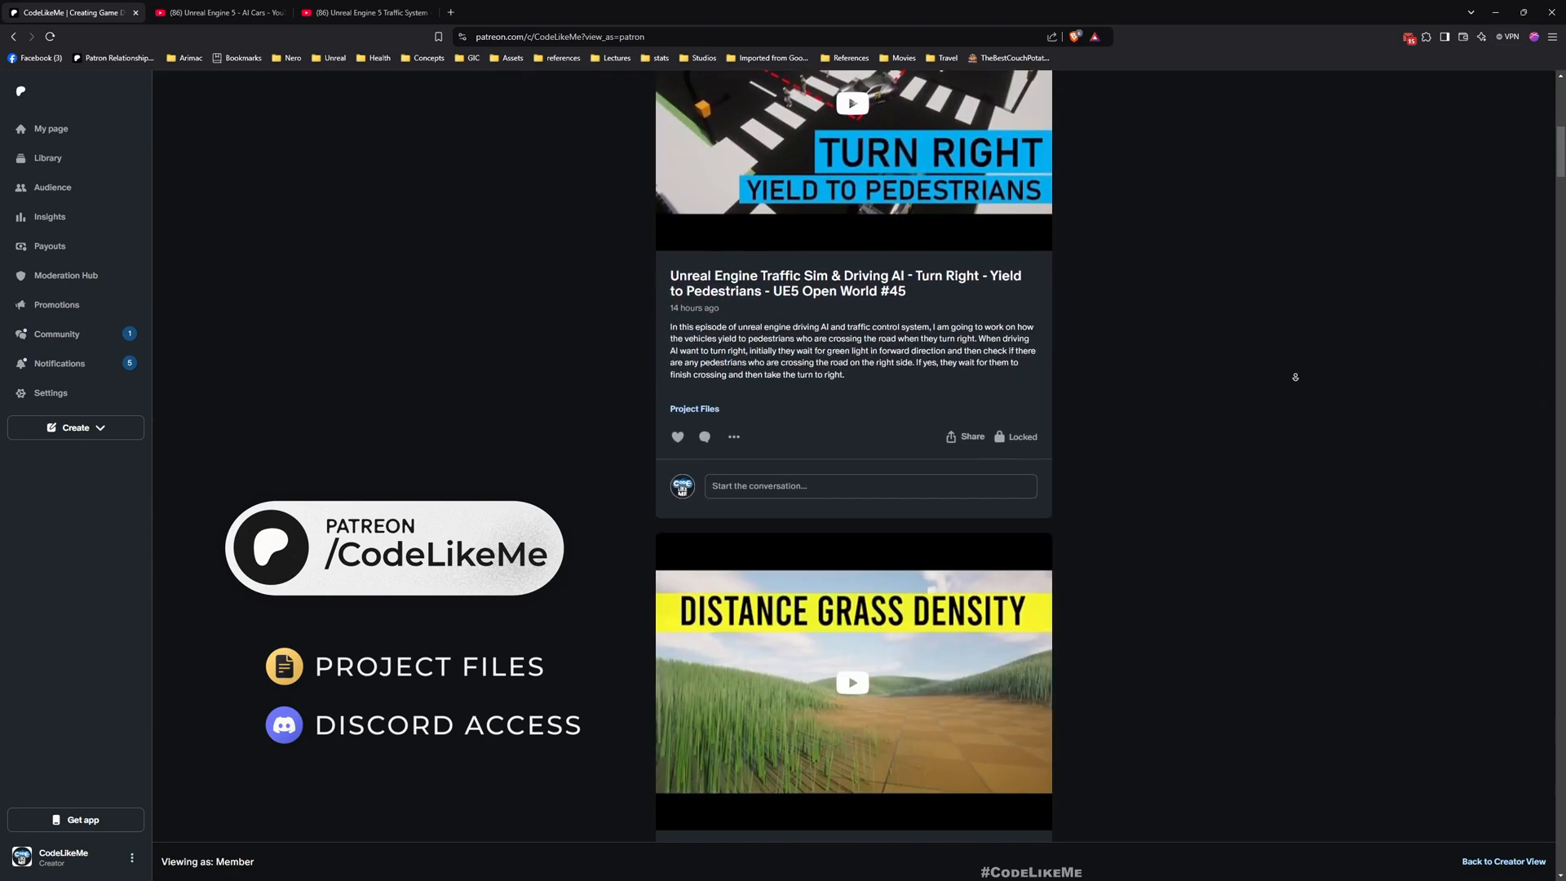
scroll(down, 3)
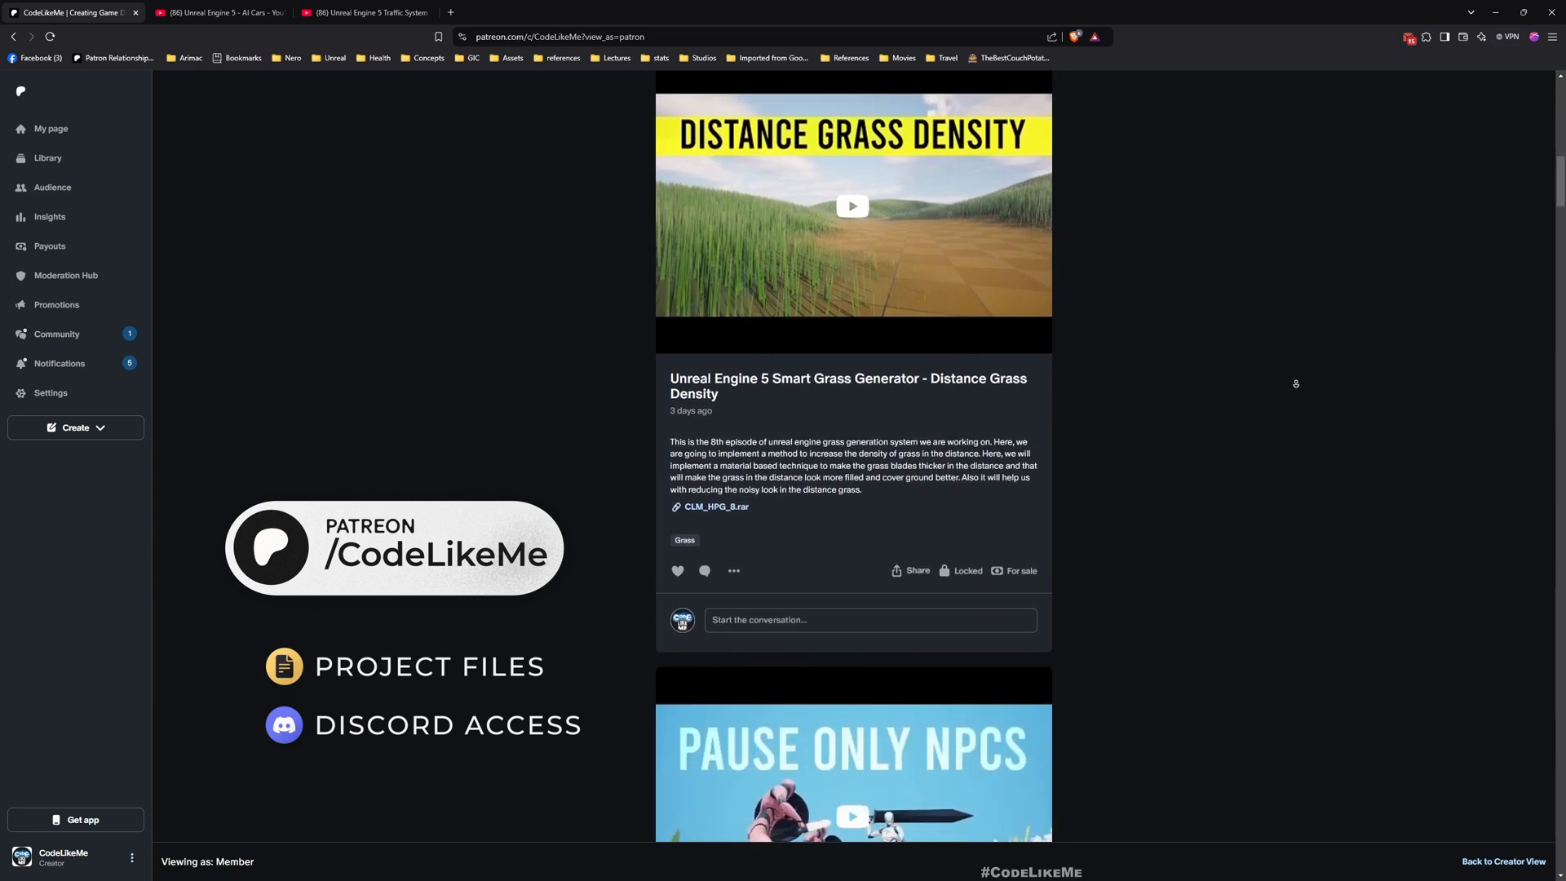
scroll(down, 3)
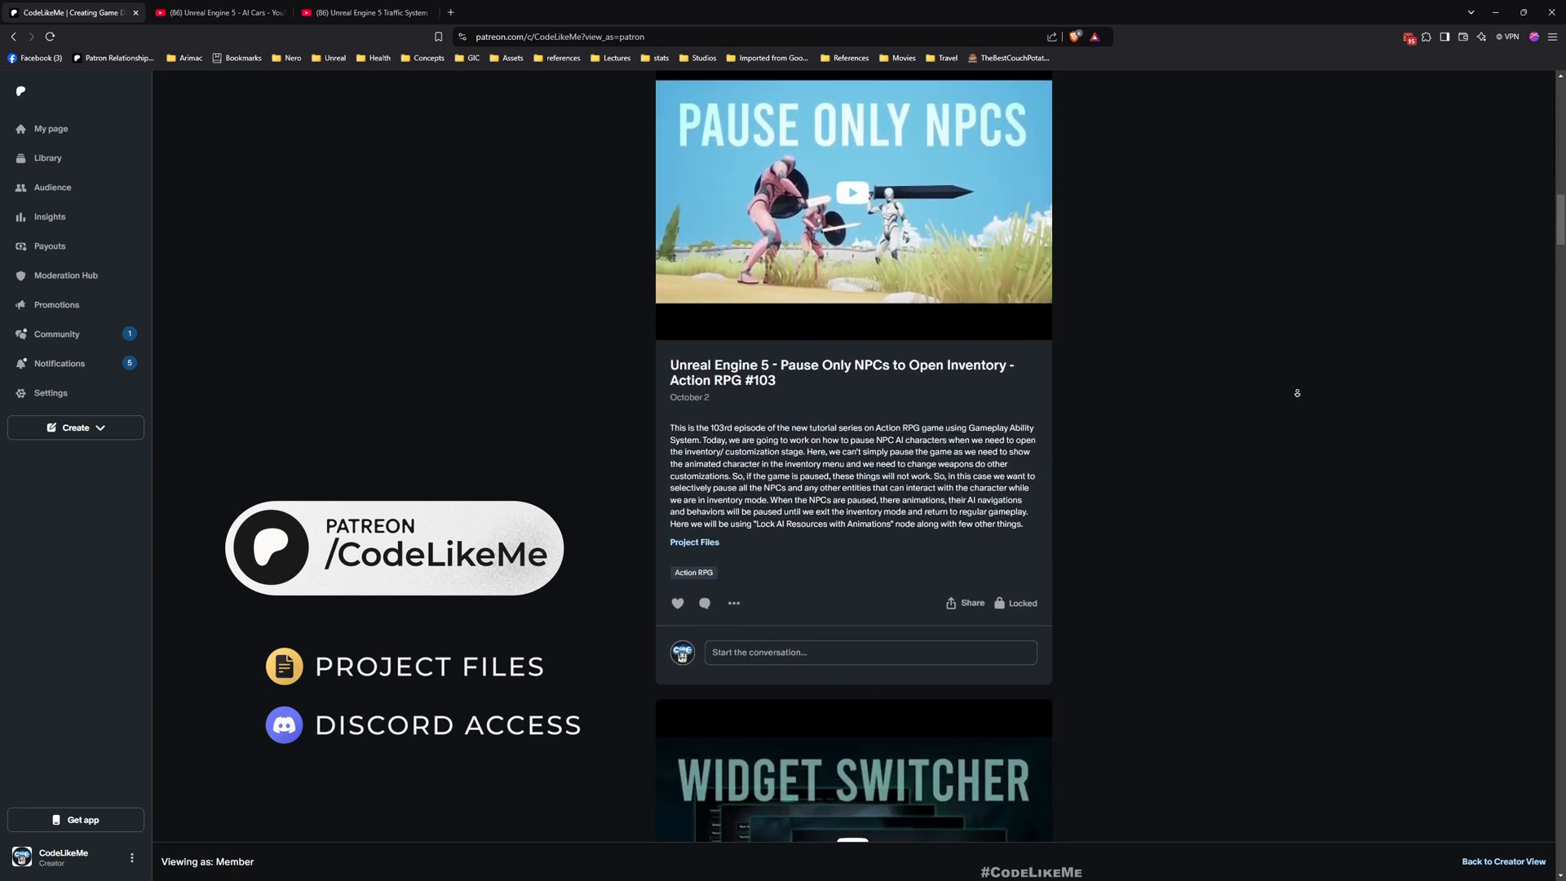
scroll(down, 3)
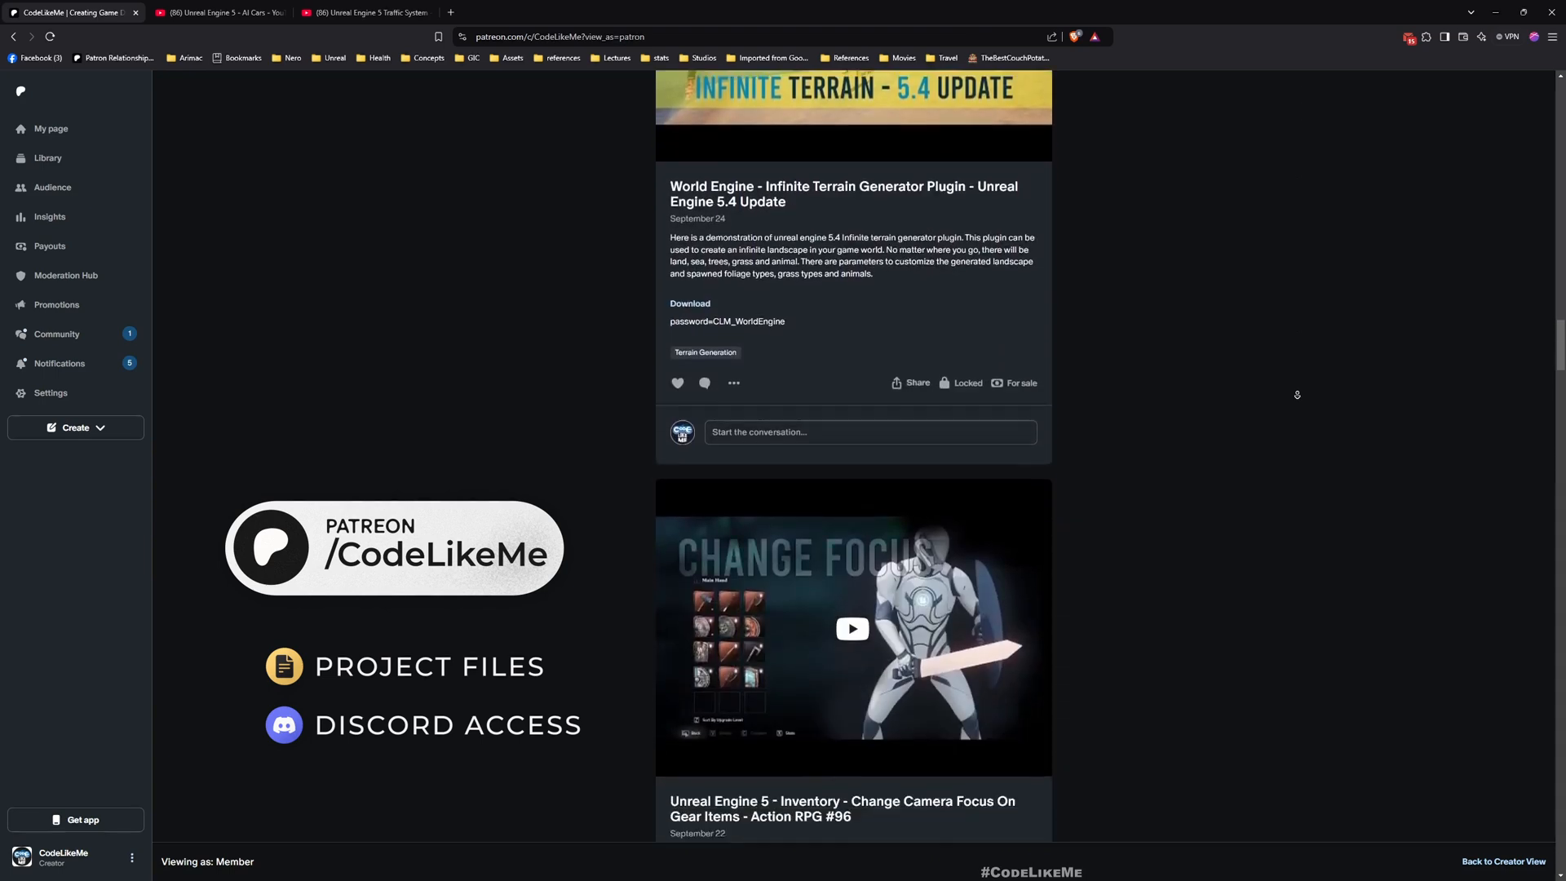
scroll(down, 3)
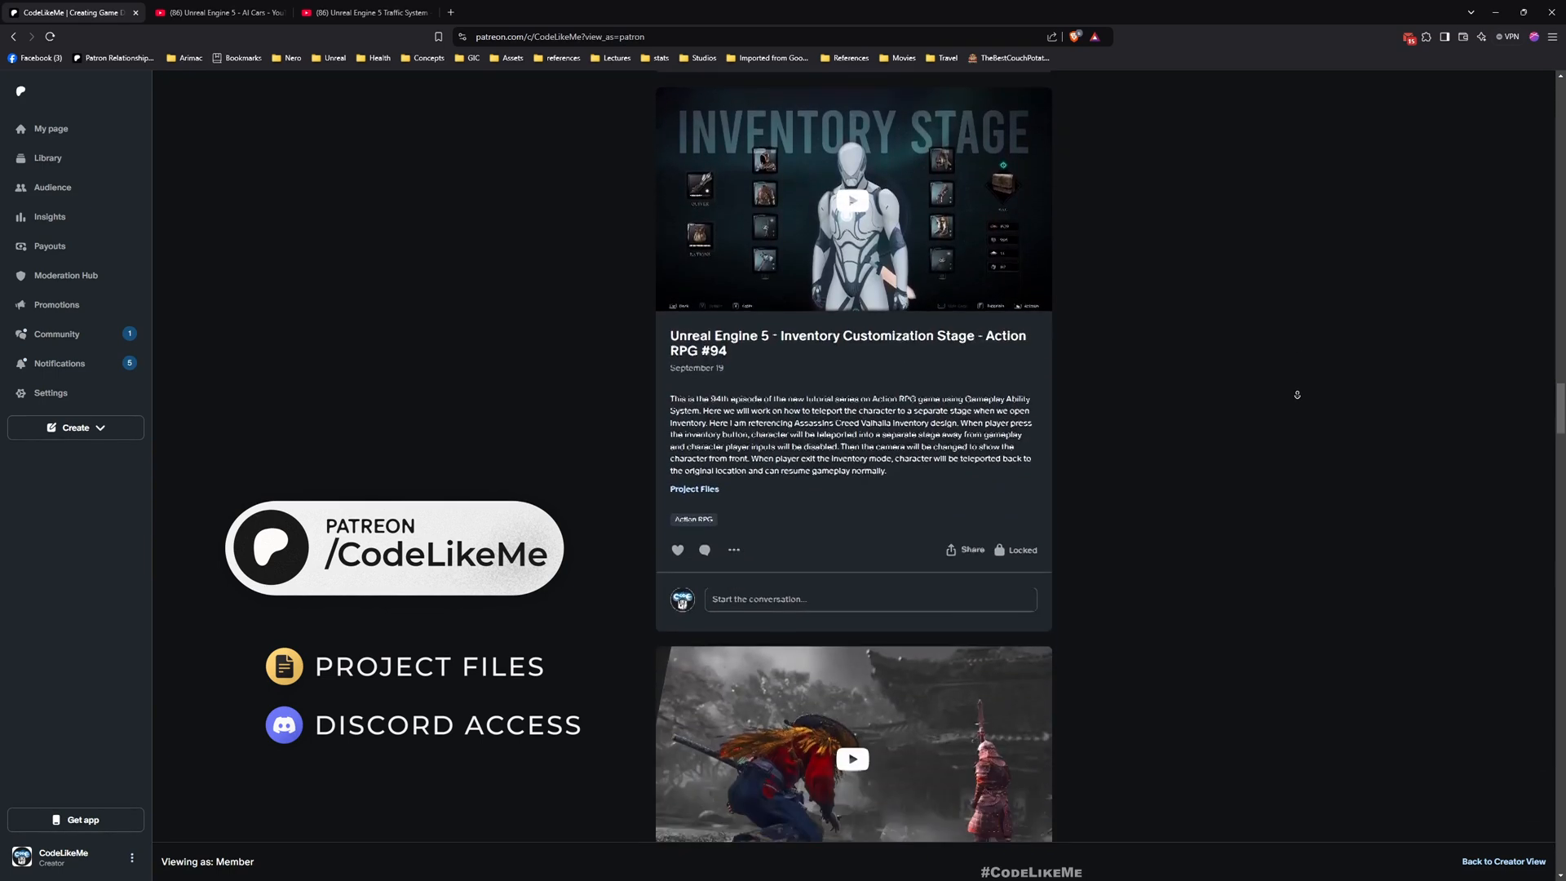
scroll(down, 3)
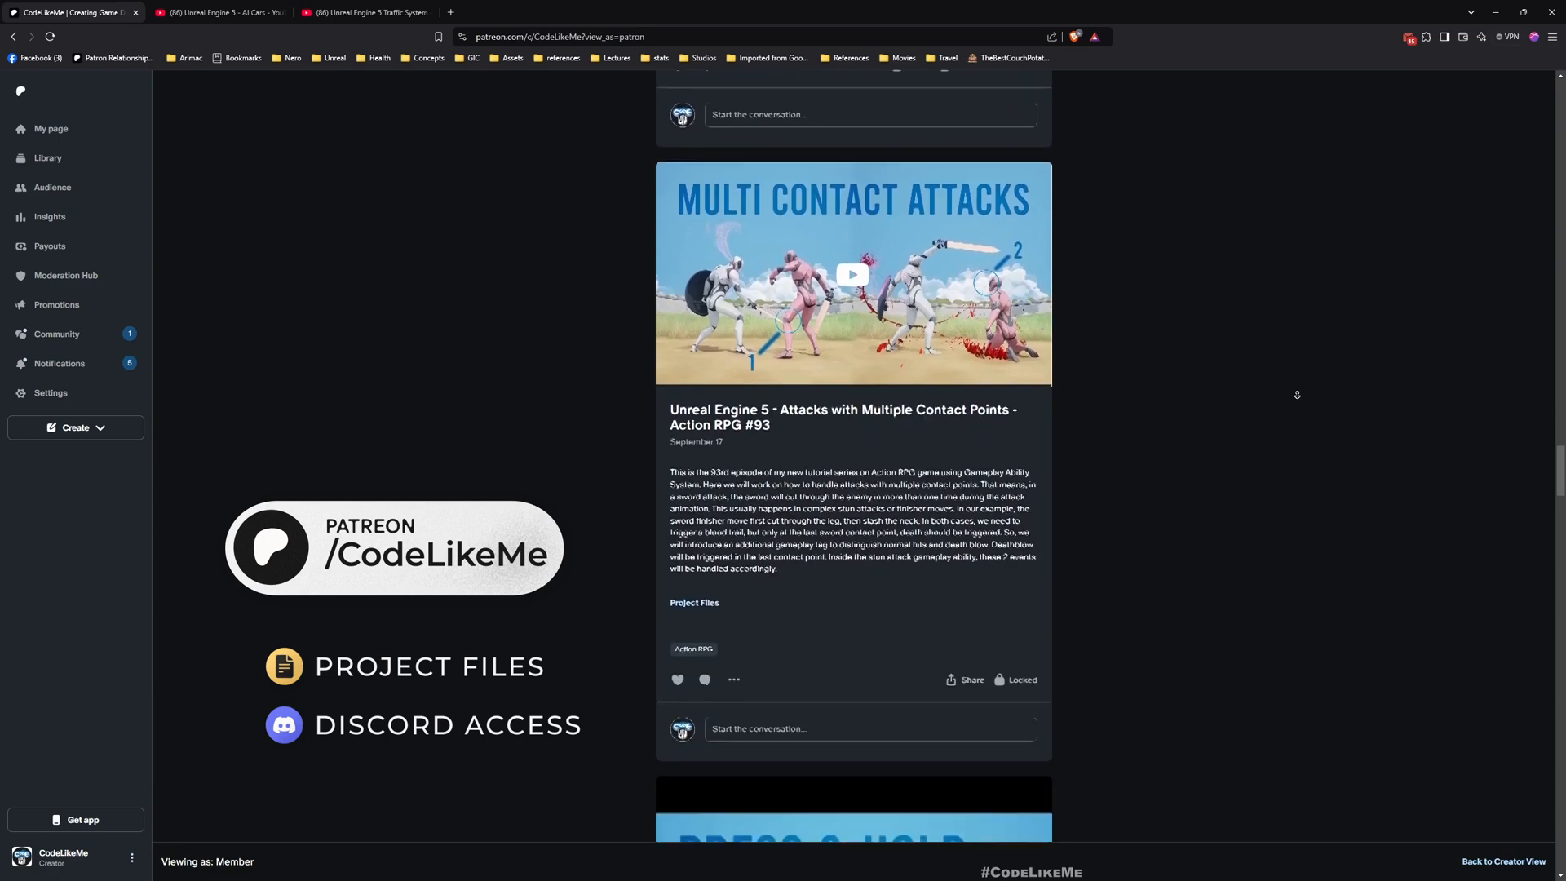
scroll(down, 3)
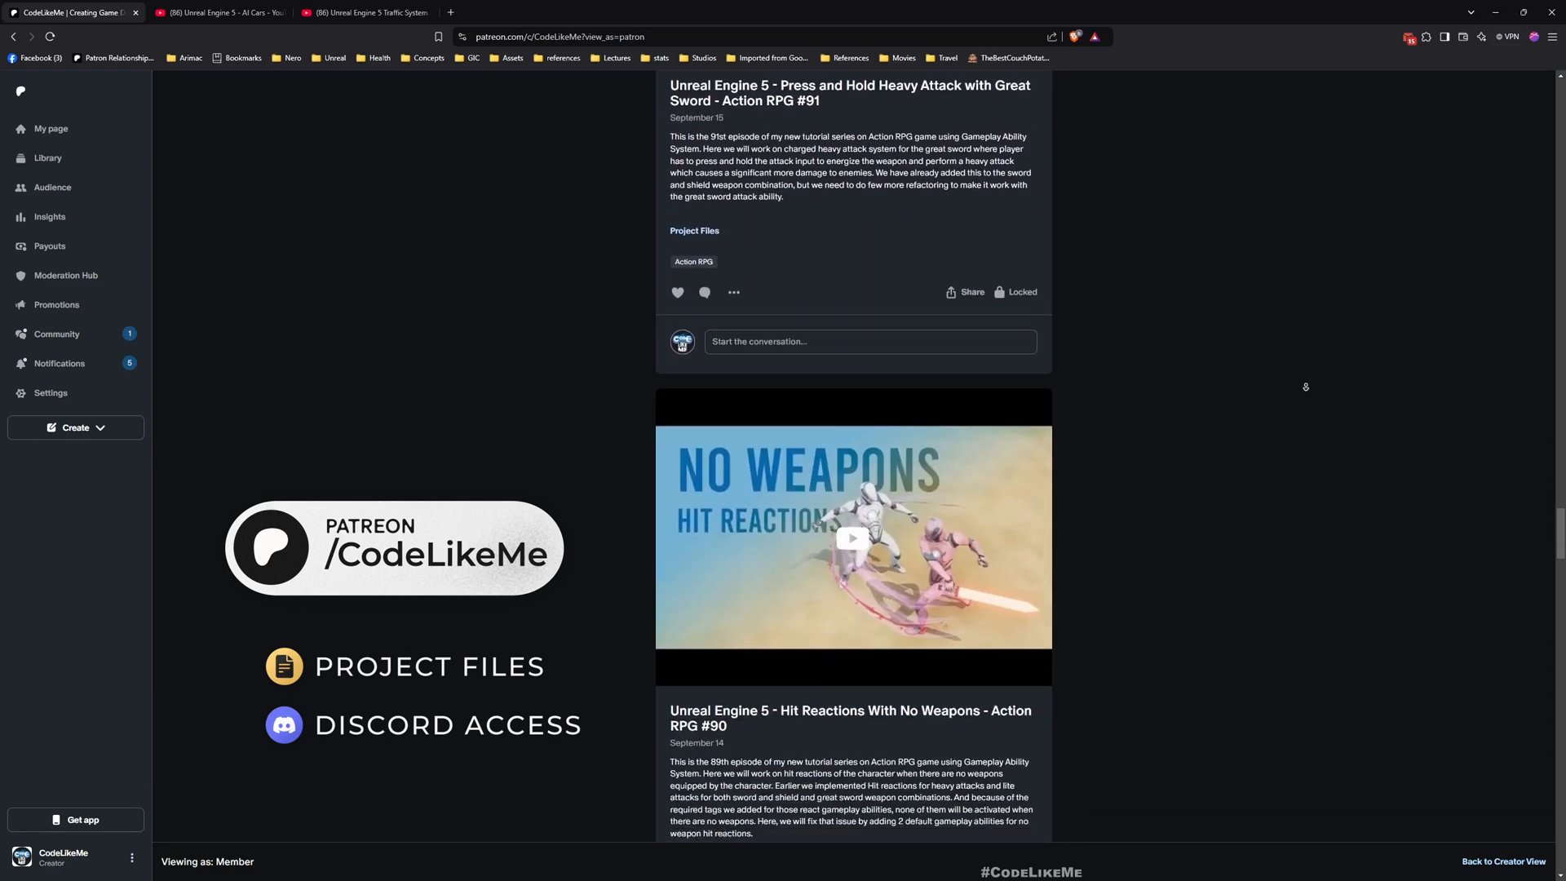
scroll(down, 3)
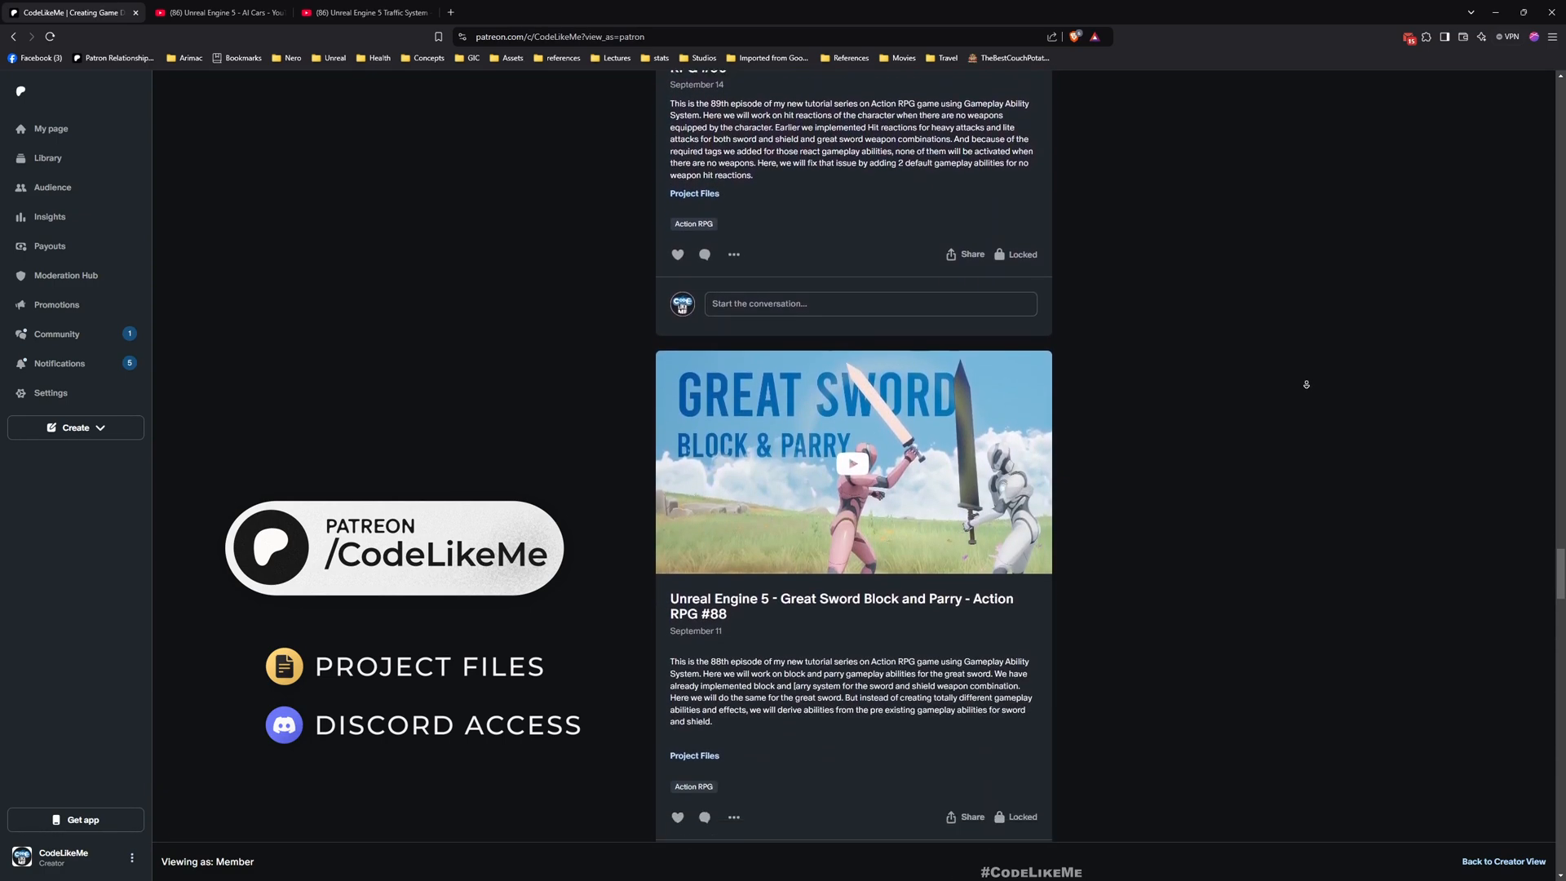
scroll(down, 3)
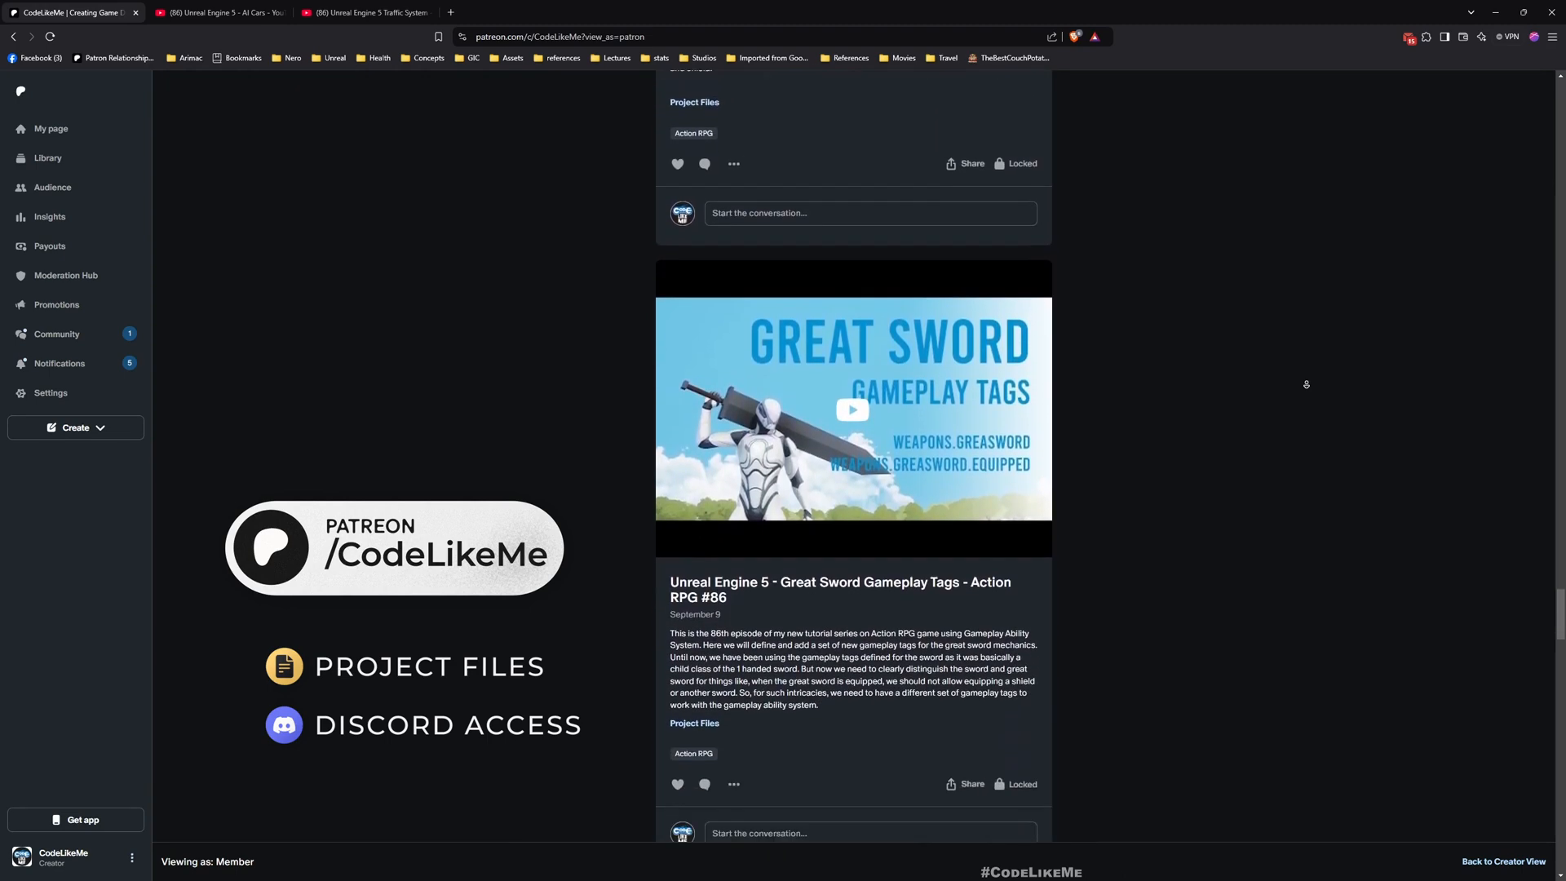
scroll(down, 3)
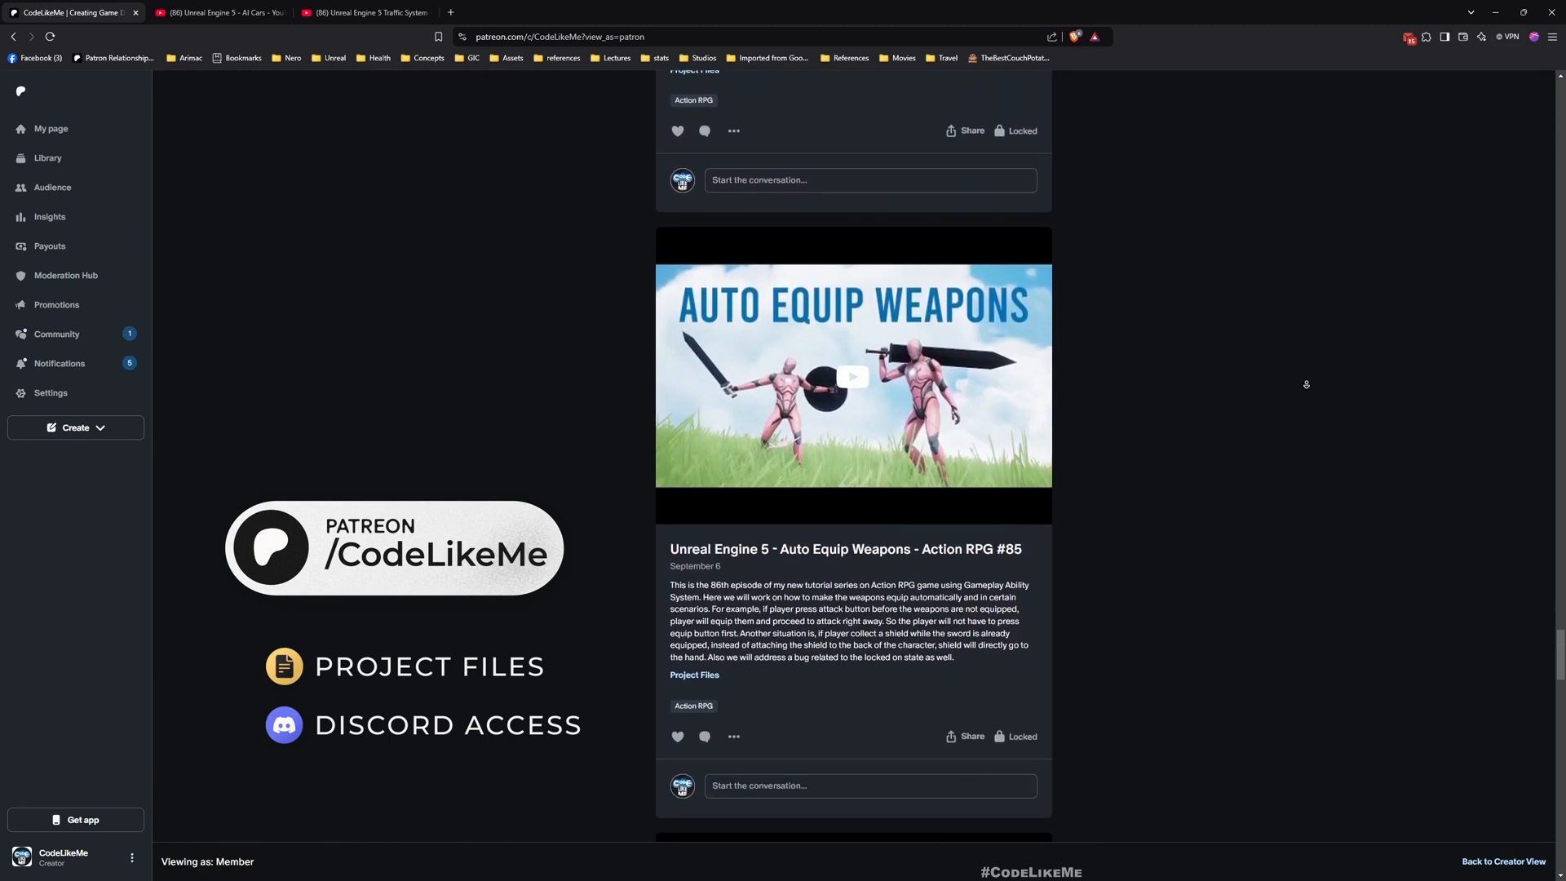
scroll(down, 3)
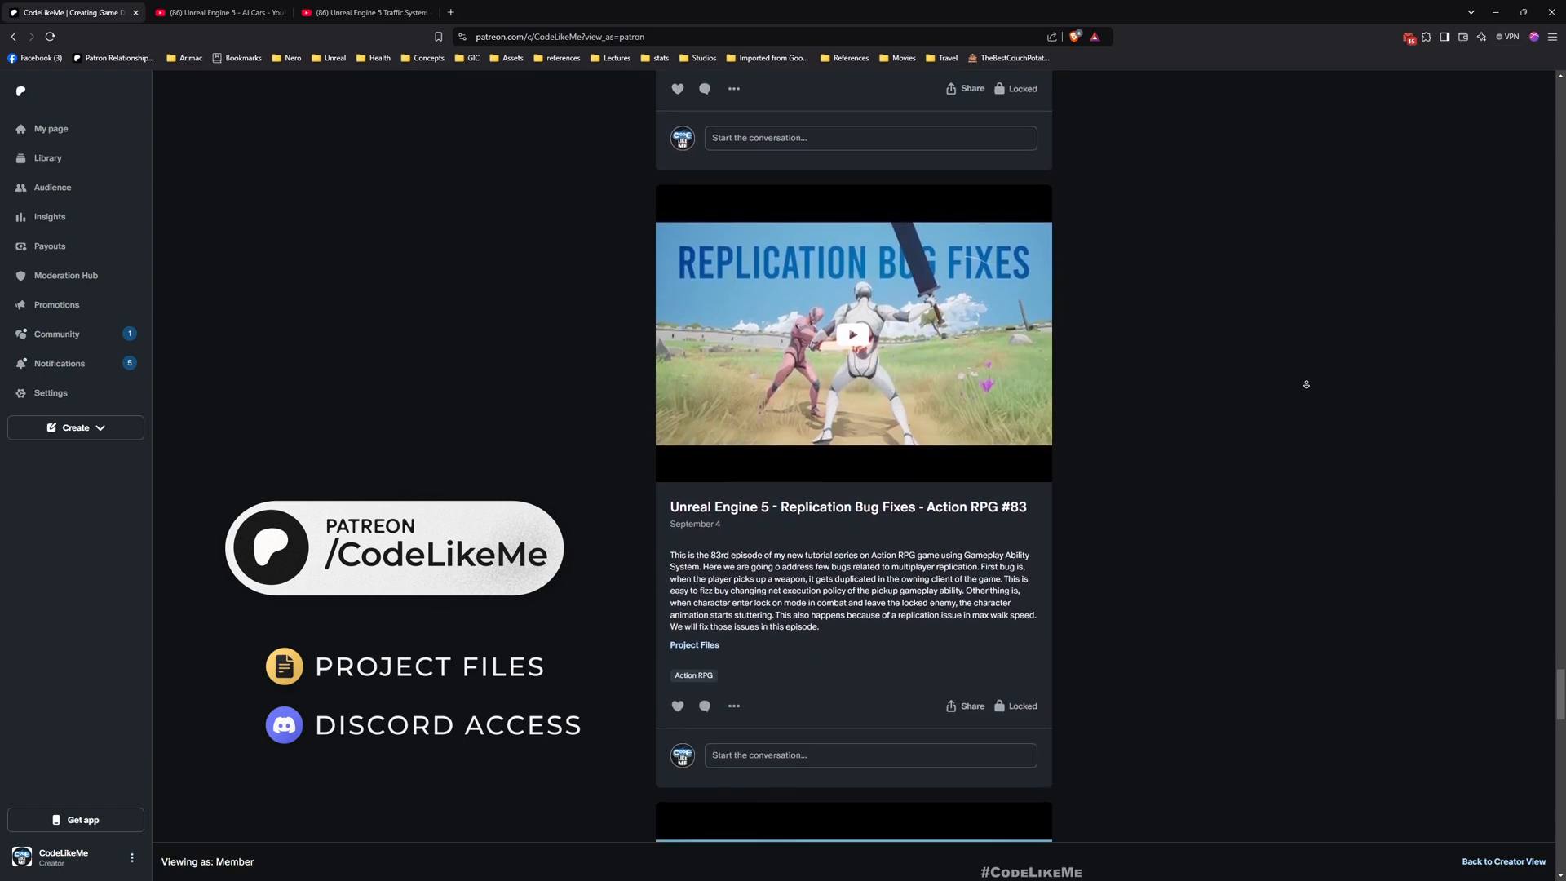
scroll(down, 3)
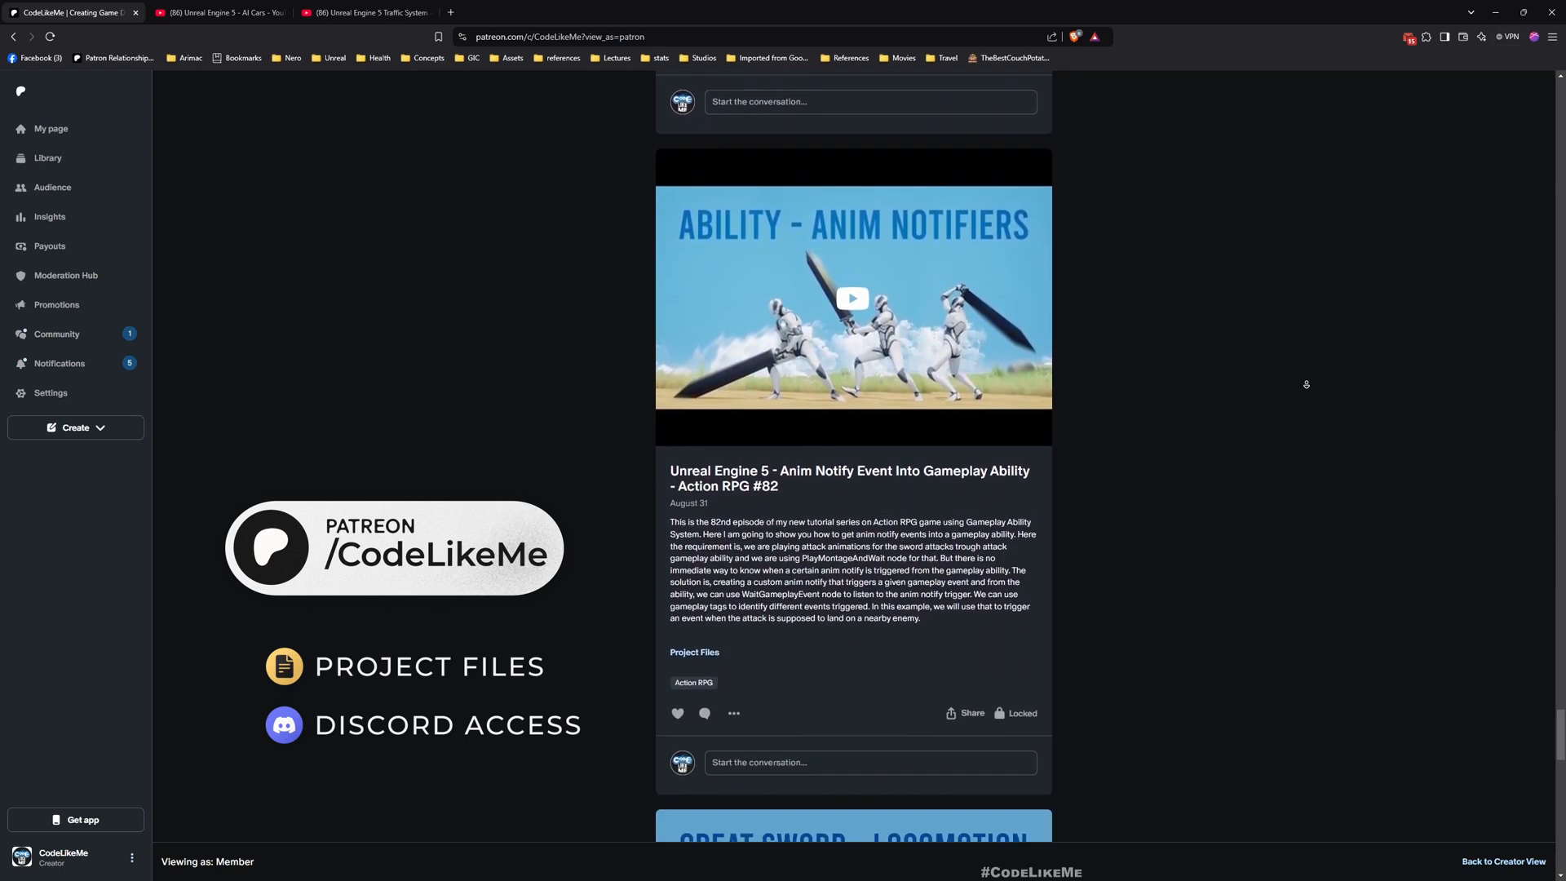
scroll(down, 3)
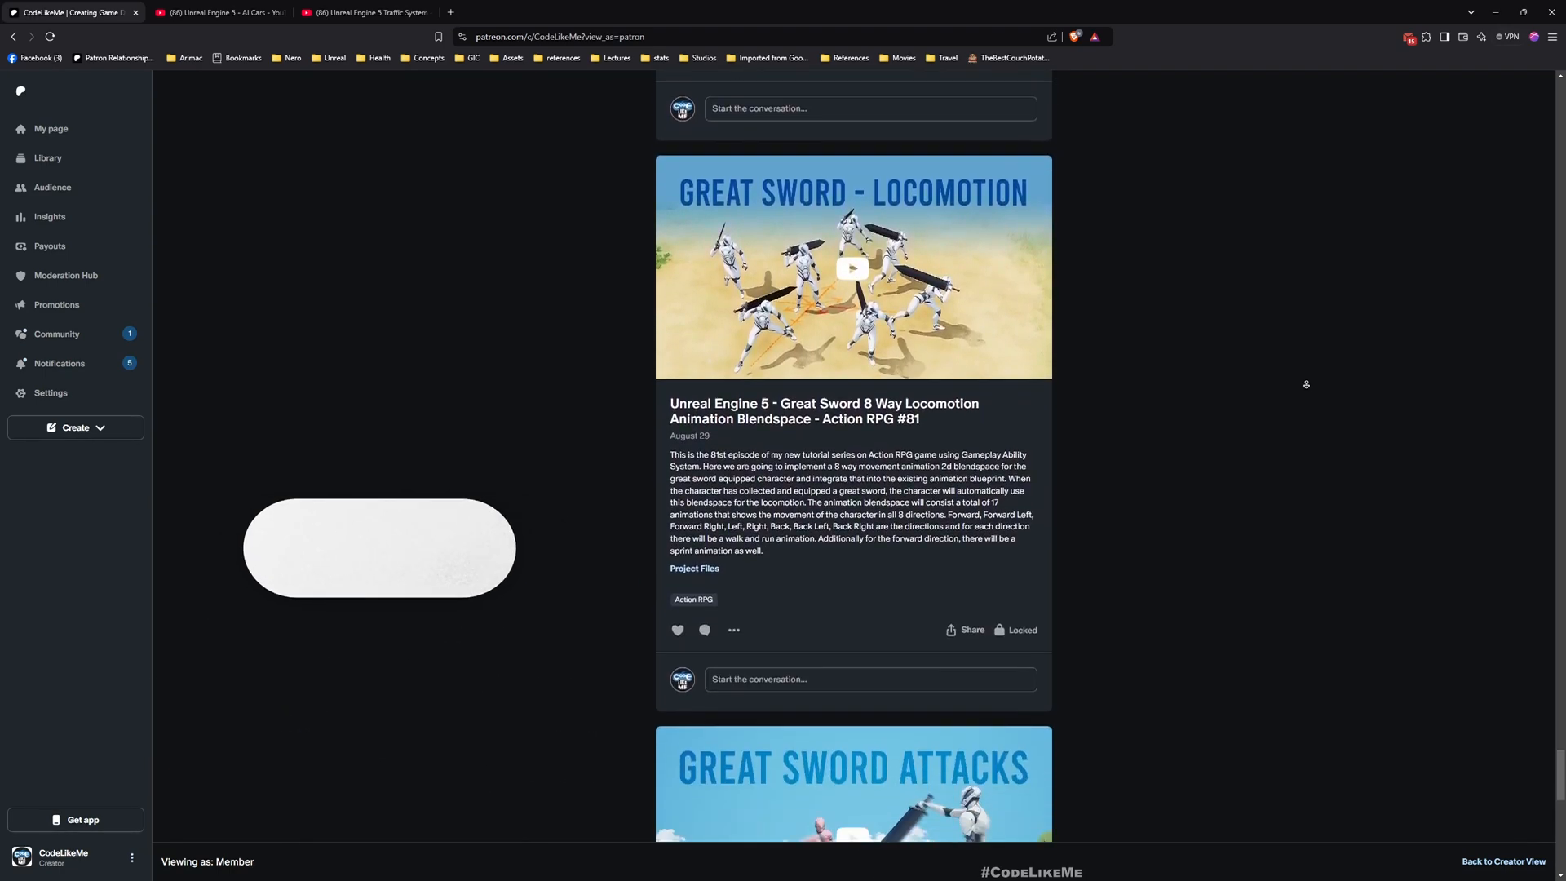
scroll(down, 3)
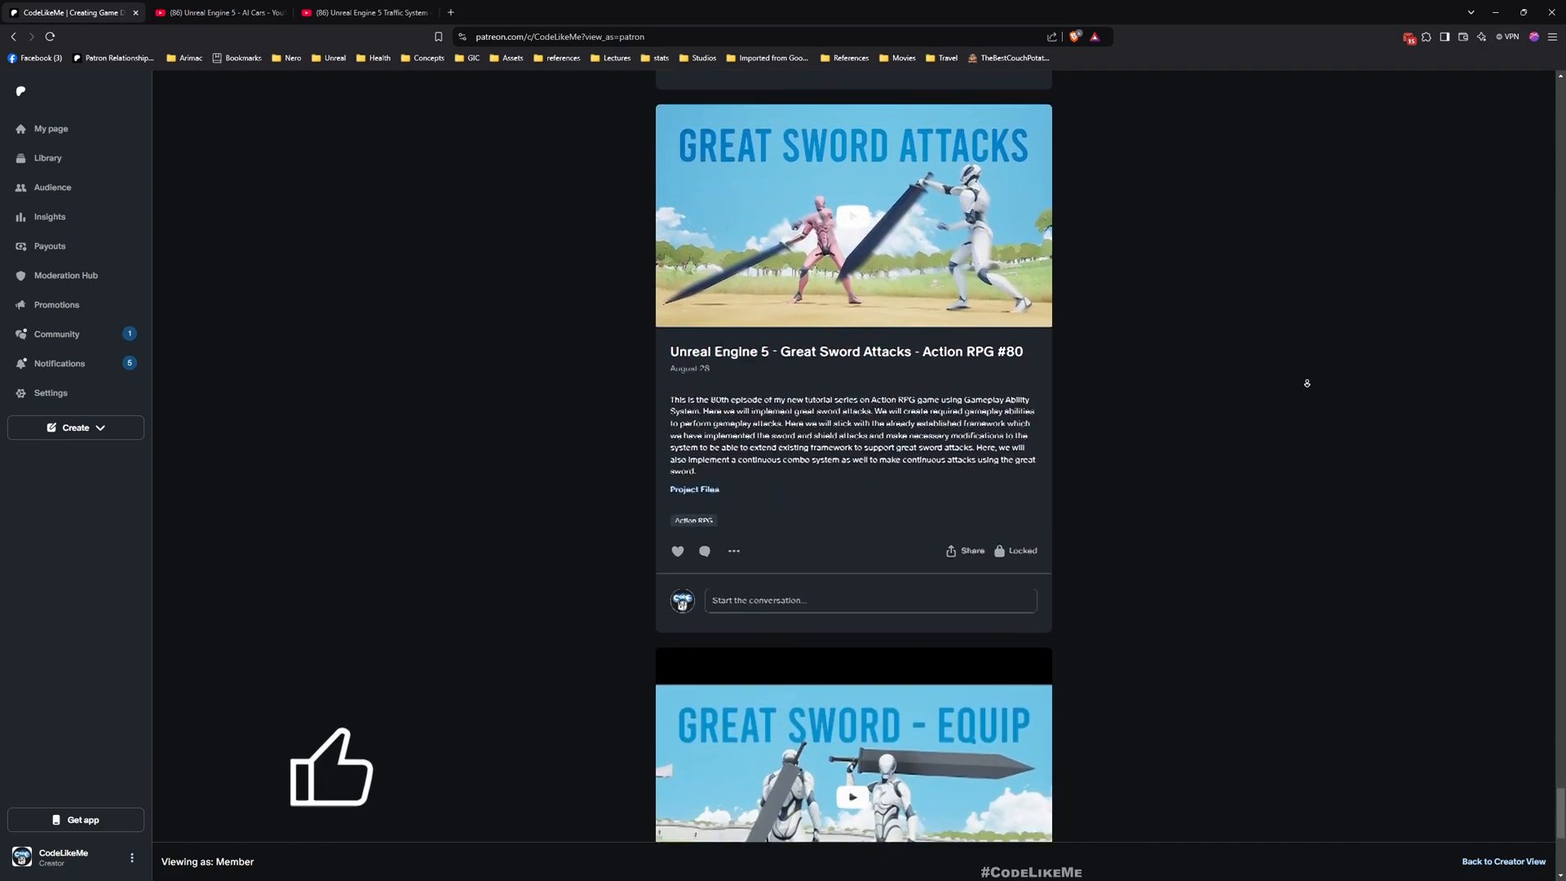
scroll(down, 3)
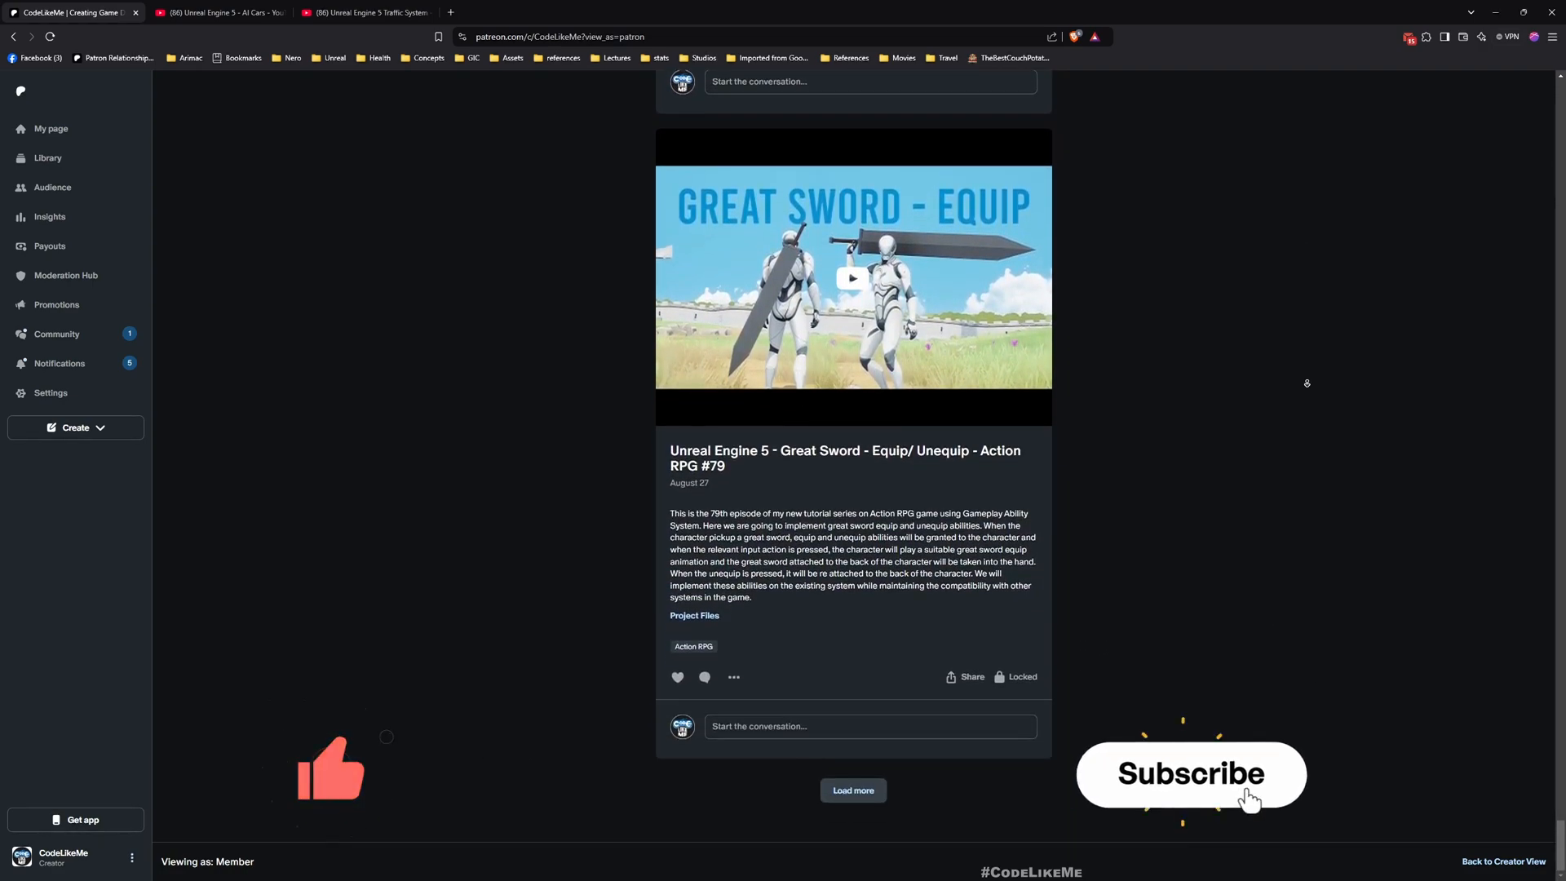